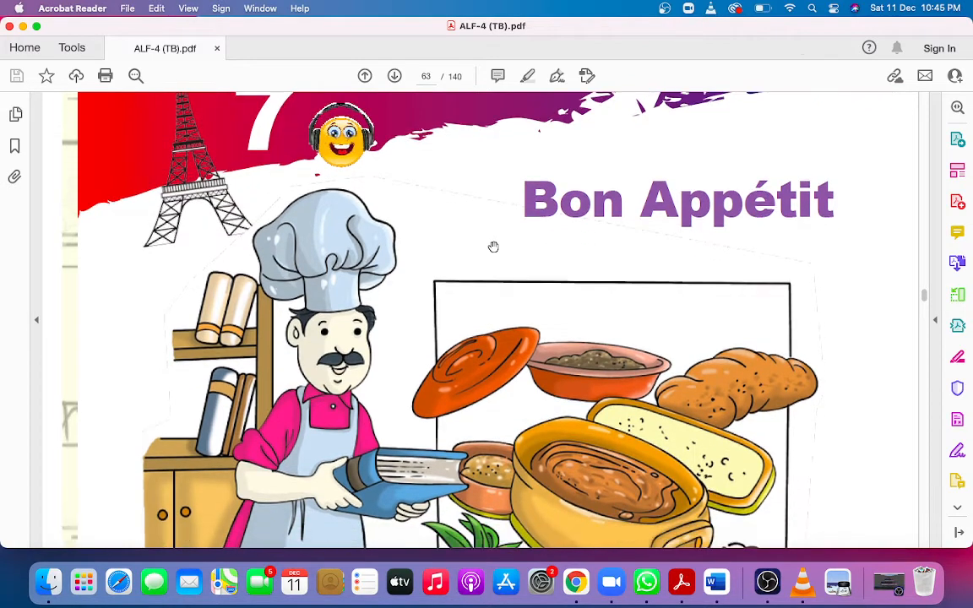
Step: Scroll page 67 past the chef illustration to the text on French meal times
{"action": "scroll", "scroll_direction": "down", "scroll_amount": 3}
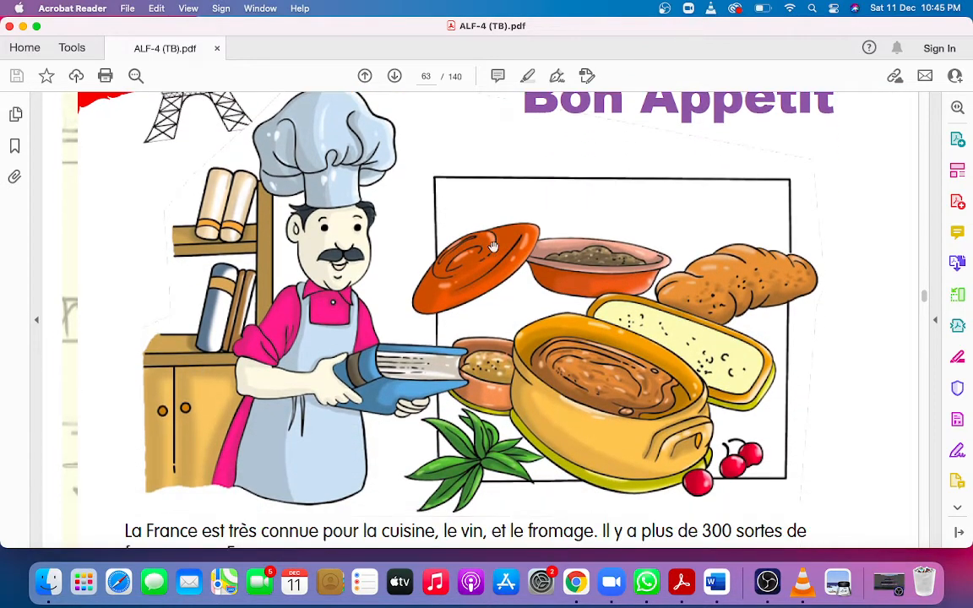
{"action": "scroll", "scroll_direction": "down", "scroll_amount": 3}
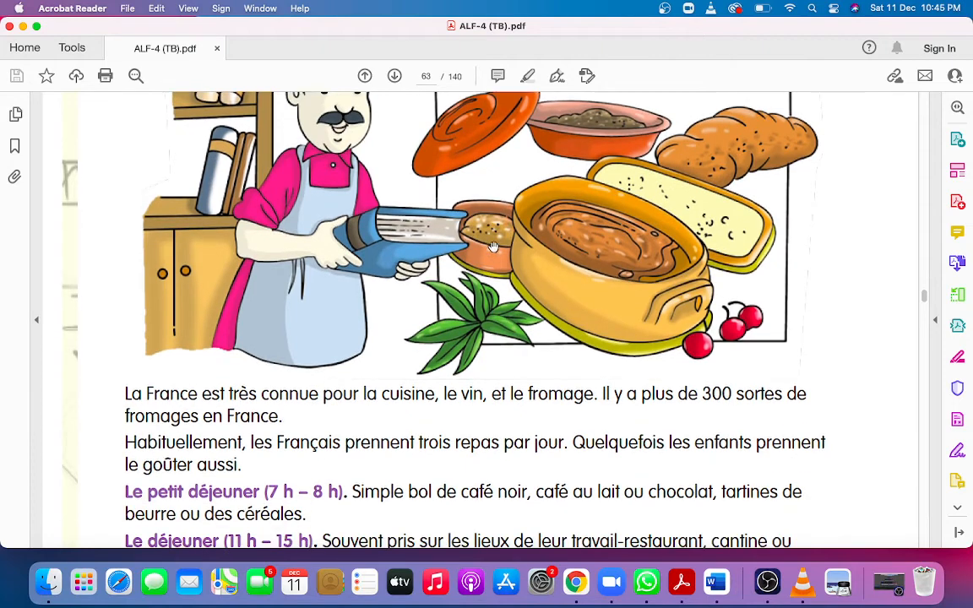
{"action": "scroll", "scroll_direction": "down", "scroll_amount": 3}
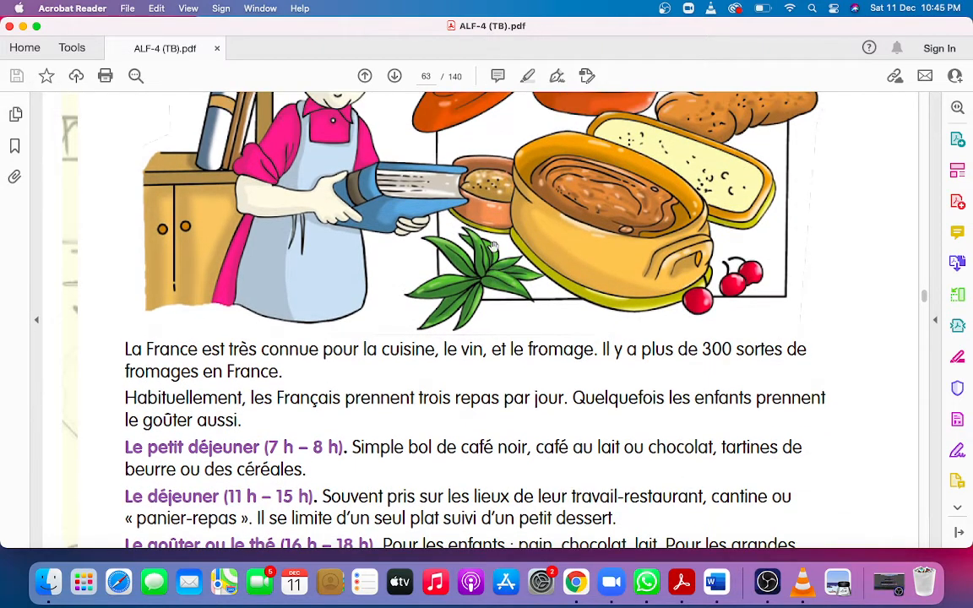
{"action": "scroll", "scroll_direction": "up", "scroll_amount": 3}
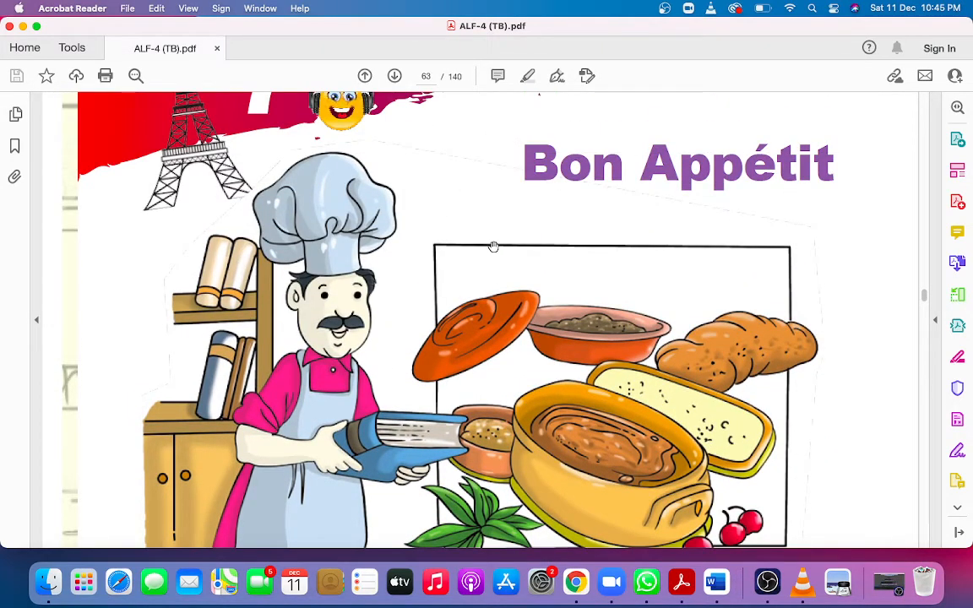
{"action": "scroll", "scroll_direction": "down", "scroll_amount": 3}
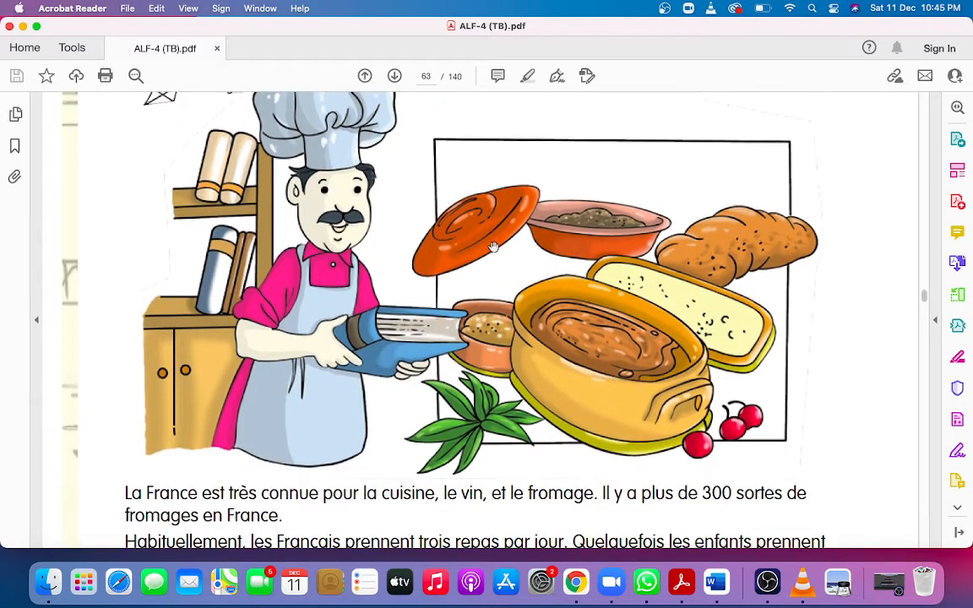
{"action": "scroll", "scroll_direction": "down", "scroll_amount": 3}
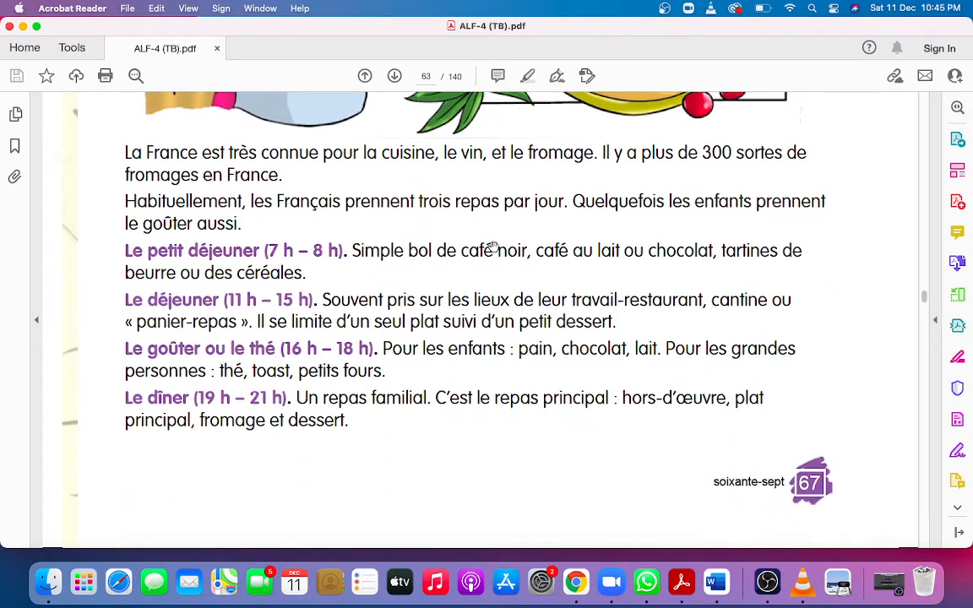
{"action": "scroll", "scroll_direction": "up", "scroll_amount": 3}
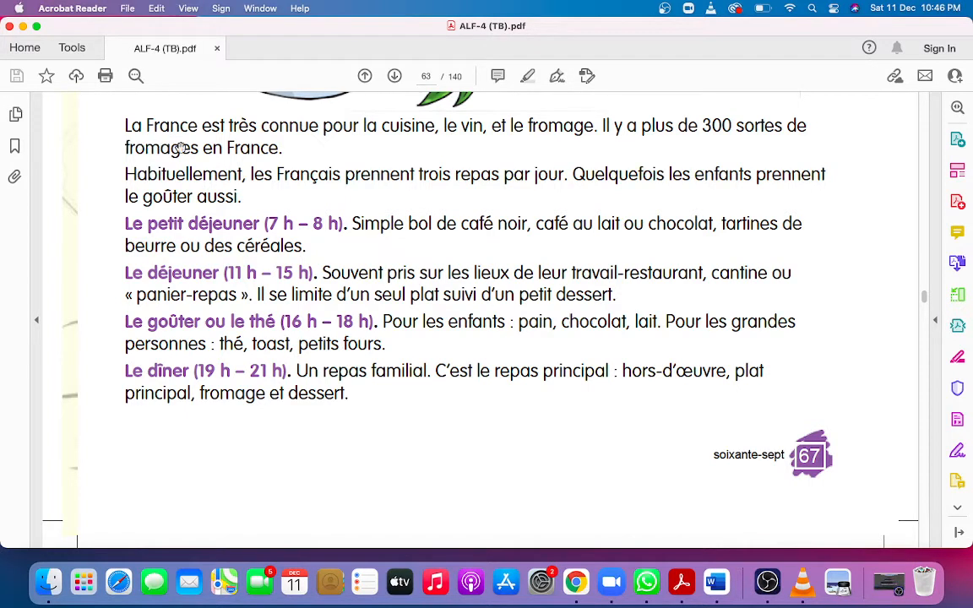
{"action": "mouse_move", "coordinate": [272, 142]}
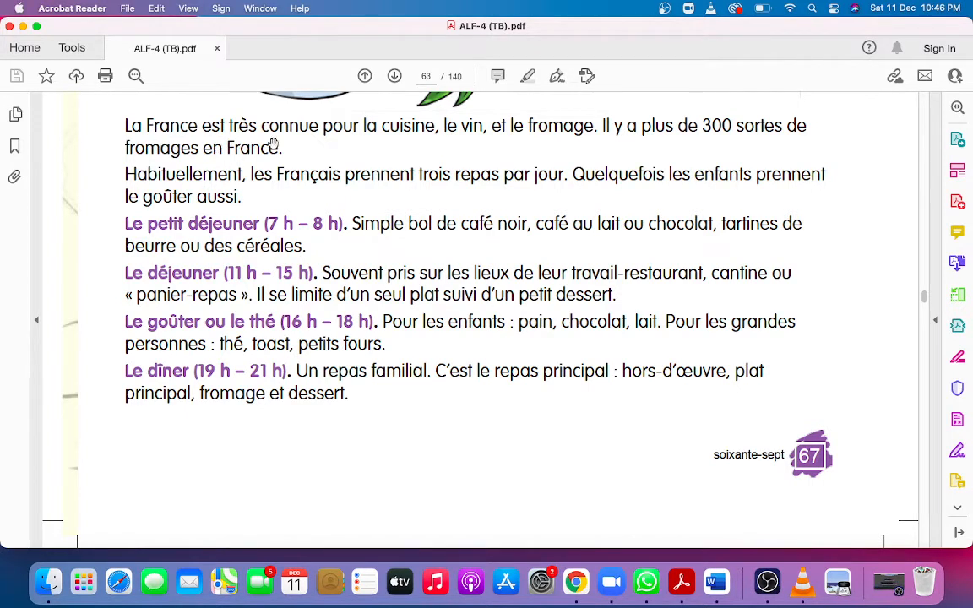
{"action": "mouse_move", "coordinate": [414, 142]}
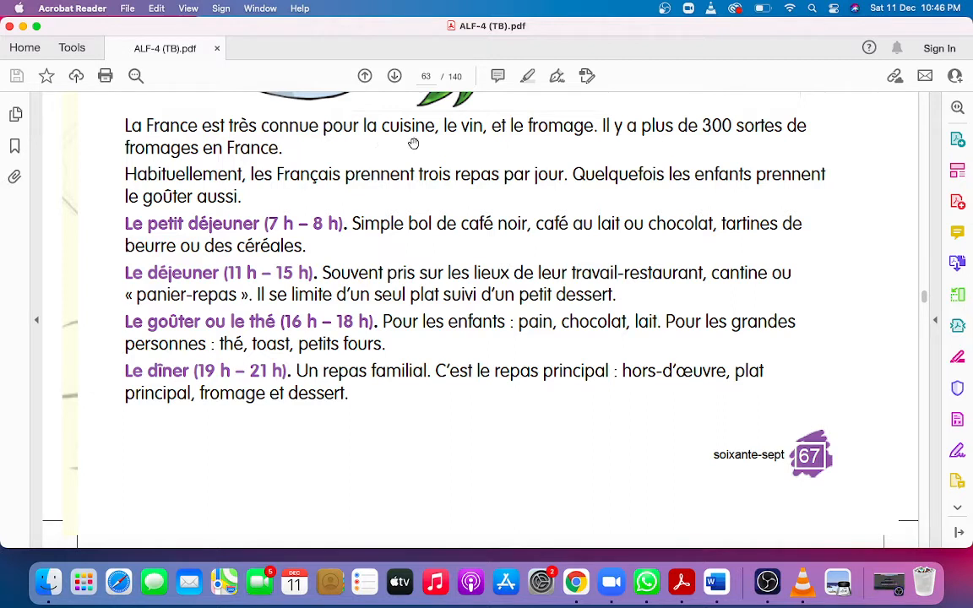
{"action": "mouse_move", "coordinate": [467, 143]}
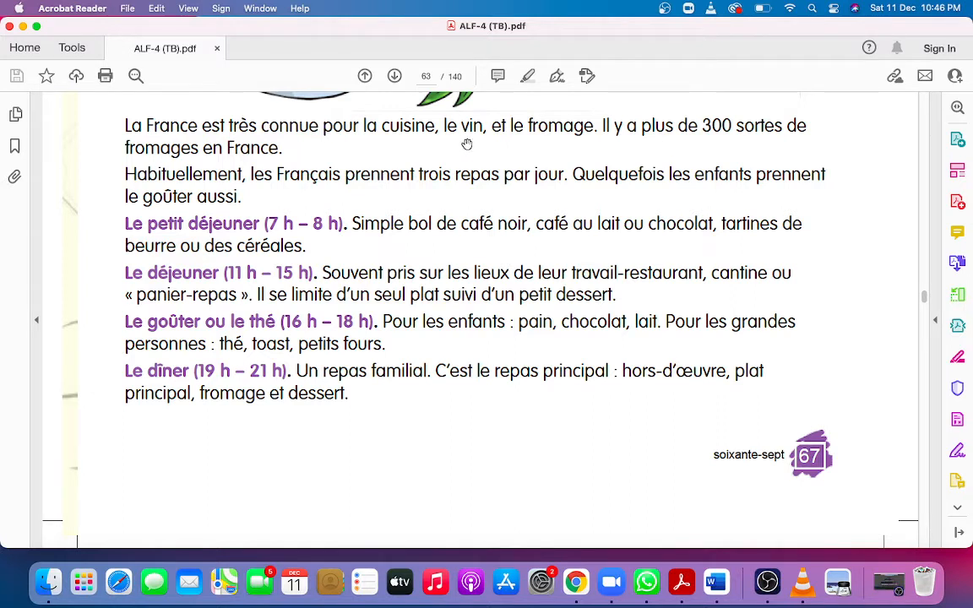
{"action": "mouse_move", "coordinate": [528, 142]}
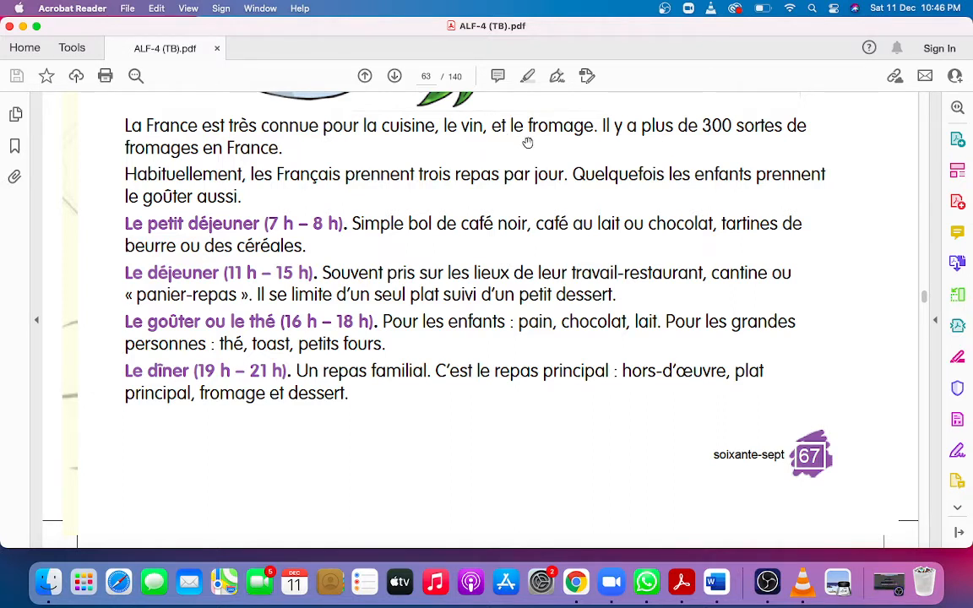
{"action": "mouse_move", "coordinate": [214, 124]}
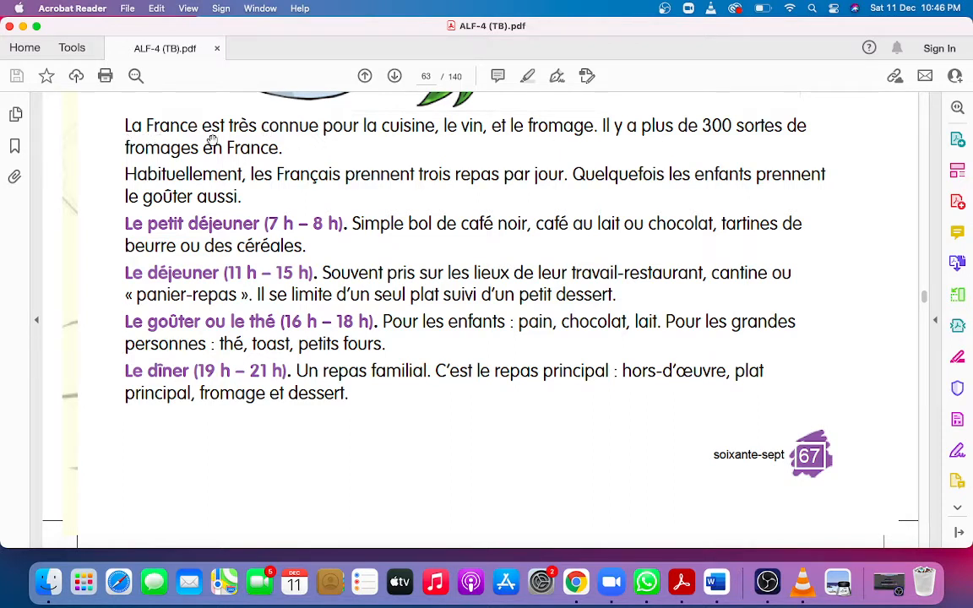
{"action": "mouse_move", "coordinate": [240, 139]}
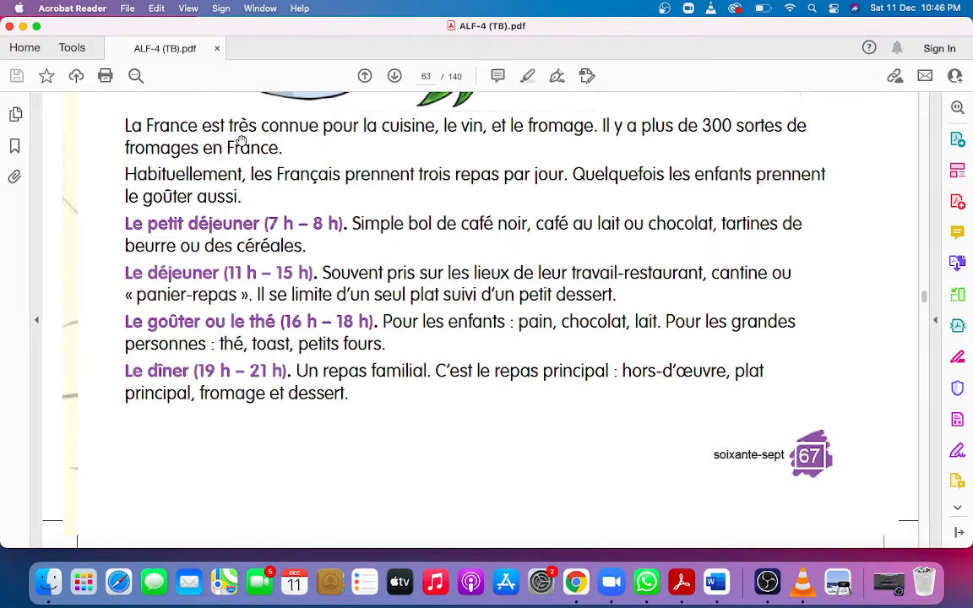
{"action": "mouse_move", "coordinate": [296, 139]}
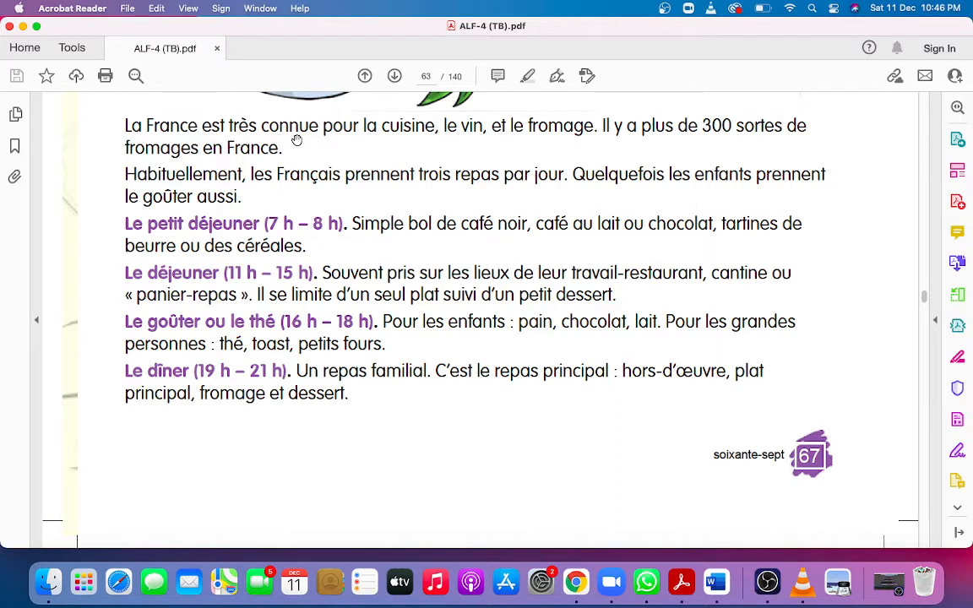
{"action": "mouse_move", "coordinate": [323, 141]}
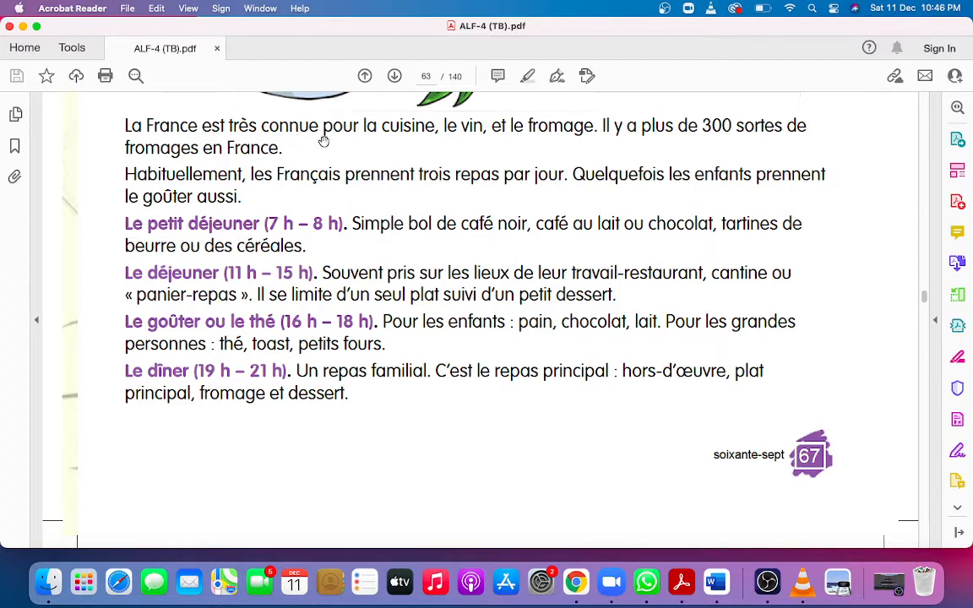
{"action": "mouse_move", "coordinate": [332, 142]}
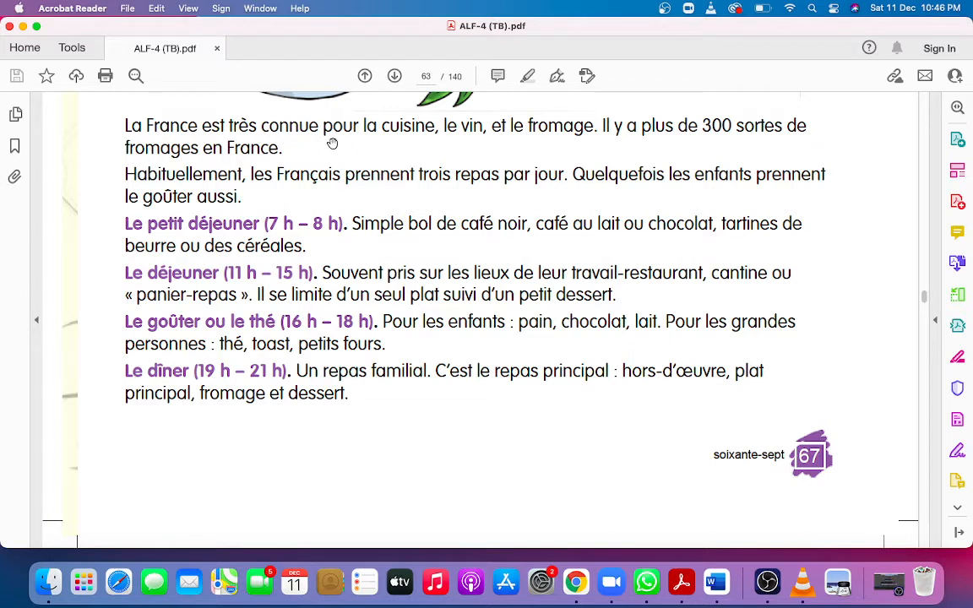
{"action": "mouse_move", "coordinate": [366, 140]}
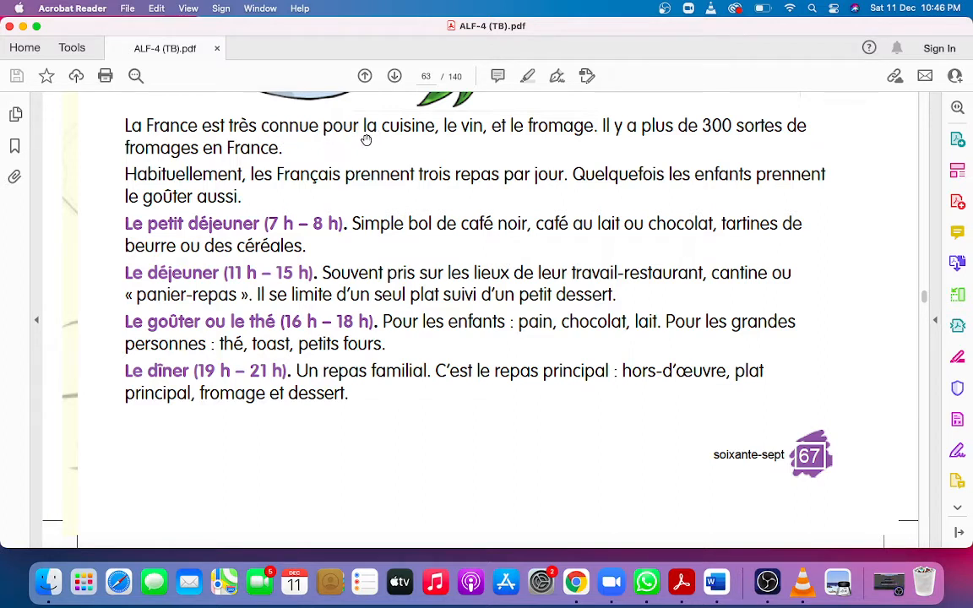
{"action": "mouse_move", "coordinate": [406, 143]}
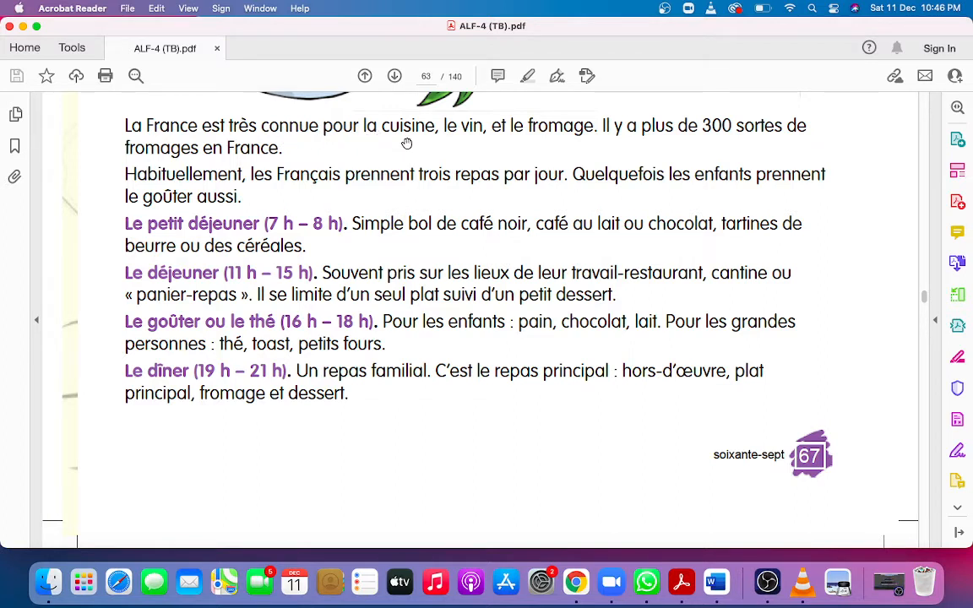
{"action": "mouse_move", "coordinate": [465, 146]}
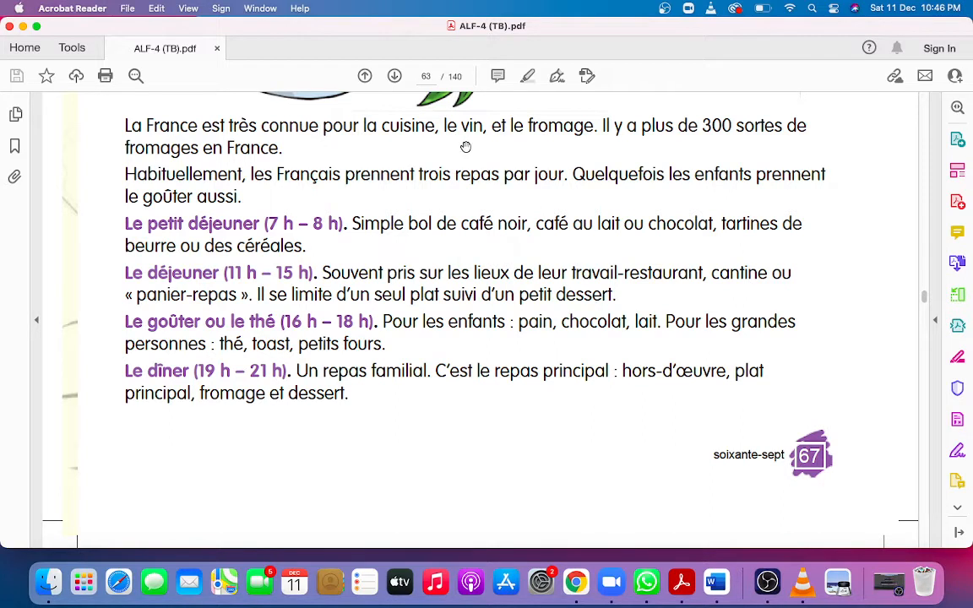
{"action": "mouse_move", "coordinate": [532, 149]}
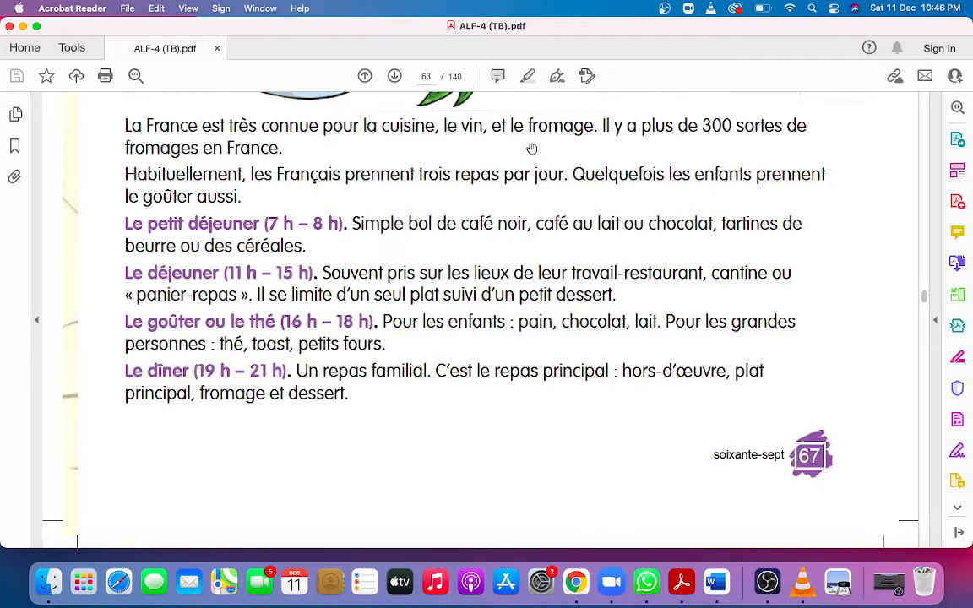
{"action": "mouse_move", "coordinate": [262, 131]}
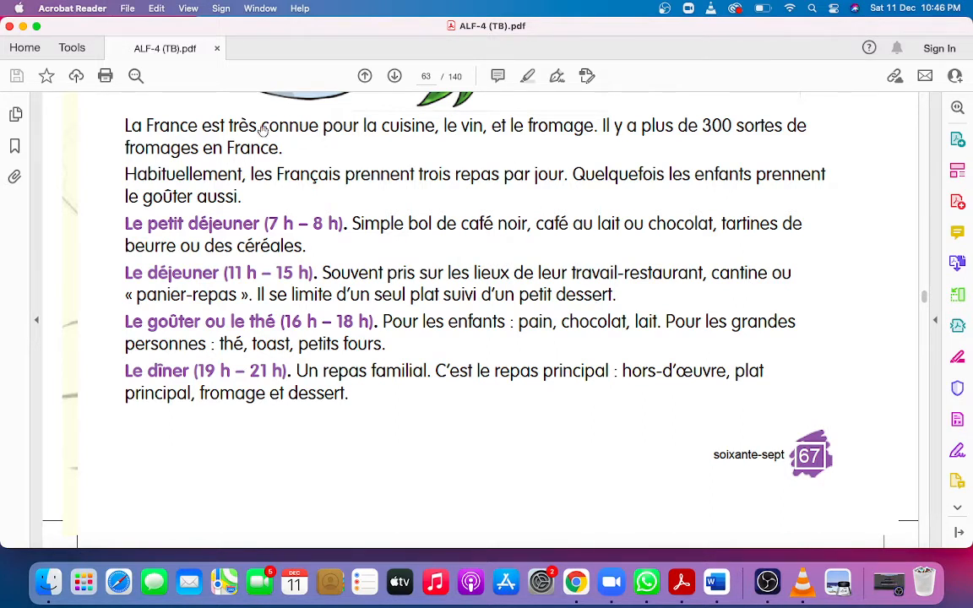
{"action": "mouse_move", "coordinate": [376, 143]}
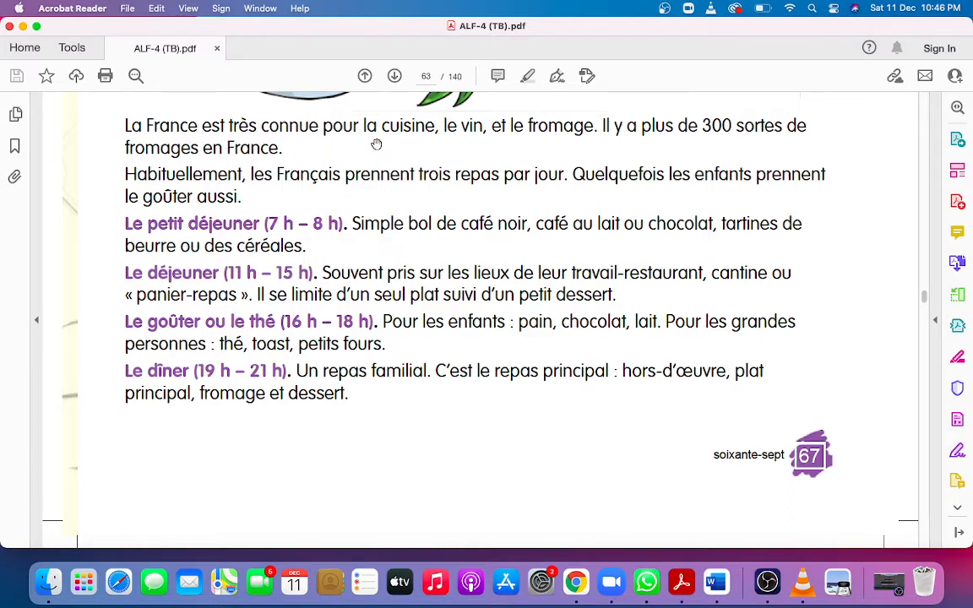
{"action": "mouse_move", "coordinate": [459, 140]}
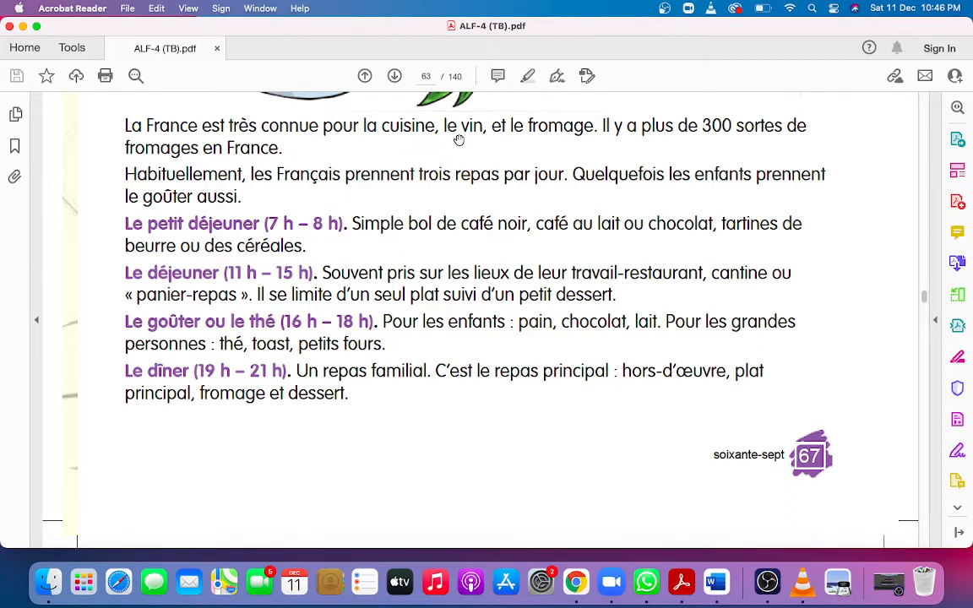
{"action": "mouse_move", "coordinate": [531, 144]}
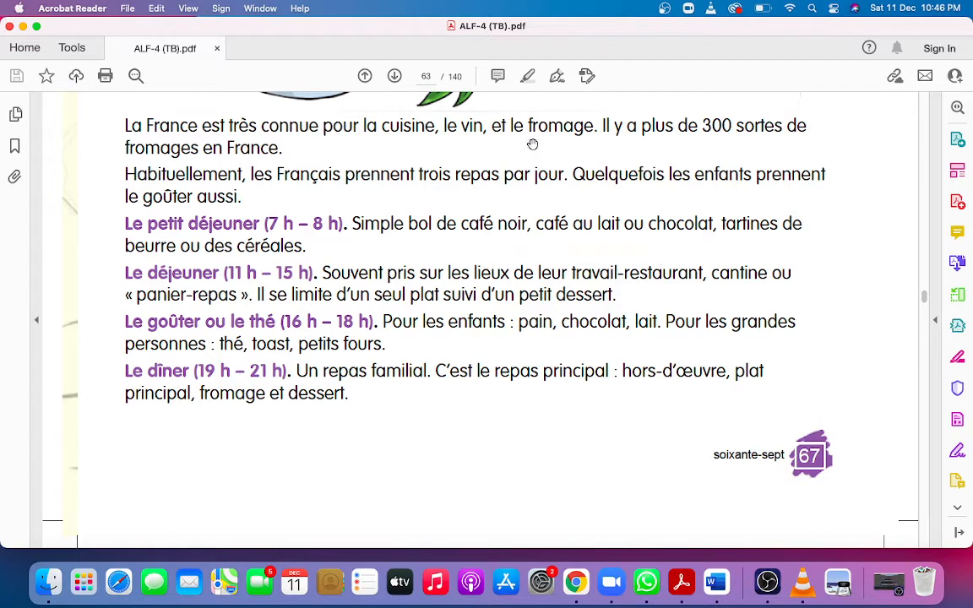
{"action": "mouse_move", "coordinate": [612, 141]}
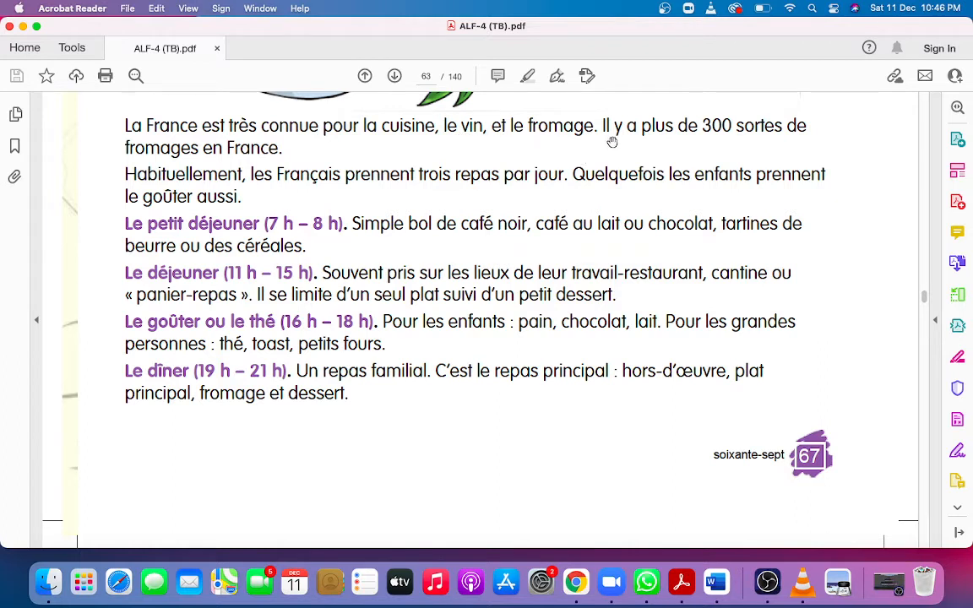
{"action": "mouse_move", "coordinate": [674, 139]}
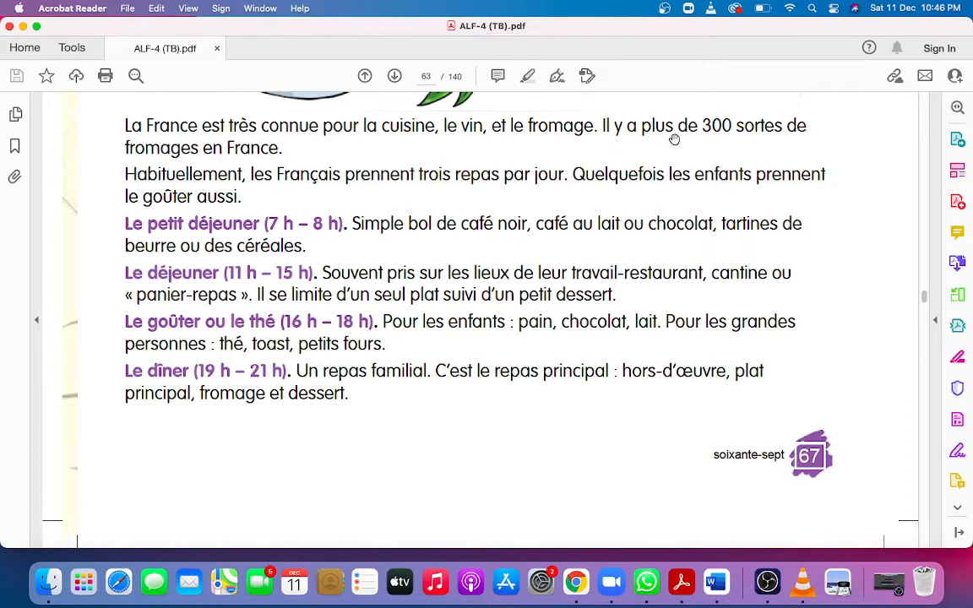
{"action": "mouse_move", "coordinate": [719, 138]}
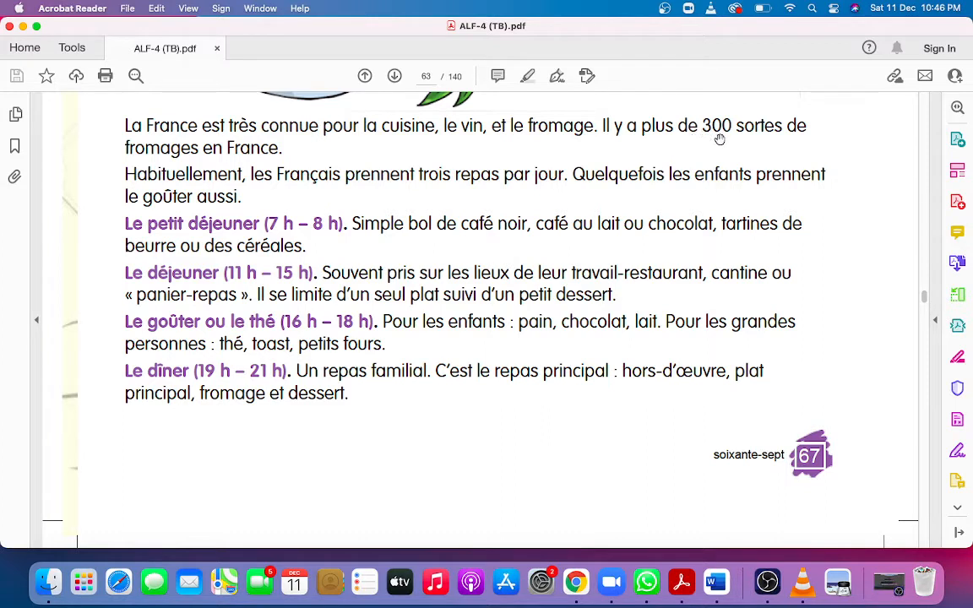
{"action": "mouse_move", "coordinate": [796, 141]}
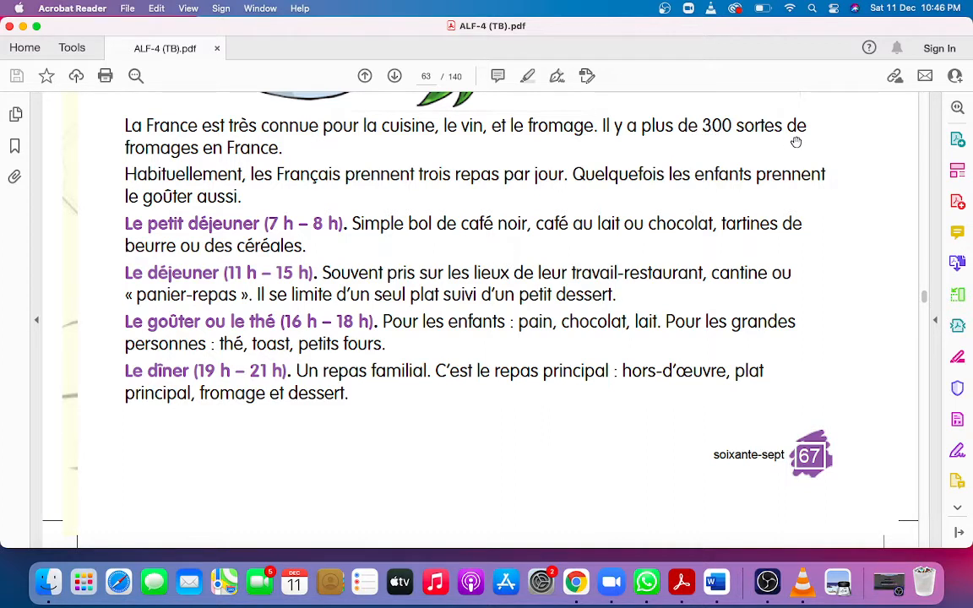
{"action": "mouse_move", "coordinate": [158, 158]}
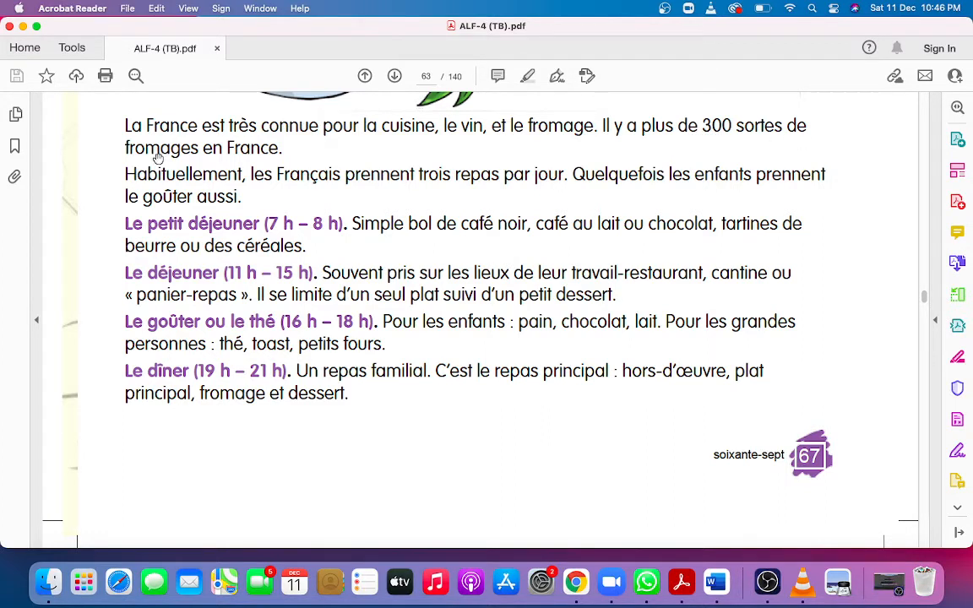
{"action": "mouse_move", "coordinate": [258, 165]}
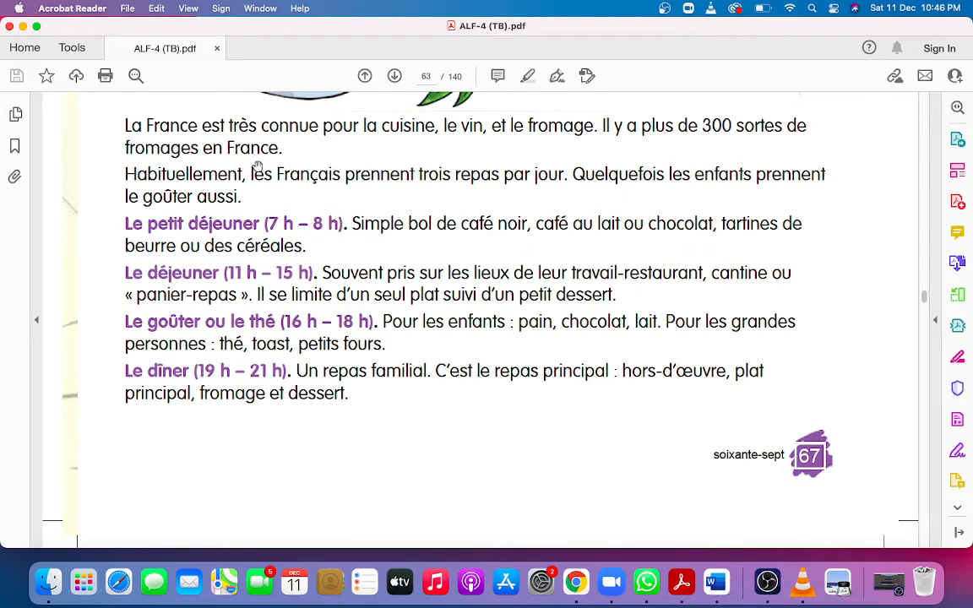
{"action": "mouse_move", "coordinate": [630, 151]}
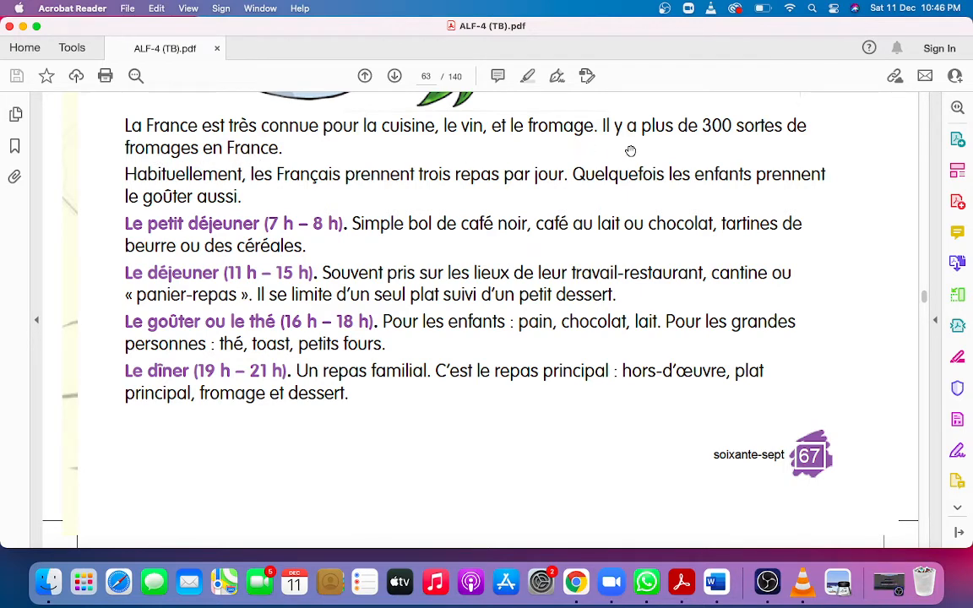
{"action": "mouse_move", "coordinate": [675, 135]}
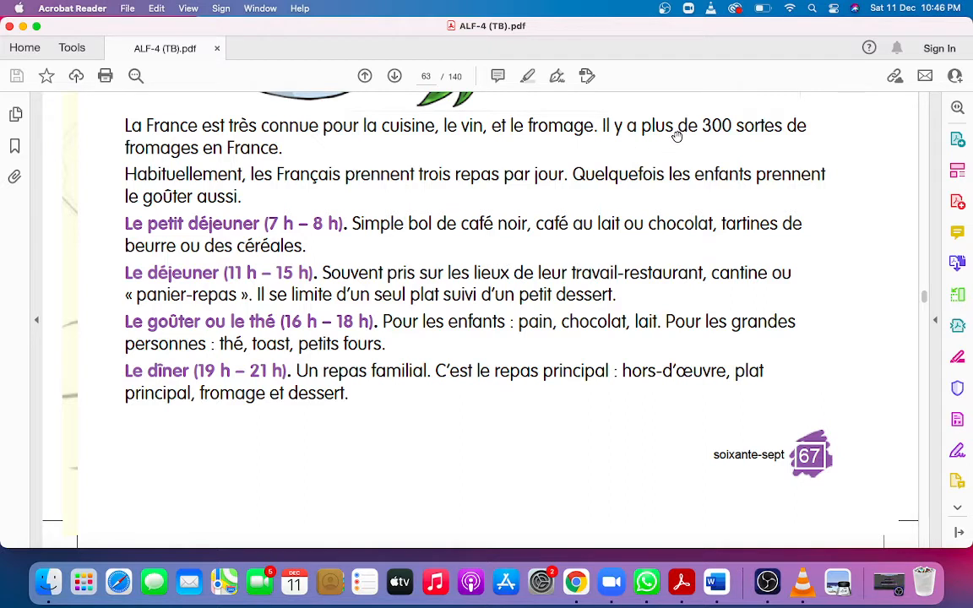
{"action": "mouse_move", "coordinate": [690, 144]}
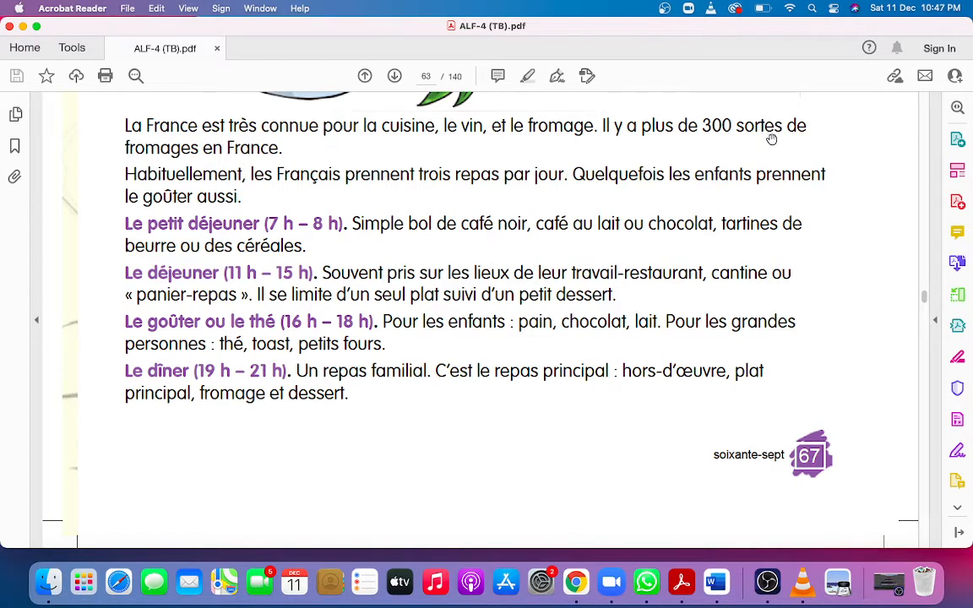
{"action": "mouse_move", "coordinate": [803, 137]}
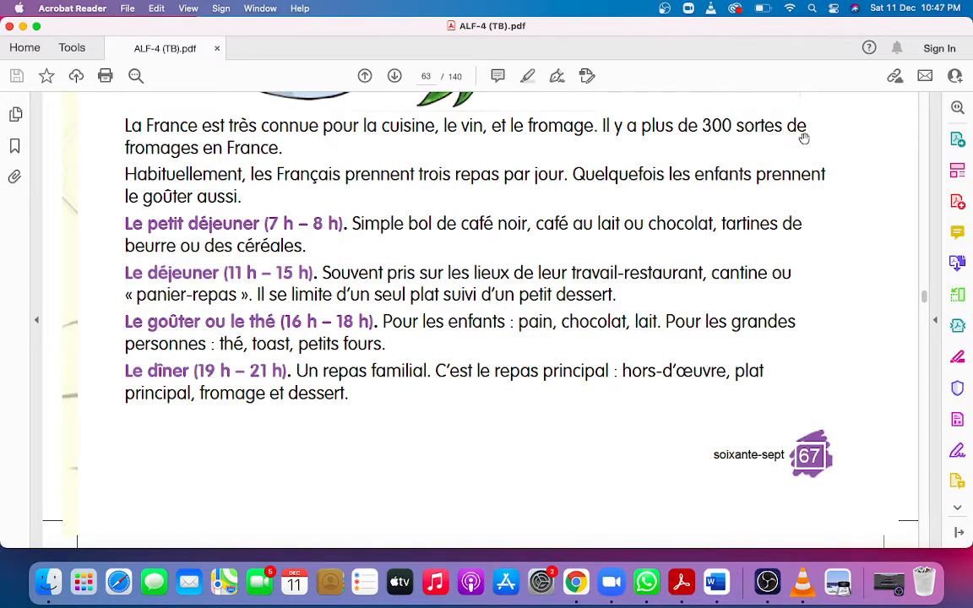
{"action": "mouse_move", "coordinate": [170, 160]}
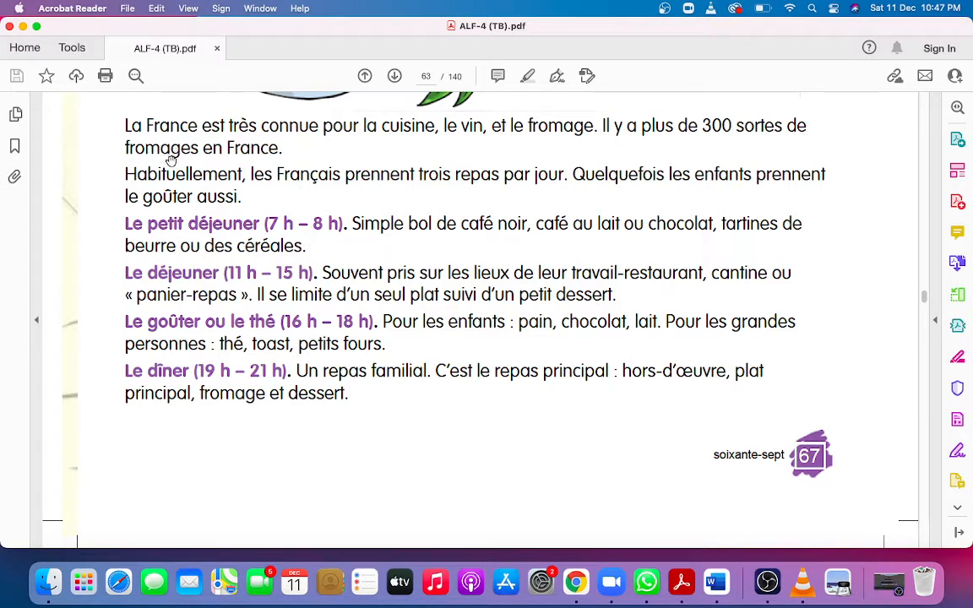
{"action": "mouse_move", "coordinate": [300, 163]}
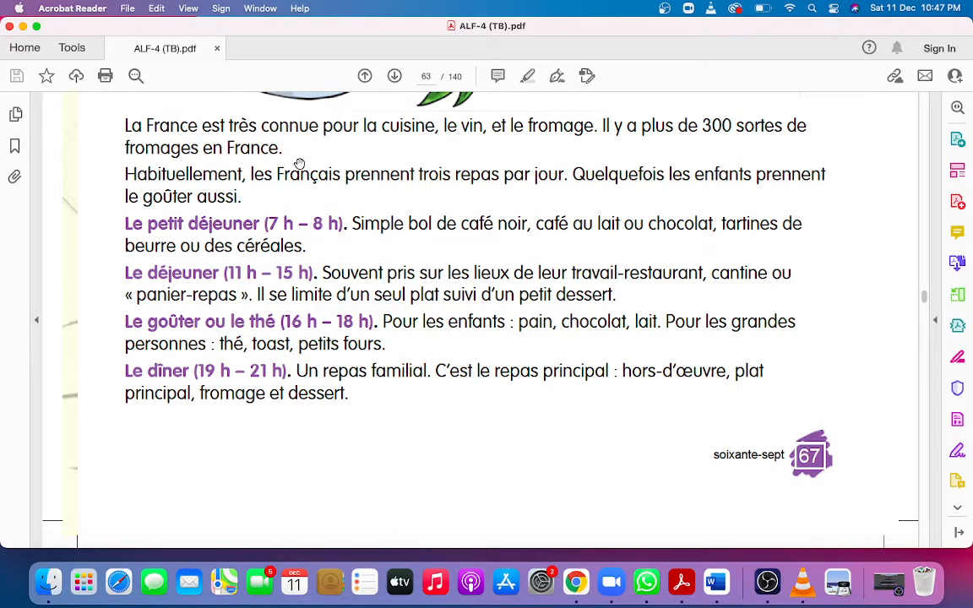
{"action": "mouse_move", "coordinate": [172, 189]}
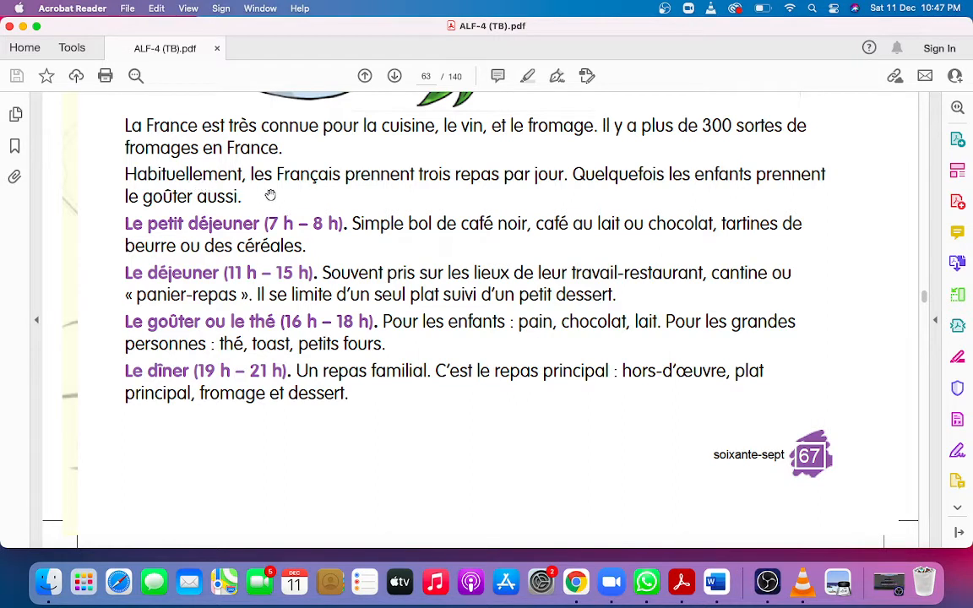
{"action": "mouse_move", "coordinate": [349, 200]}
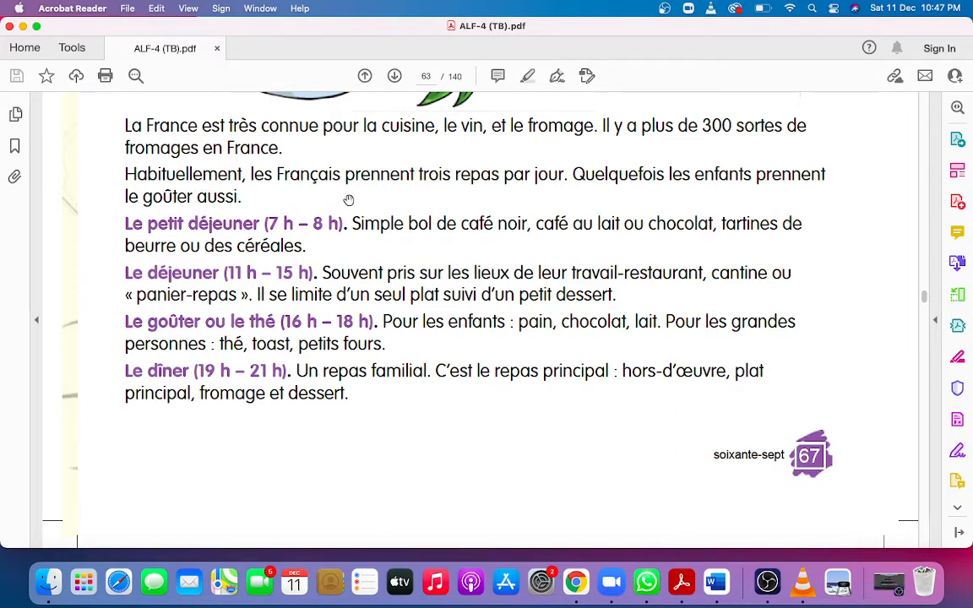
{"action": "mouse_move", "coordinate": [437, 199]}
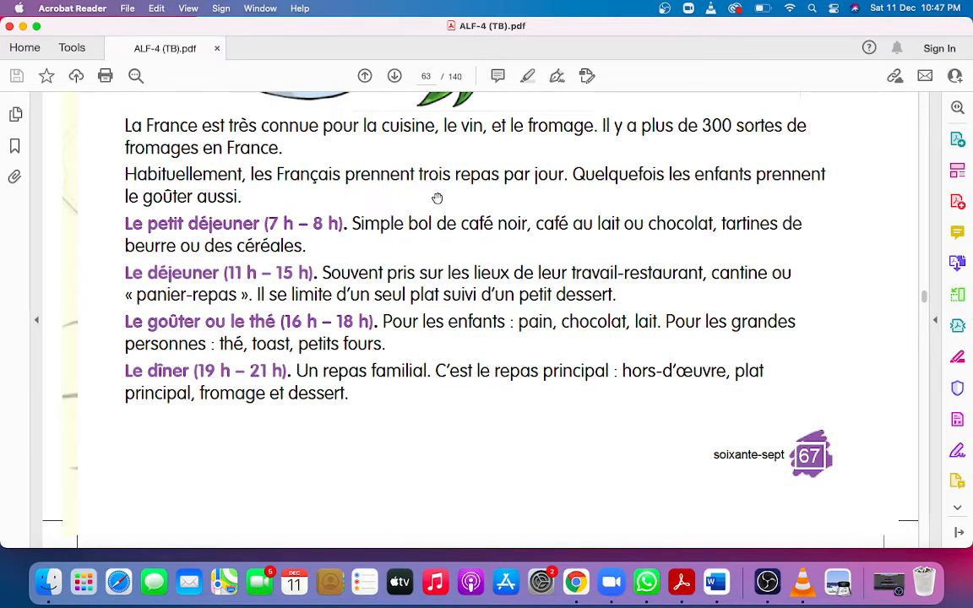
{"action": "mouse_move", "coordinate": [532, 190]}
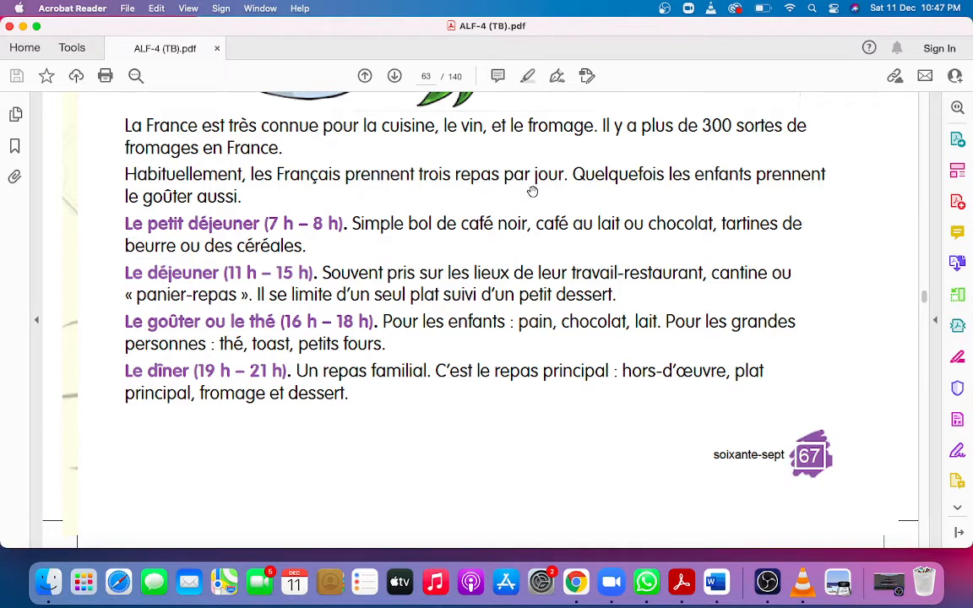
{"action": "mouse_move", "coordinate": [154, 188]}
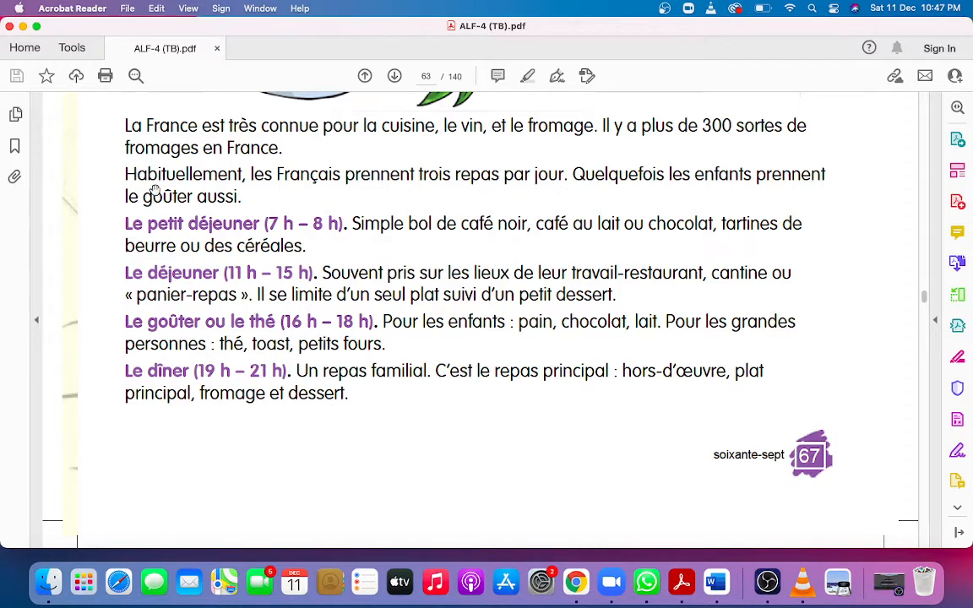
{"action": "mouse_move", "coordinate": [211, 199]}
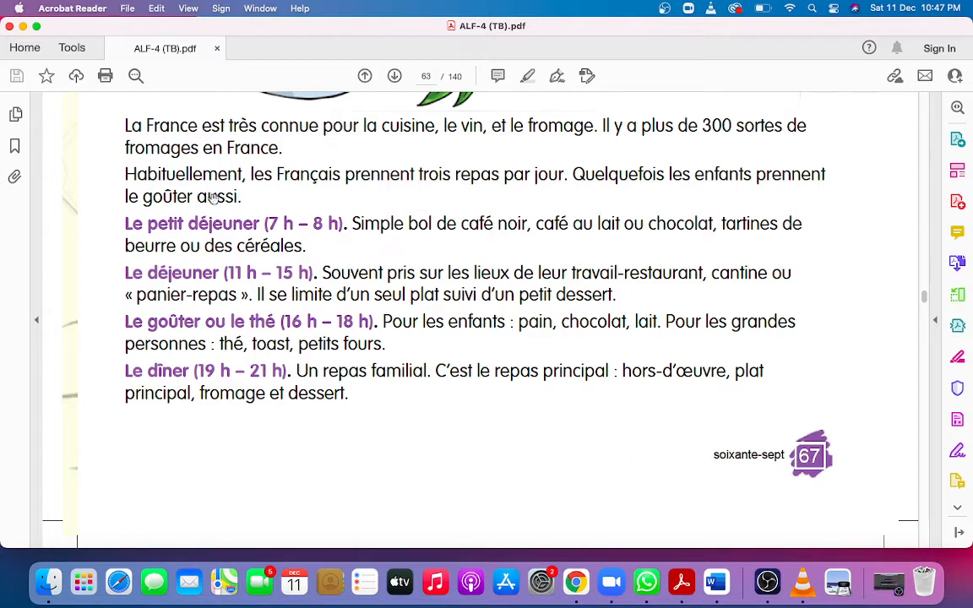
{"action": "mouse_move", "coordinate": [296, 187]}
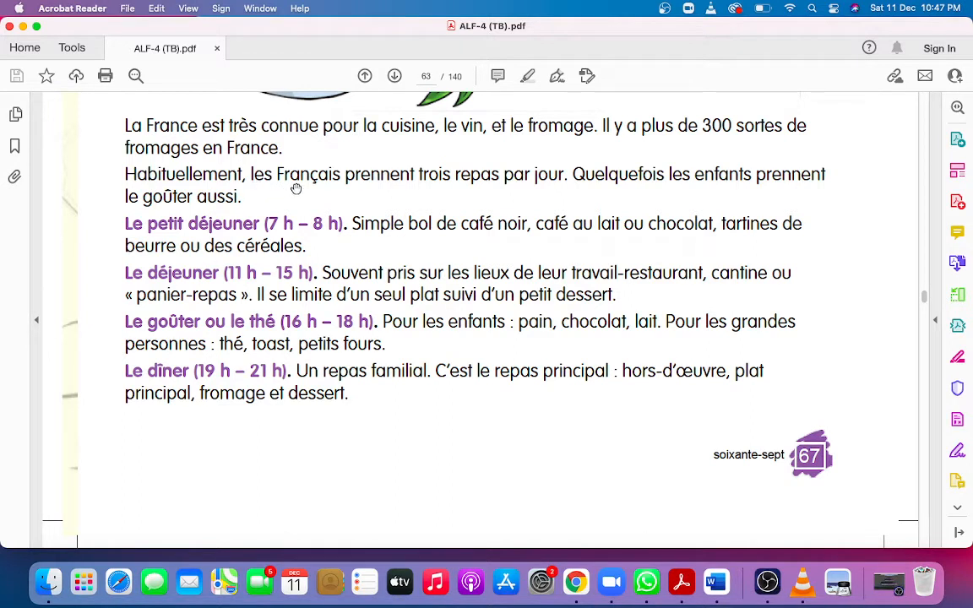
{"action": "mouse_move", "coordinate": [360, 190]}
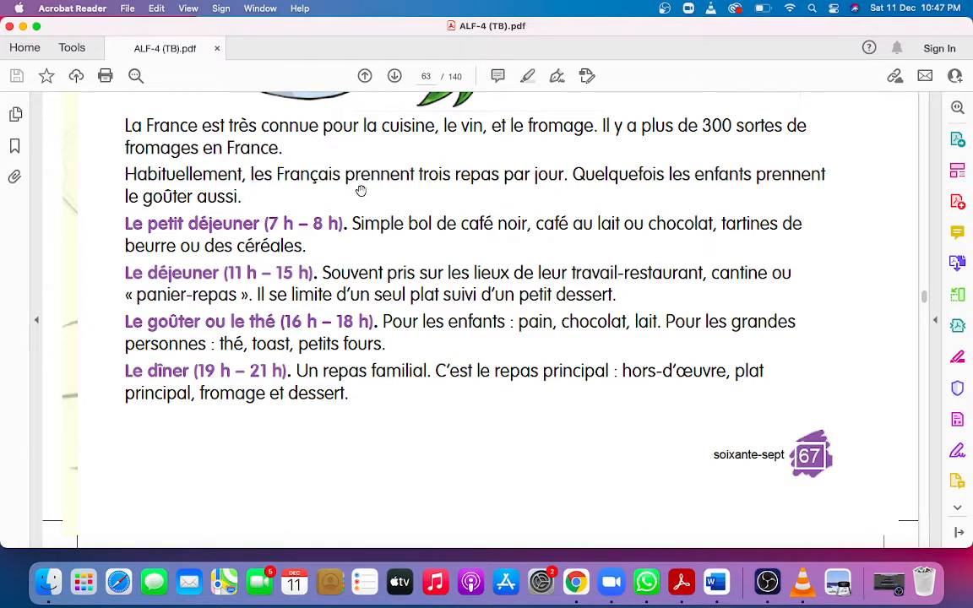
{"action": "mouse_move", "coordinate": [422, 201]}
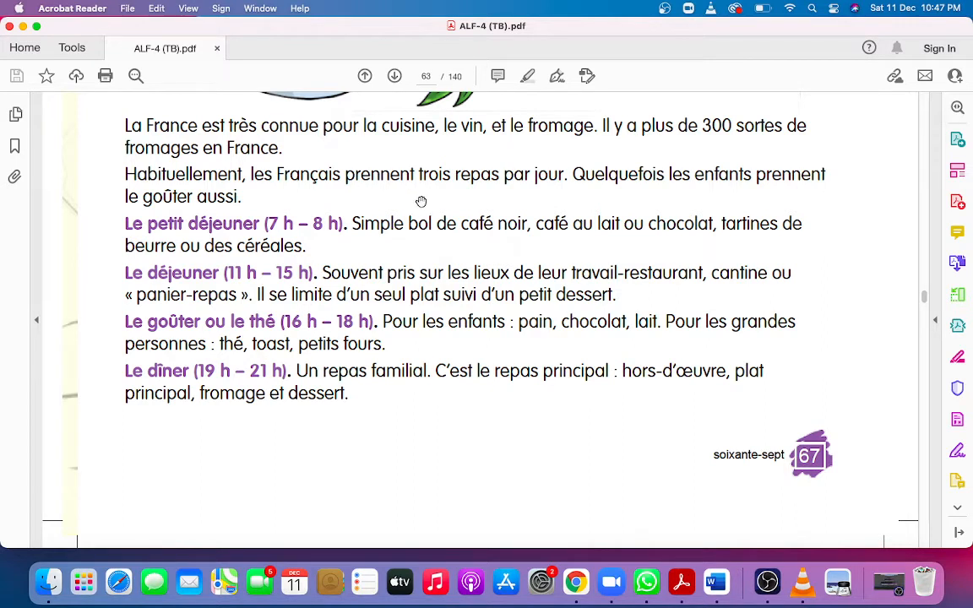
{"action": "mouse_move", "coordinate": [430, 192]}
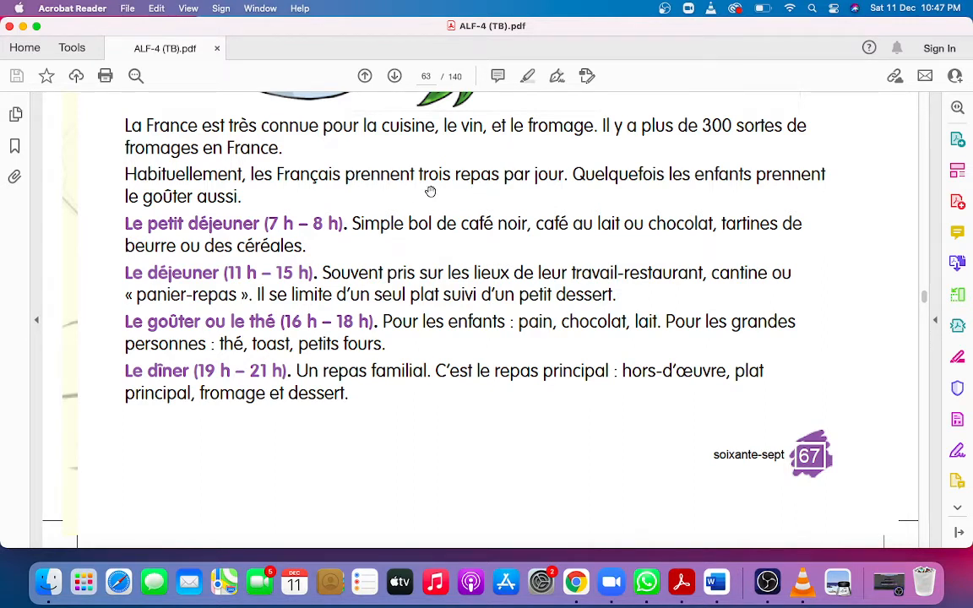
{"action": "mouse_move", "coordinate": [501, 189]}
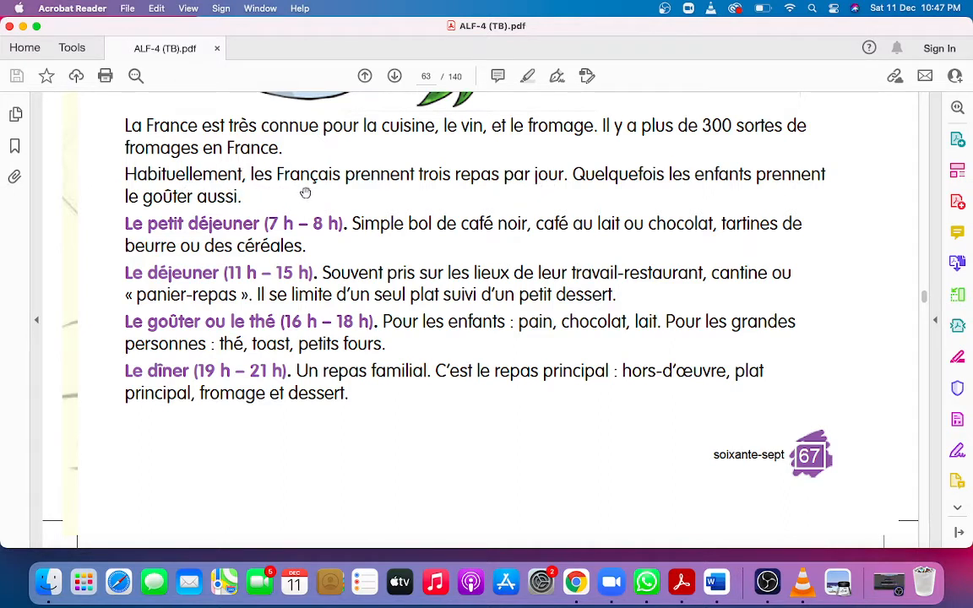
{"action": "mouse_move", "coordinate": [172, 192]}
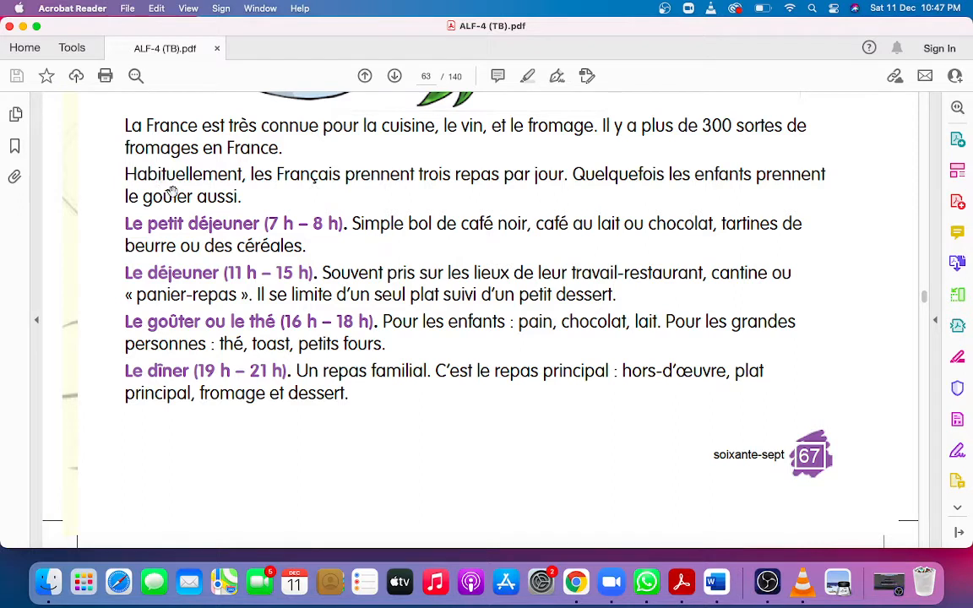
{"action": "mouse_move", "coordinate": [389, 186]}
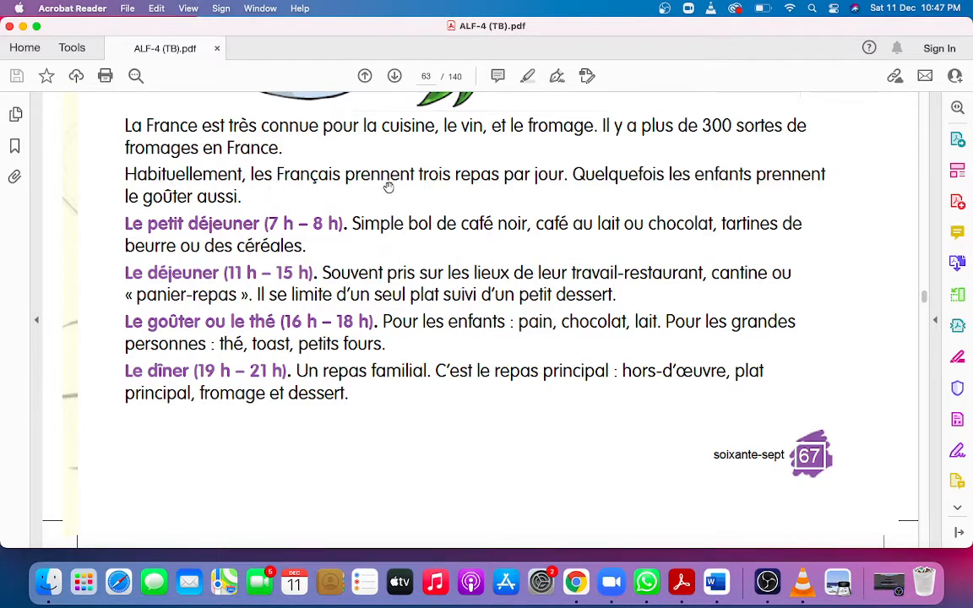
{"action": "mouse_move", "coordinate": [490, 193]}
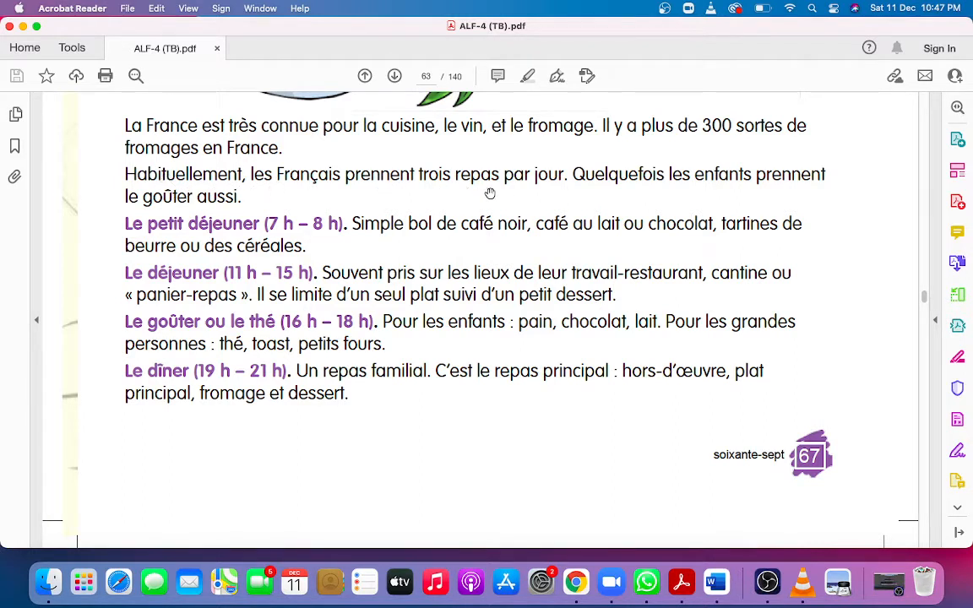
{"action": "mouse_move", "coordinate": [637, 191]}
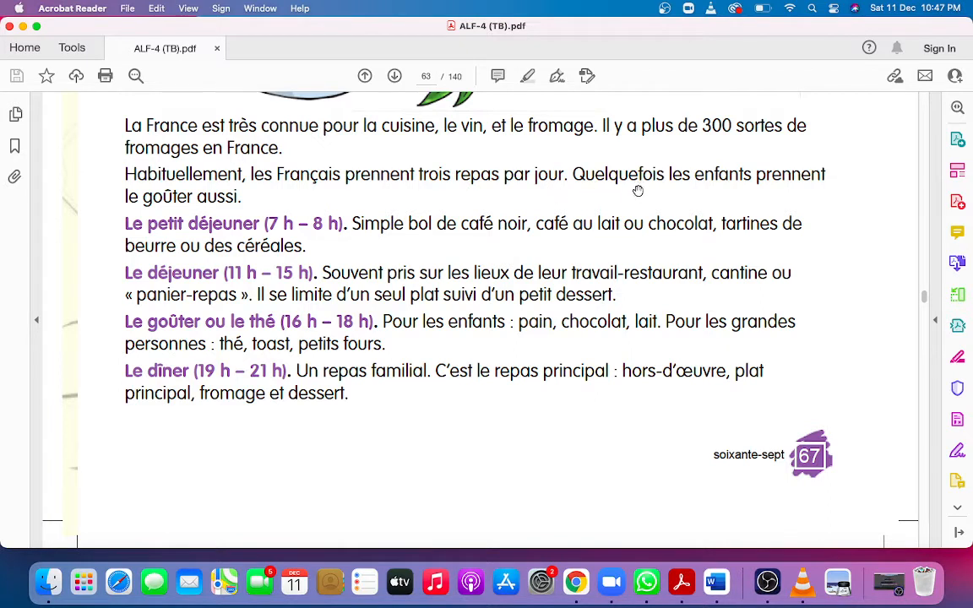
{"action": "mouse_move", "coordinate": [631, 196]}
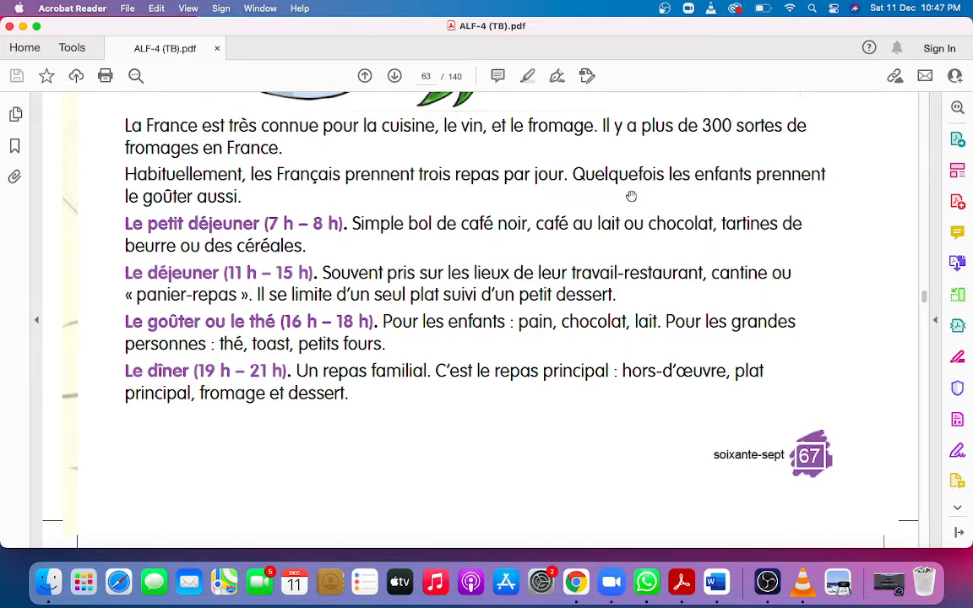
{"action": "mouse_move", "coordinate": [724, 187]}
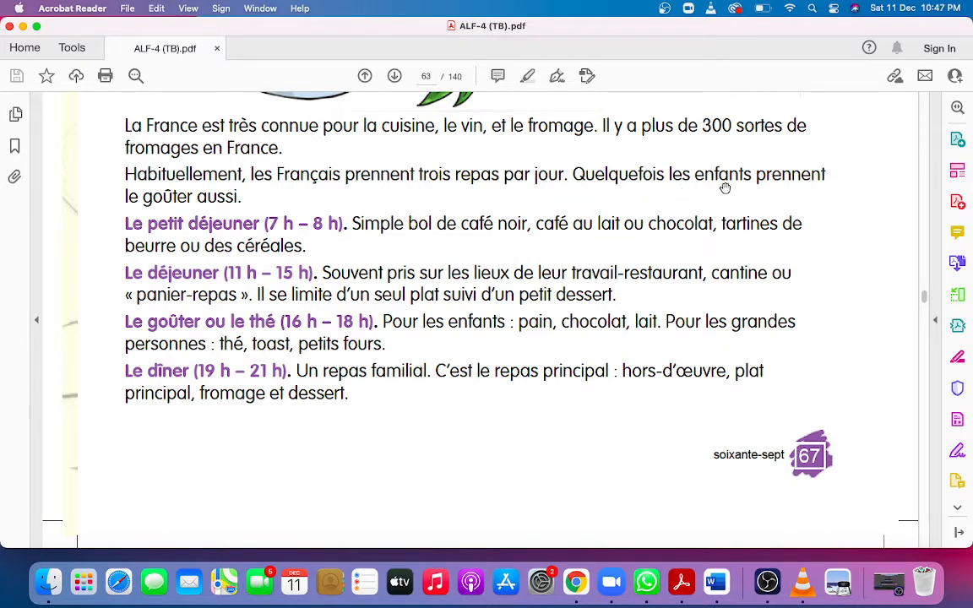
{"action": "mouse_move", "coordinate": [150, 216]}
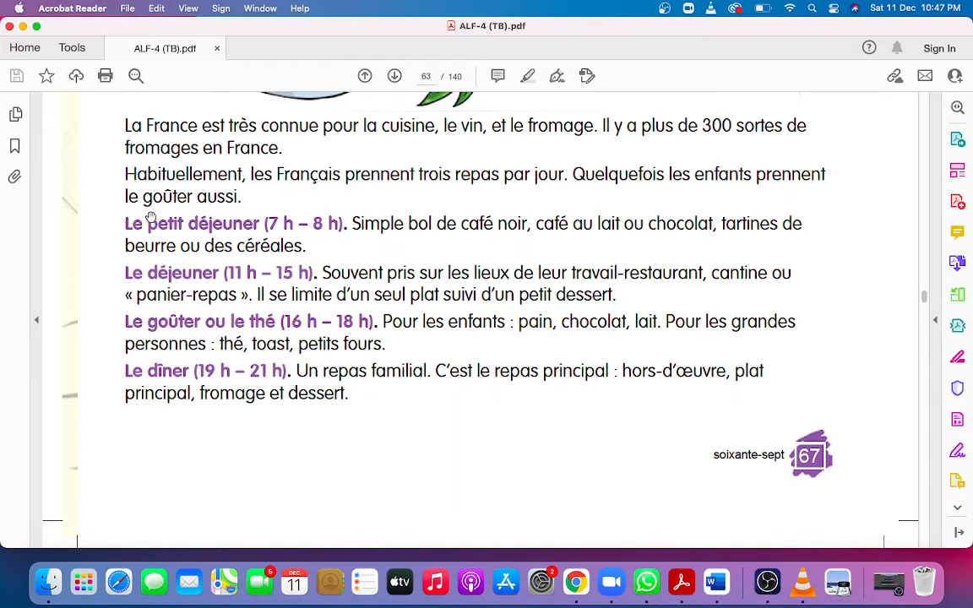
{"action": "mouse_move", "coordinate": [230, 222]}
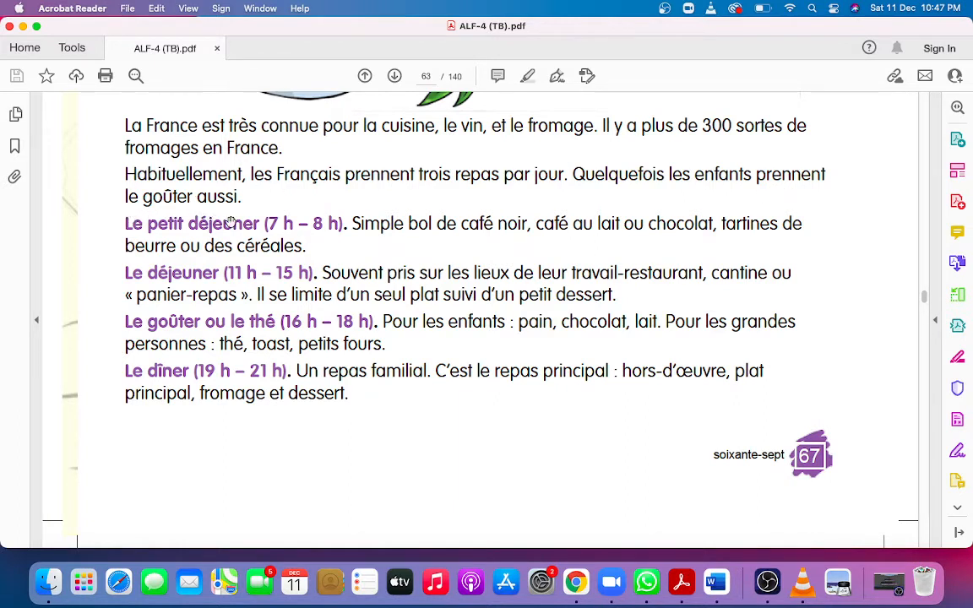
{"action": "mouse_move", "coordinate": [646, 200]}
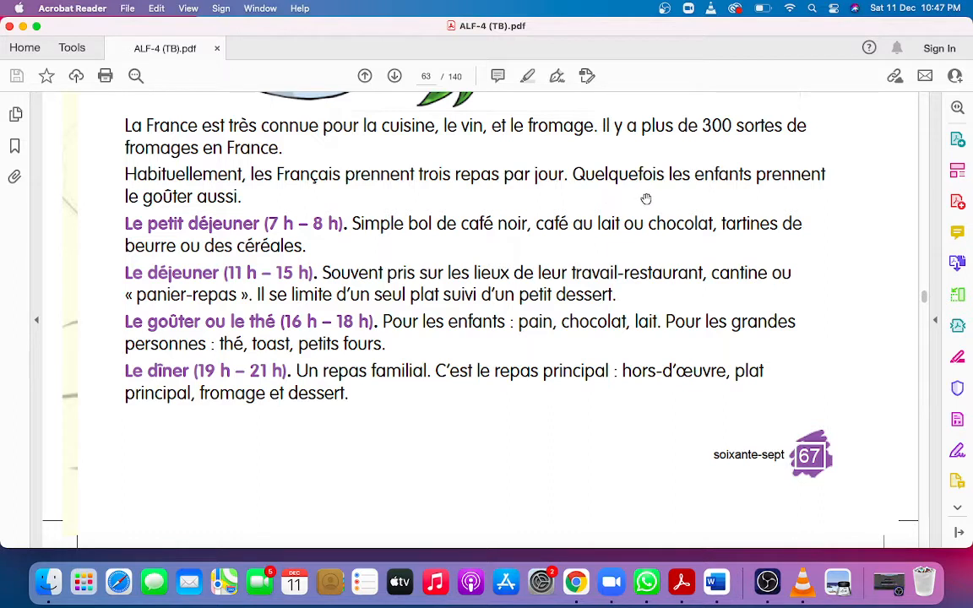
{"action": "mouse_move", "coordinate": [711, 200]}
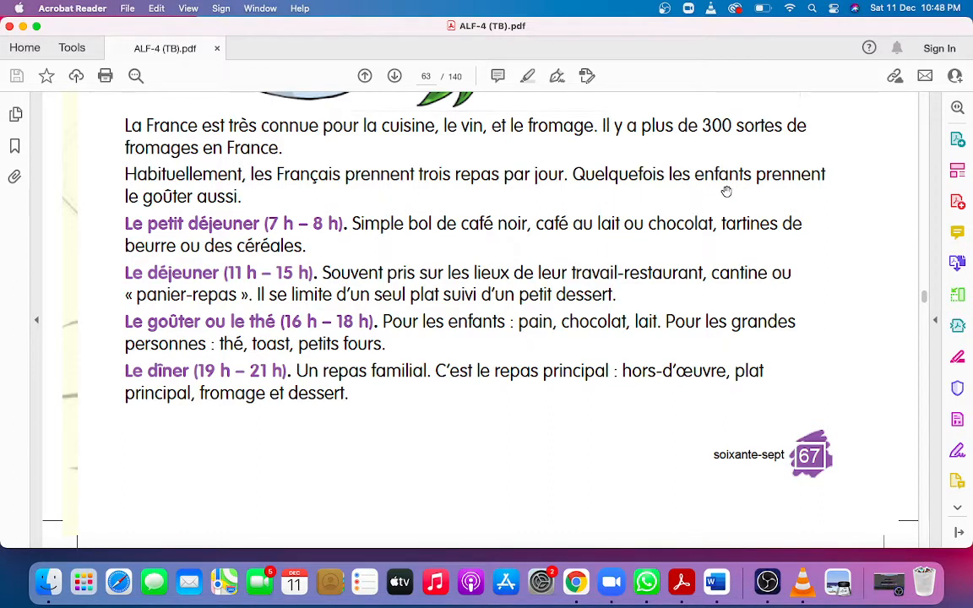
{"action": "mouse_move", "coordinate": [808, 186]}
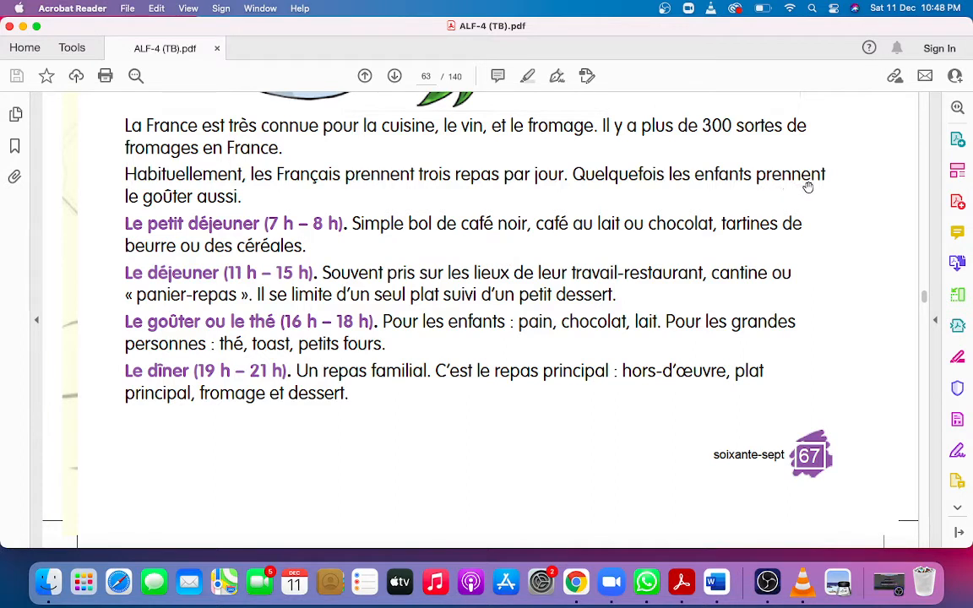
{"action": "mouse_move", "coordinate": [127, 211]}
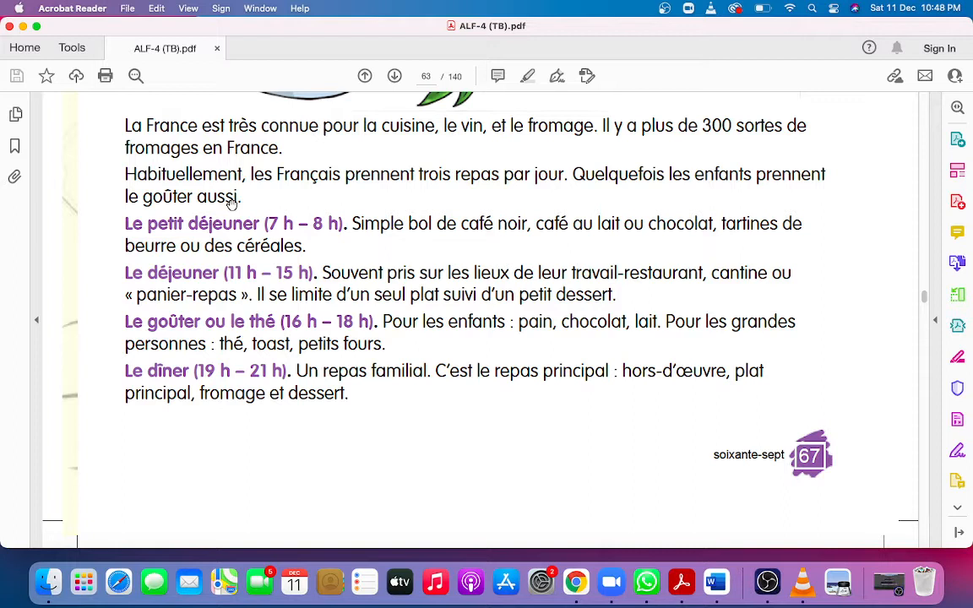
{"action": "mouse_move", "coordinate": [179, 248]}
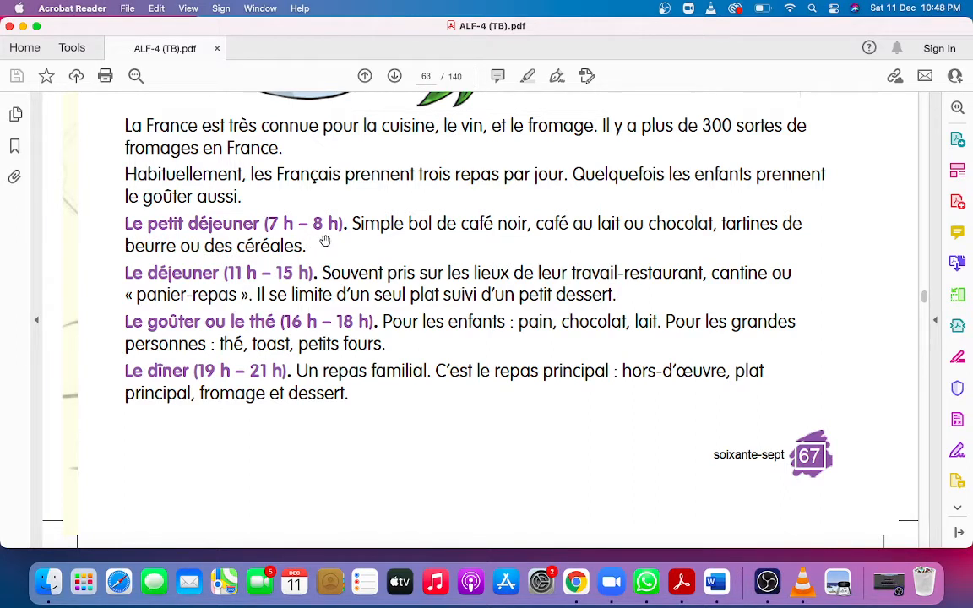
{"action": "mouse_move", "coordinate": [260, 250]}
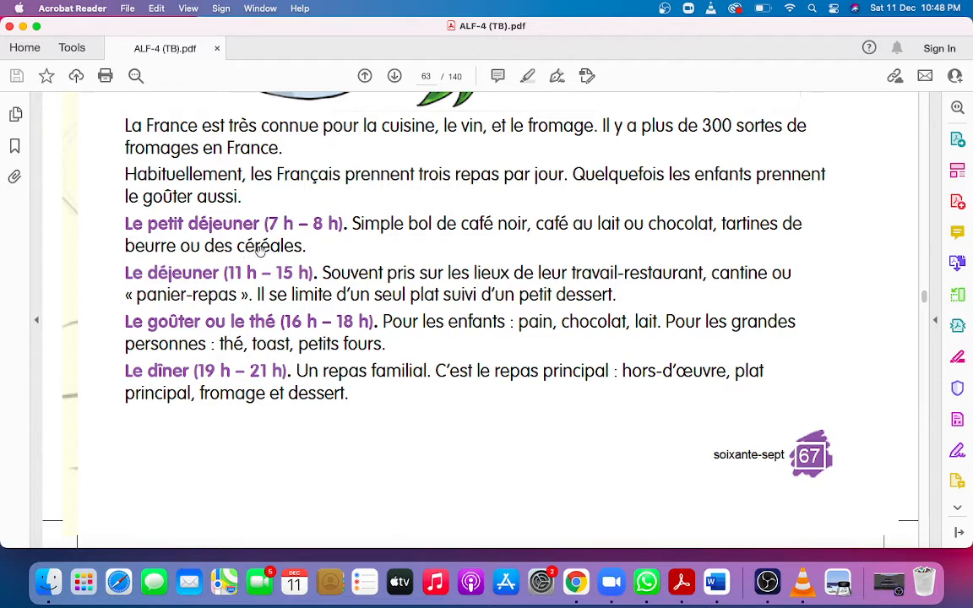
{"action": "mouse_move", "coordinate": [378, 240]}
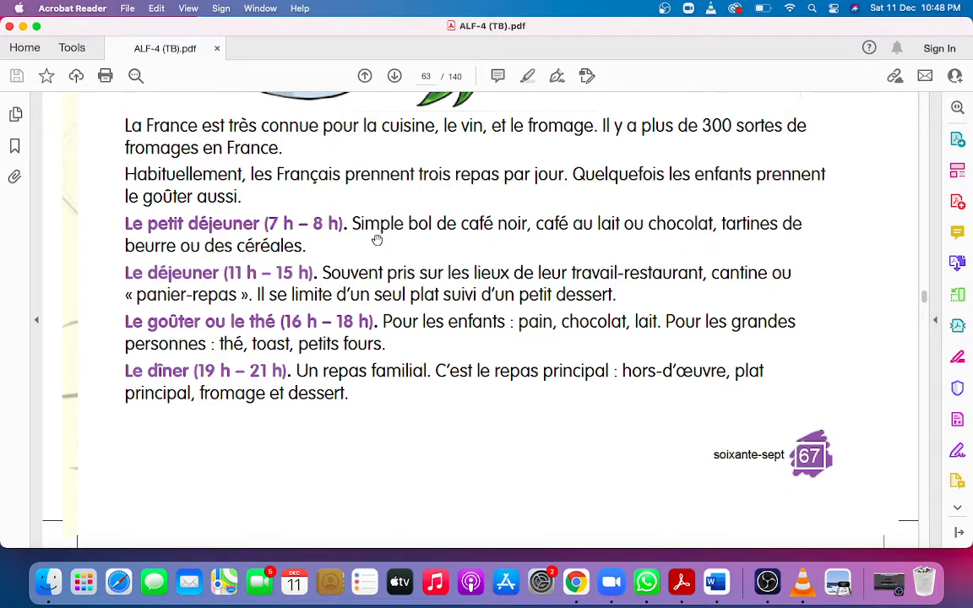
{"action": "mouse_move", "coordinate": [455, 241]}
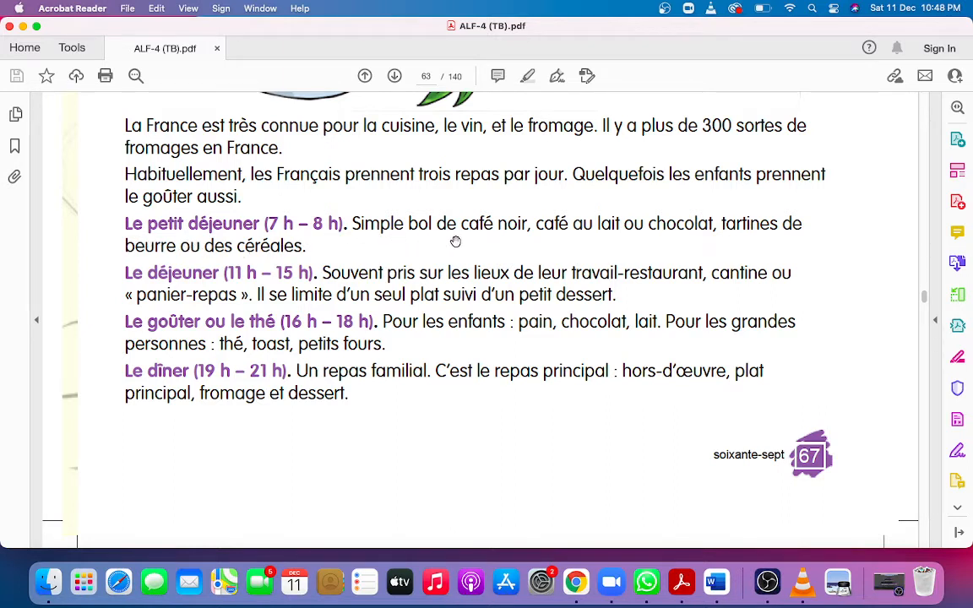
{"action": "mouse_move", "coordinate": [523, 237]}
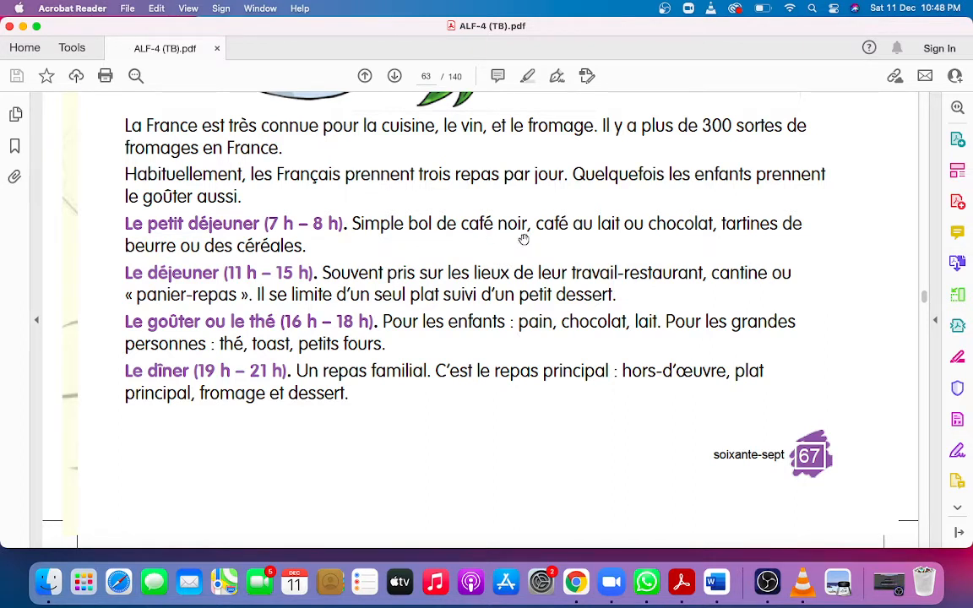
{"action": "mouse_move", "coordinate": [558, 244]}
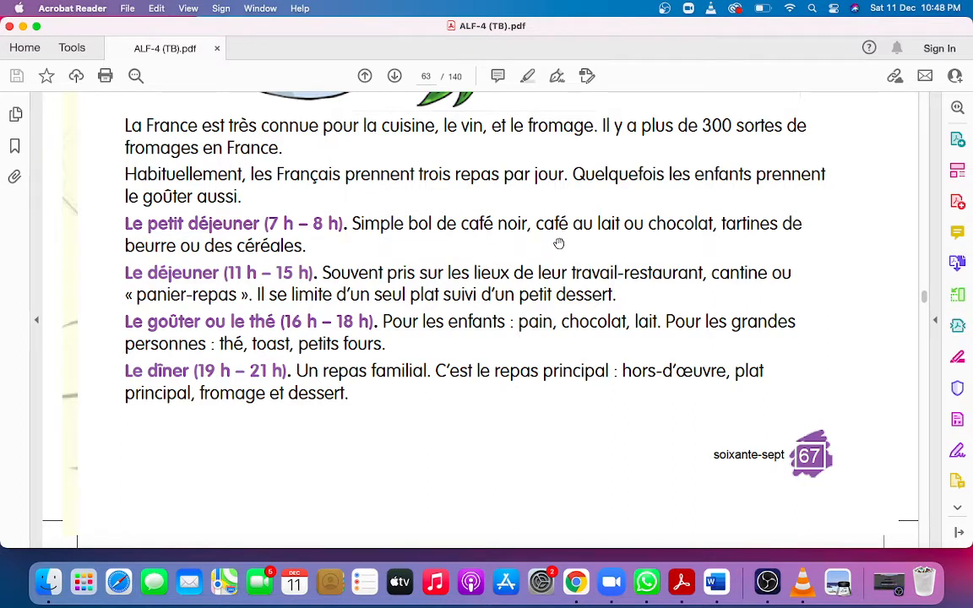
{"action": "mouse_move", "coordinate": [667, 245]}
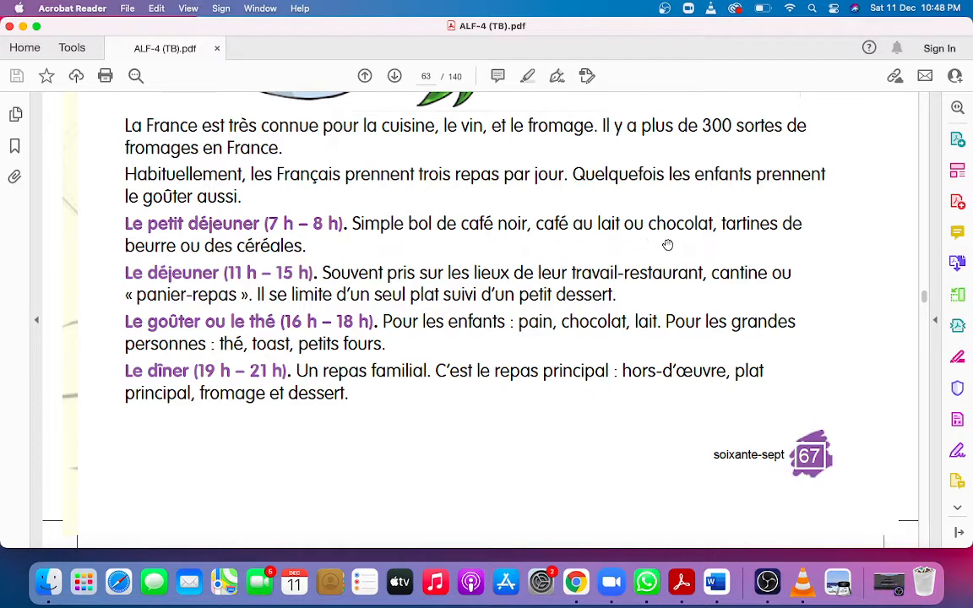
{"action": "mouse_move", "coordinate": [747, 246]}
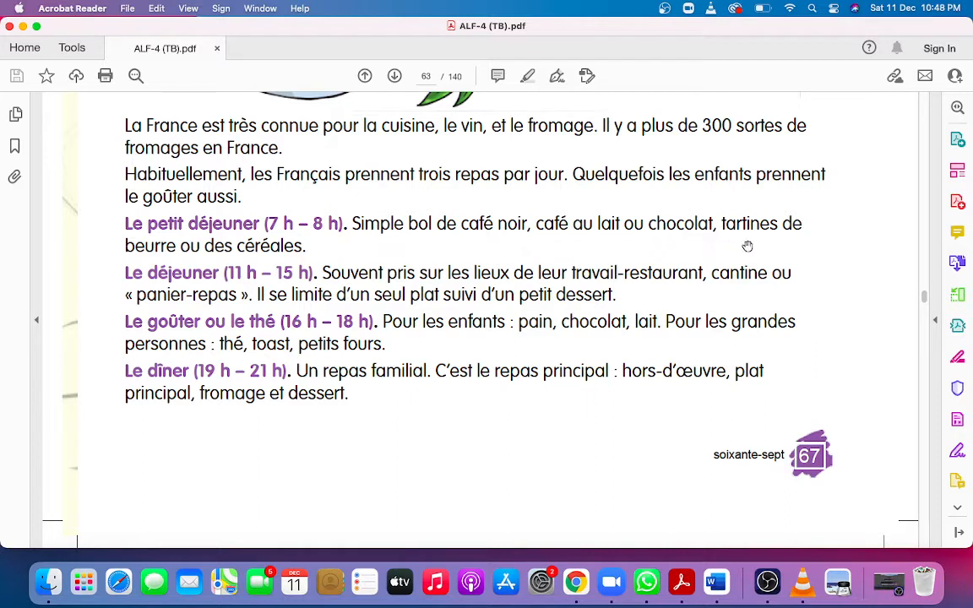
{"action": "mouse_move", "coordinate": [142, 263]}
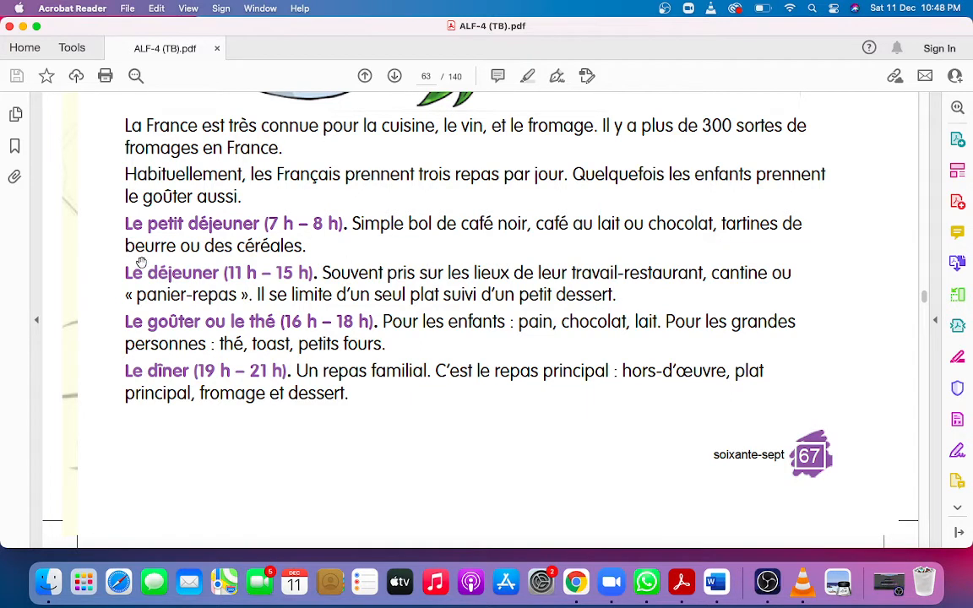
{"action": "mouse_move", "coordinate": [264, 261]}
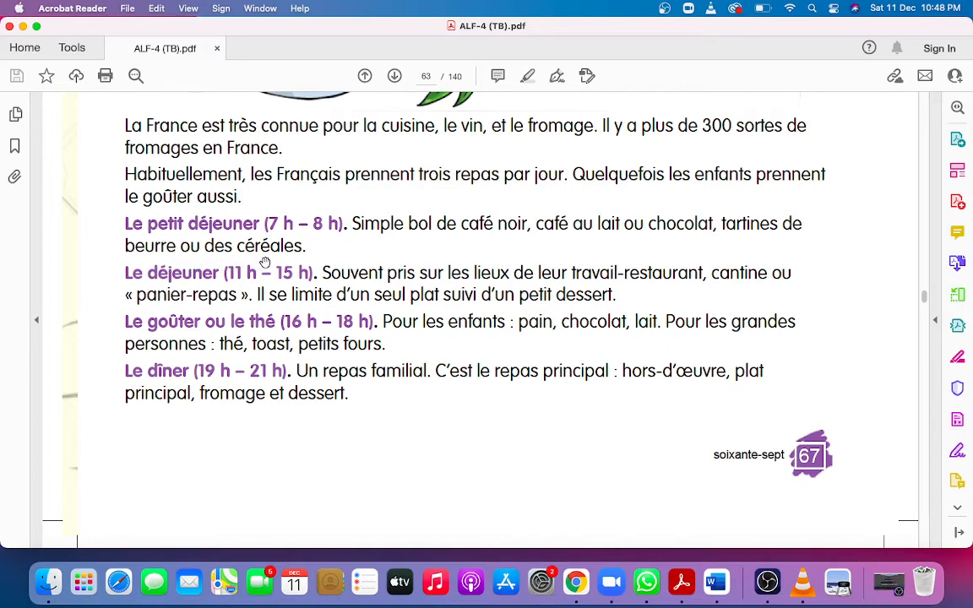
{"action": "mouse_move", "coordinate": [420, 222]}
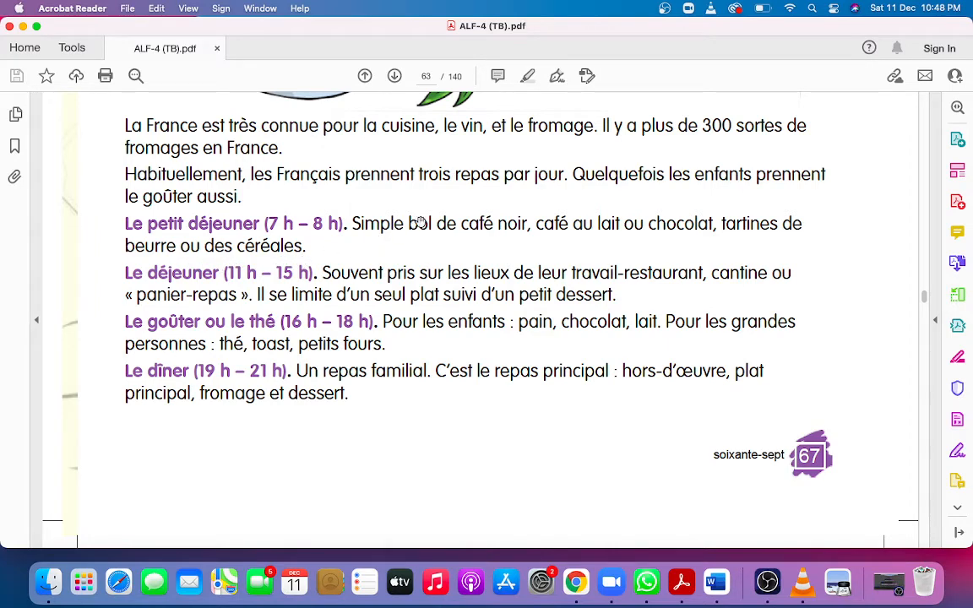
{"action": "mouse_move", "coordinate": [456, 236]}
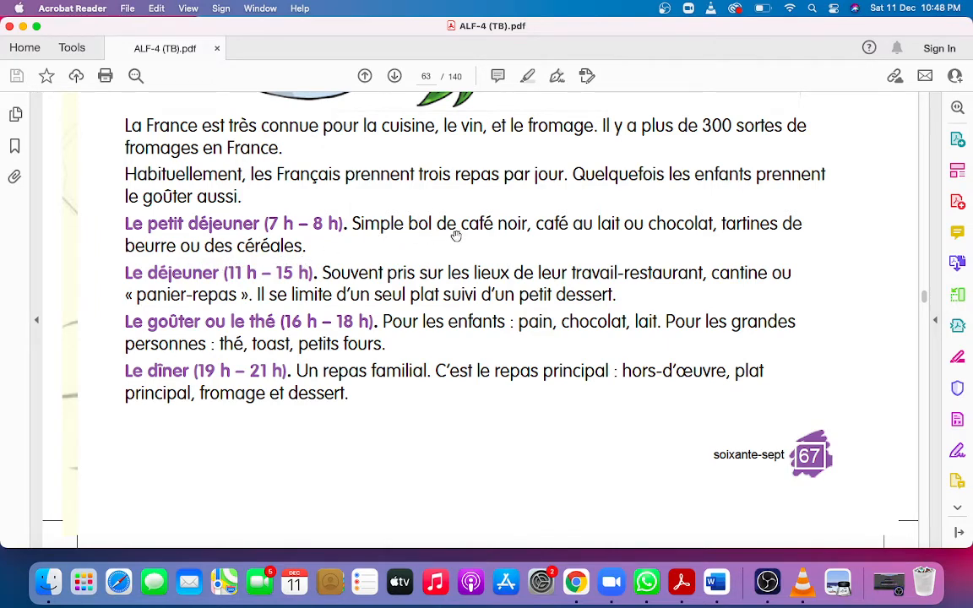
{"action": "mouse_move", "coordinate": [509, 239]}
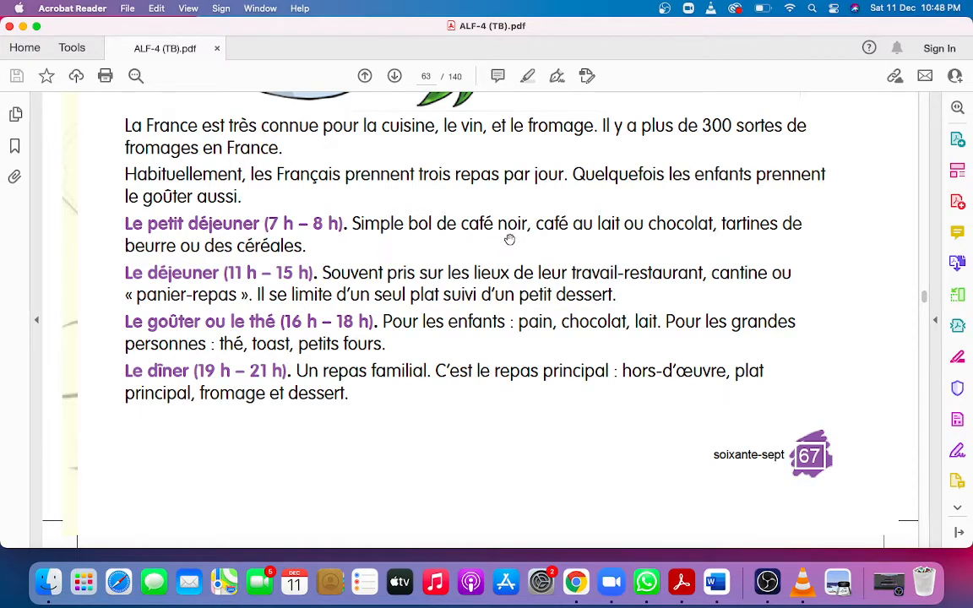
{"action": "mouse_move", "coordinate": [585, 249]}
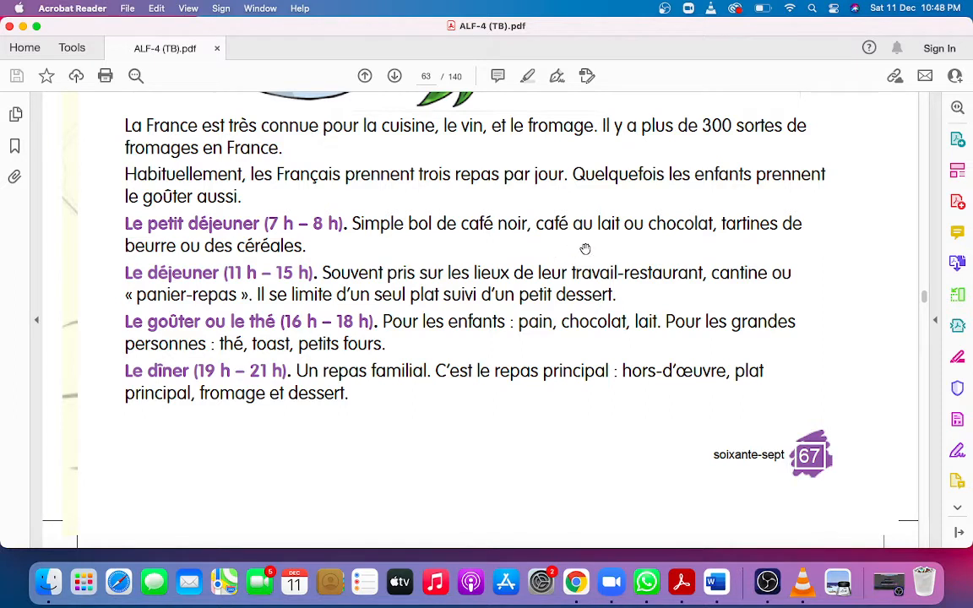
{"action": "mouse_move", "coordinate": [665, 248]}
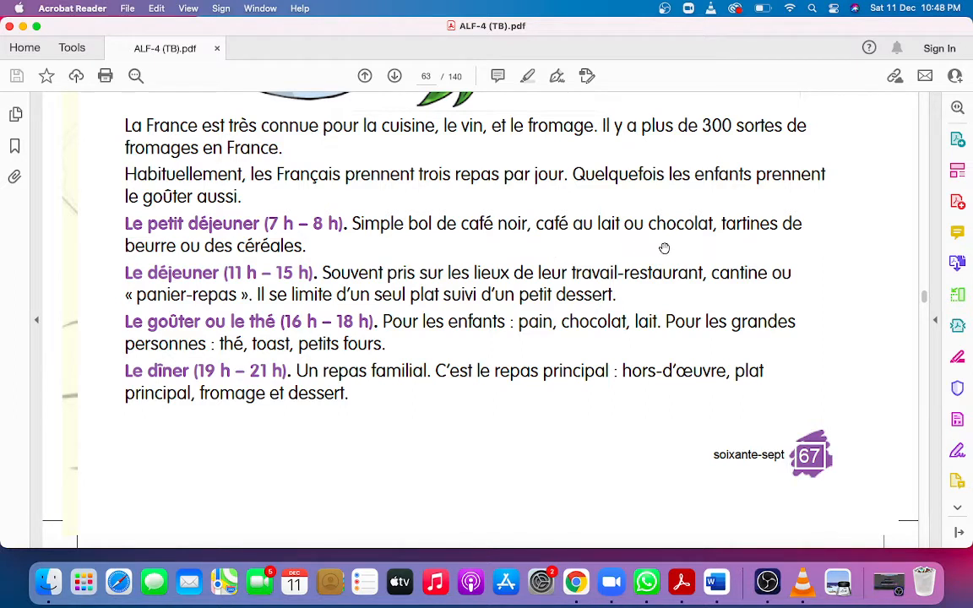
{"action": "mouse_move", "coordinate": [597, 247]}
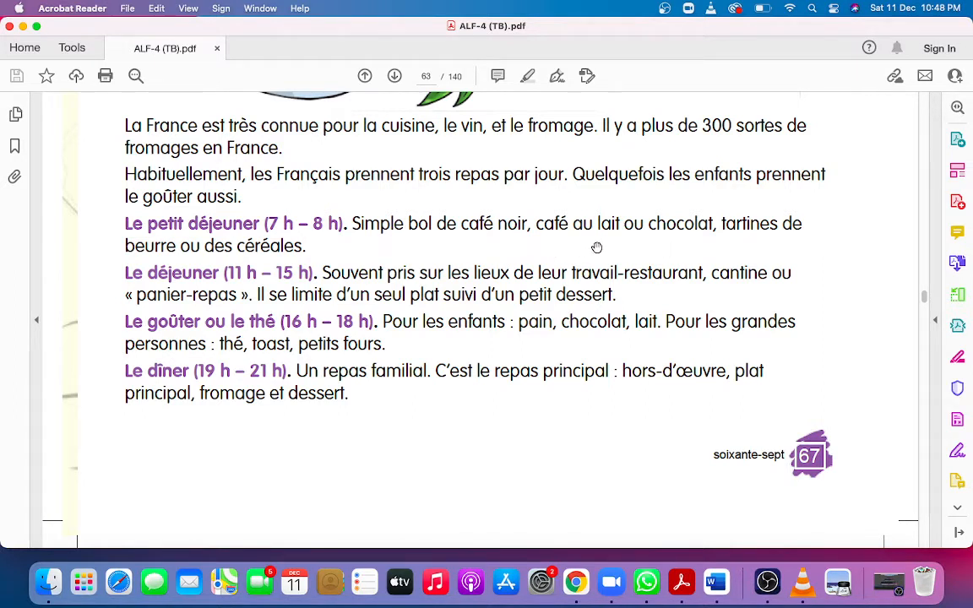
{"action": "mouse_move", "coordinate": [677, 241]}
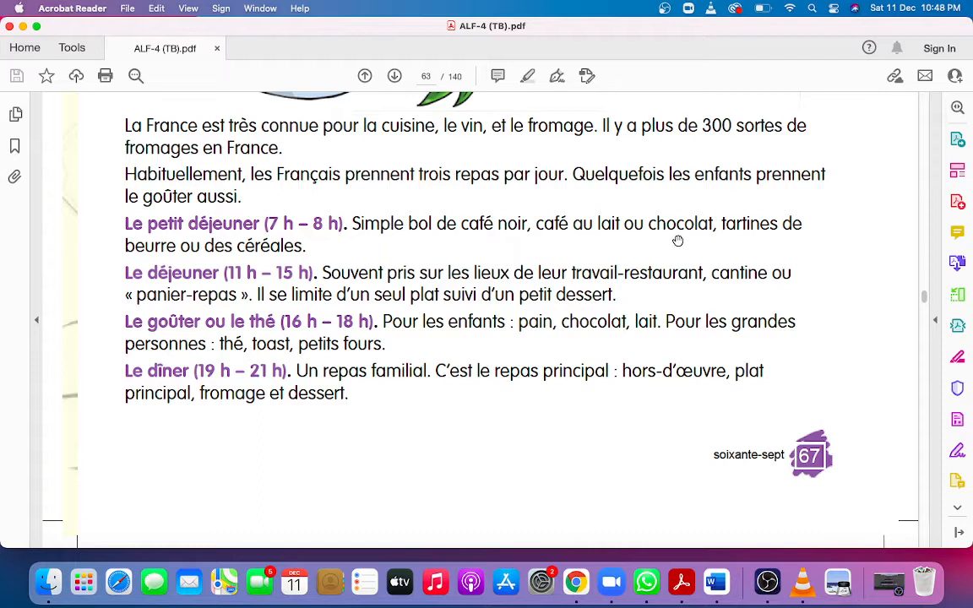
{"action": "mouse_move", "coordinate": [776, 237]}
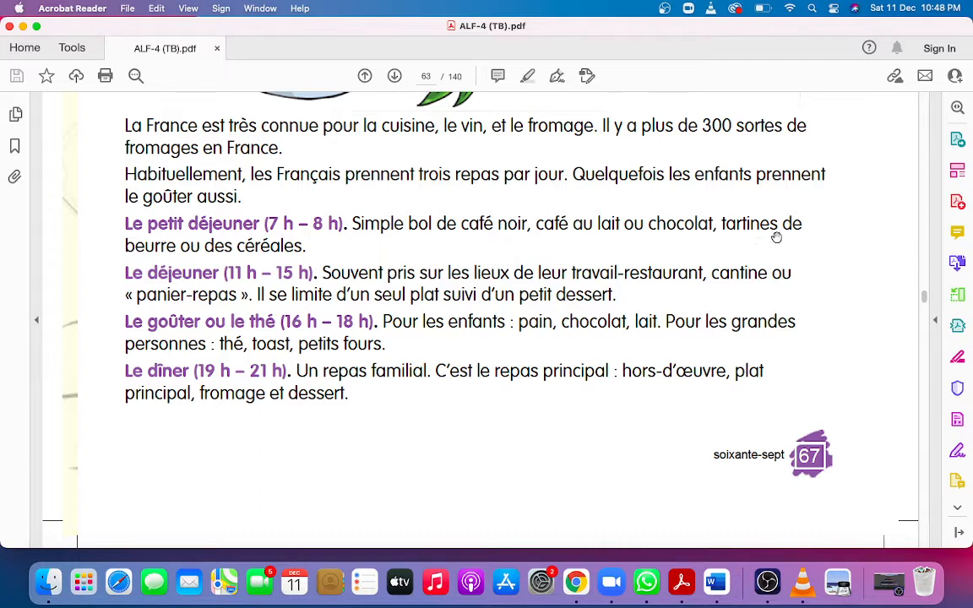
{"action": "mouse_move", "coordinate": [378, 223]}
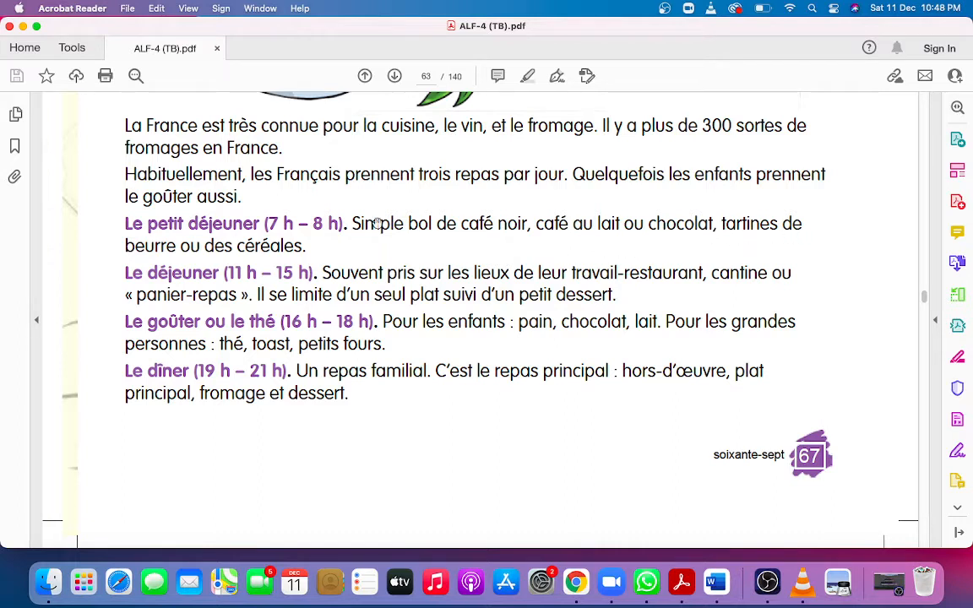
{"action": "mouse_move", "coordinate": [154, 259]}
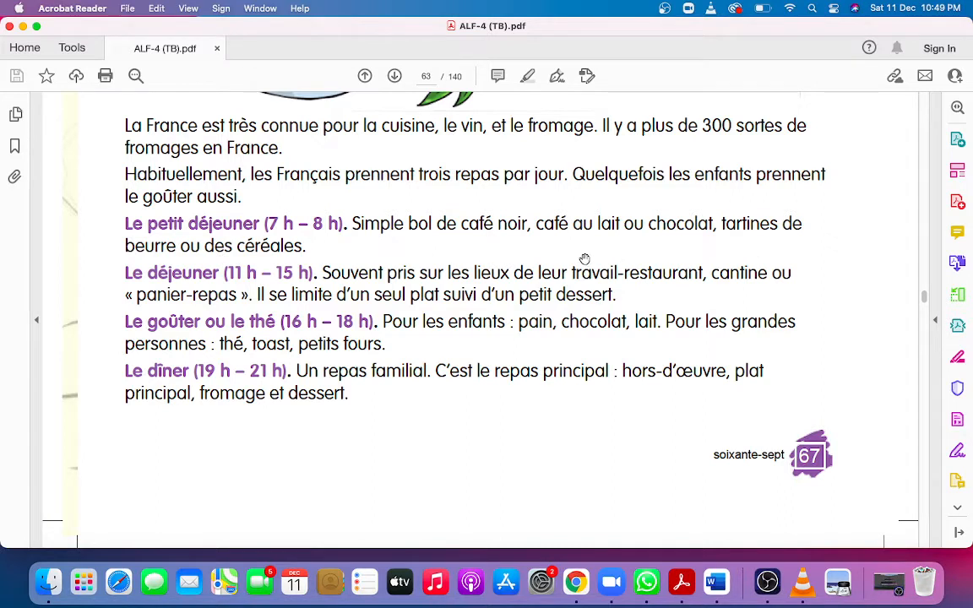
{"action": "mouse_move", "coordinate": [336, 256]}
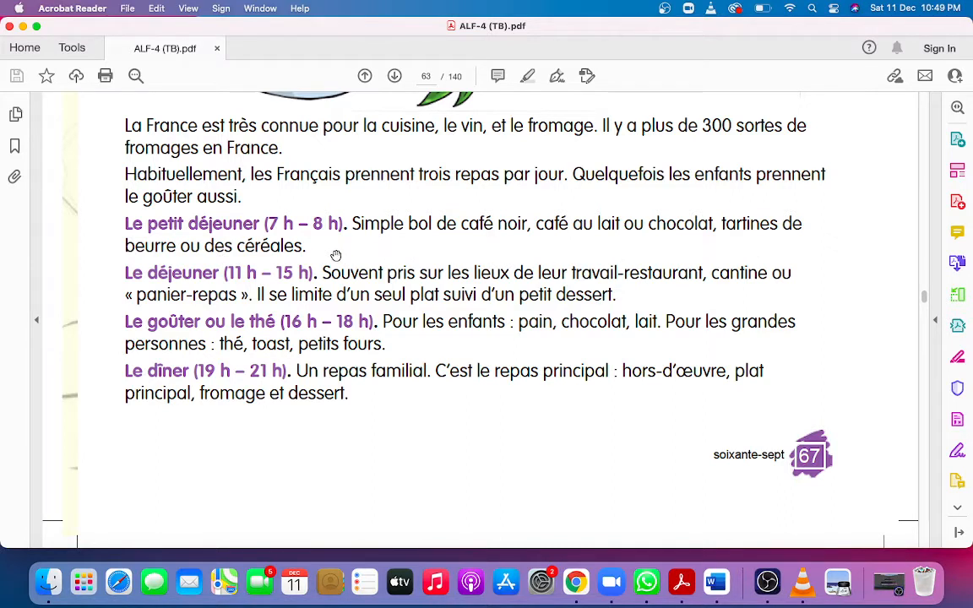
{"action": "mouse_move", "coordinate": [153, 265]}
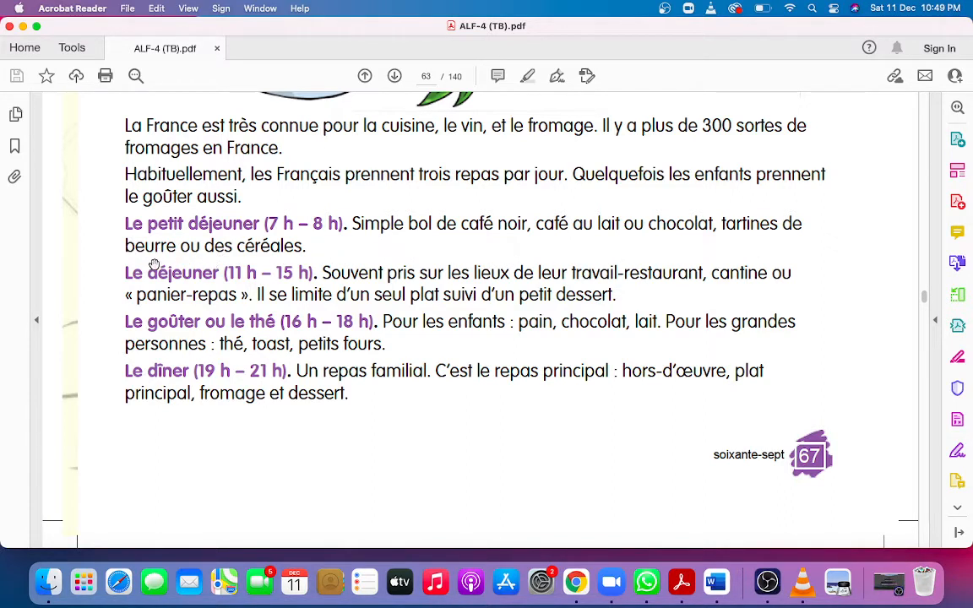
{"action": "mouse_move", "coordinate": [266, 256]}
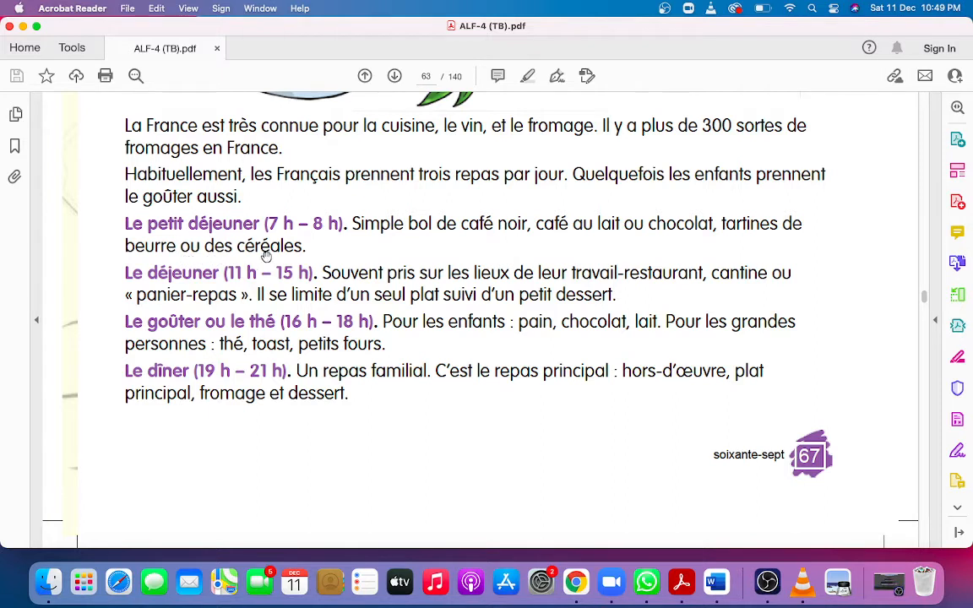
{"action": "mouse_move", "coordinate": [294, 257]}
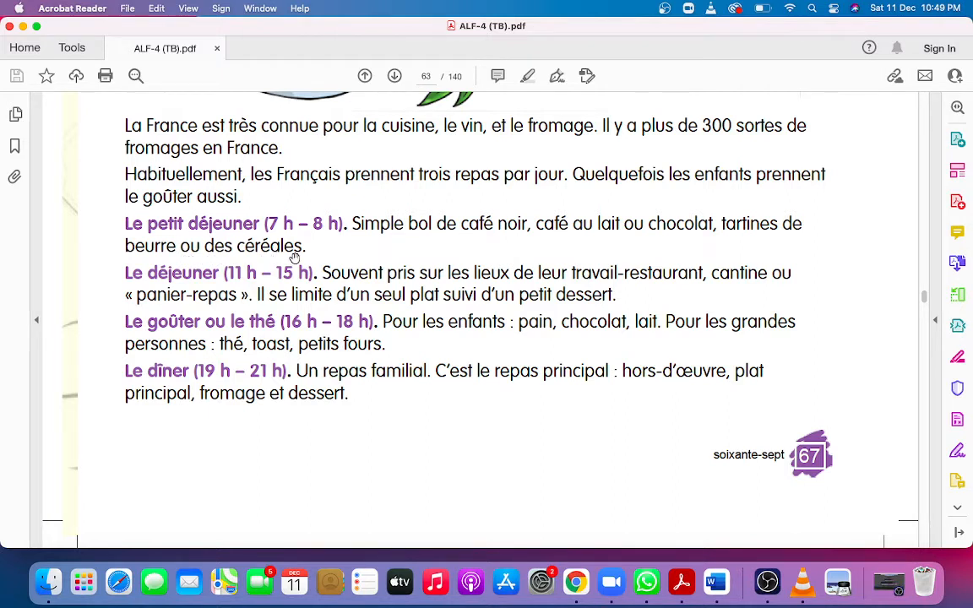
{"action": "mouse_move", "coordinate": [155, 291]}
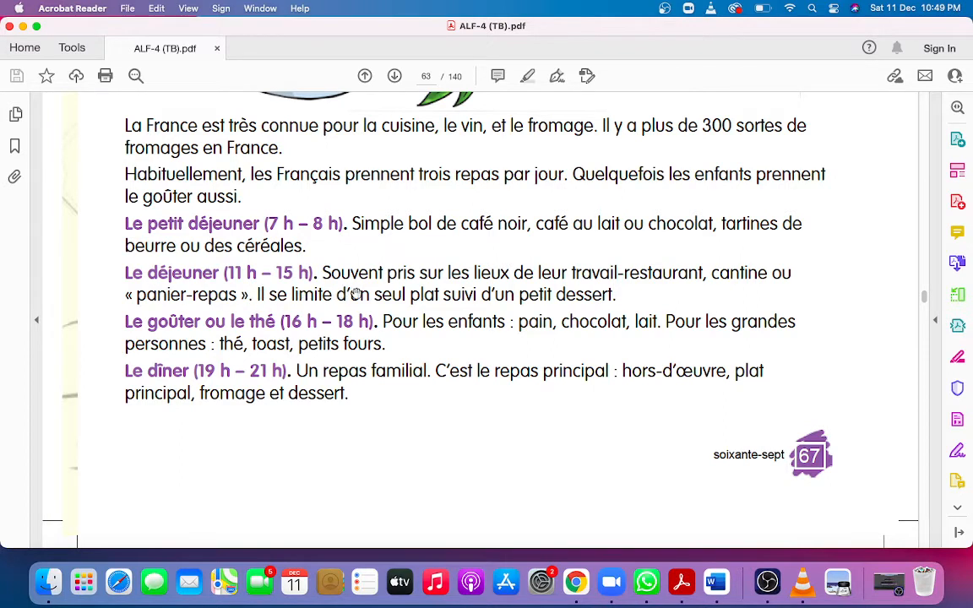
{"action": "mouse_move", "coordinate": [273, 278]}
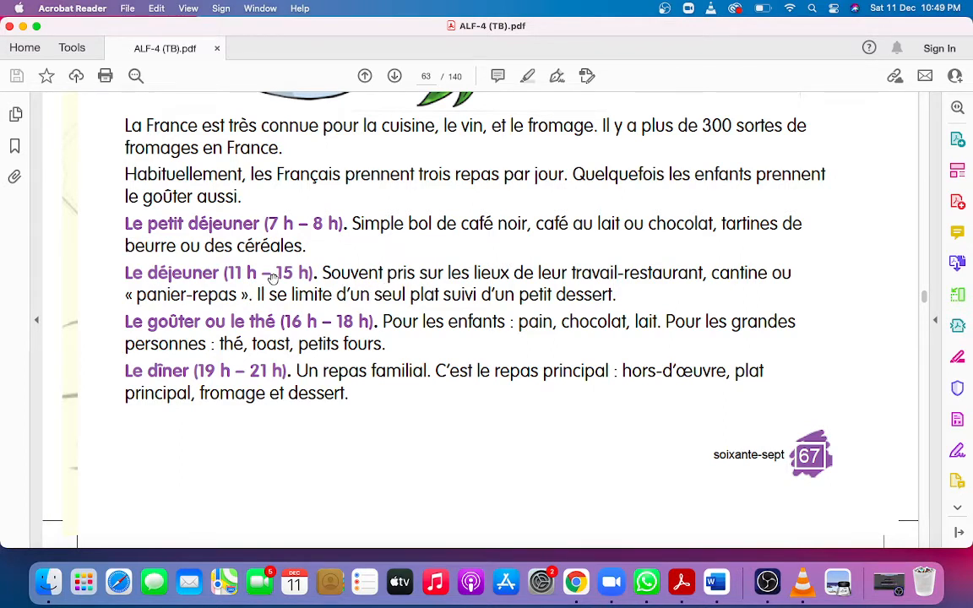
{"action": "mouse_move", "coordinate": [252, 286]}
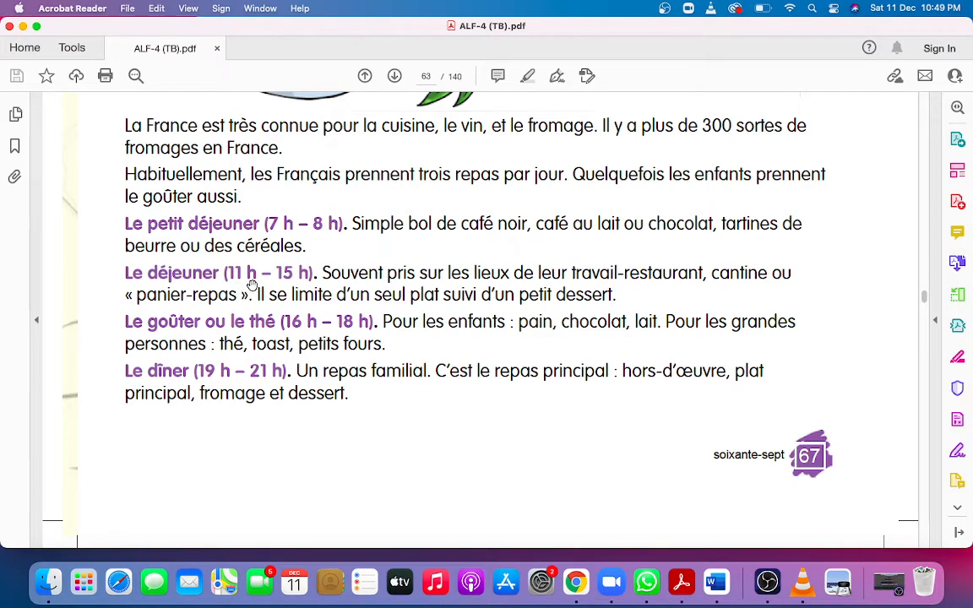
{"action": "mouse_move", "coordinate": [342, 281]}
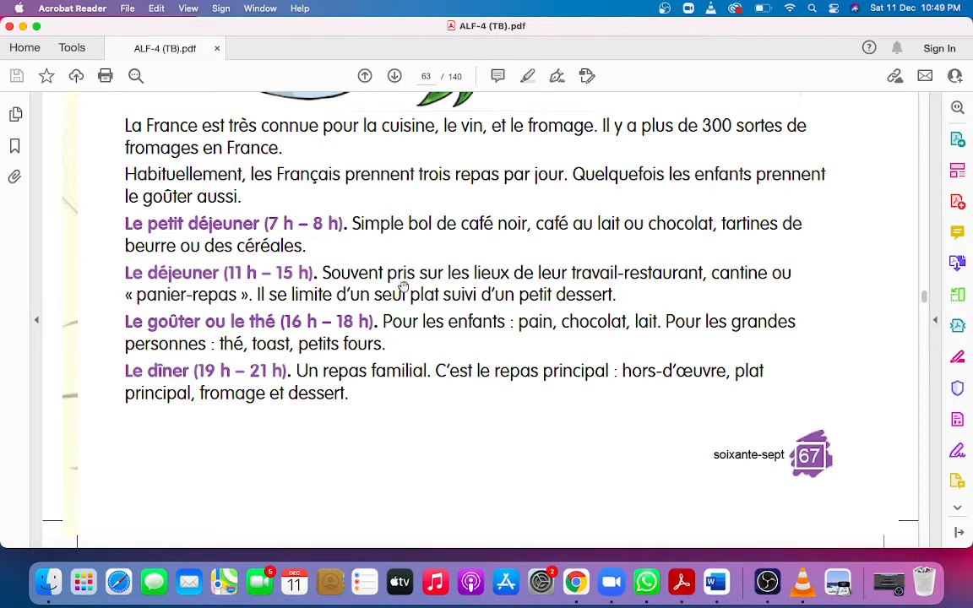
{"action": "mouse_move", "coordinate": [462, 288]}
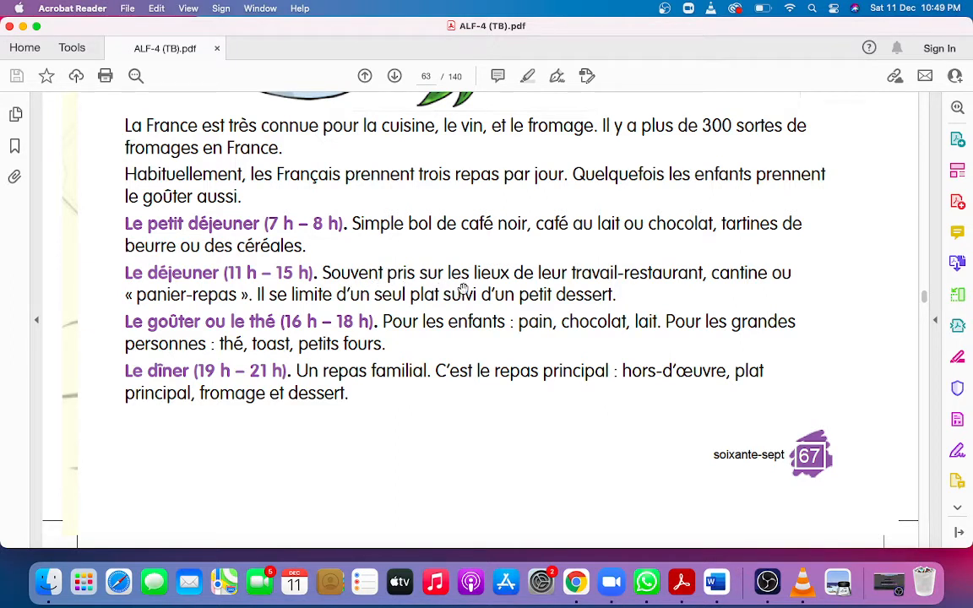
{"action": "mouse_move", "coordinate": [550, 289]}
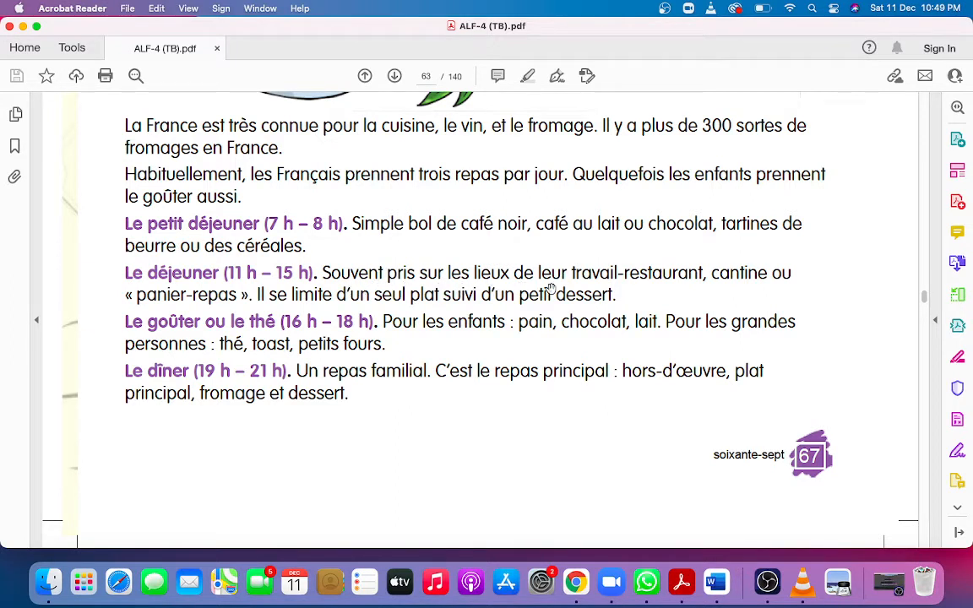
{"action": "mouse_move", "coordinate": [640, 289]}
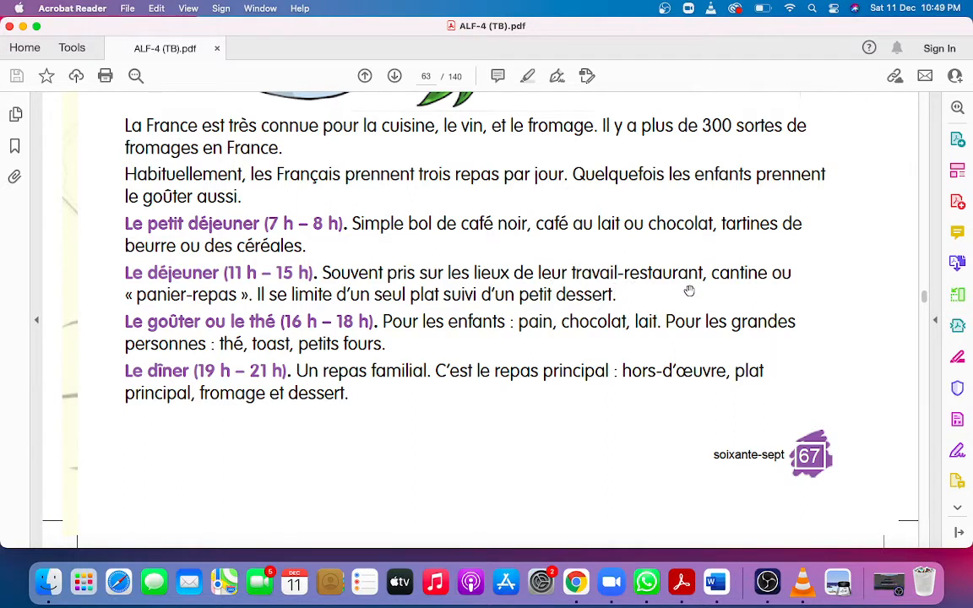
{"action": "mouse_move", "coordinate": [164, 295]}
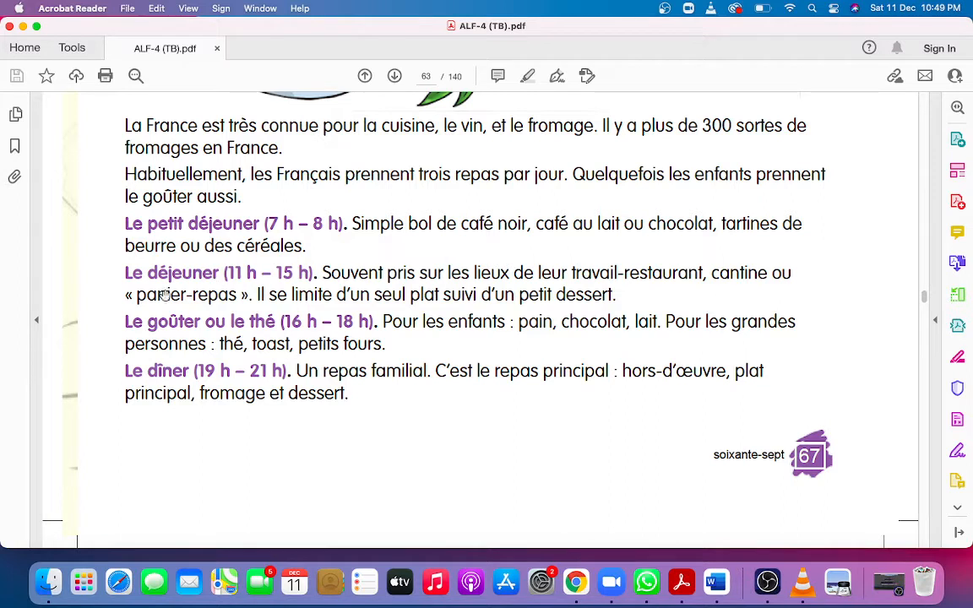
{"action": "mouse_move", "coordinate": [265, 307]}
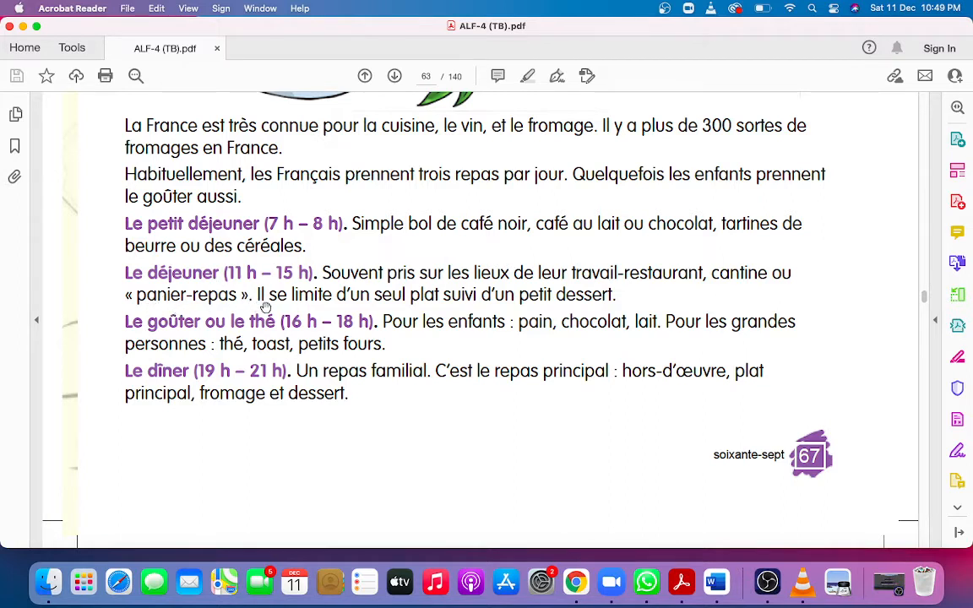
{"action": "mouse_move", "coordinate": [385, 279]}
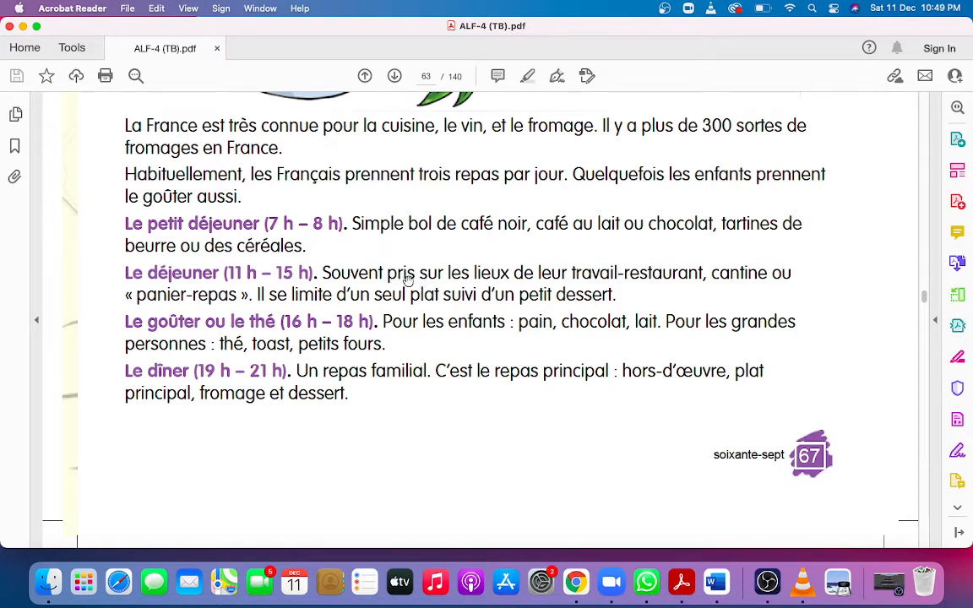
{"action": "mouse_move", "coordinate": [441, 285]}
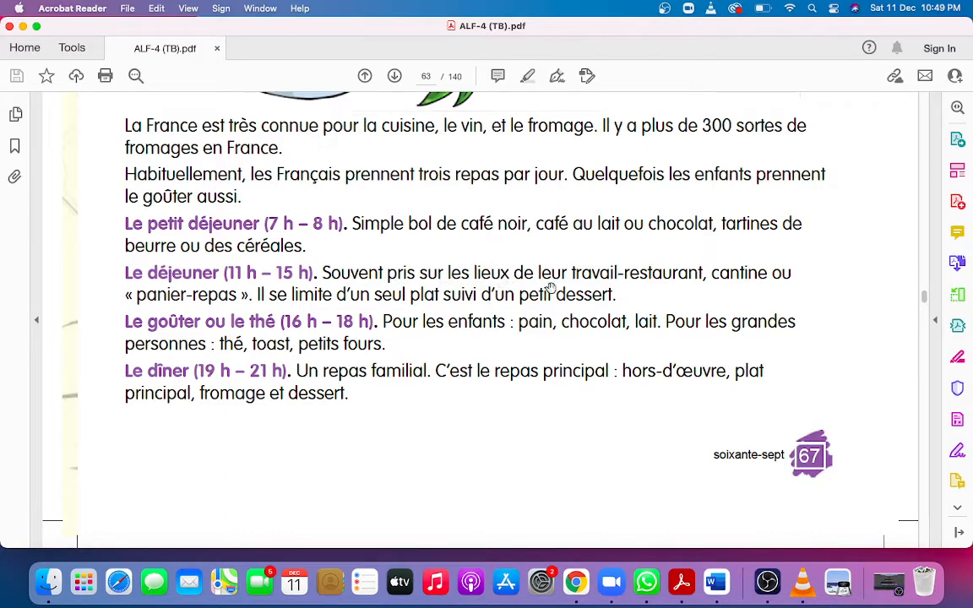
{"action": "mouse_move", "coordinate": [667, 293]}
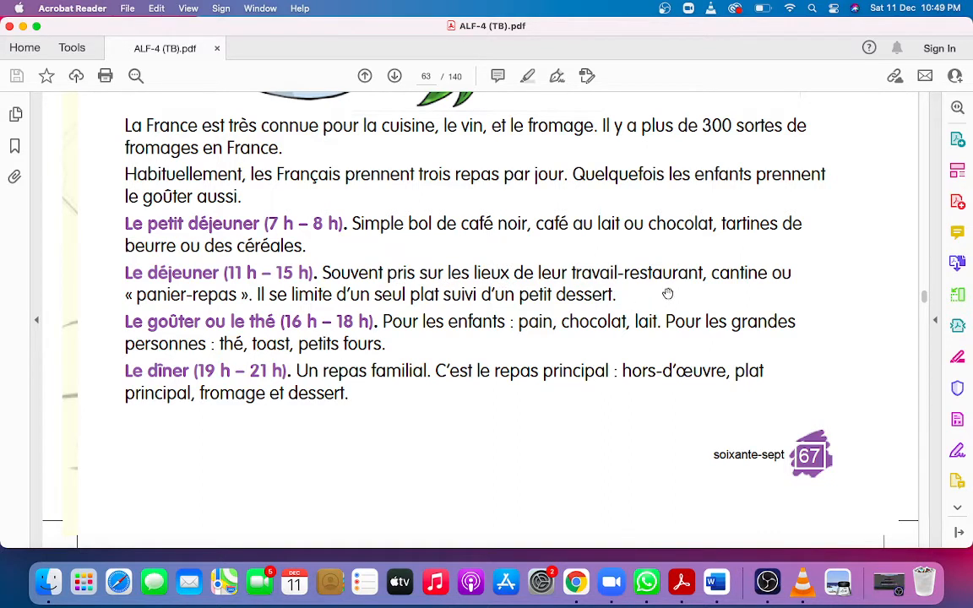
{"action": "mouse_move", "coordinate": [763, 292]}
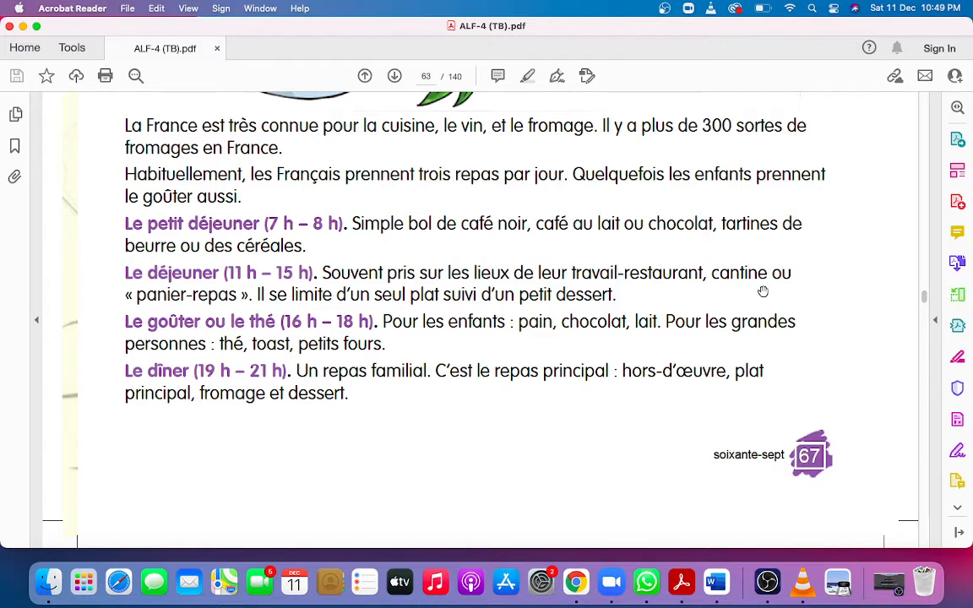
{"action": "mouse_move", "coordinate": [108, 314]}
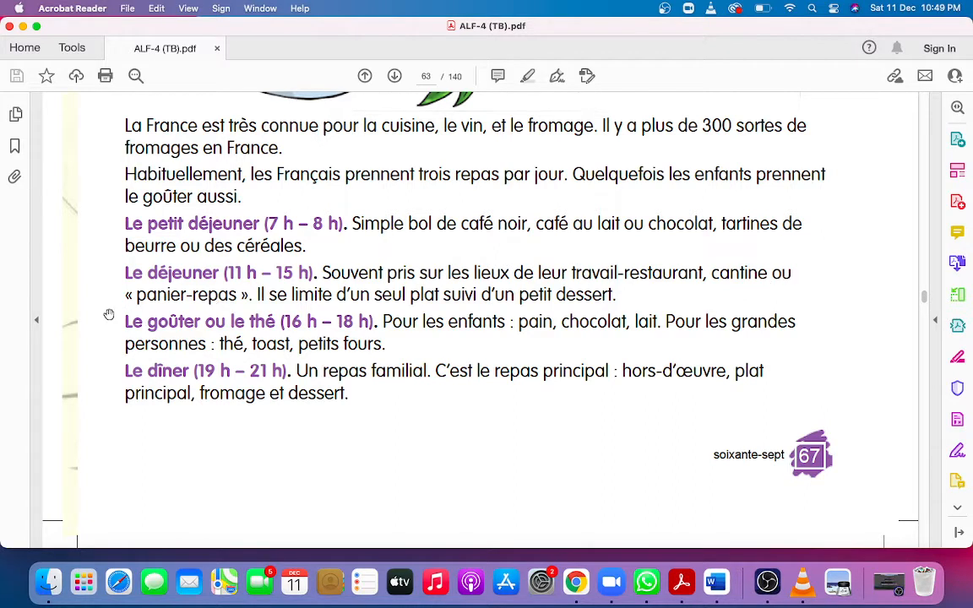
{"action": "mouse_move", "coordinate": [71, 321]}
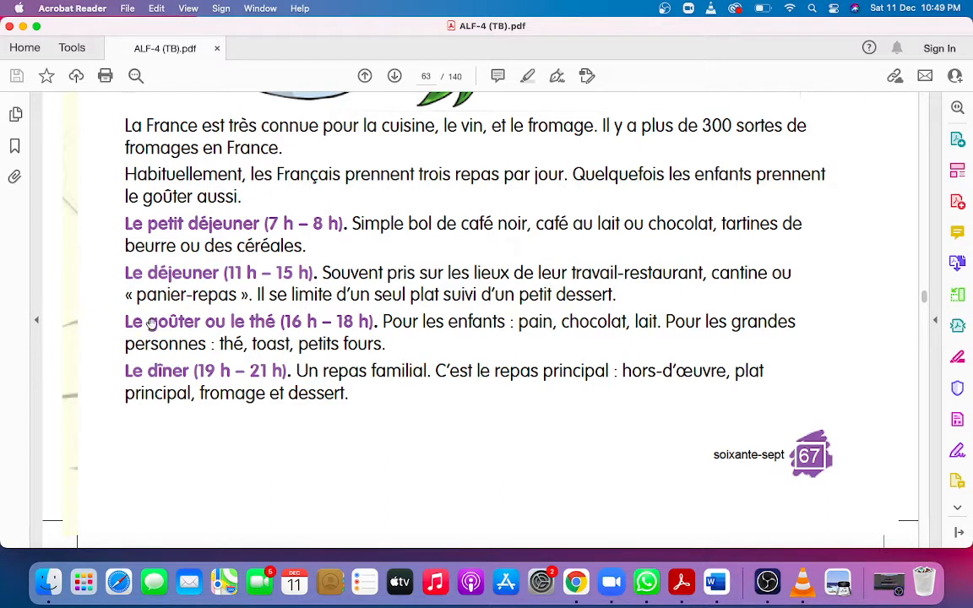
{"action": "mouse_move", "coordinate": [250, 315]}
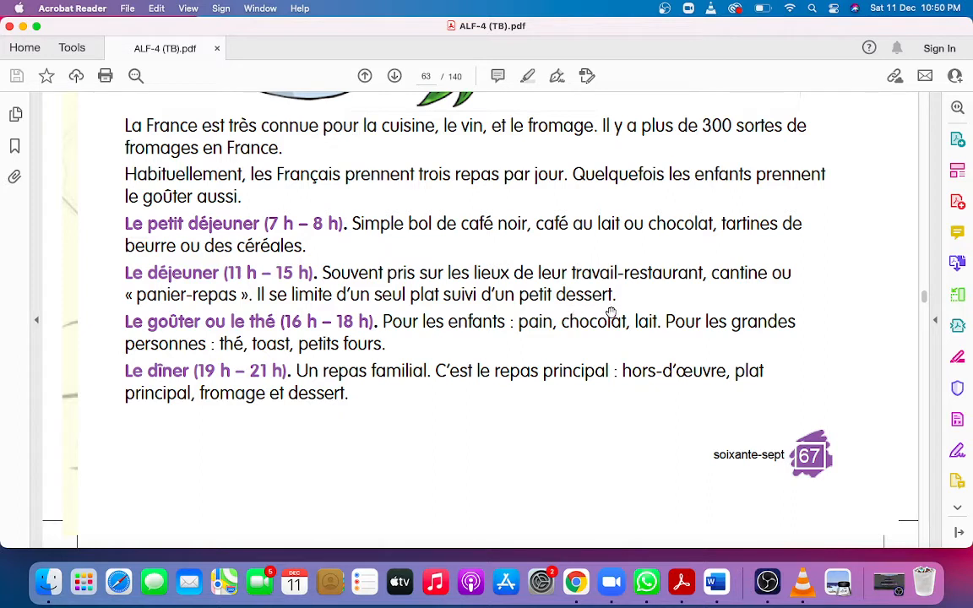
{"action": "mouse_move", "coordinate": [266, 294]}
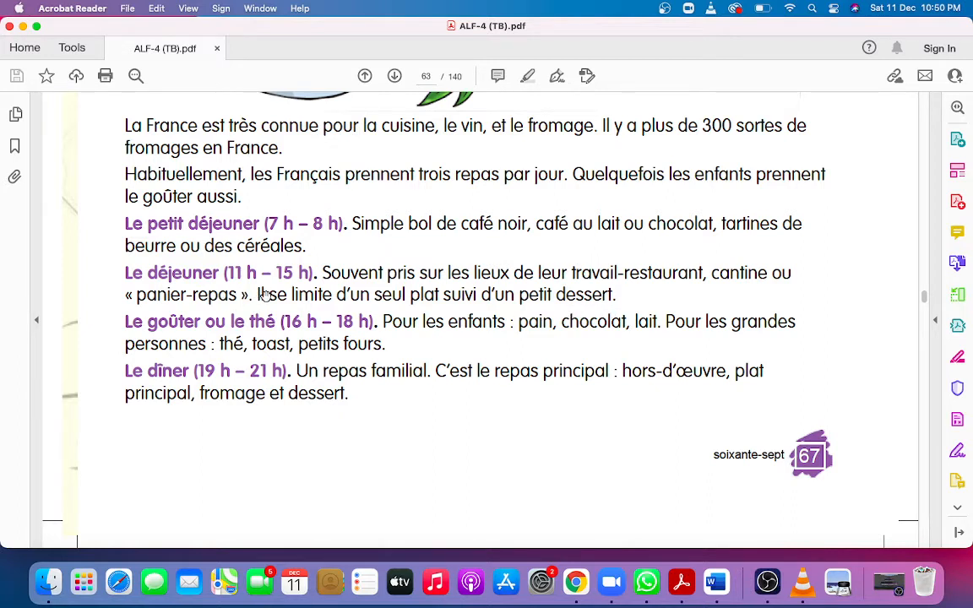
{"action": "mouse_move", "coordinate": [295, 310]}
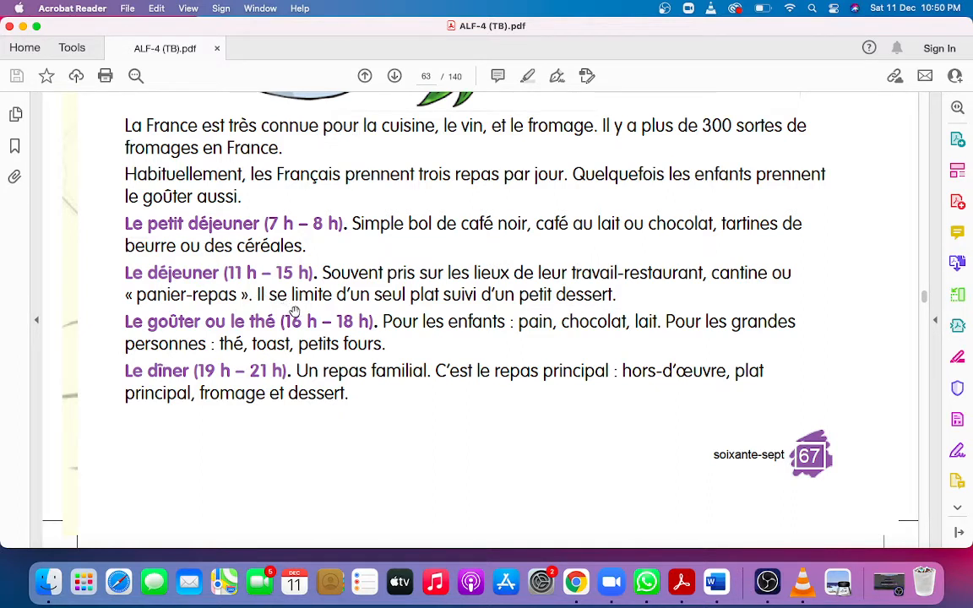
{"action": "mouse_move", "coordinate": [335, 315]}
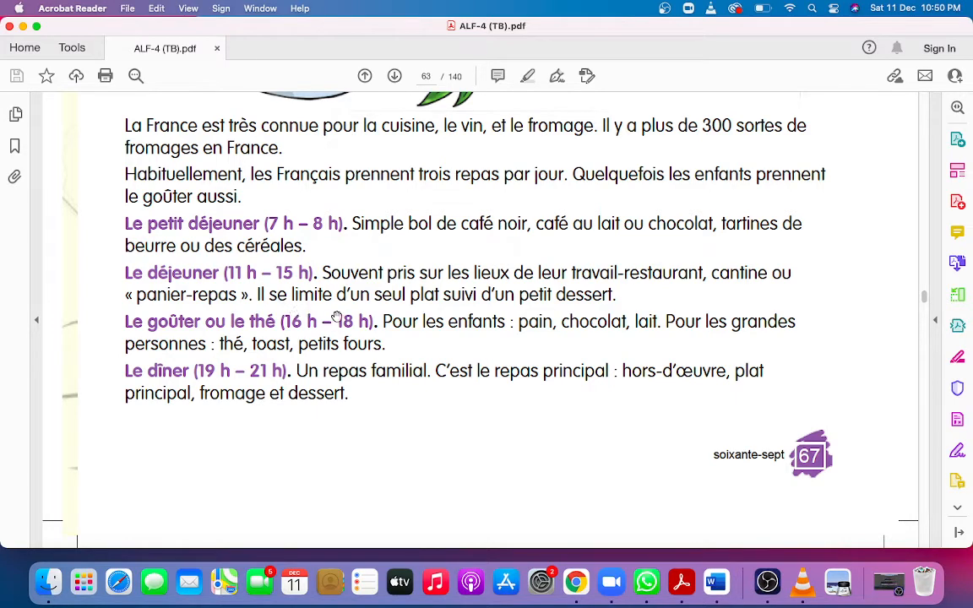
{"action": "mouse_move", "coordinate": [422, 310]}
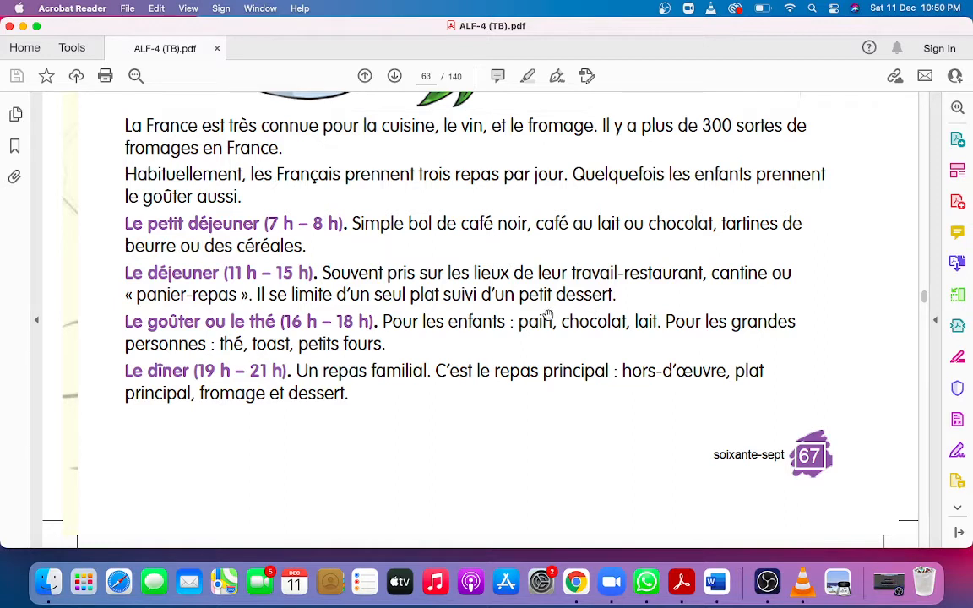
{"action": "mouse_move", "coordinate": [452, 332]}
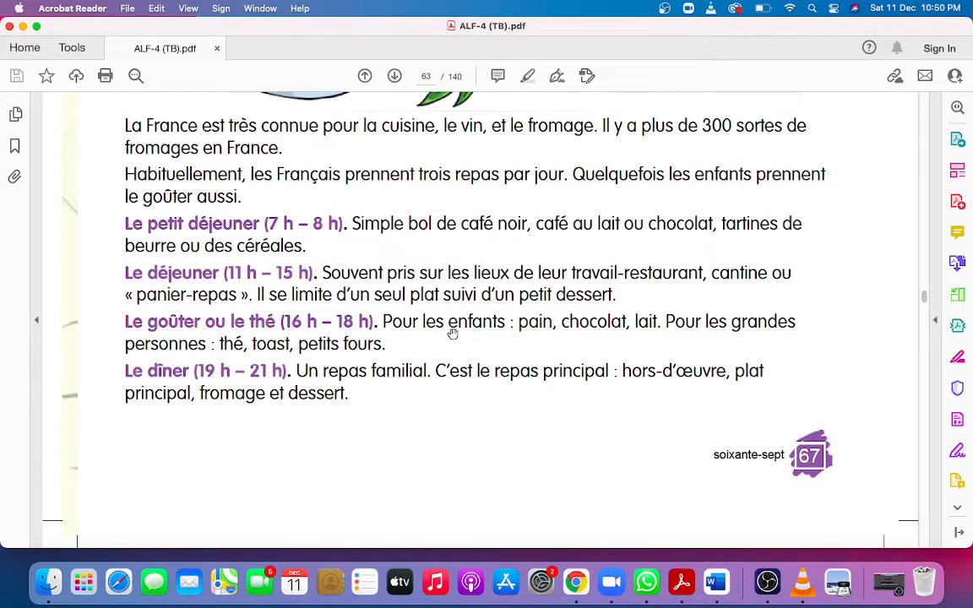
{"action": "mouse_move", "coordinate": [138, 335]}
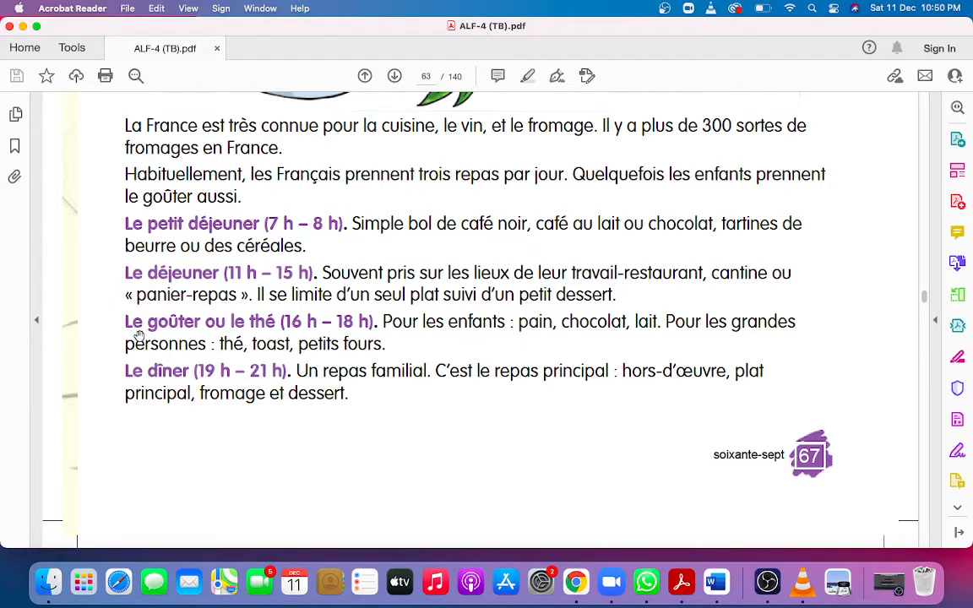
{"action": "mouse_move", "coordinate": [277, 336]}
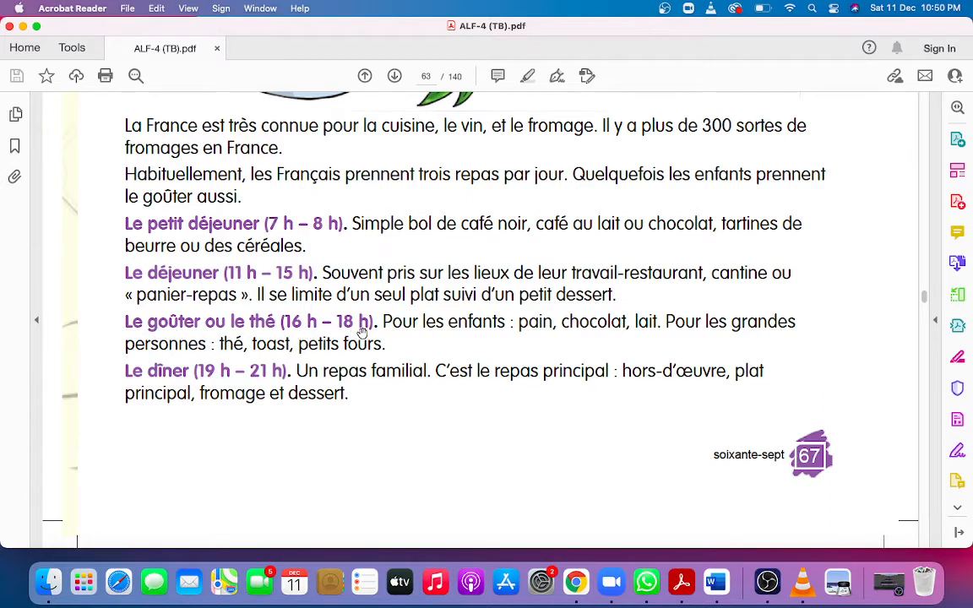
{"action": "mouse_move", "coordinate": [436, 338]}
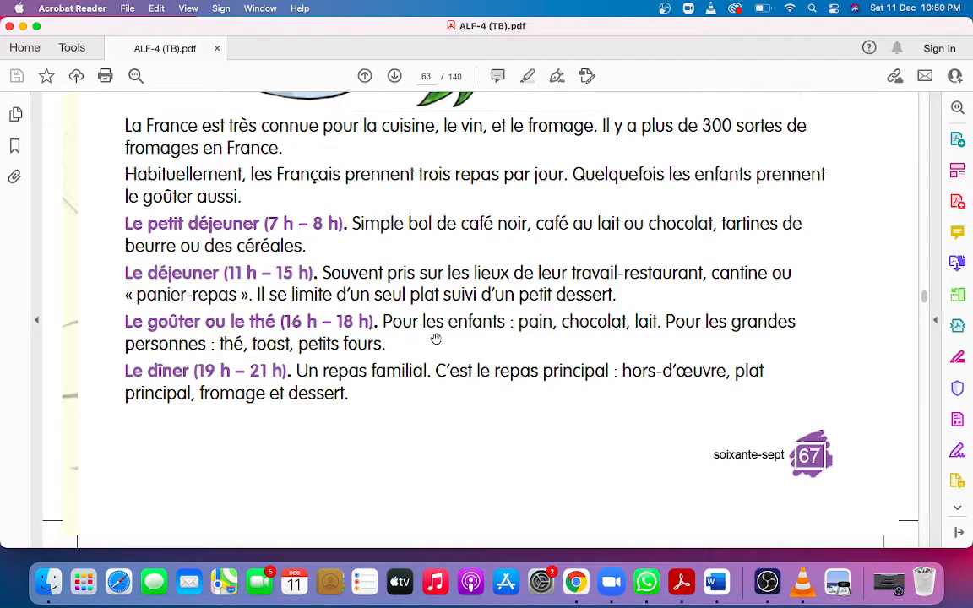
{"action": "mouse_move", "coordinate": [543, 342]}
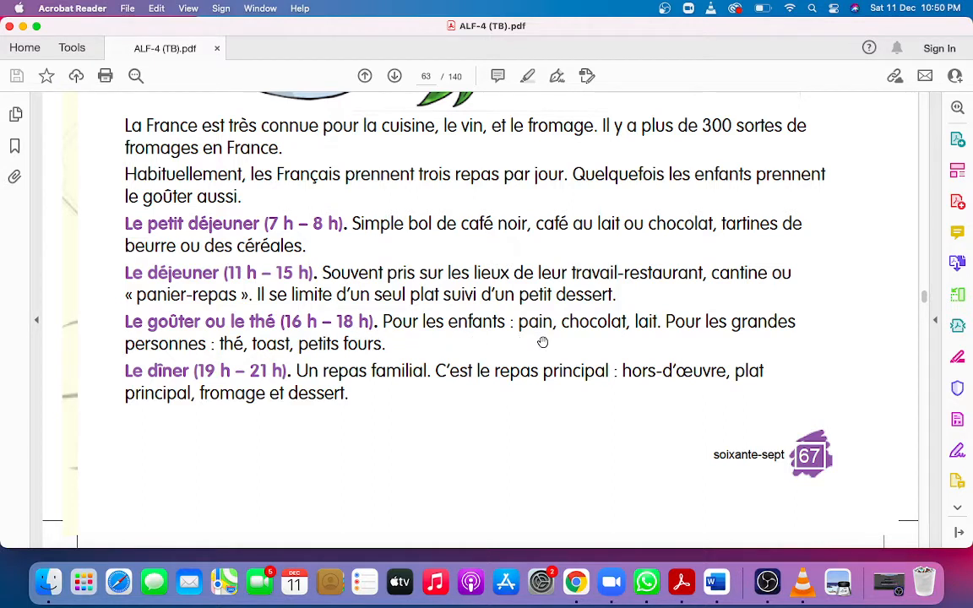
{"action": "mouse_move", "coordinate": [647, 343]}
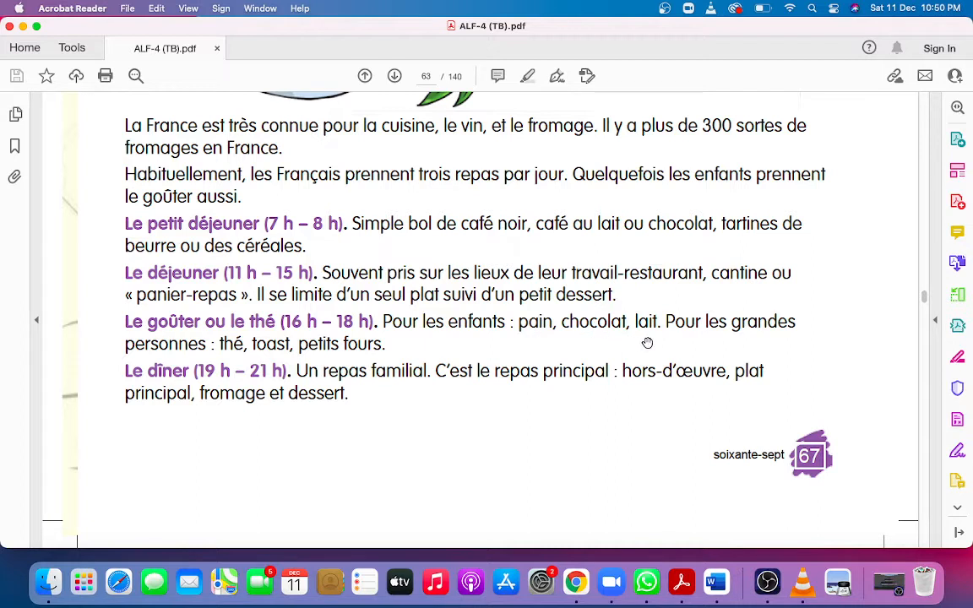
{"action": "mouse_move", "coordinate": [549, 343]}
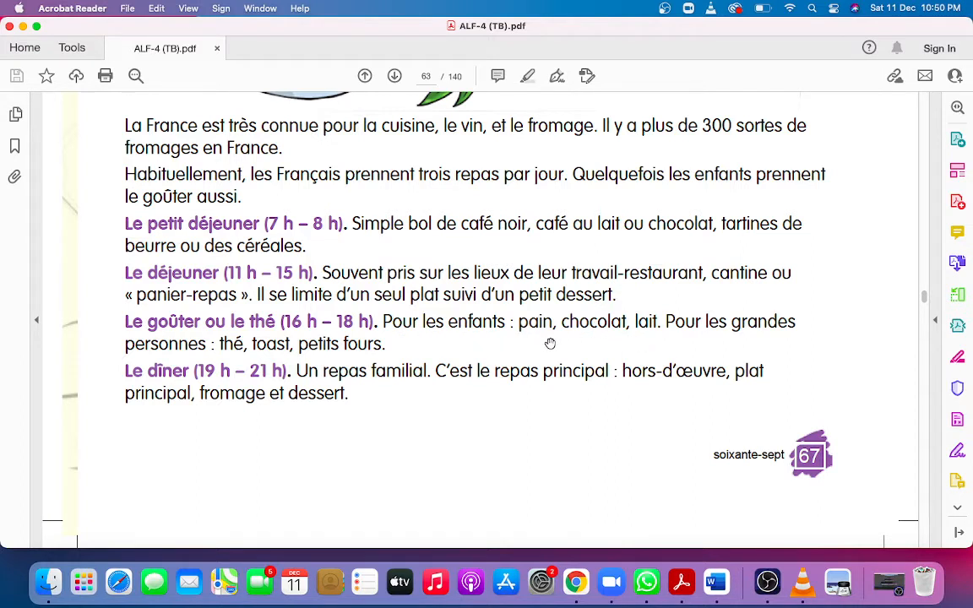
{"action": "mouse_move", "coordinate": [655, 339]}
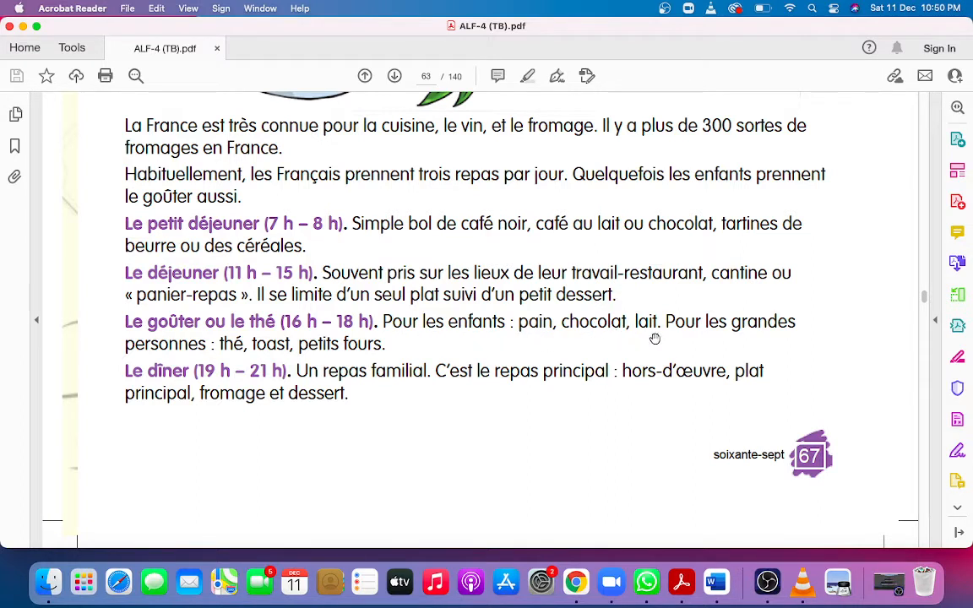
{"action": "mouse_move", "coordinate": [765, 336]}
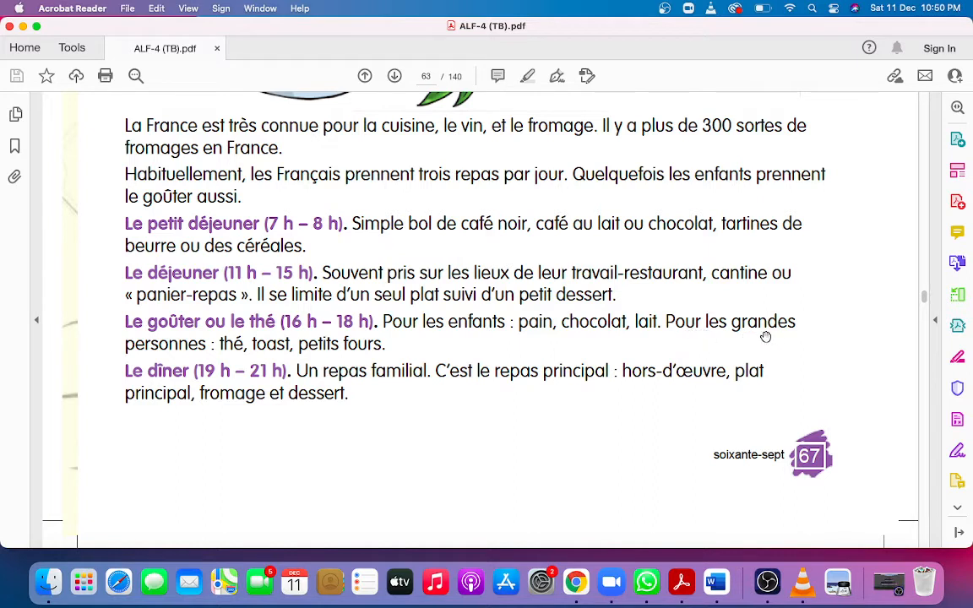
{"action": "mouse_move", "coordinate": [107, 371]}
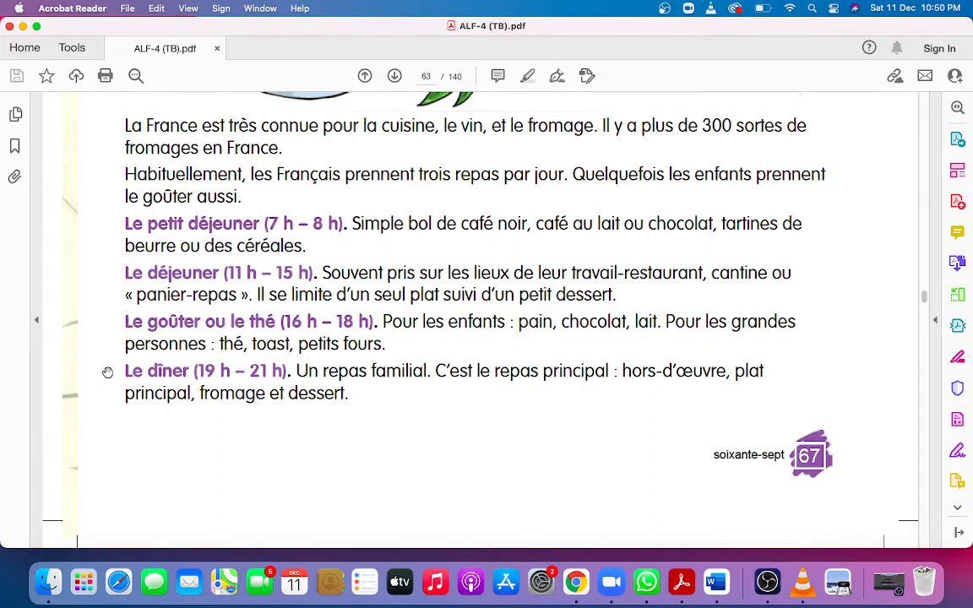
{"action": "mouse_move", "coordinate": [167, 364]}
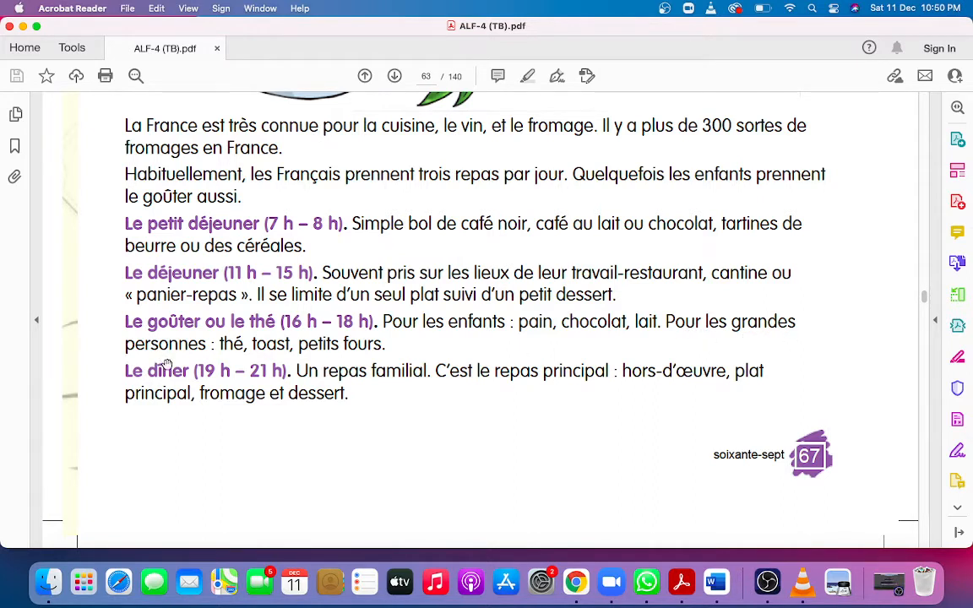
{"action": "mouse_move", "coordinate": [256, 360]}
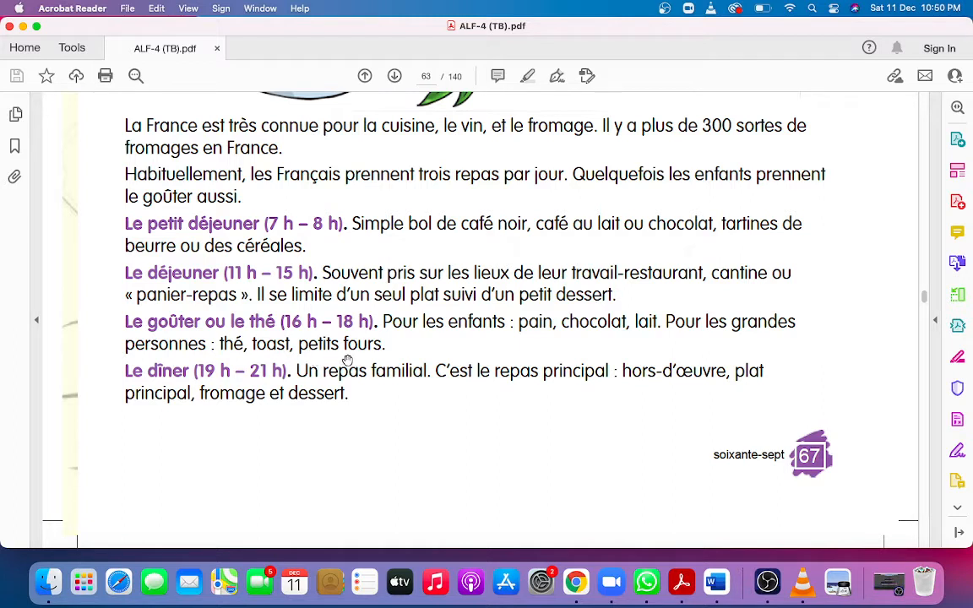
{"action": "mouse_move", "coordinate": [274, 361]}
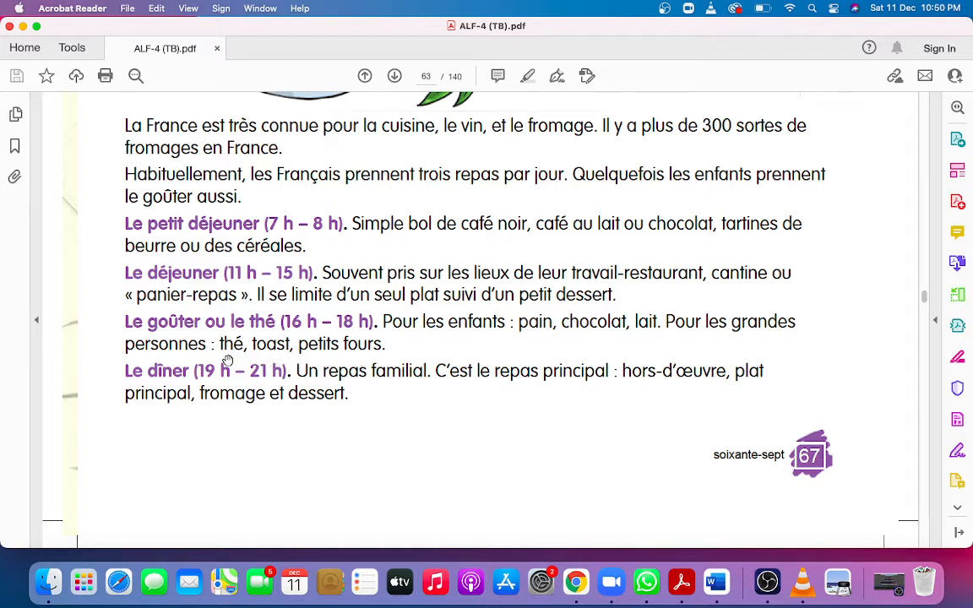
{"action": "mouse_move", "coordinate": [272, 358]}
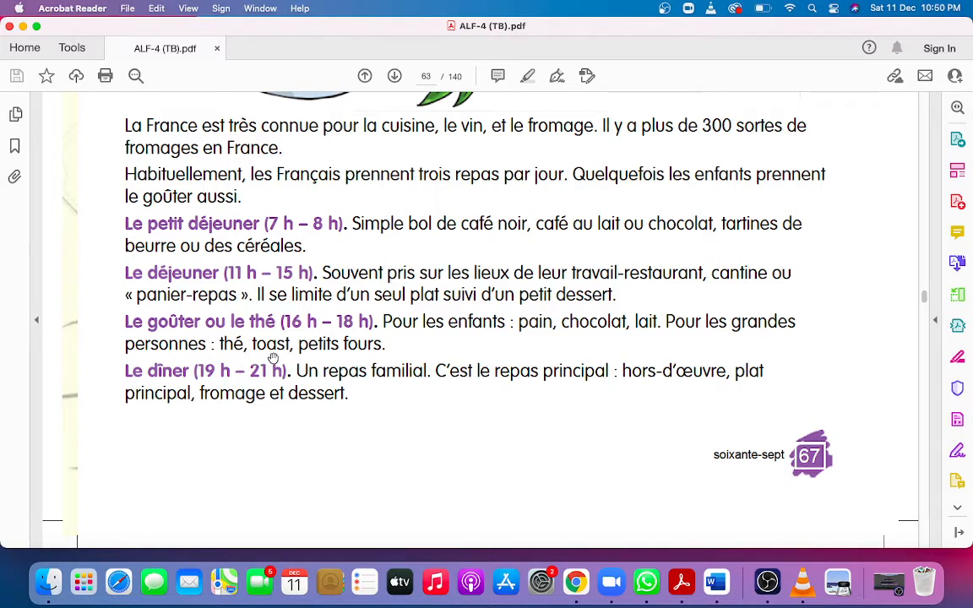
{"action": "mouse_move", "coordinate": [330, 364]}
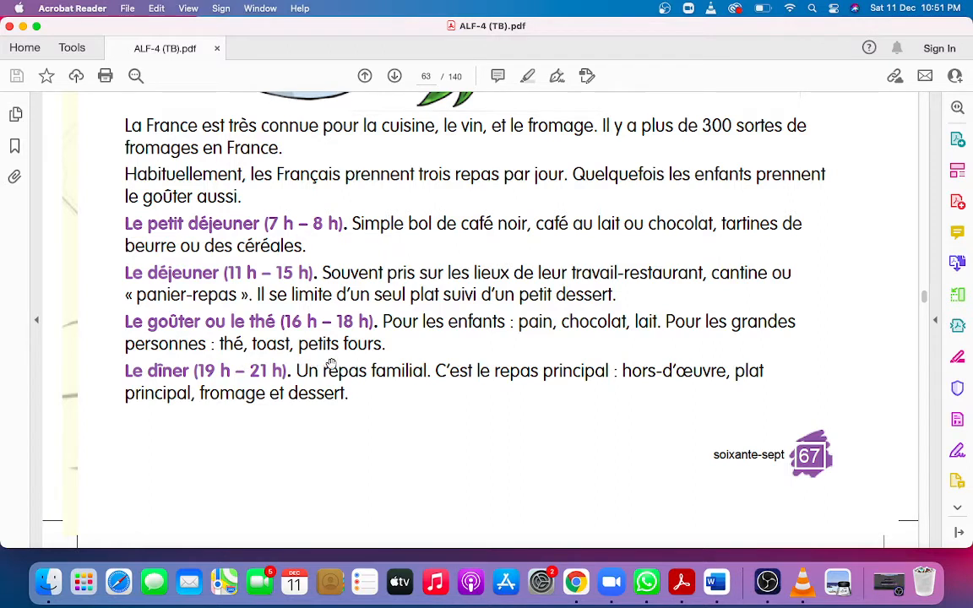
{"action": "mouse_move", "coordinate": [192, 384]}
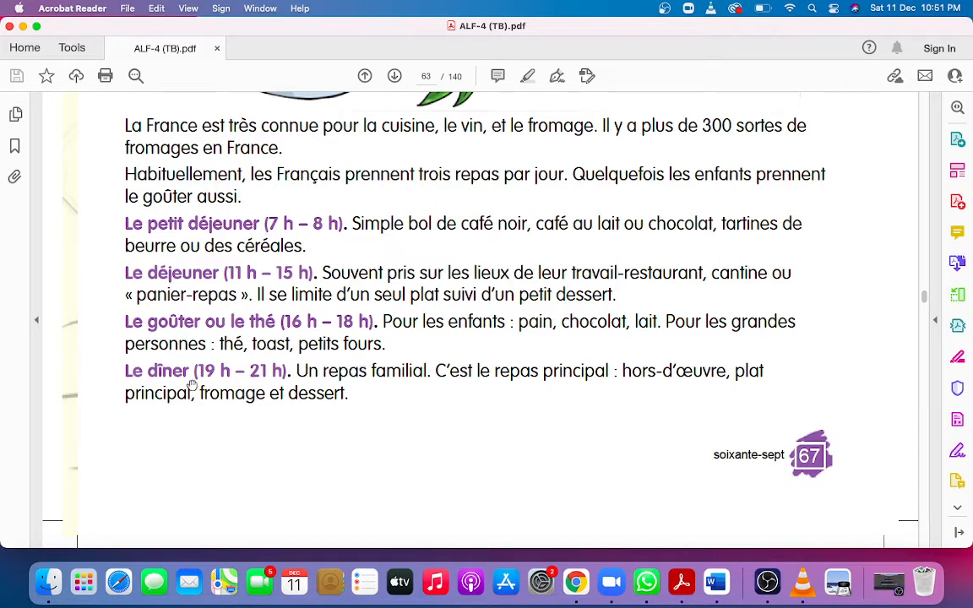
{"action": "mouse_move", "coordinate": [162, 385]}
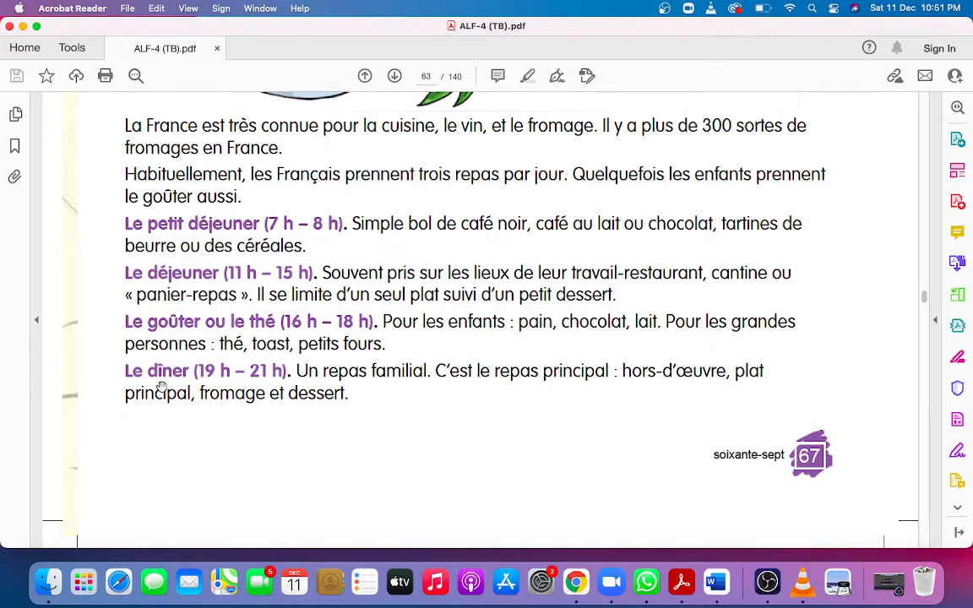
{"action": "mouse_move", "coordinate": [281, 382]}
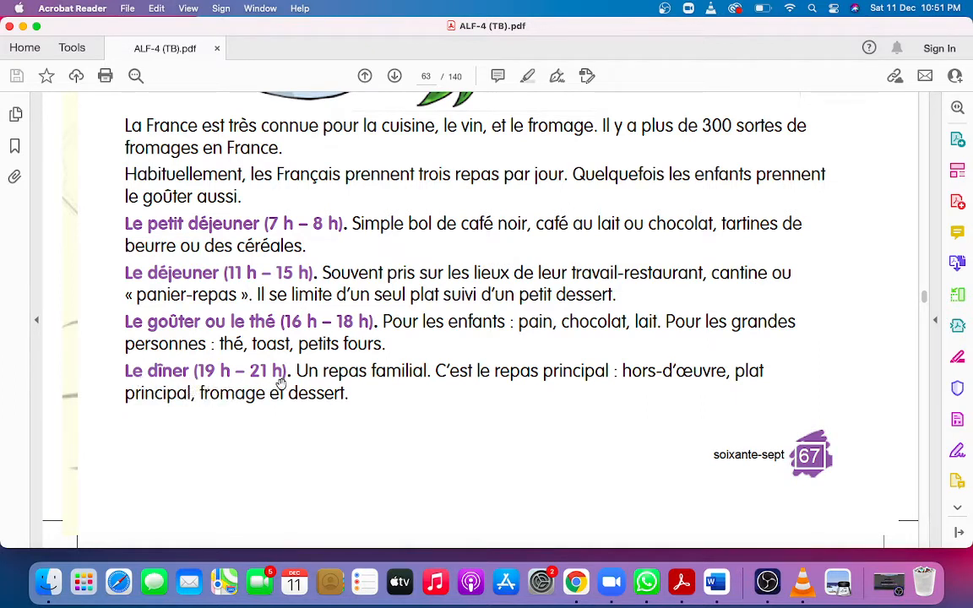
{"action": "mouse_move", "coordinate": [203, 380]}
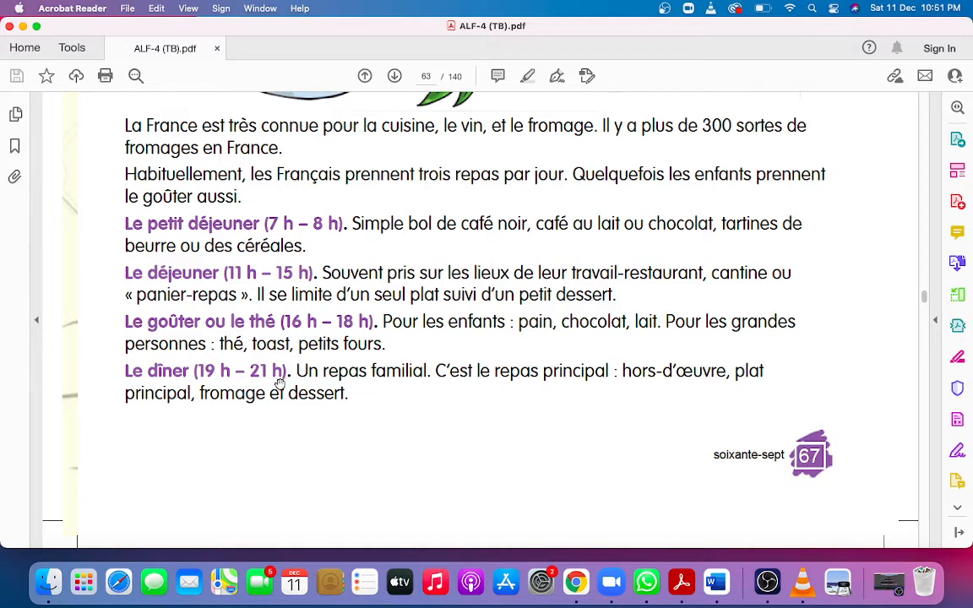
{"action": "mouse_move", "coordinate": [337, 383]}
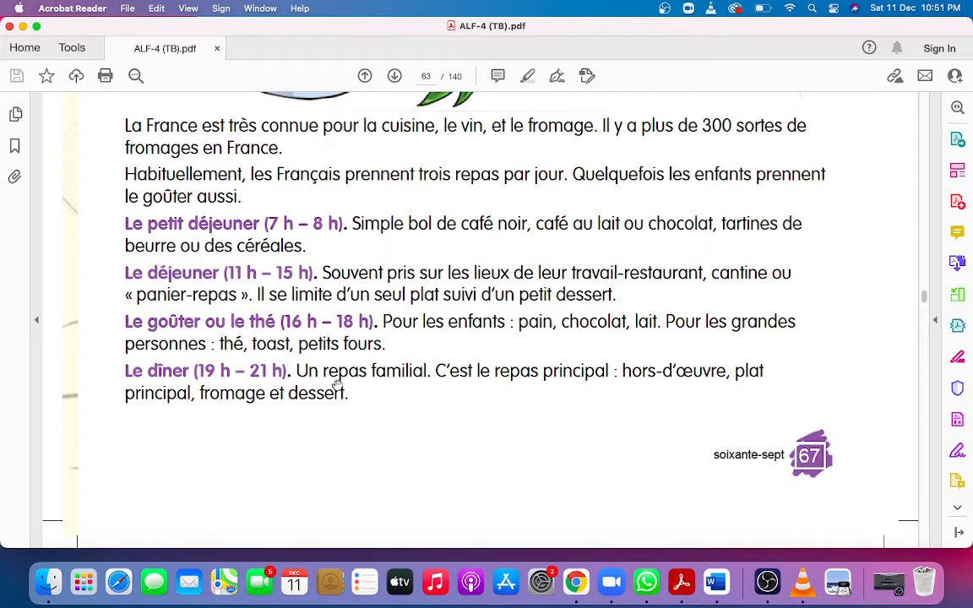
{"action": "mouse_move", "coordinate": [412, 392]}
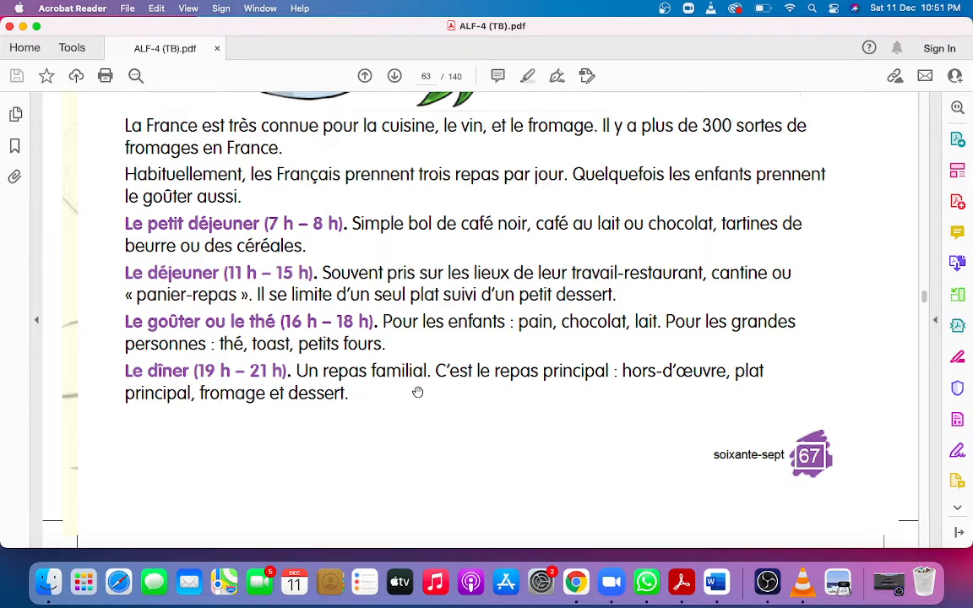
{"action": "mouse_move", "coordinate": [408, 391]}
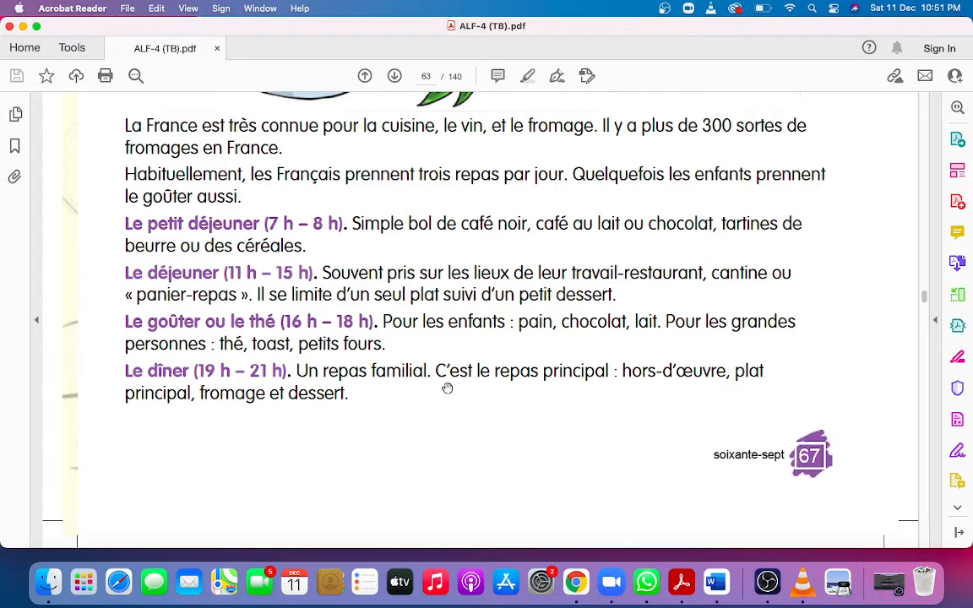
{"action": "mouse_move", "coordinate": [533, 390]}
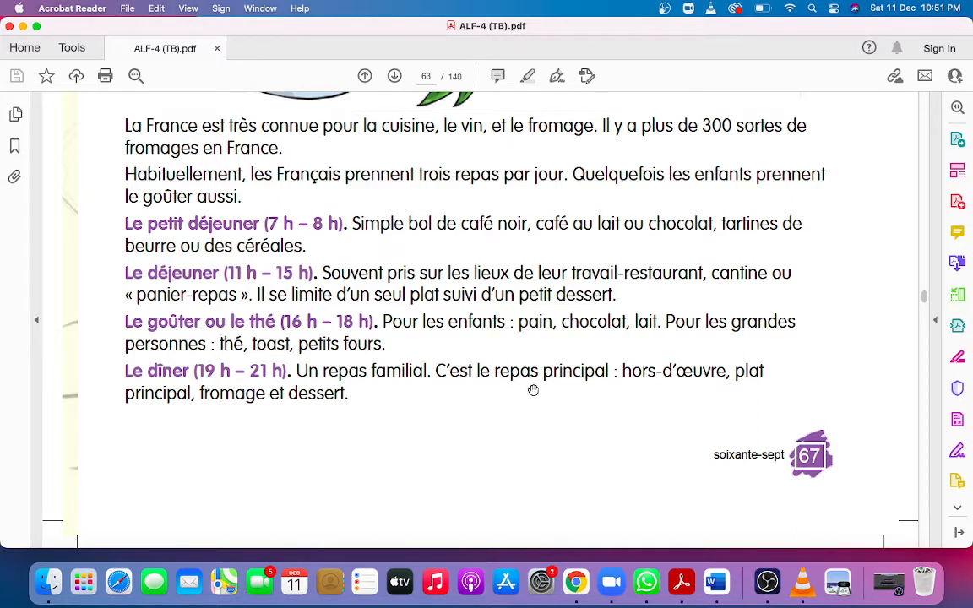
{"action": "mouse_move", "coordinate": [588, 391]}
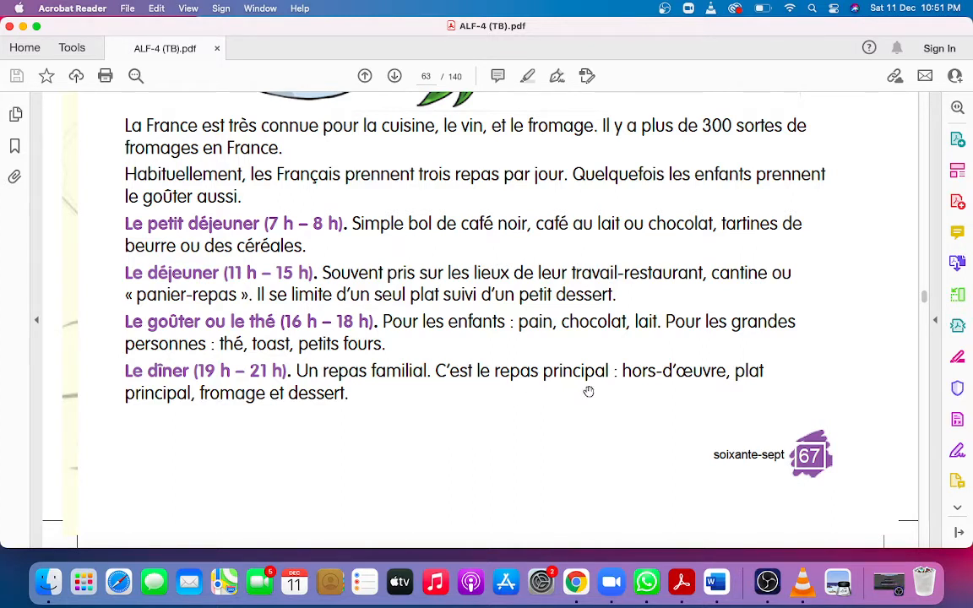
{"action": "mouse_move", "coordinate": [702, 392]}
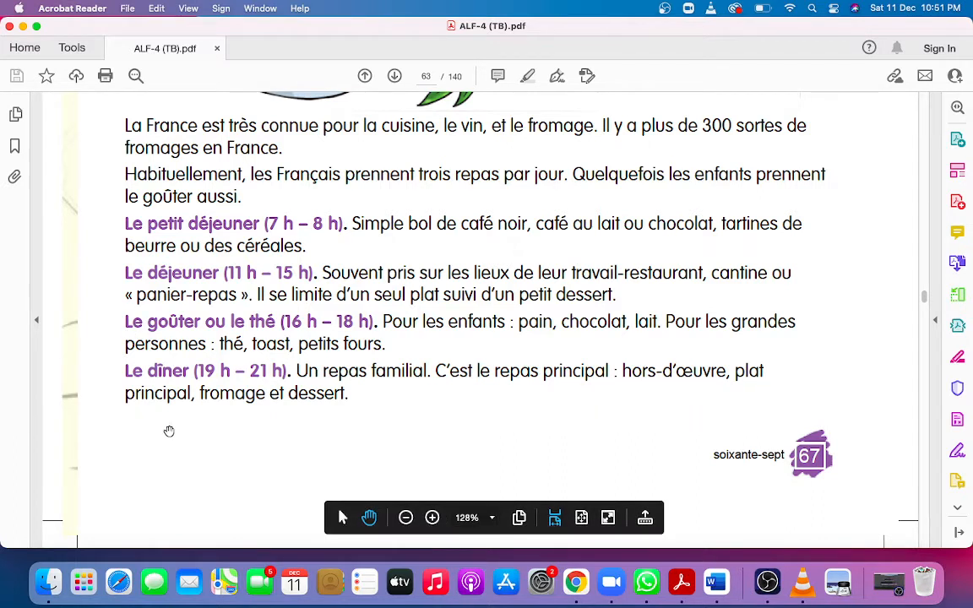
{"action": "mouse_move", "coordinate": [311, 413]}
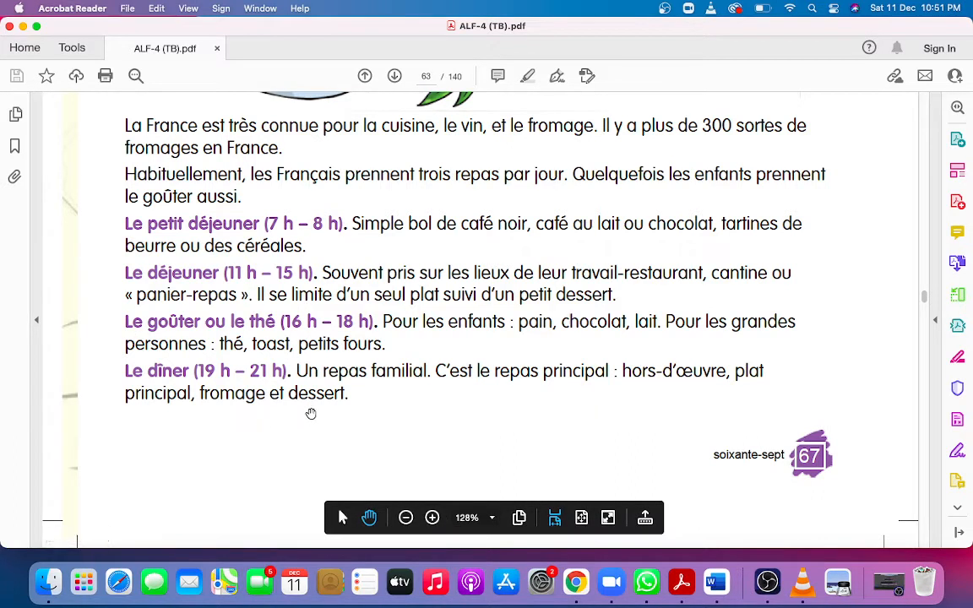
{"action": "mouse_move", "coordinate": [327, 412]}
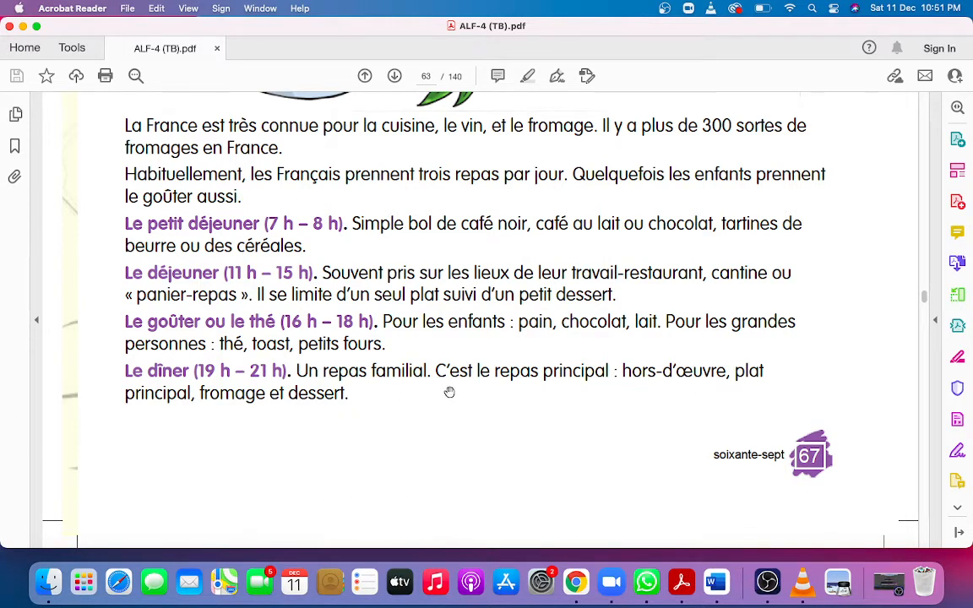
{"action": "mouse_move", "coordinate": [501, 385]}
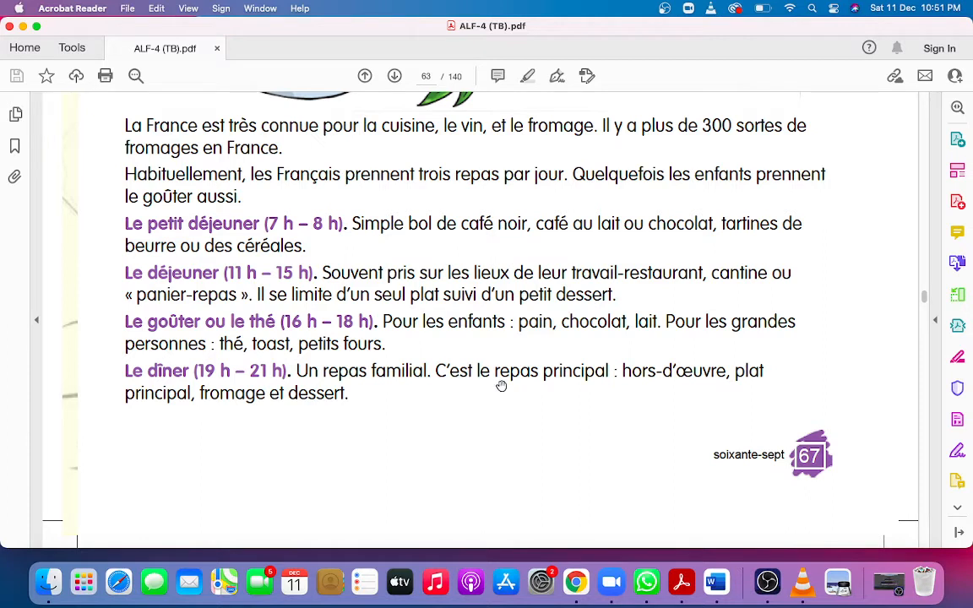
{"action": "mouse_move", "coordinate": [519, 388]}
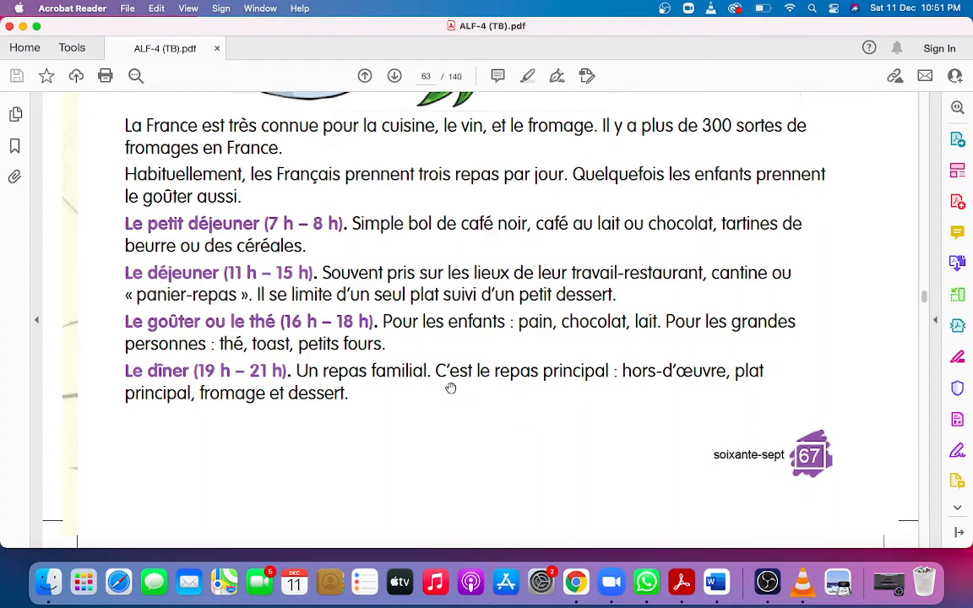
{"action": "mouse_move", "coordinate": [700, 393]}
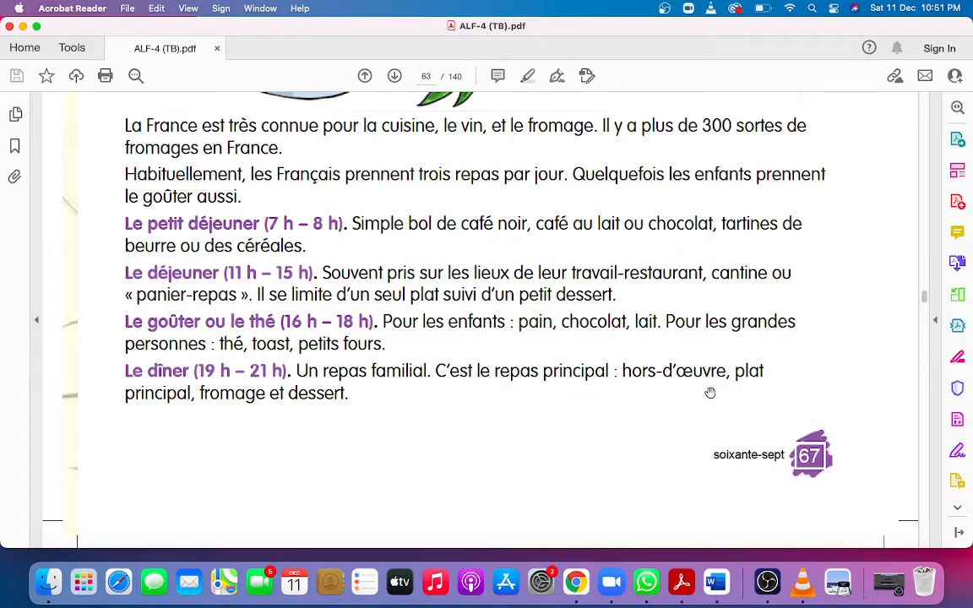
{"action": "mouse_move", "coordinate": [784, 378]}
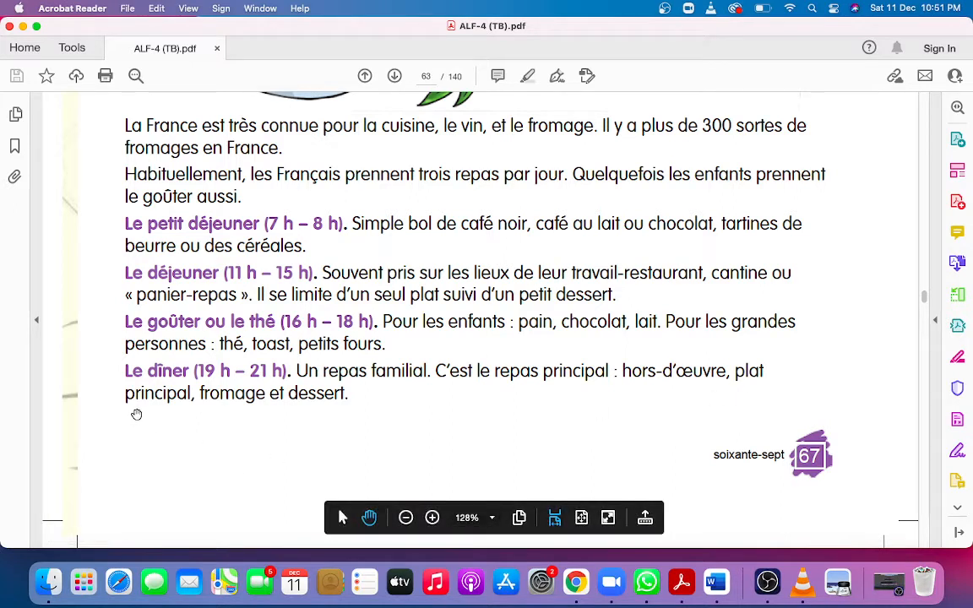
{"action": "mouse_move", "coordinate": [211, 409]}
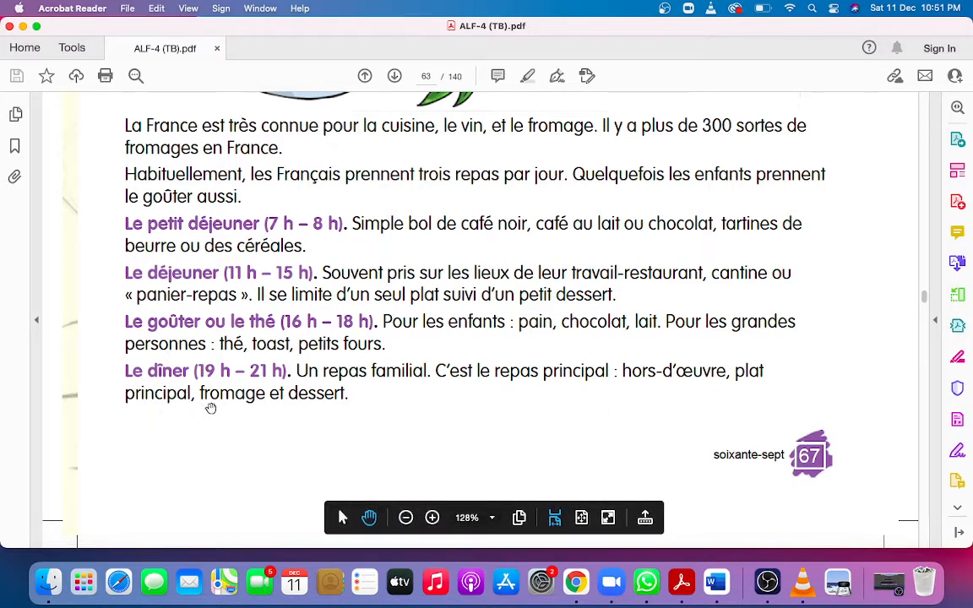
{"action": "mouse_move", "coordinate": [235, 413]}
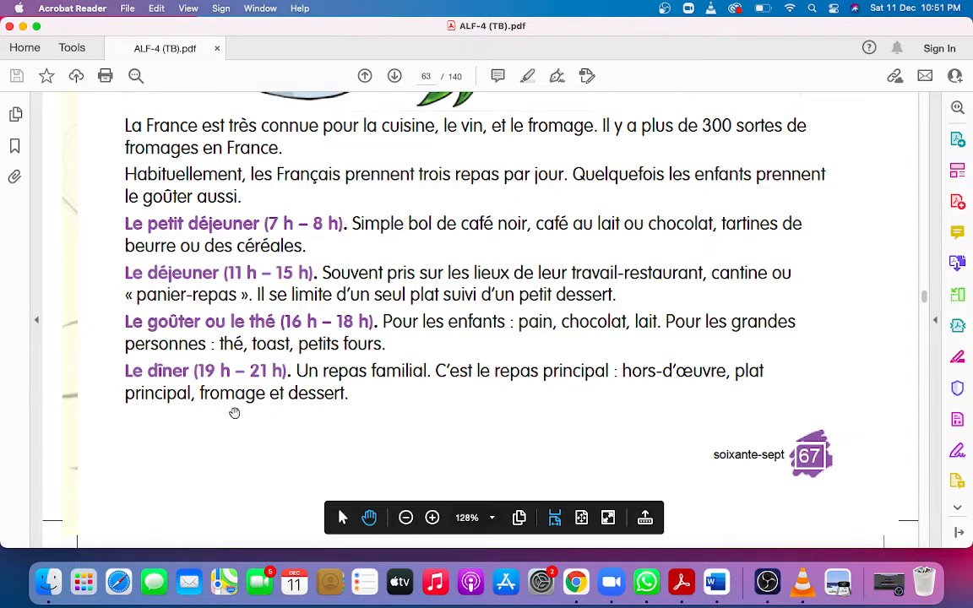
{"action": "mouse_move", "coordinate": [341, 415]}
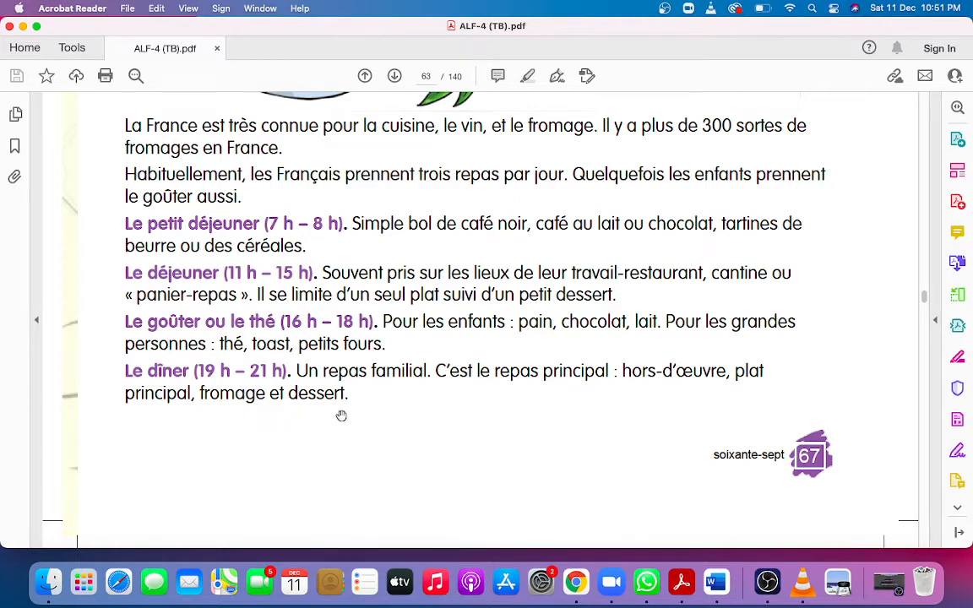
{"action": "mouse_move", "coordinate": [420, 421]}
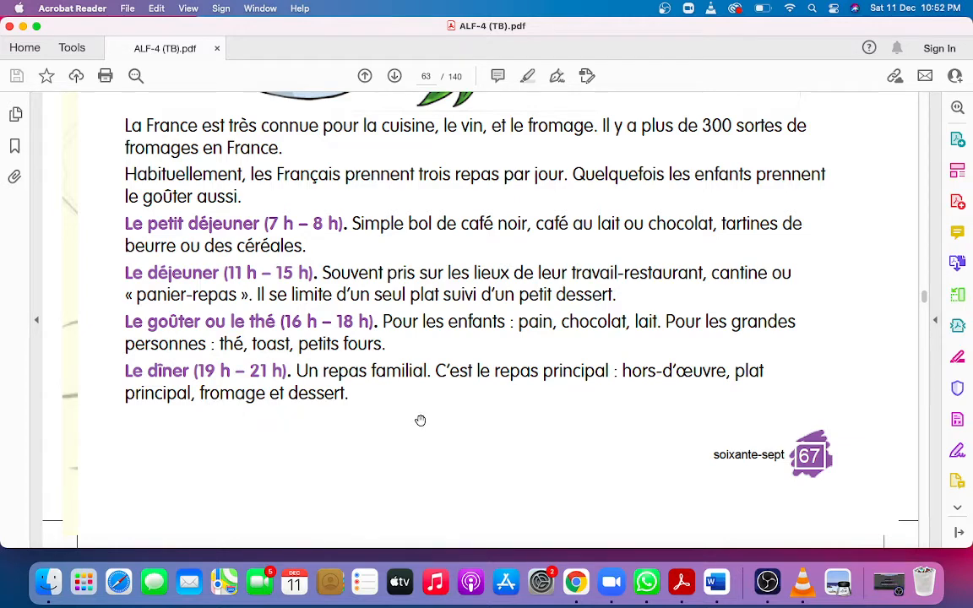
Step: Scroll to page 64 until all four 'Dites vrai ou faux' statements are visible
{"action": "scroll", "scroll_direction": "down", "scroll_amount": 3}
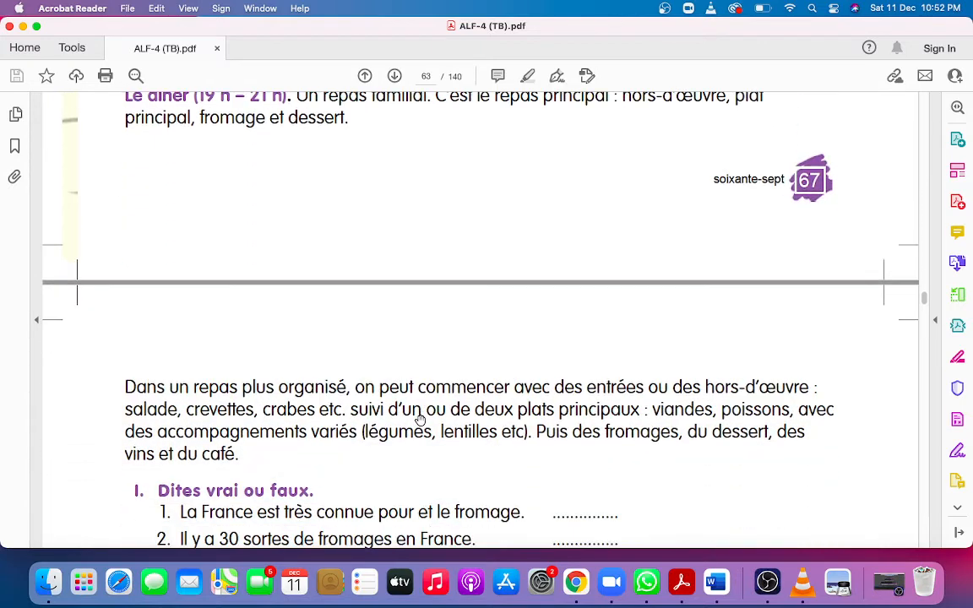
{"action": "scroll", "scroll_direction": "down", "scroll_amount": 3}
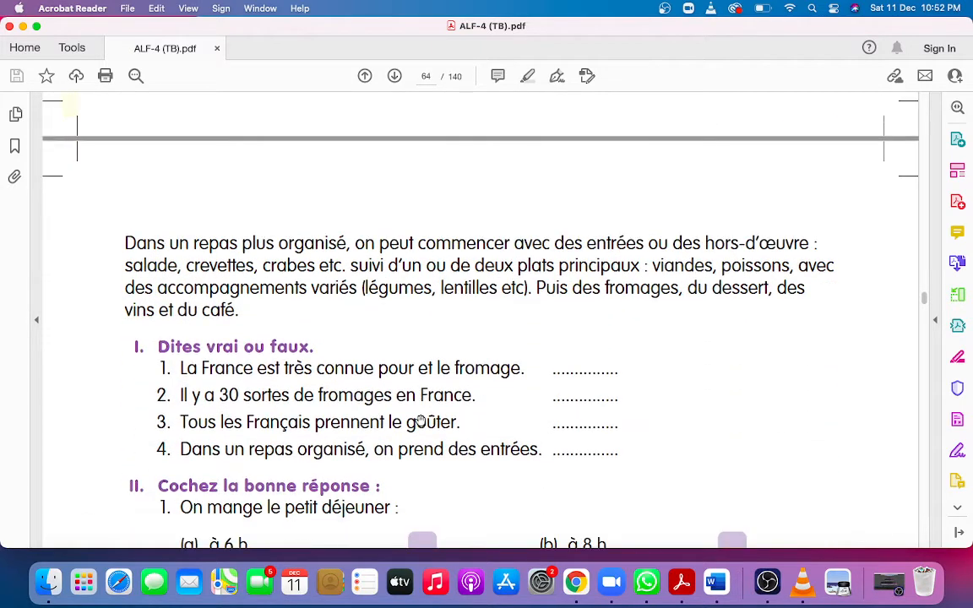
{"action": "mouse_move", "coordinate": [264, 244]}
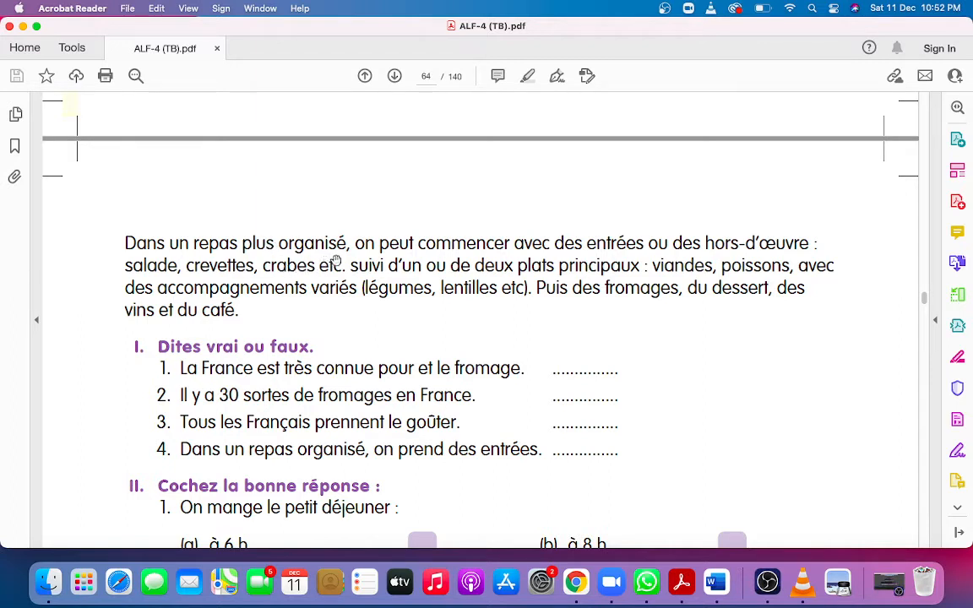
{"action": "mouse_move", "coordinate": [432, 261]}
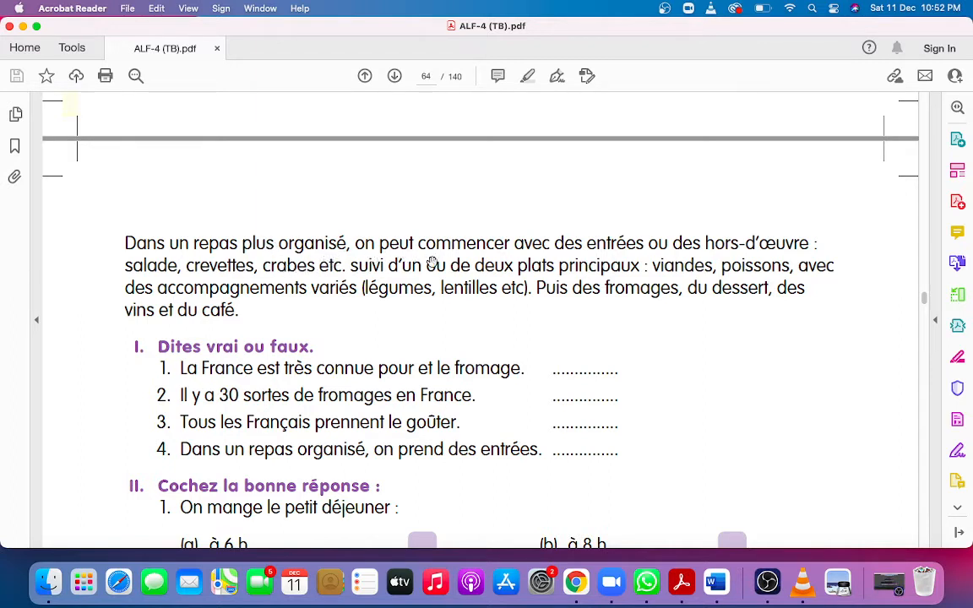
{"action": "mouse_move", "coordinate": [499, 269]}
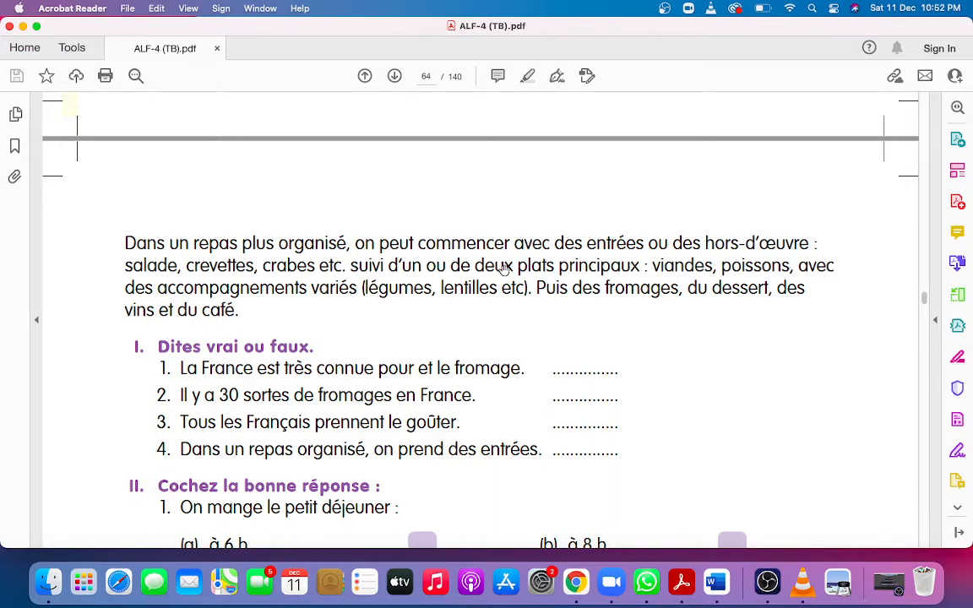
{"action": "mouse_move", "coordinate": [506, 246]}
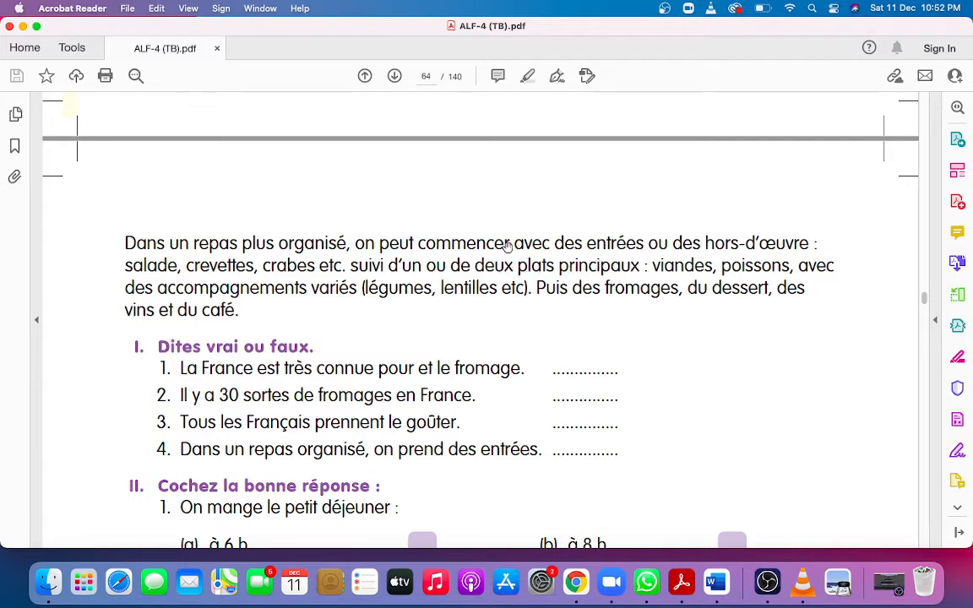
{"action": "mouse_move", "coordinate": [651, 265]}
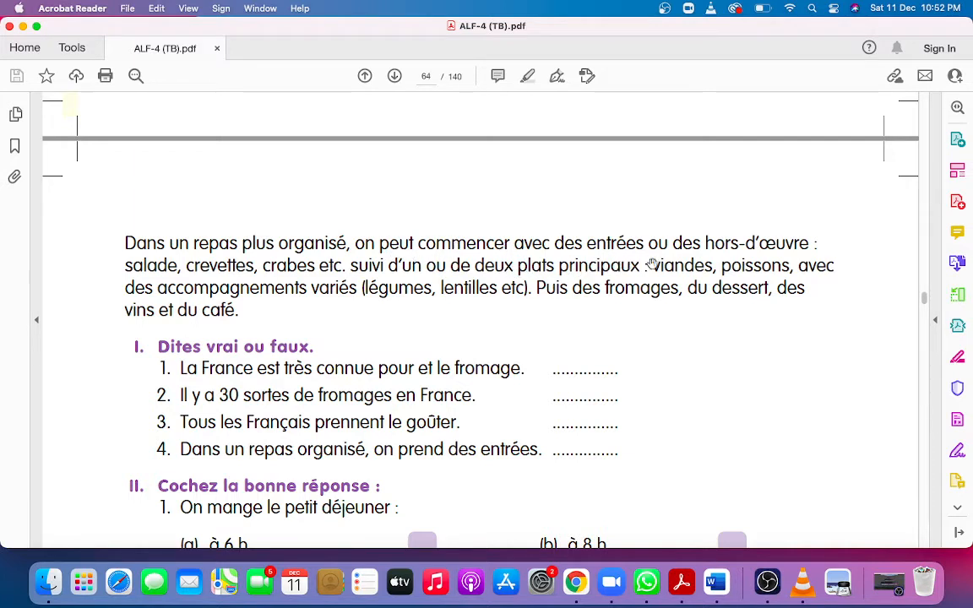
{"action": "mouse_move", "coordinate": [760, 264]}
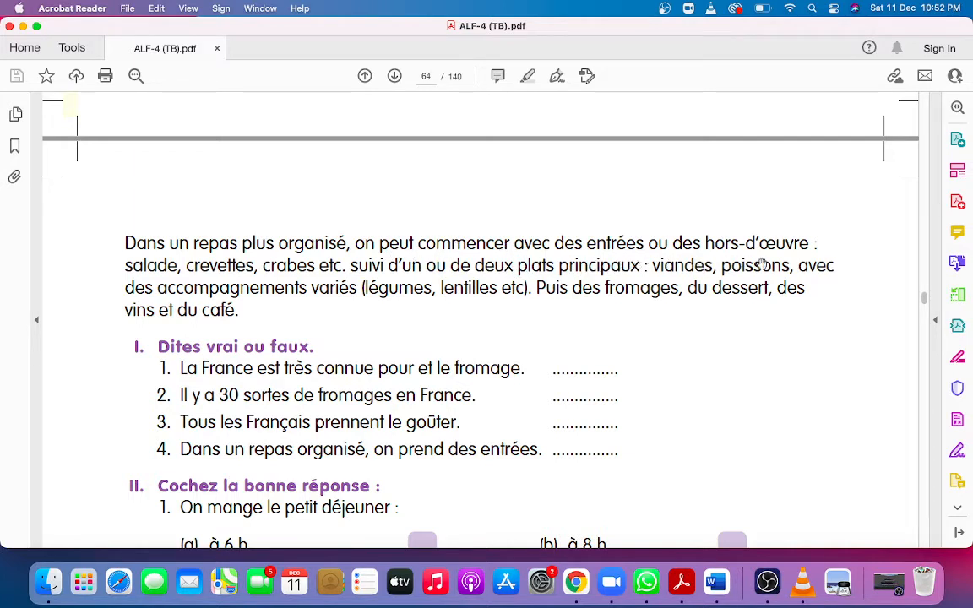
{"action": "mouse_move", "coordinate": [125, 284]}
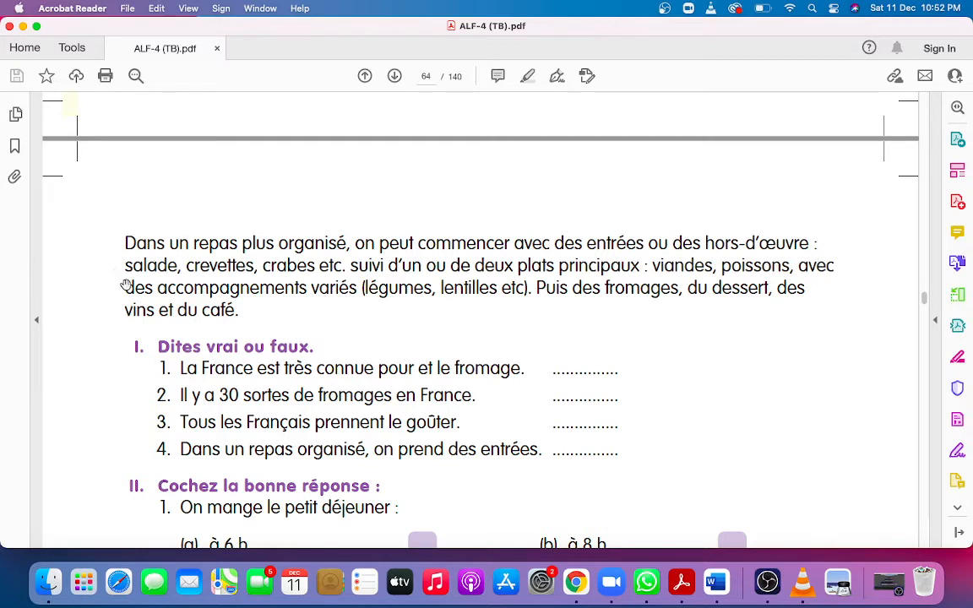
{"action": "mouse_move", "coordinate": [209, 286]}
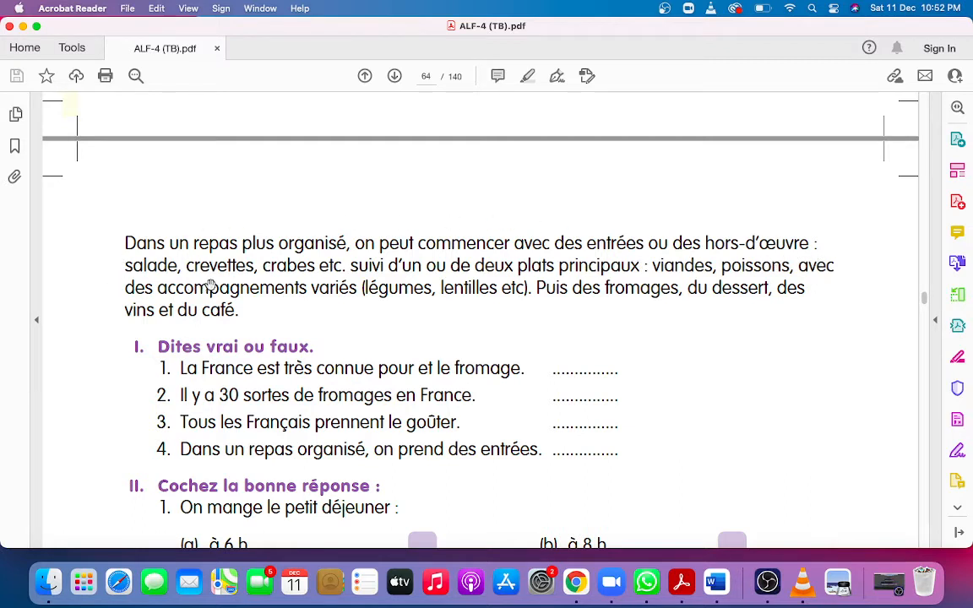
{"action": "mouse_move", "coordinate": [281, 280]}
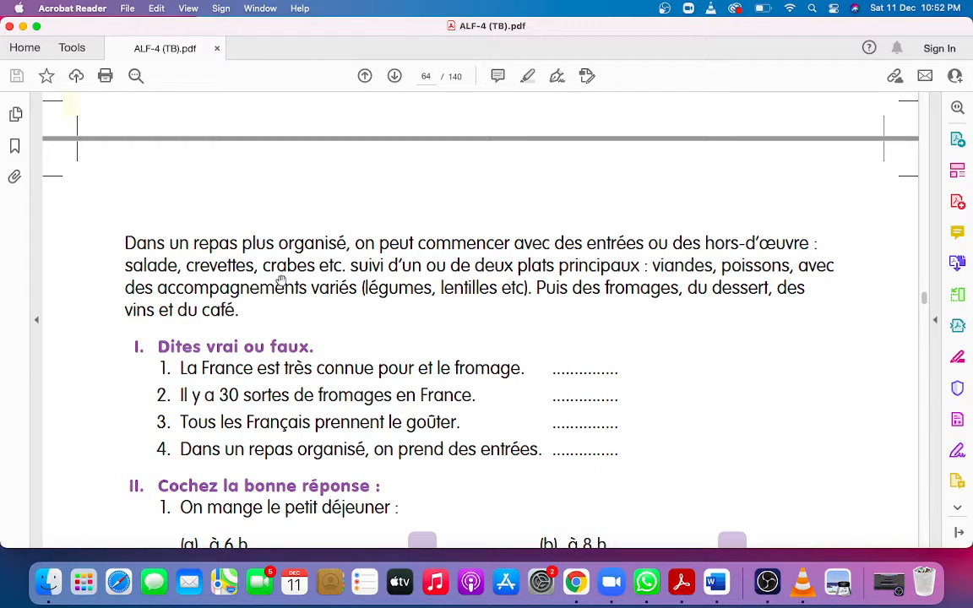
{"action": "mouse_move", "coordinate": [337, 288]}
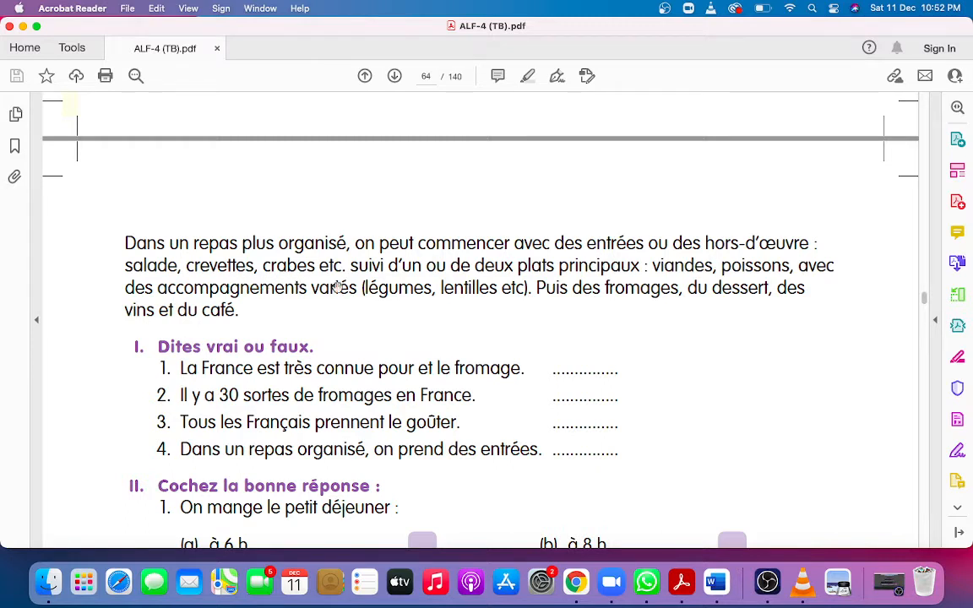
{"action": "mouse_move", "coordinate": [142, 252]}
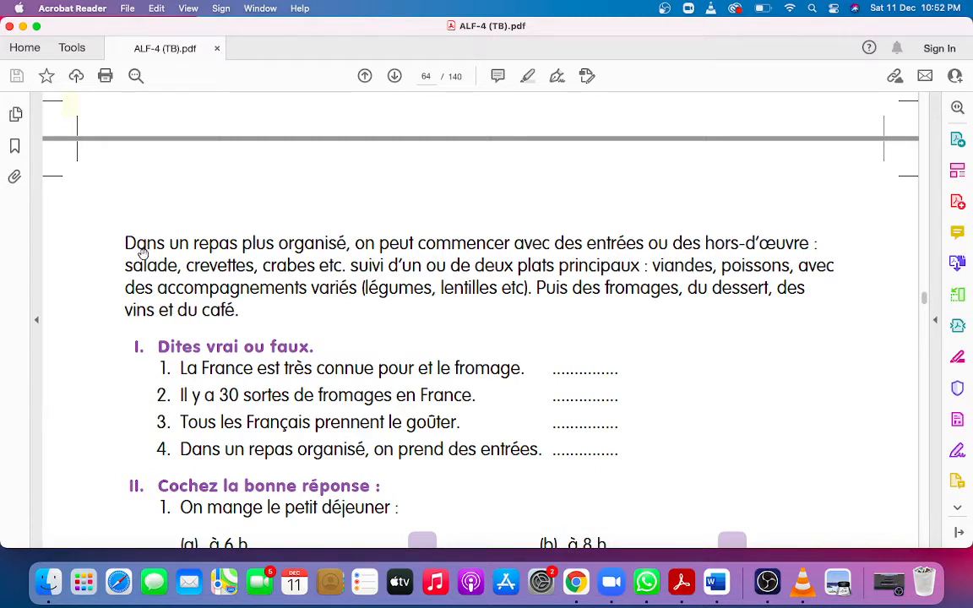
{"action": "mouse_move", "coordinate": [230, 262]}
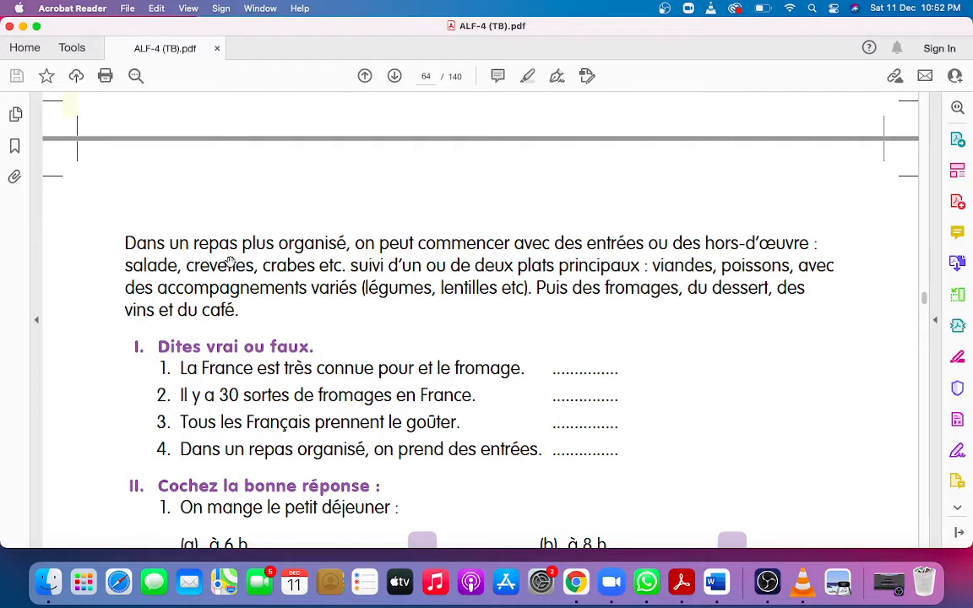
{"action": "mouse_move", "coordinate": [306, 258]}
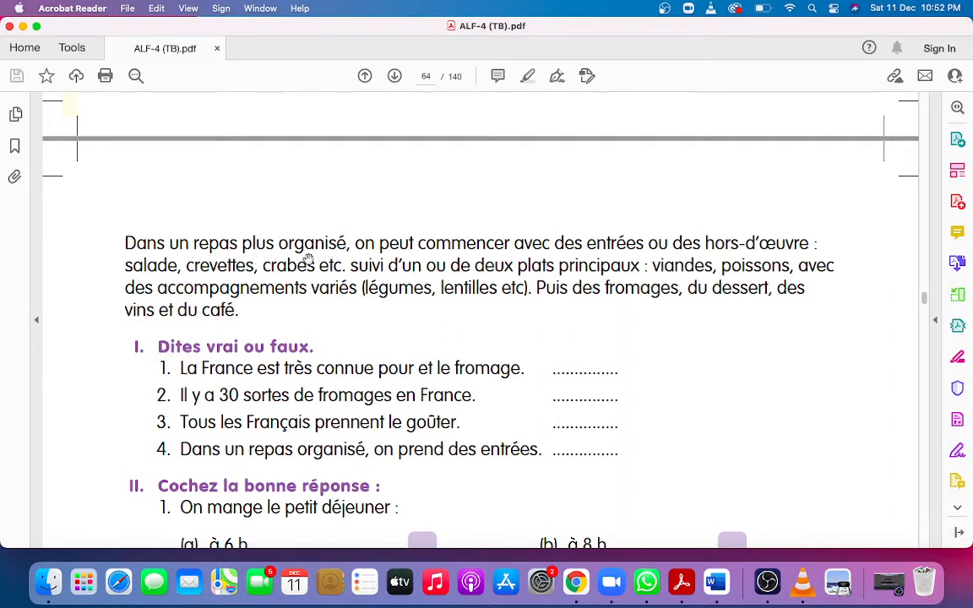
{"action": "mouse_move", "coordinate": [372, 264]}
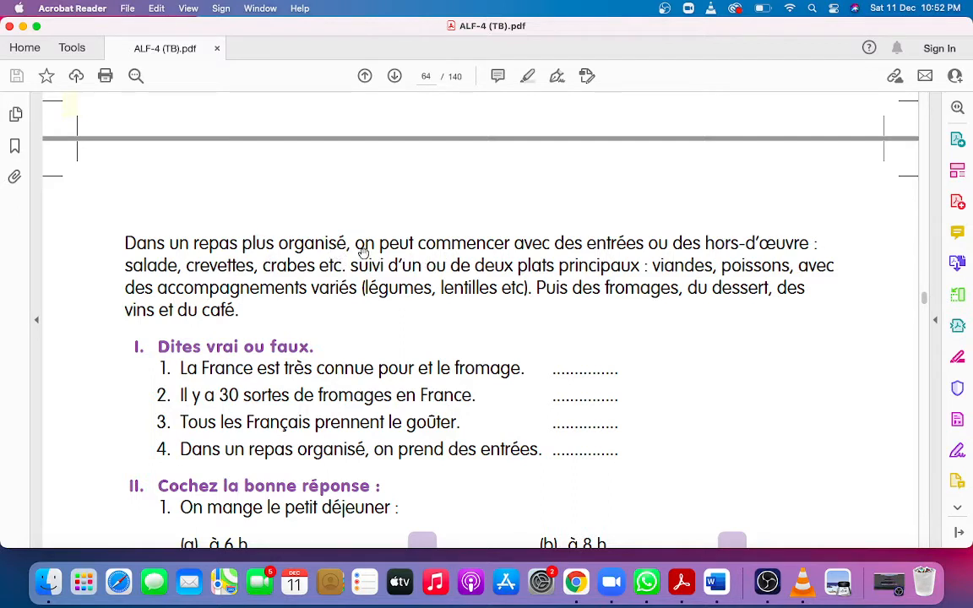
{"action": "mouse_move", "coordinate": [408, 261]}
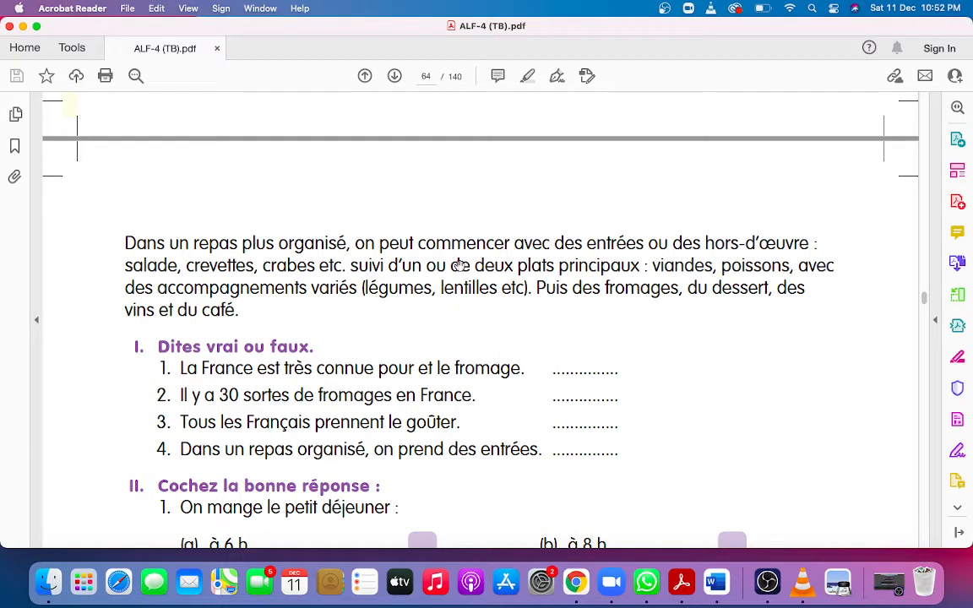
{"action": "mouse_move", "coordinate": [533, 258]}
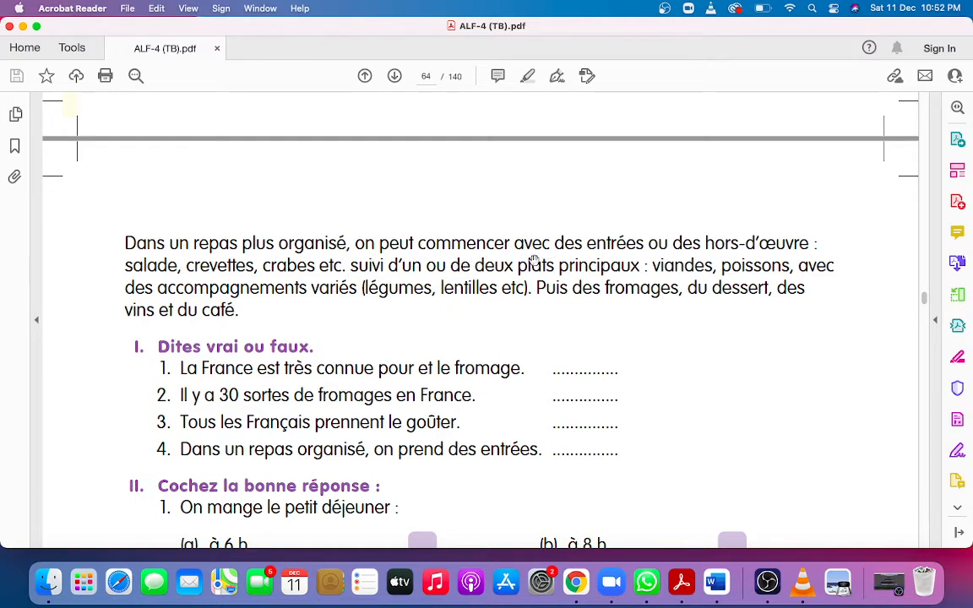
{"action": "mouse_move", "coordinate": [597, 255]}
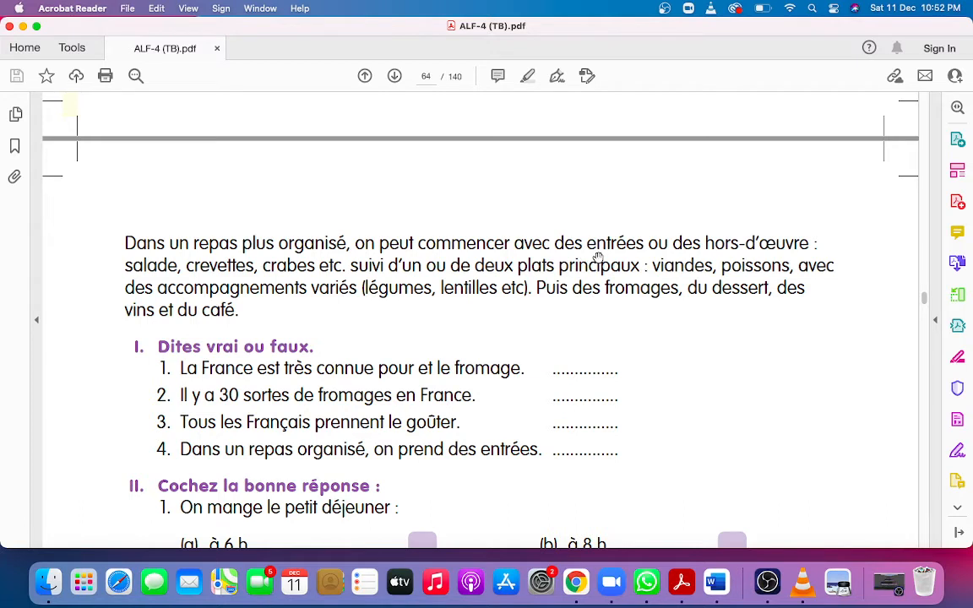
{"action": "mouse_move", "coordinate": [625, 263]}
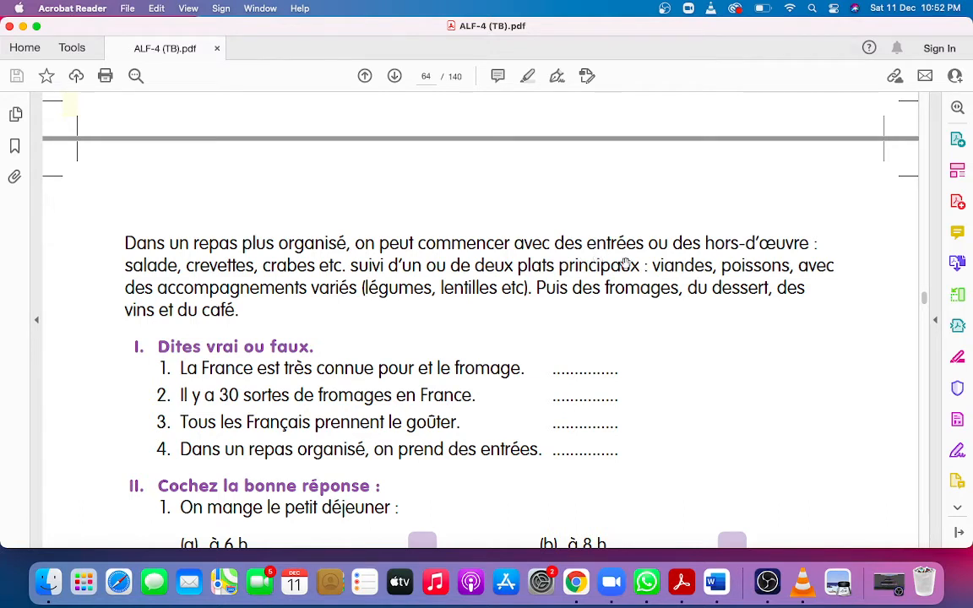
{"action": "mouse_move", "coordinate": [735, 256]}
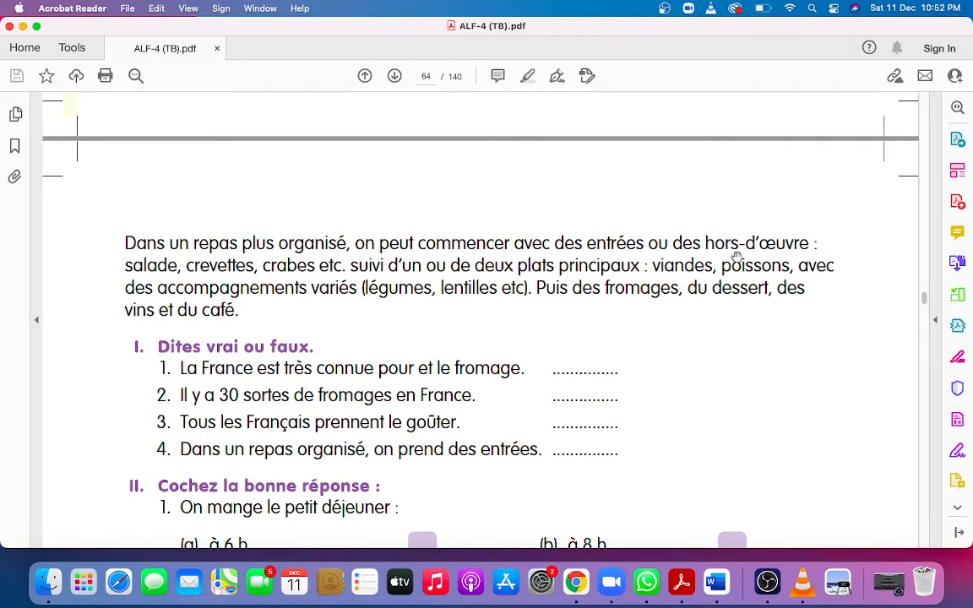
{"action": "mouse_move", "coordinate": [662, 246]}
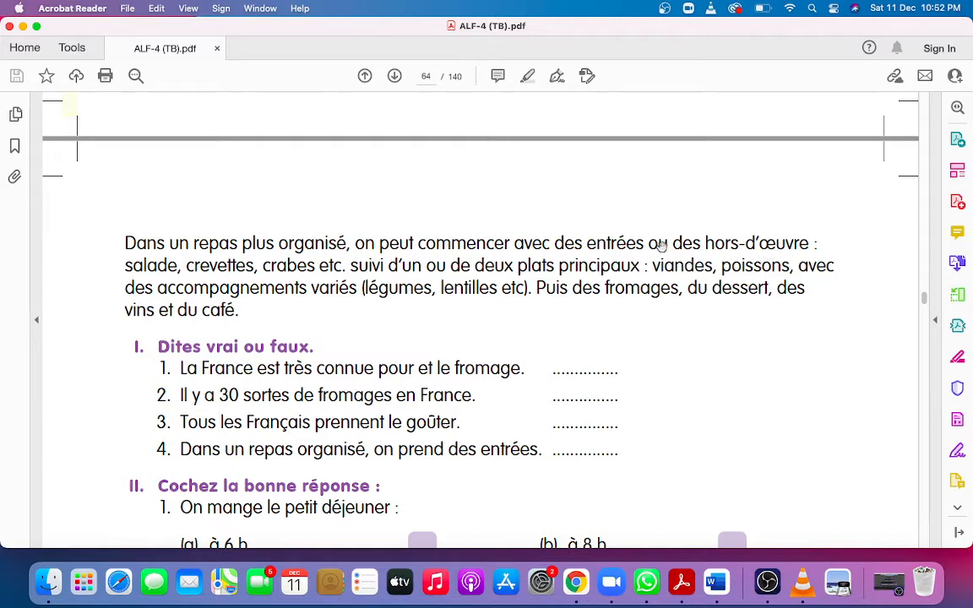
{"action": "mouse_move", "coordinate": [699, 260]}
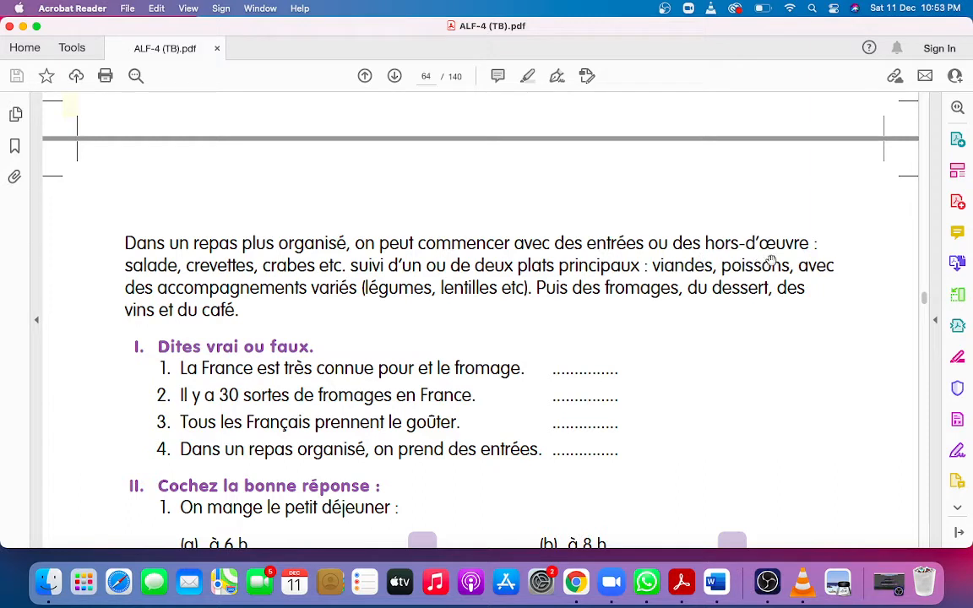
{"action": "mouse_move", "coordinate": [144, 280]}
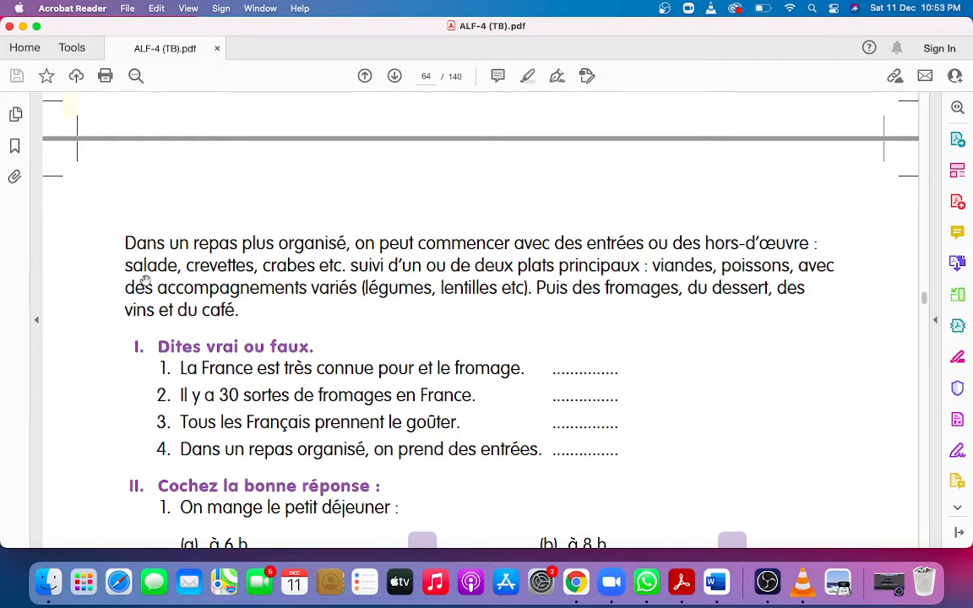
{"action": "mouse_move", "coordinate": [227, 284]}
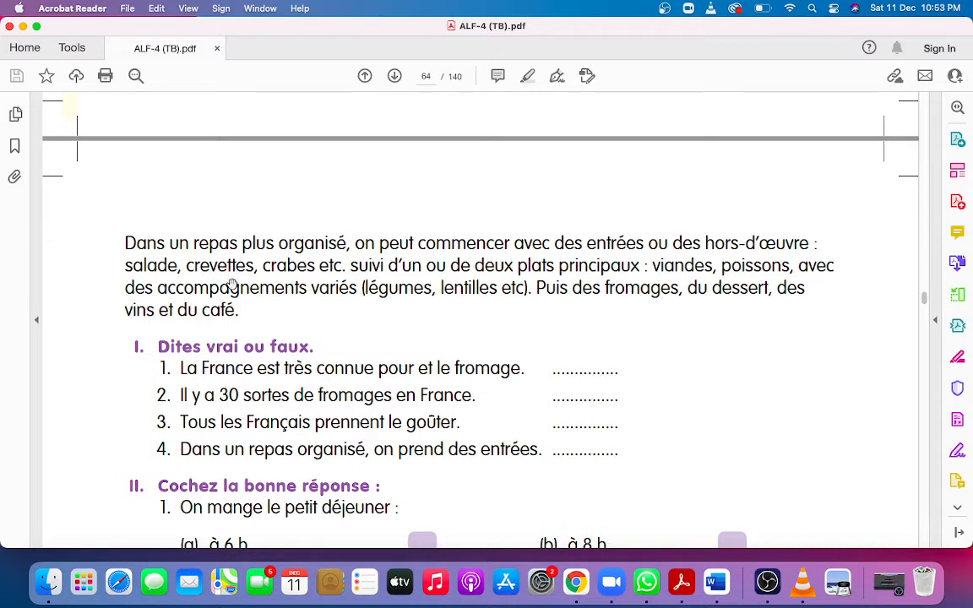
{"action": "mouse_move", "coordinate": [270, 286]}
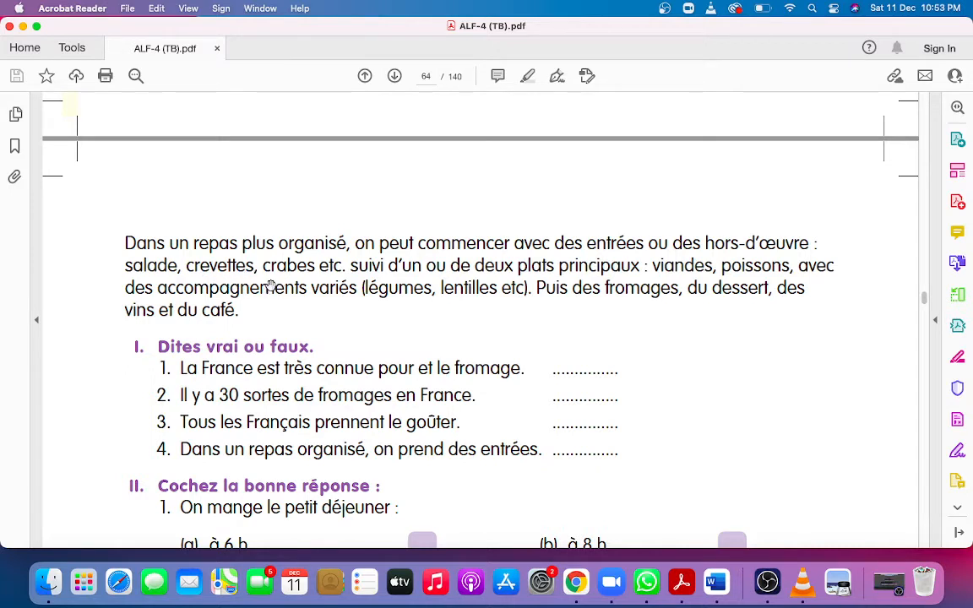
{"action": "mouse_move", "coordinate": [292, 290]}
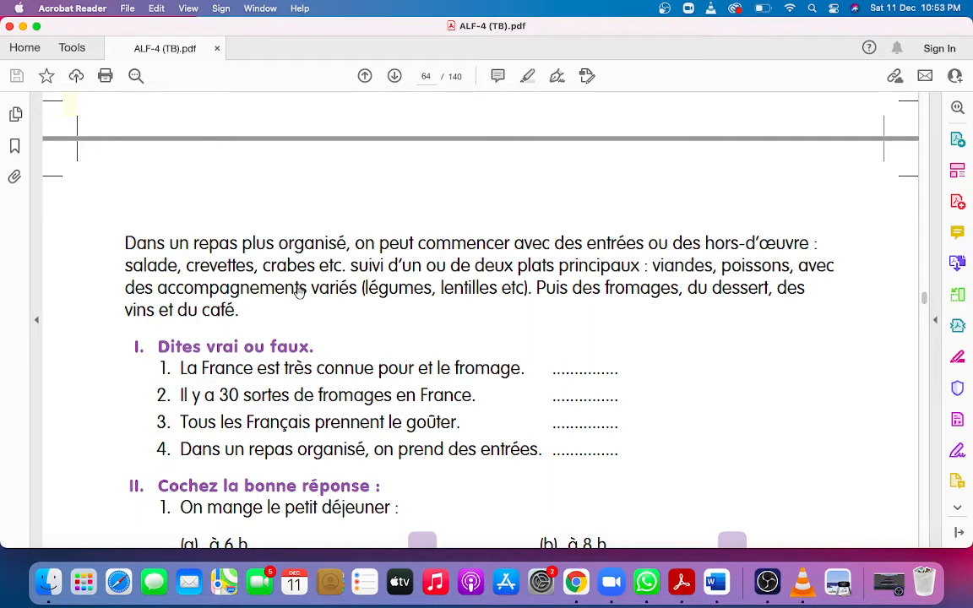
{"action": "mouse_move", "coordinate": [388, 286]}
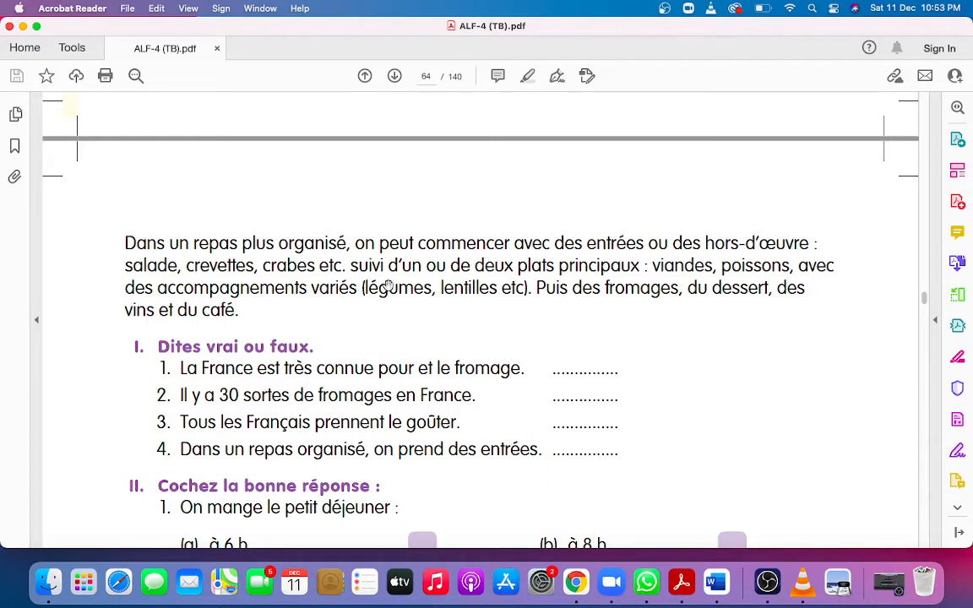
{"action": "mouse_move", "coordinate": [445, 281]}
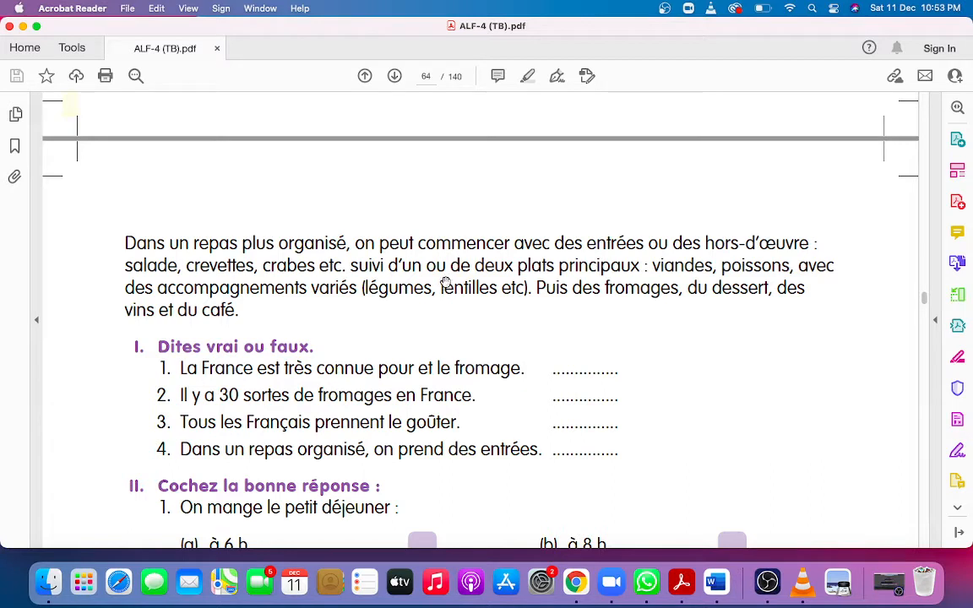
{"action": "mouse_move", "coordinate": [566, 284]}
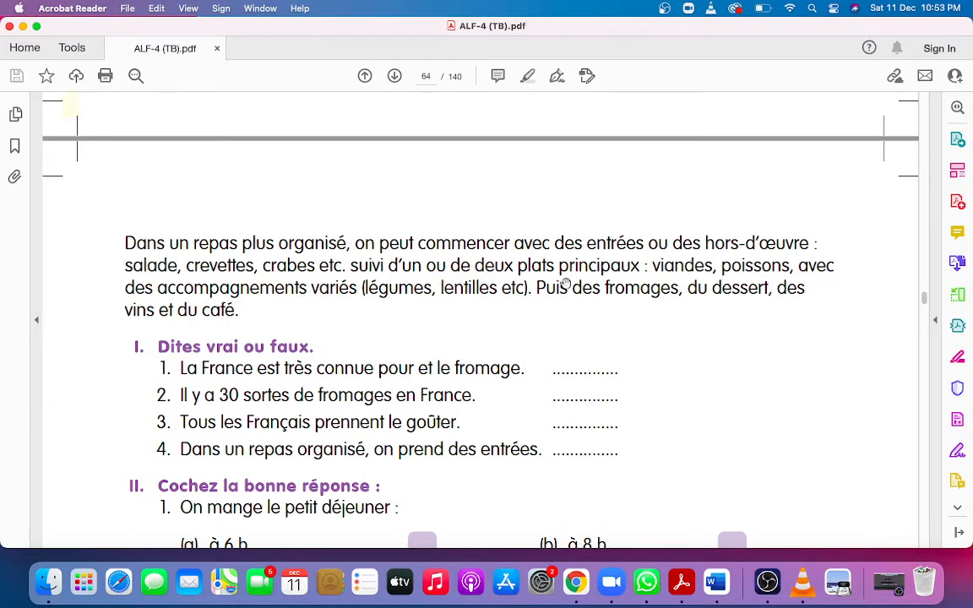
{"action": "mouse_move", "coordinate": [401, 281]}
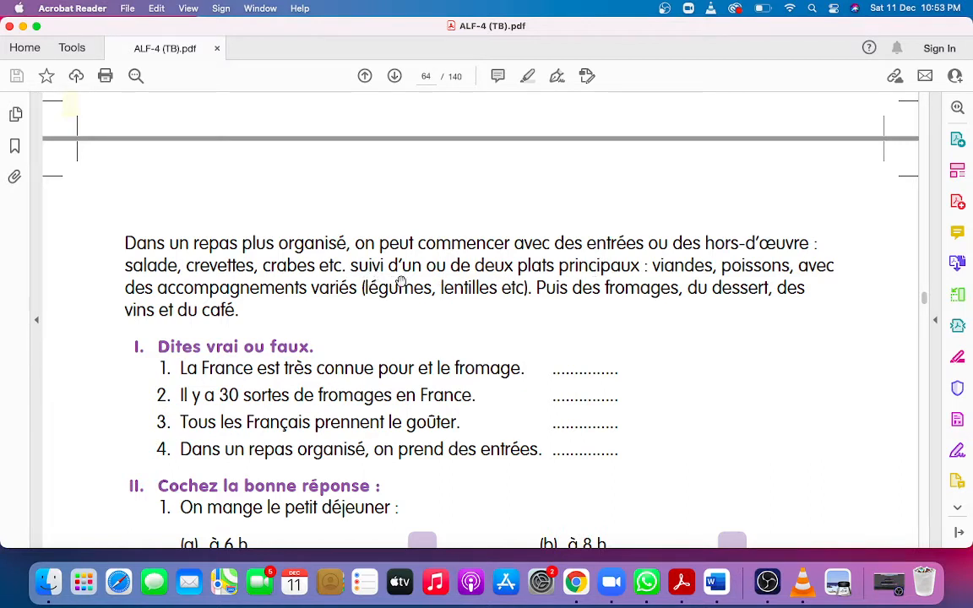
{"action": "mouse_move", "coordinate": [441, 278]}
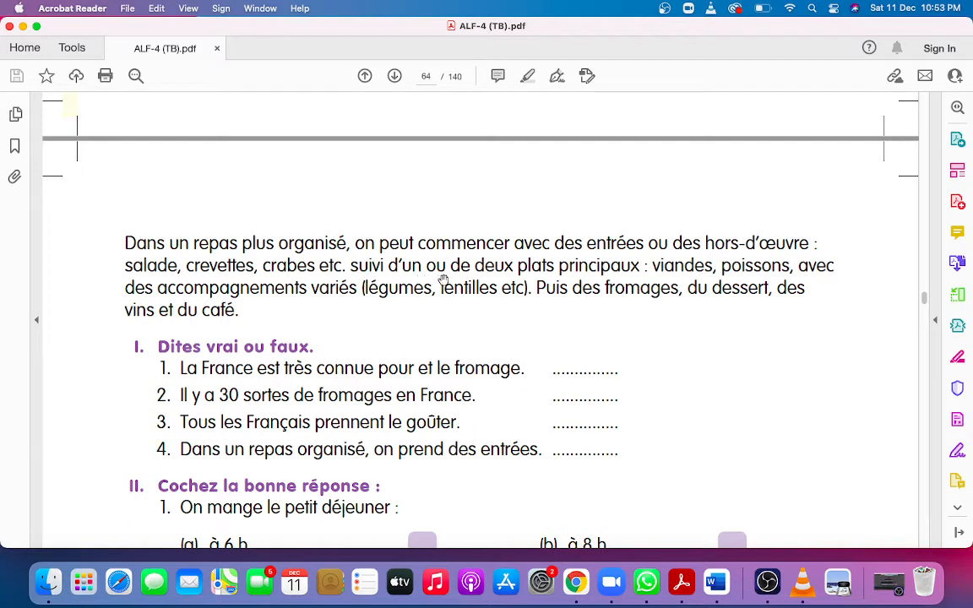
{"action": "mouse_move", "coordinate": [386, 275]}
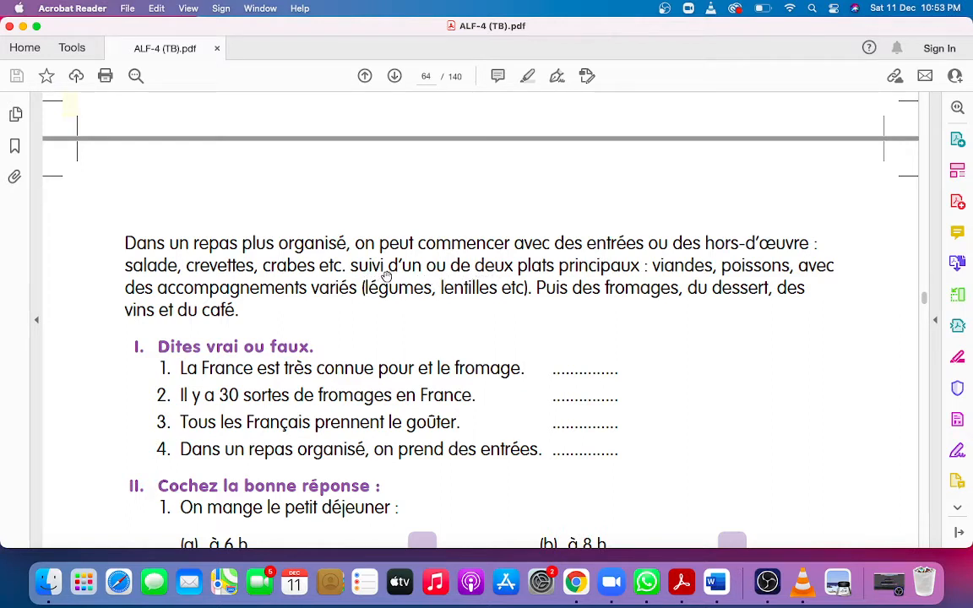
{"action": "mouse_move", "coordinate": [609, 283]}
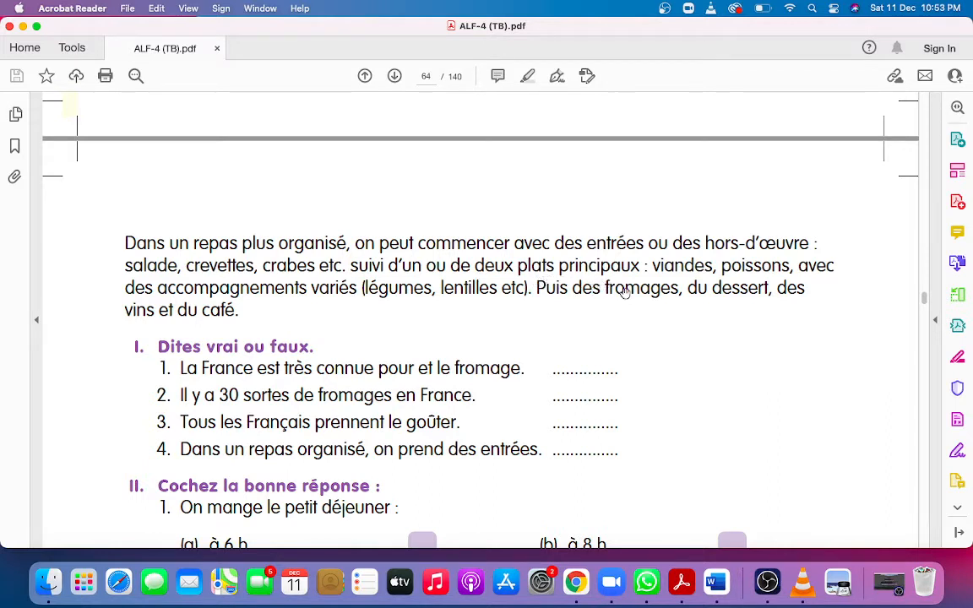
{"action": "mouse_move", "coordinate": [740, 288]}
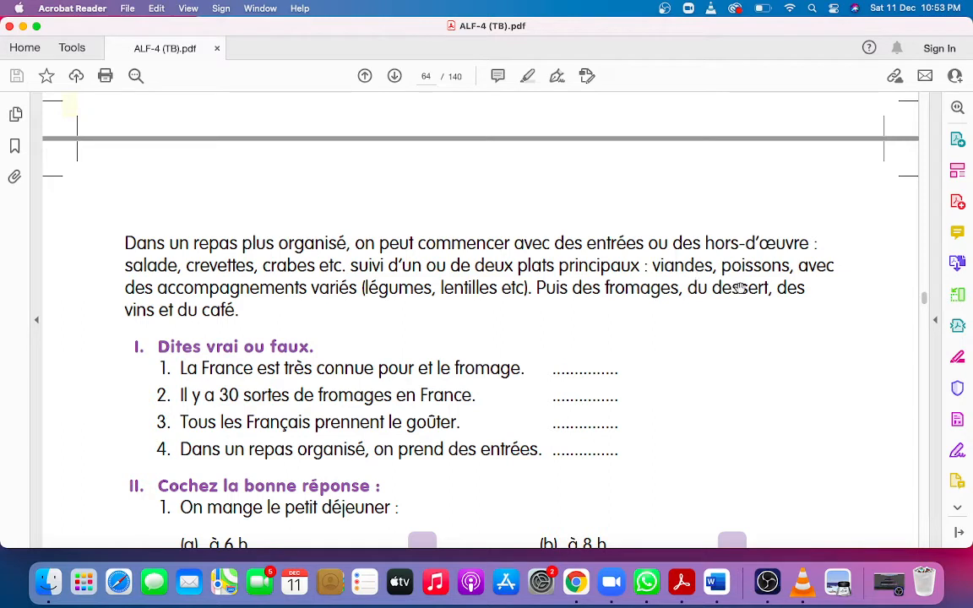
{"action": "mouse_move", "coordinate": [775, 279]}
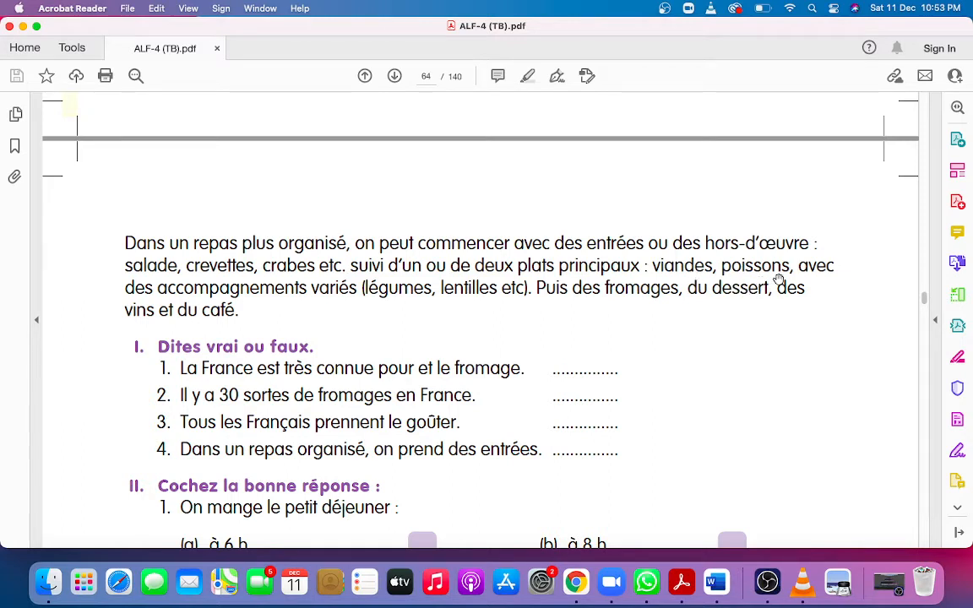
{"action": "mouse_move", "coordinate": [161, 308]}
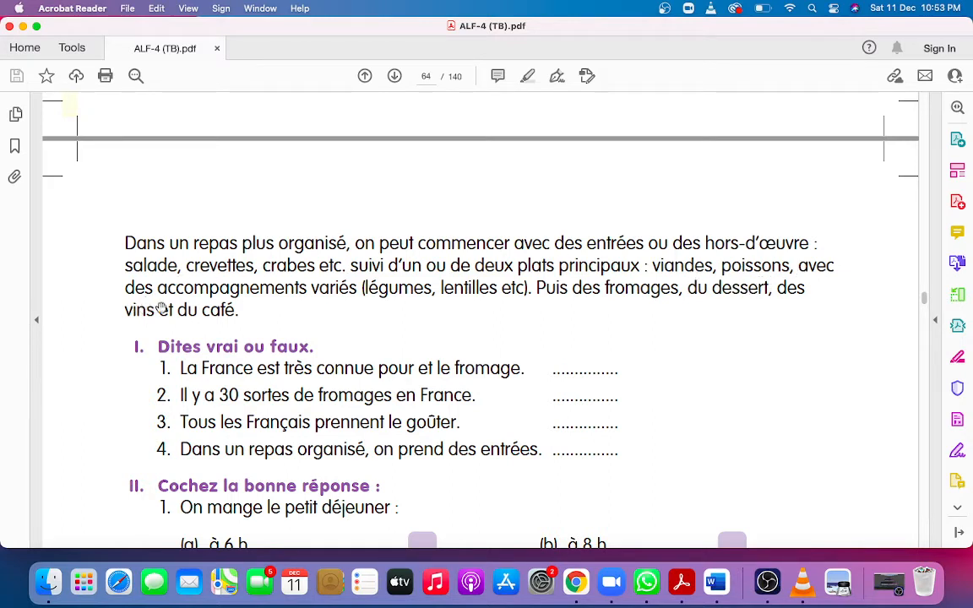
{"action": "mouse_move", "coordinate": [281, 304]}
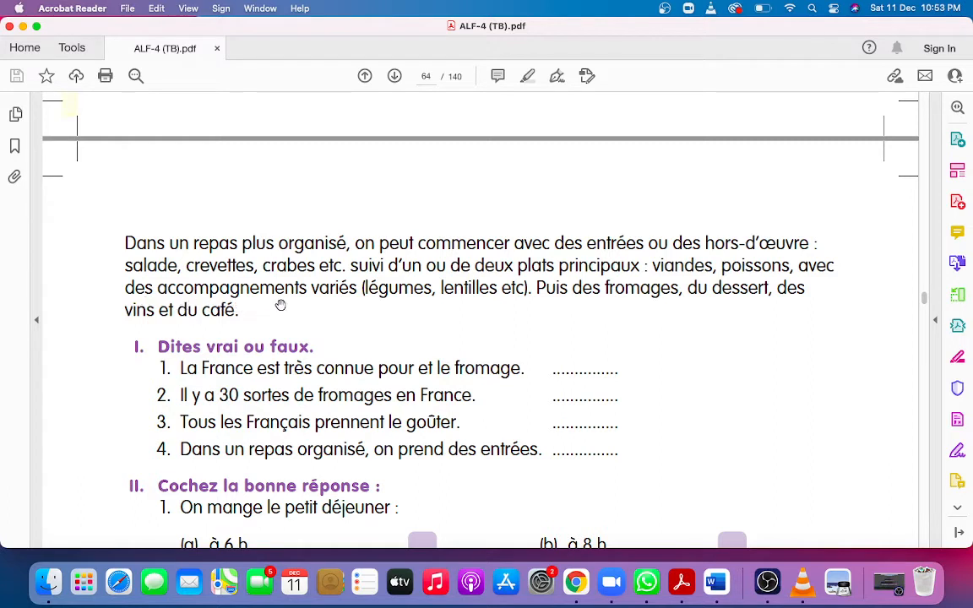
{"action": "mouse_move", "coordinate": [341, 305]}
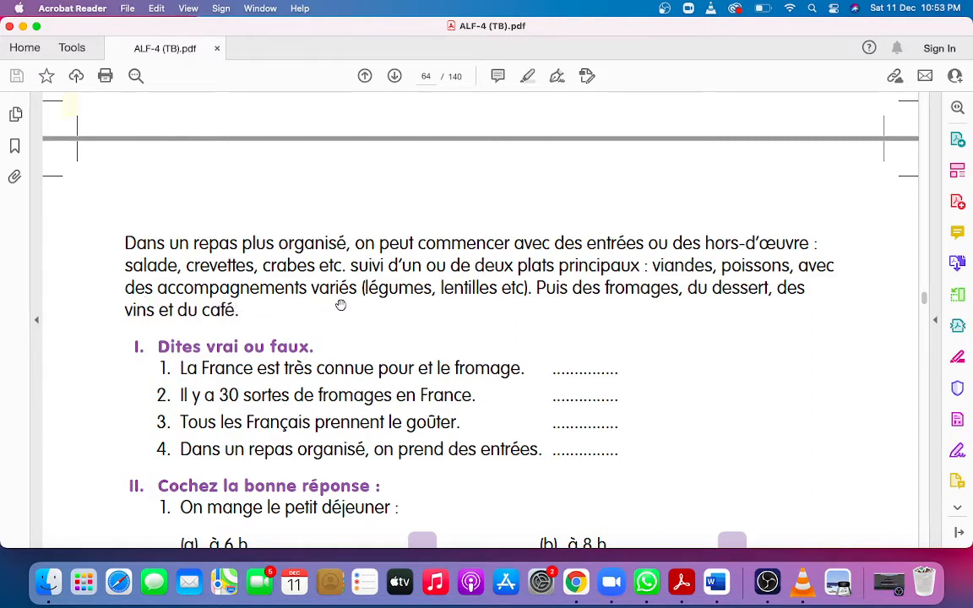
{"action": "mouse_move", "coordinate": [467, 307]}
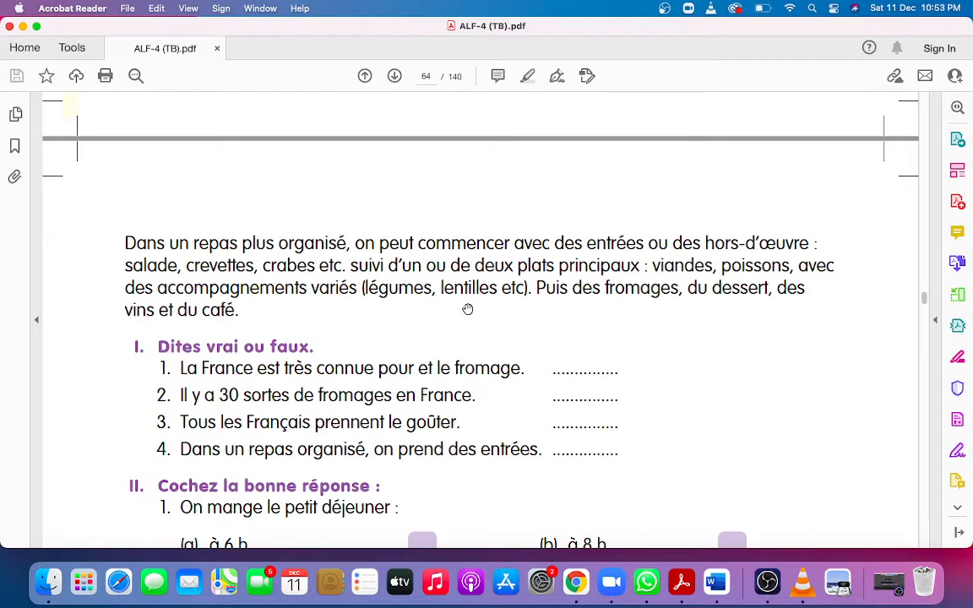
{"action": "mouse_move", "coordinate": [245, 305]}
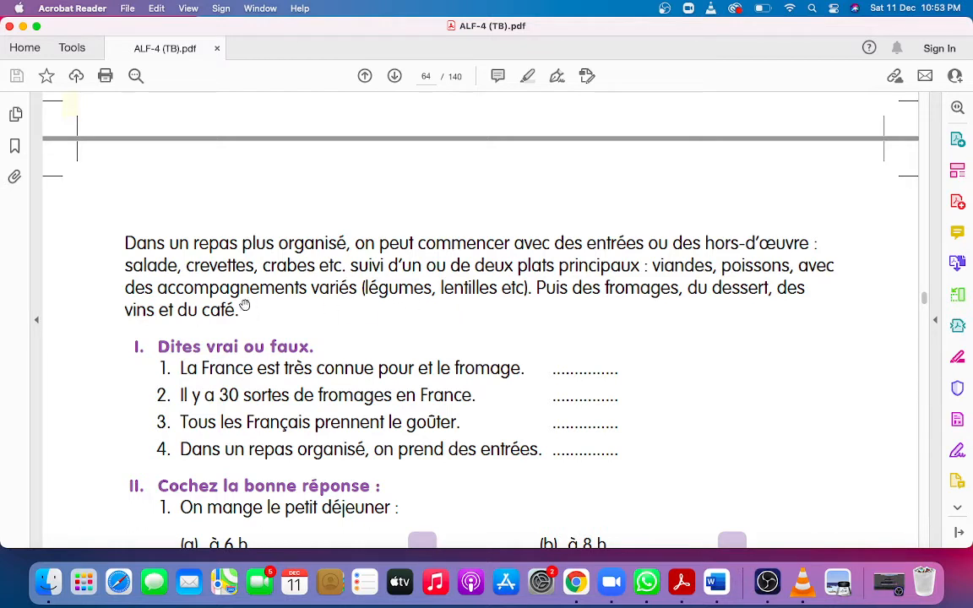
{"action": "mouse_move", "coordinate": [222, 319]}
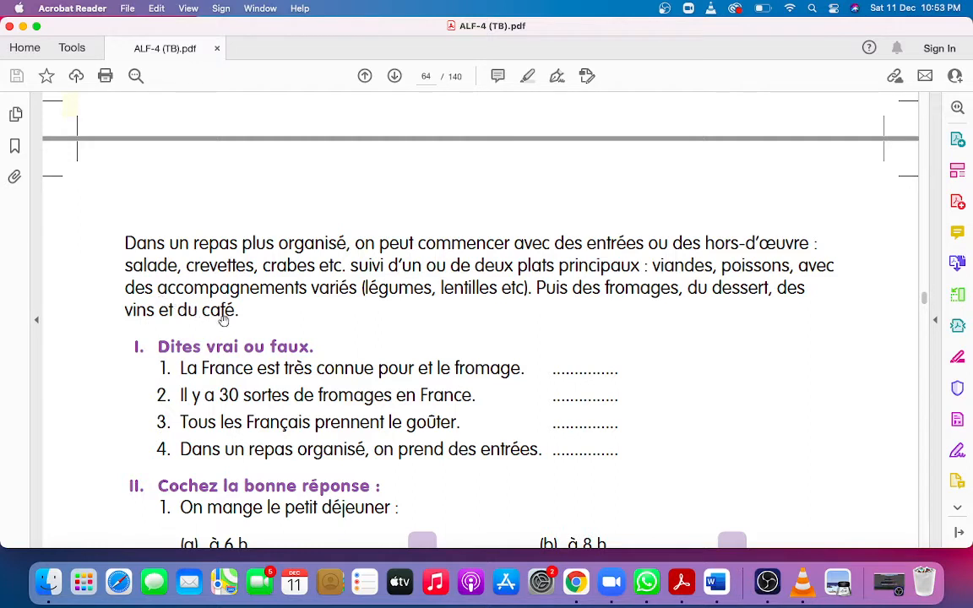
{"action": "mouse_move", "coordinate": [386, 304]}
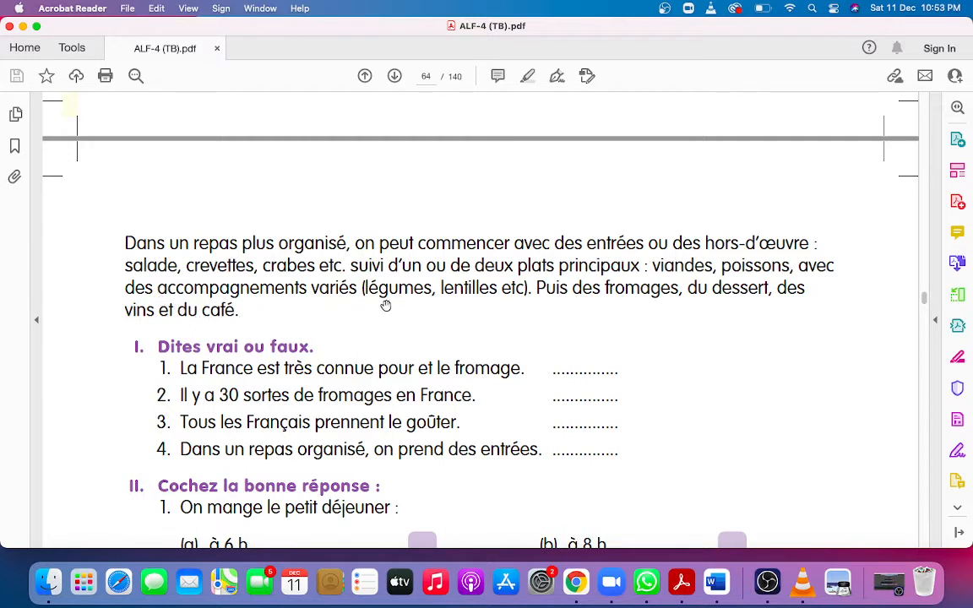
{"action": "mouse_move", "coordinate": [472, 309]}
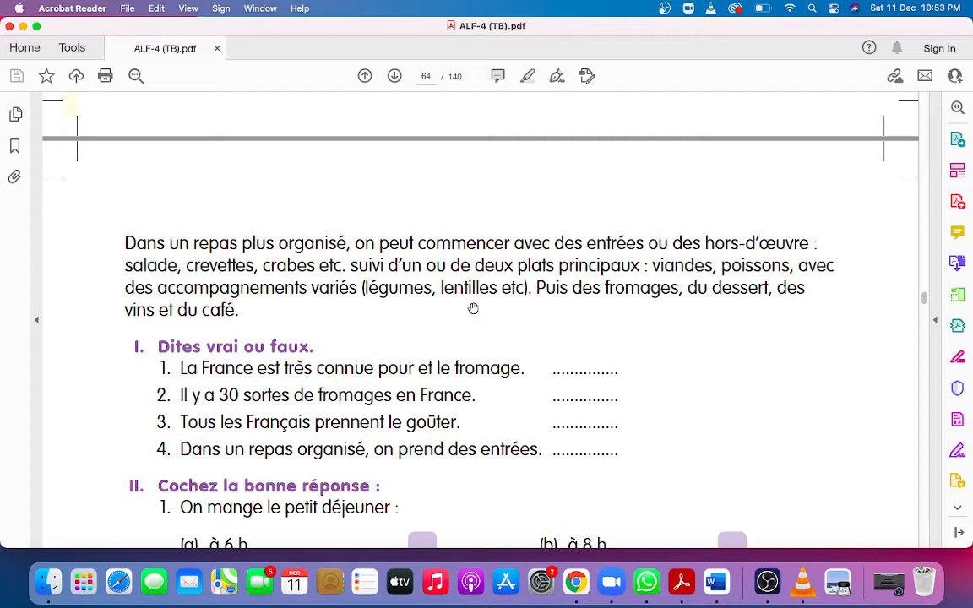
{"action": "mouse_move", "coordinate": [552, 296]}
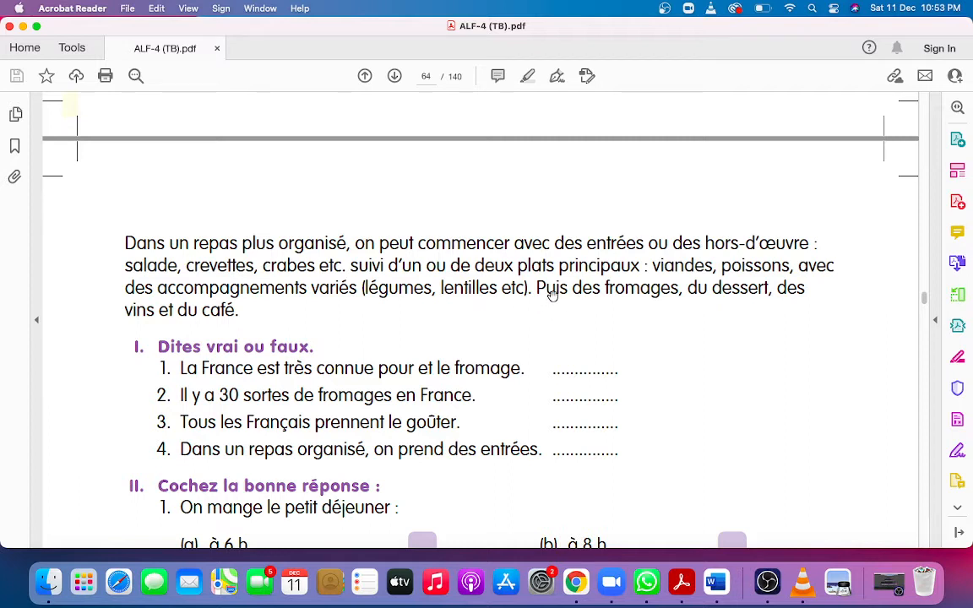
{"action": "mouse_move", "coordinate": [648, 307]}
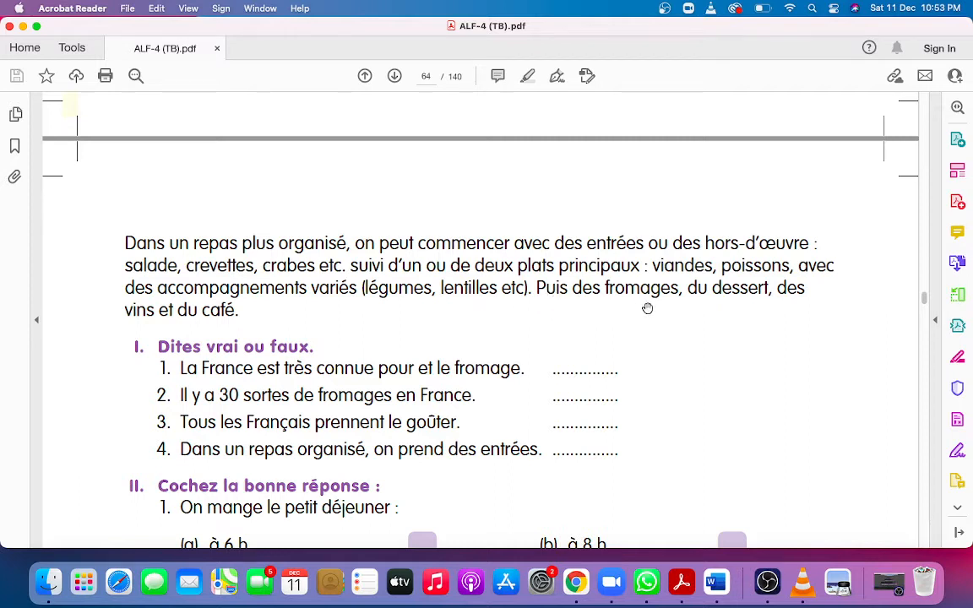
{"action": "mouse_move", "coordinate": [730, 307]}
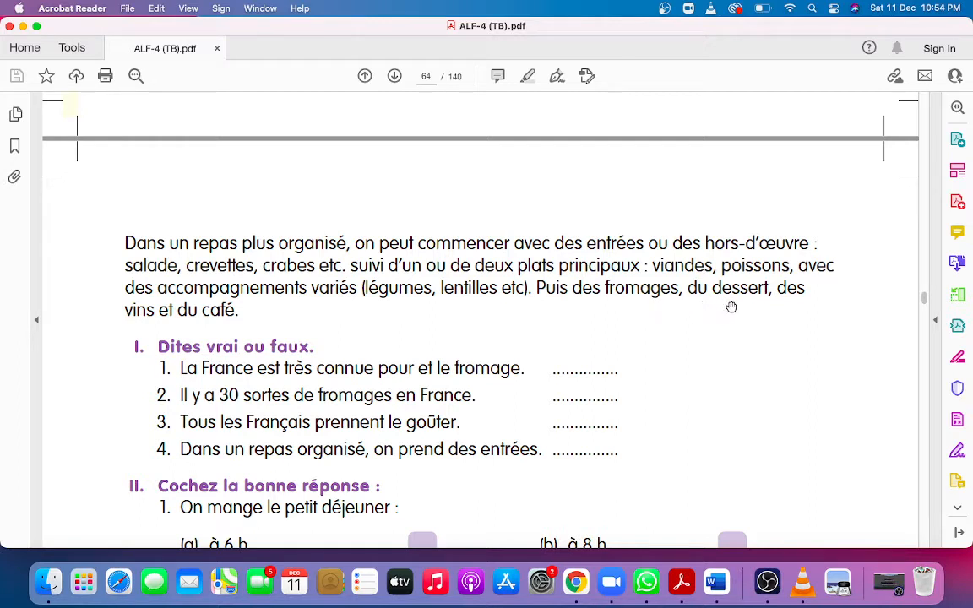
{"action": "mouse_move", "coordinate": [169, 278]}
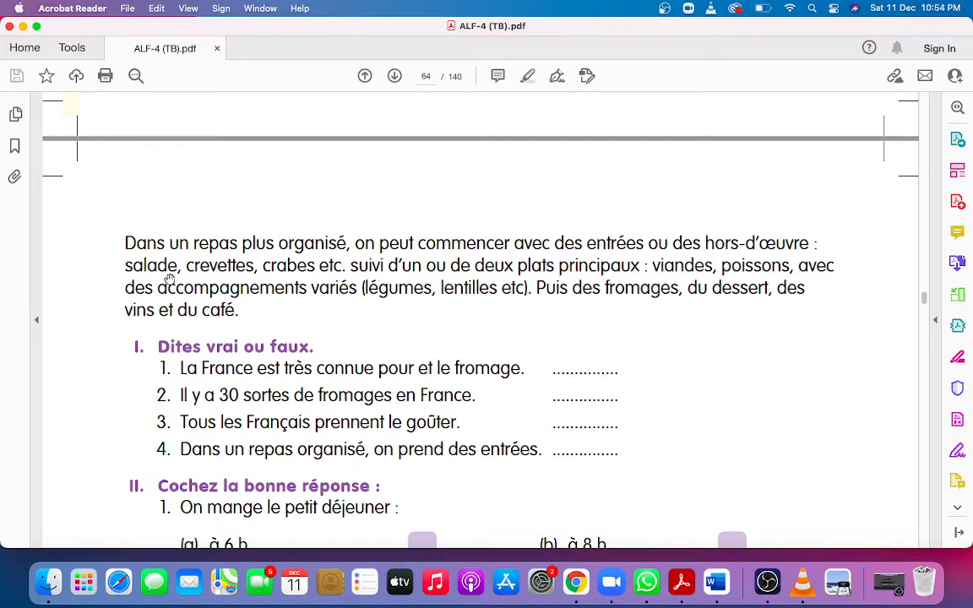
{"action": "mouse_move", "coordinate": [204, 329]}
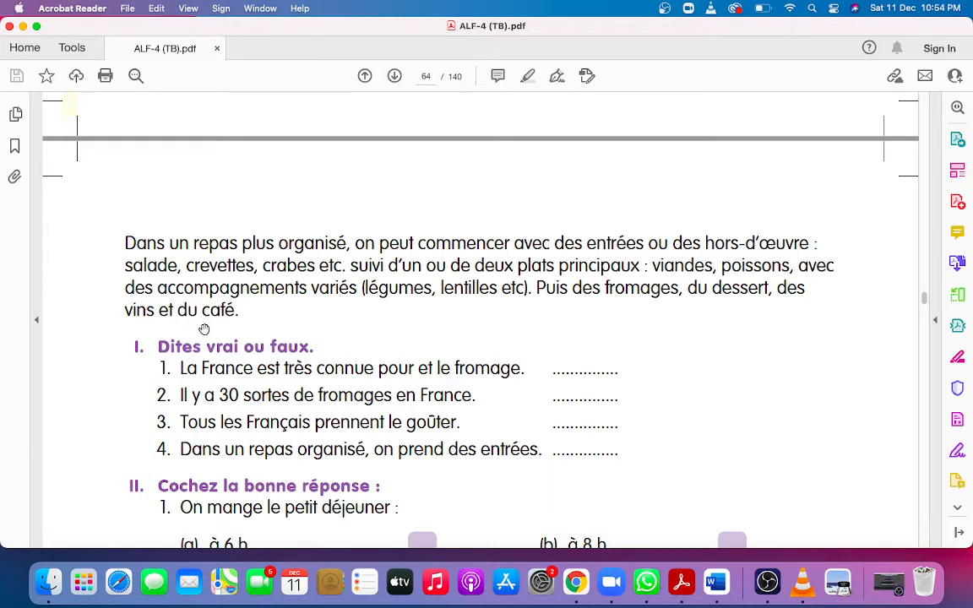
{"action": "mouse_move", "coordinate": [553, 311]}
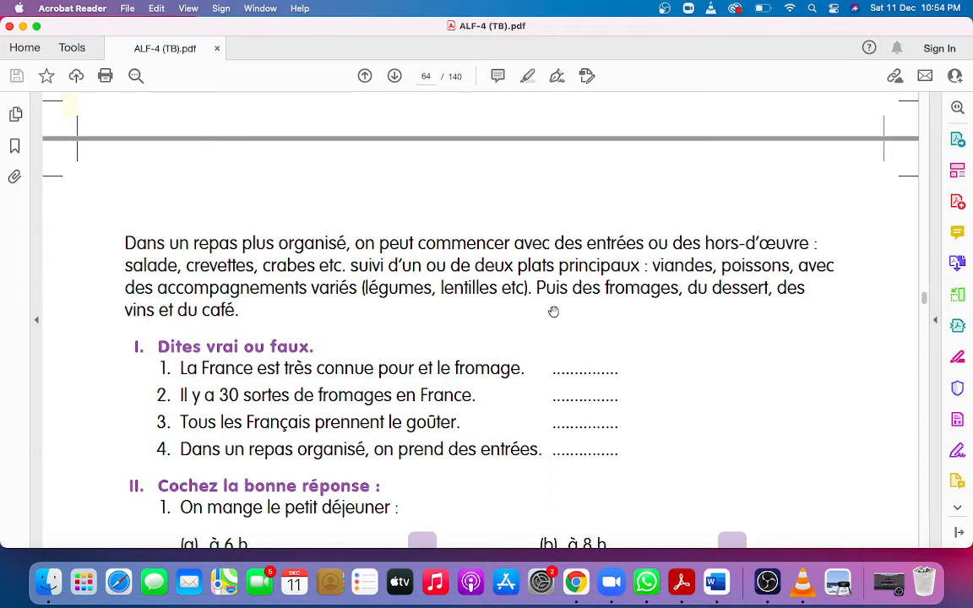
{"action": "mouse_move", "coordinate": [657, 313]}
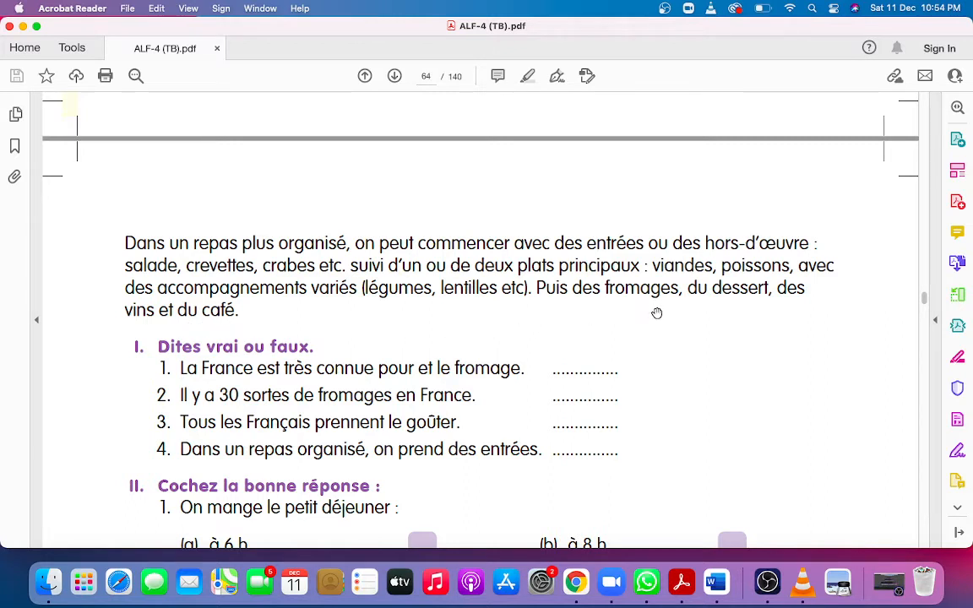
{"action": "mouse_move", "coordinate": [691, 321]}
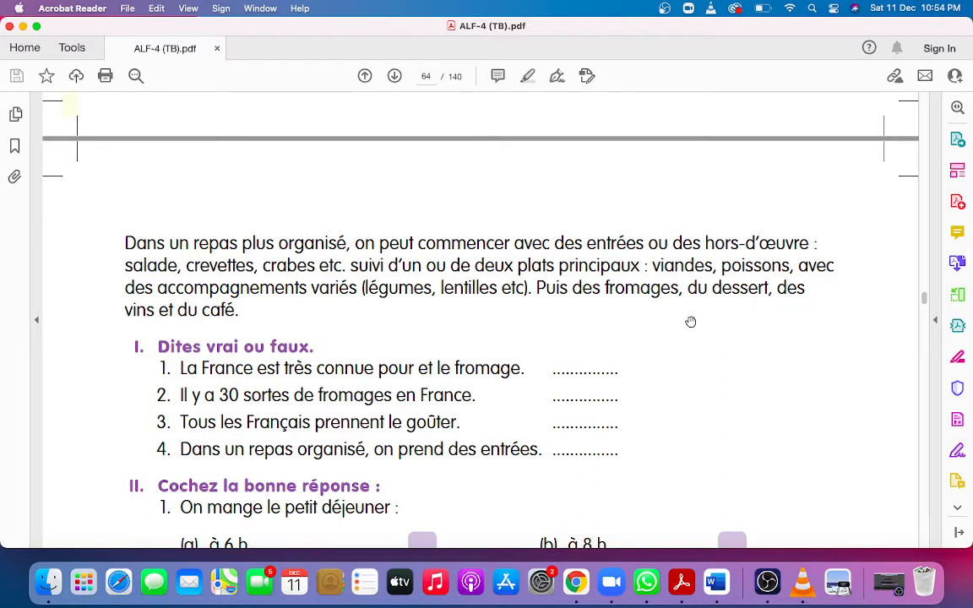
{"action": "mouse_move", "coordinate": [194, 324]}
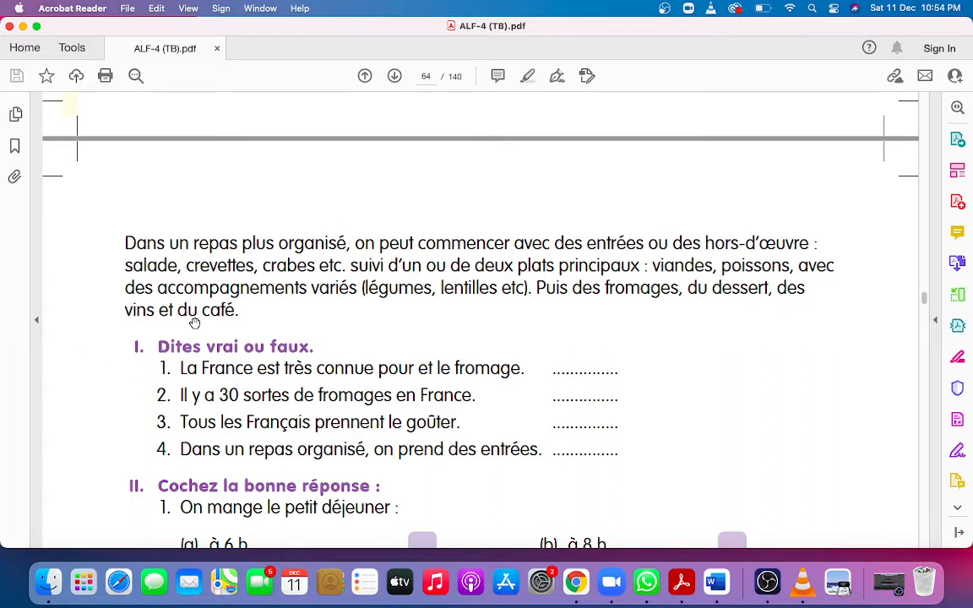
{"action": "mouse_move", "coordinate": [206, 328]}
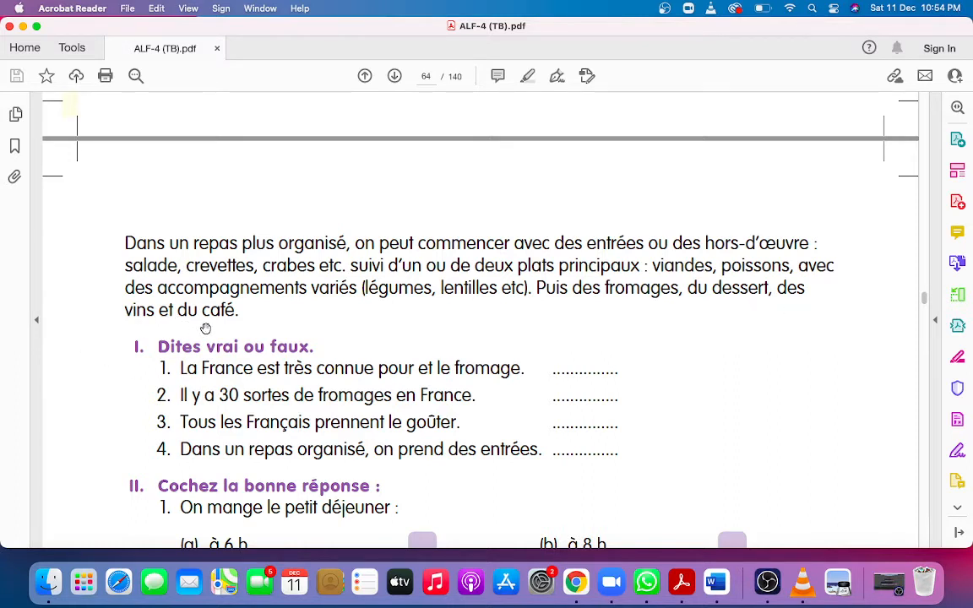
{"action": "mouse_move", "coordinate": [215, 365]}
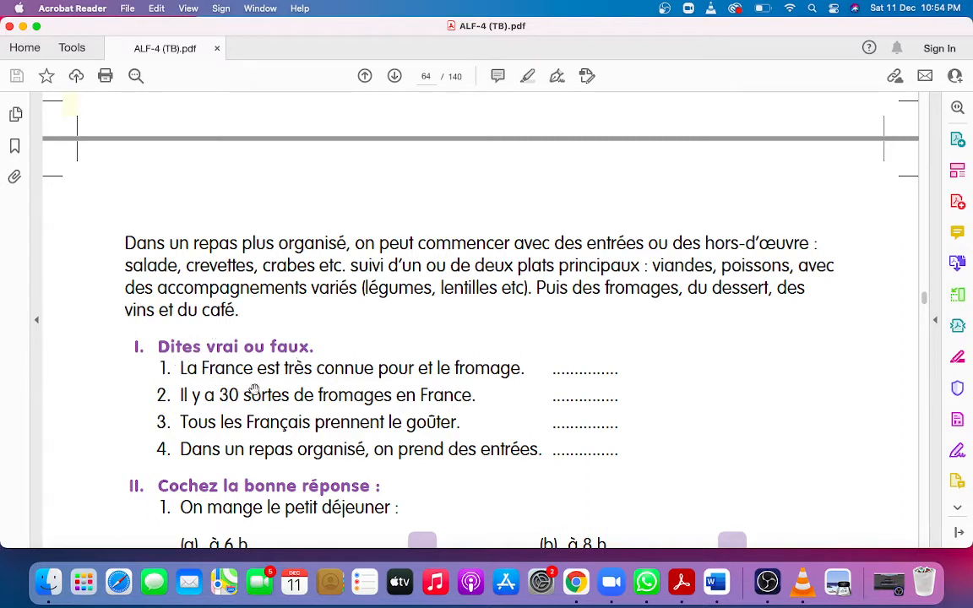
{"action": "mouse_move", "coordinate": [355, 392]}
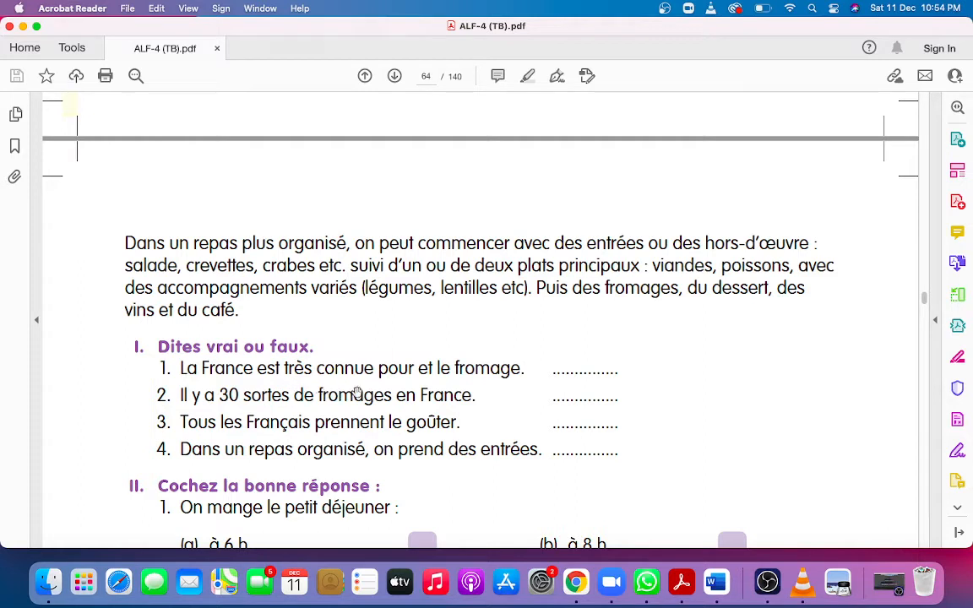
{"action": "mouse_move", "coordinate": [464, 388]}
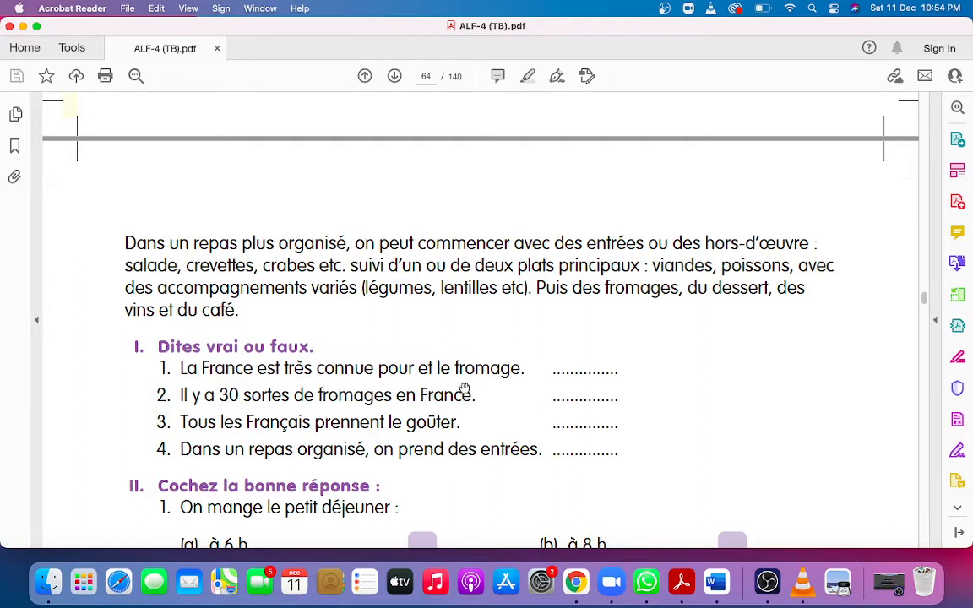
{"action": "mouse_move", "coordinate": [425, 381]}
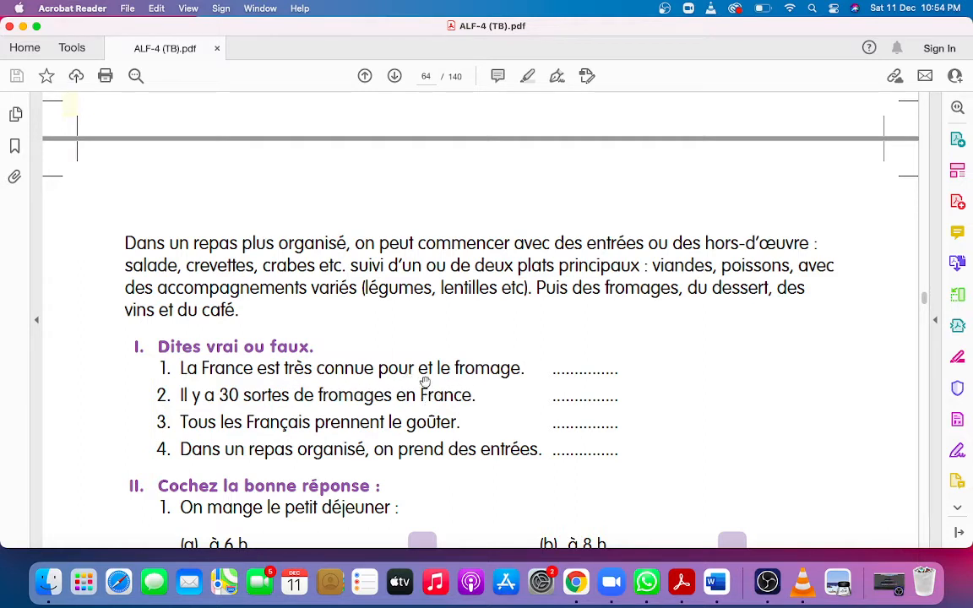
{"action": "mouse_move", "coordinate": [565, 377]}
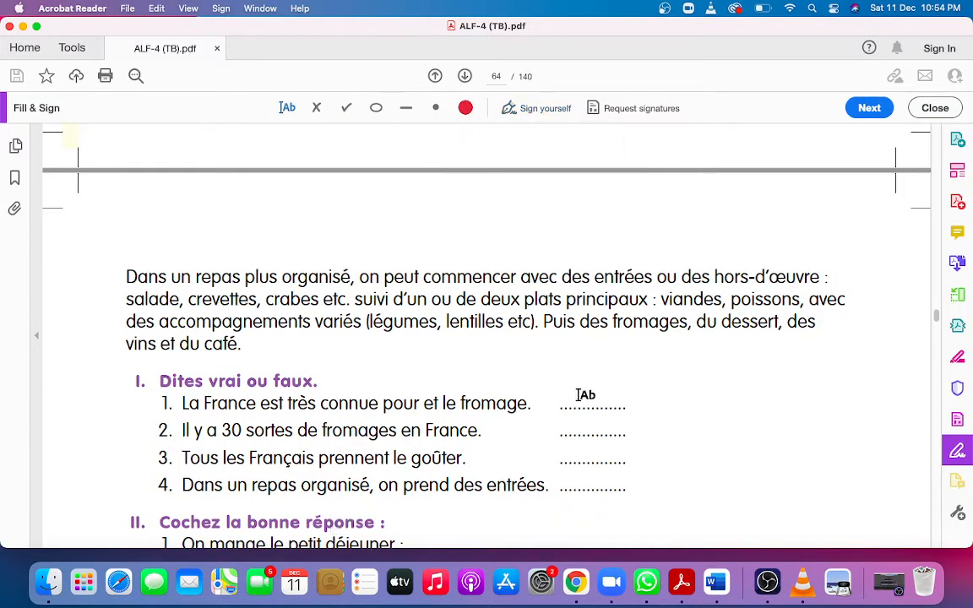
Step: Tick statement 1 and put a red cross on statement 2
{"action": "left_click", "coordinate": [584, 395]}
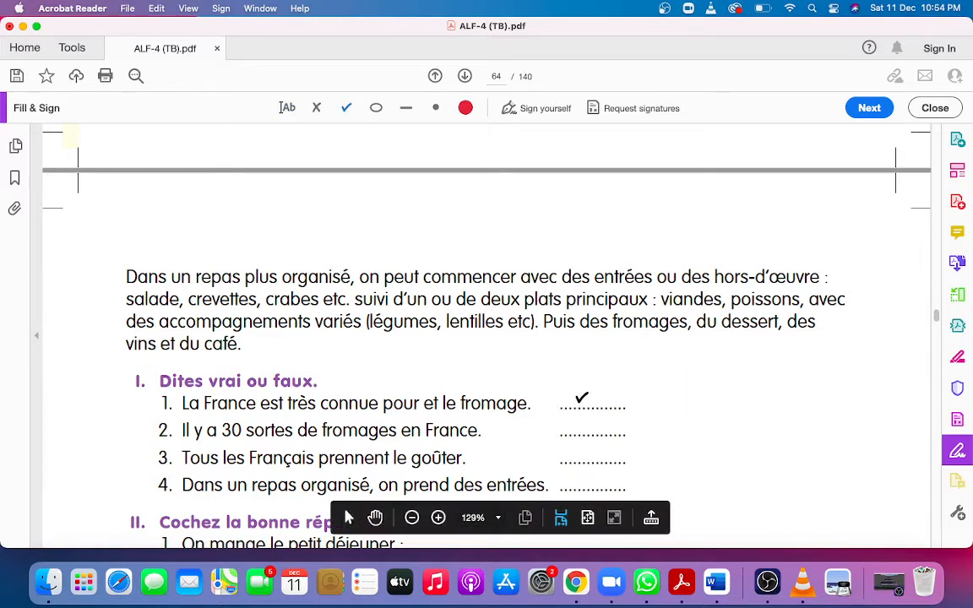
{"action": "left_click", "coordinate": [581, 398]}
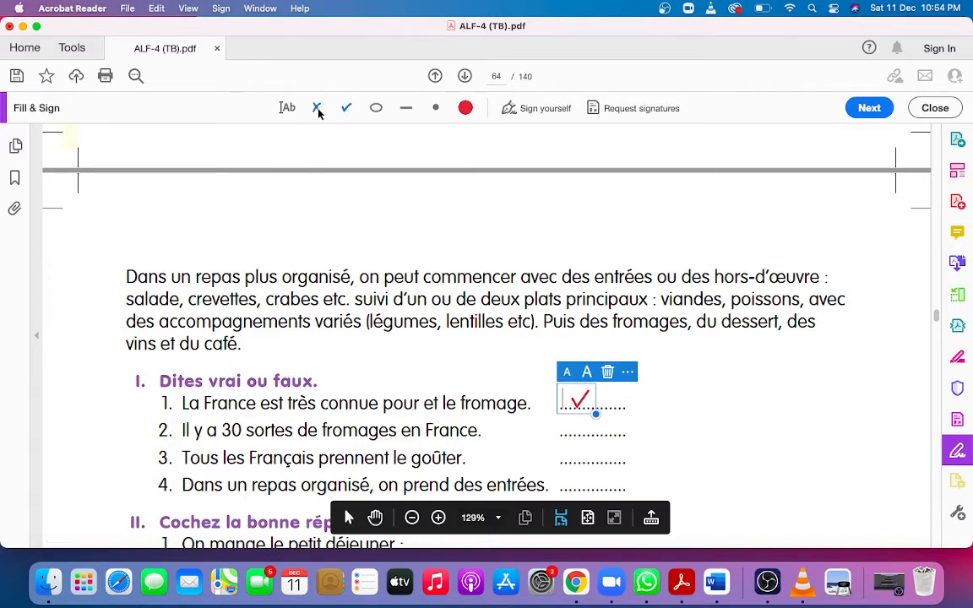
{"action": "left_click", "coordinate": [317, 108]}
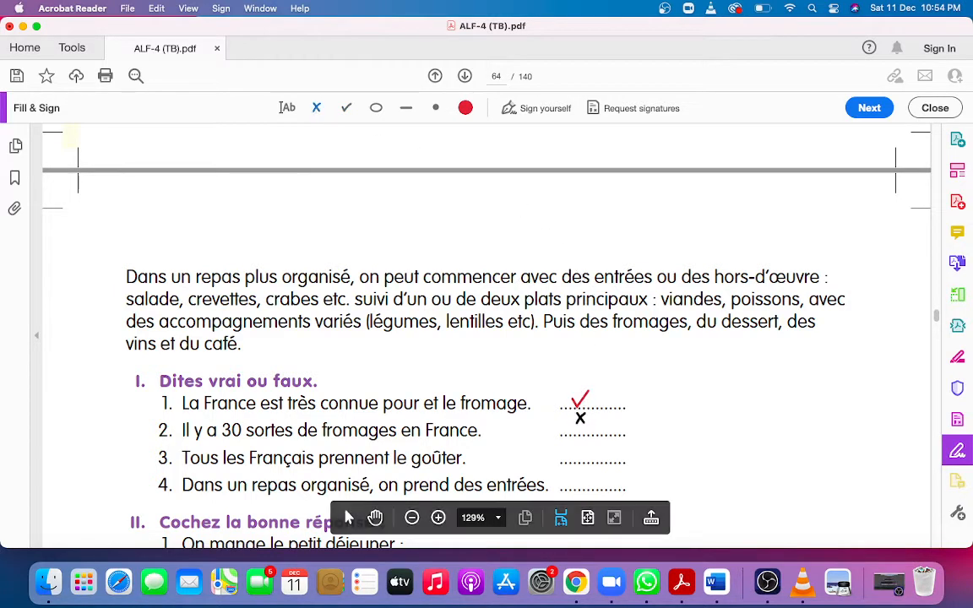
{"action": "left_click", "coordinate": [580, 417]}
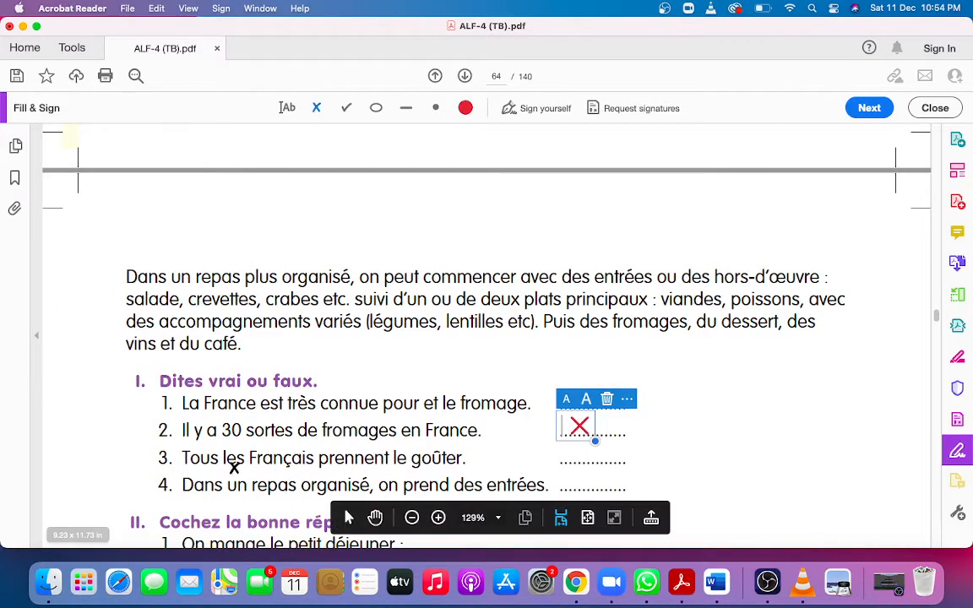
{"action": "mouse_move", "coordinate": [380, 485]}
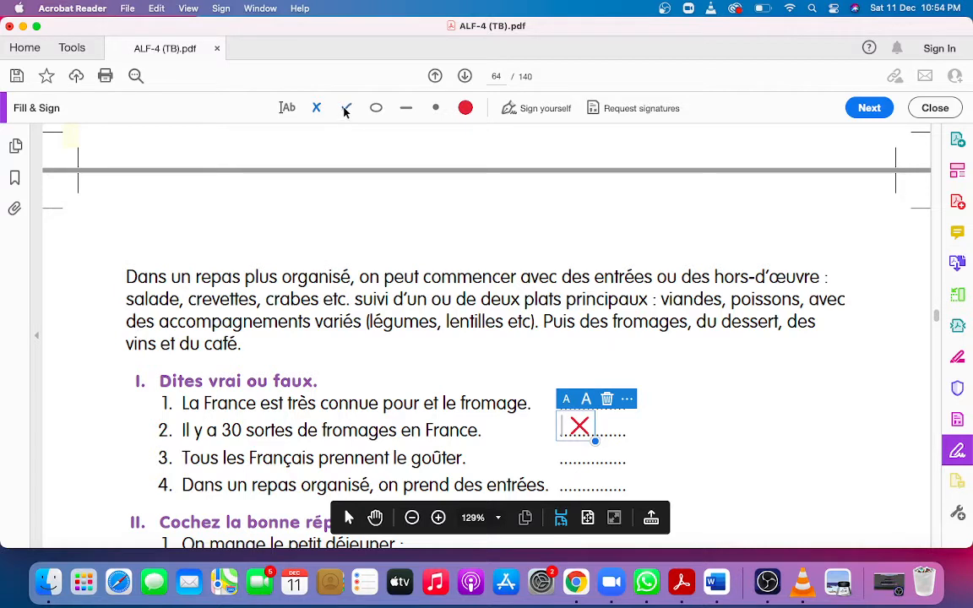
{"action": "left_click", "coordinate": [345, 108]}
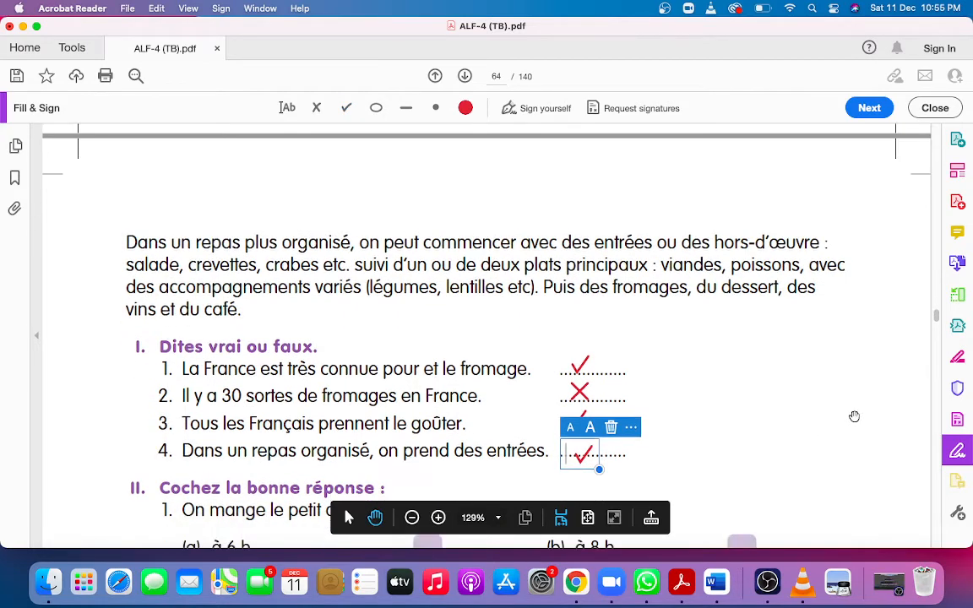
Step: Tick 'à 8 h' for question 1 and 'des hors-d'œuvre' for question 4
{"action": "scroll", "scroll_direction": "down", "scroll_amount": 3}
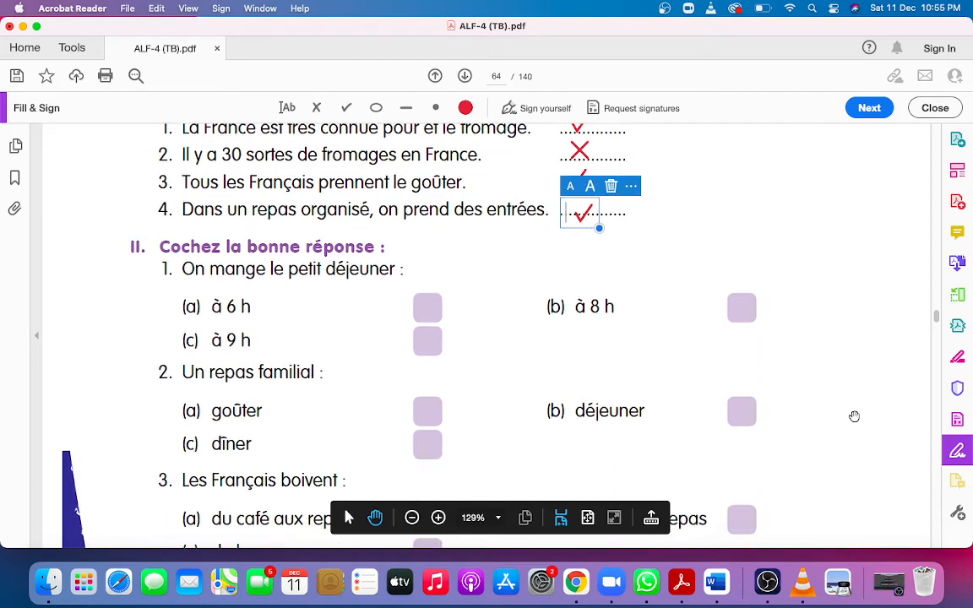
{"action": "scroll", "scroll_direction": "down", "scroll_amount": 3}
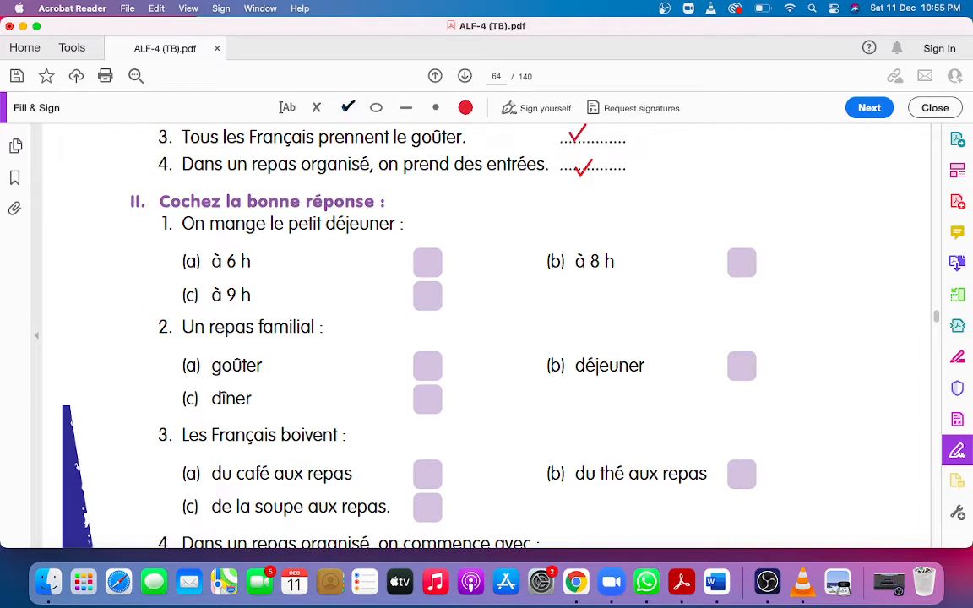
{"action": "left_click", "coordinate": [742, 262]}
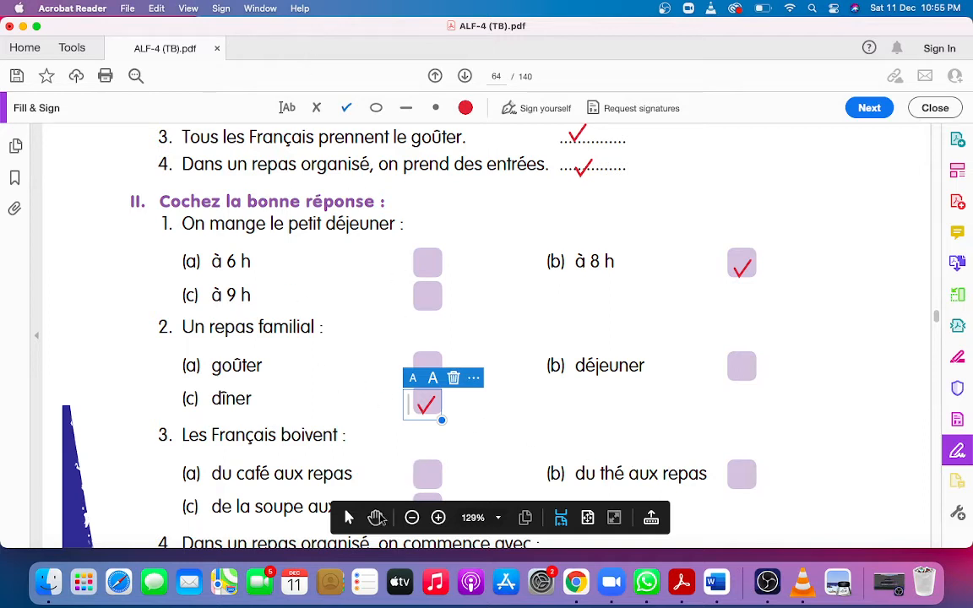
{"action": "mouse_move", "coordinate": [845, 374]}
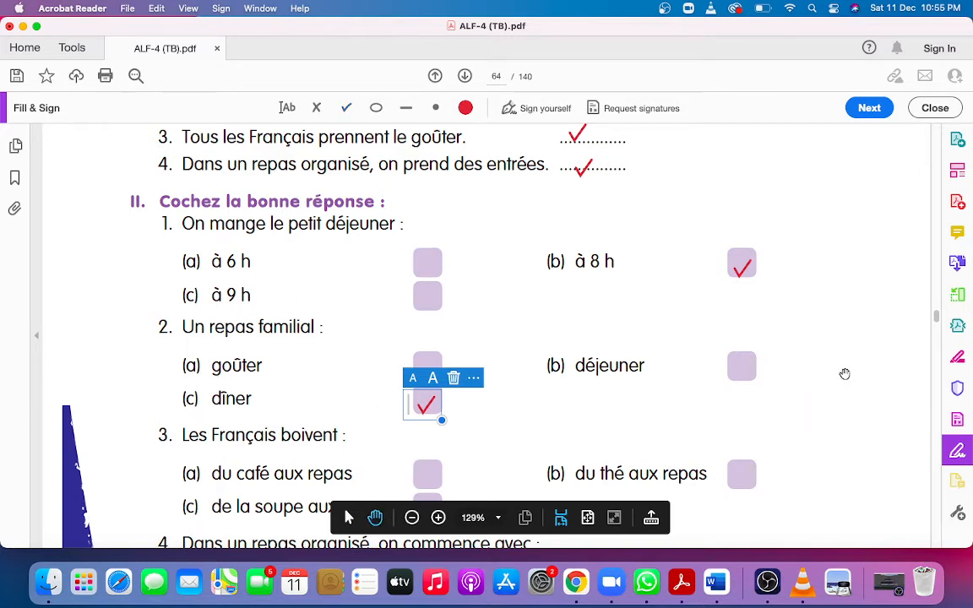
{"action": "scroll", "scroll_direction": "down", "scroll_amount": 3}
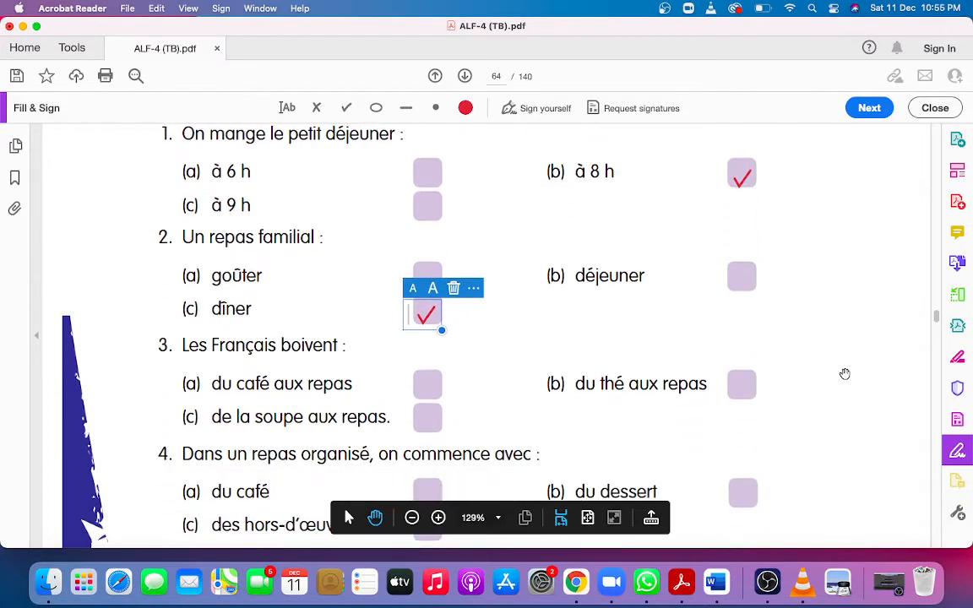
{"action": "scroll", "scroll_direction": "down", "scroll_amount": 3}
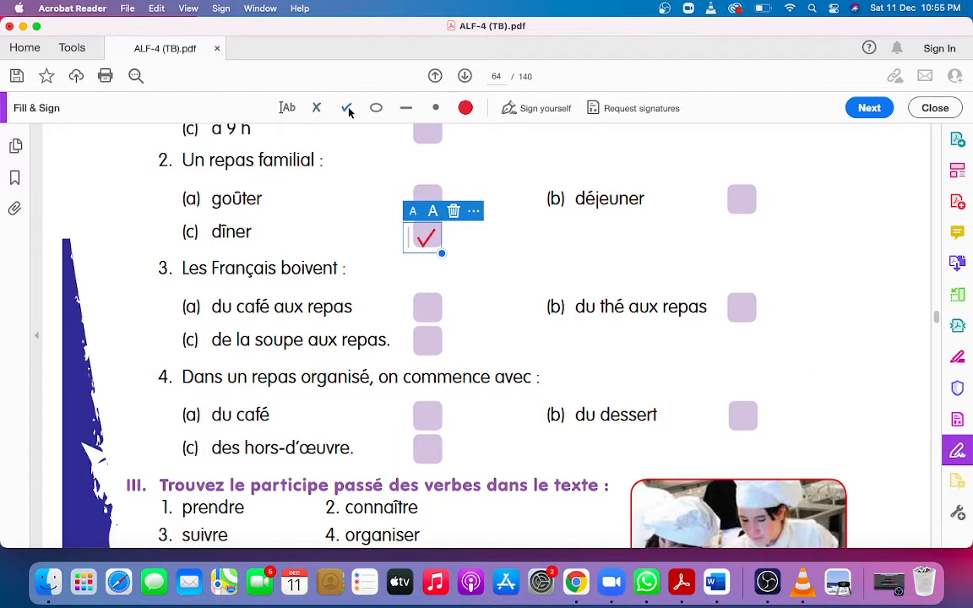
{"action": "left_click", "coordinate": [427, 307]}
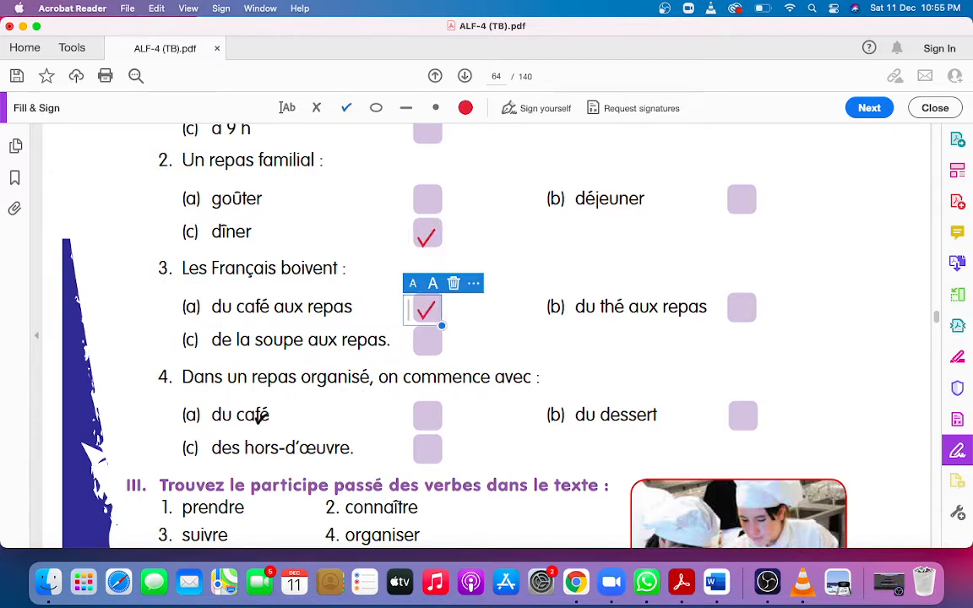
{"action": "left_click", "coordinate": [426, 449]}
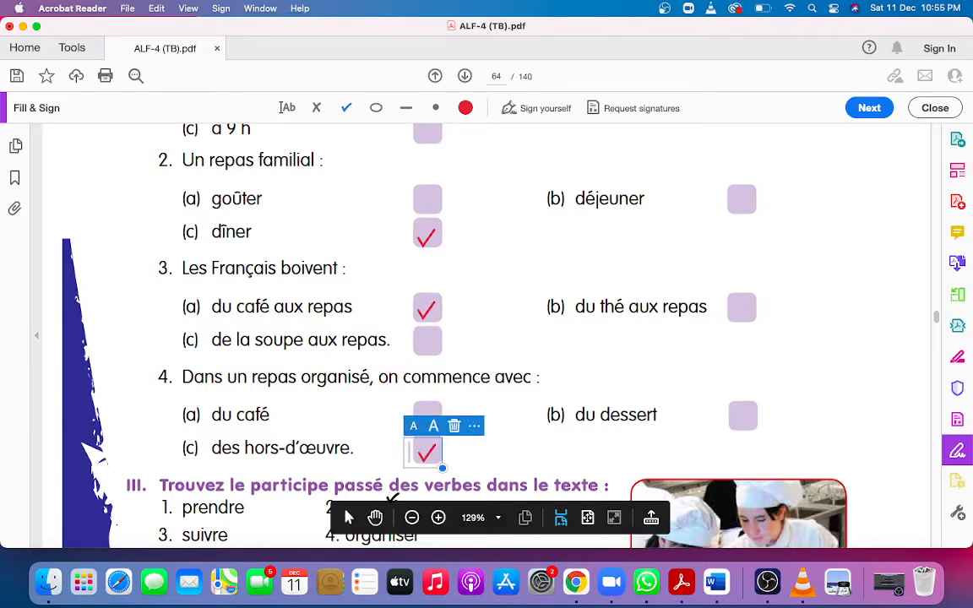
{"action": "mouse_move", "coordinate": [376, 517]}
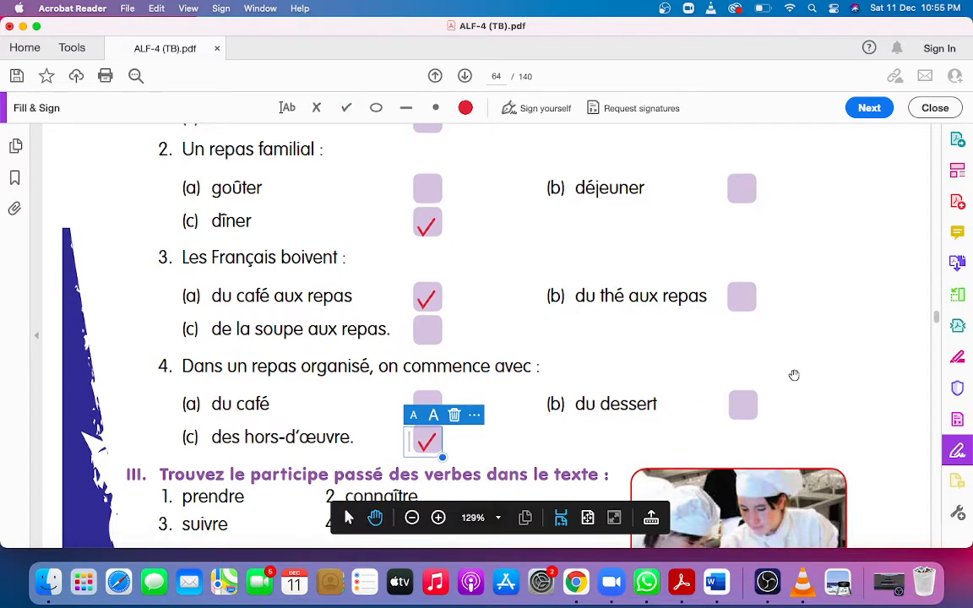
Step: Type the participles beside prendre, suivre and the other verbs, including 'connu' and 'organise'
{"action": "scroll", "scroll_direction": "down", "scroll_amount": 3}
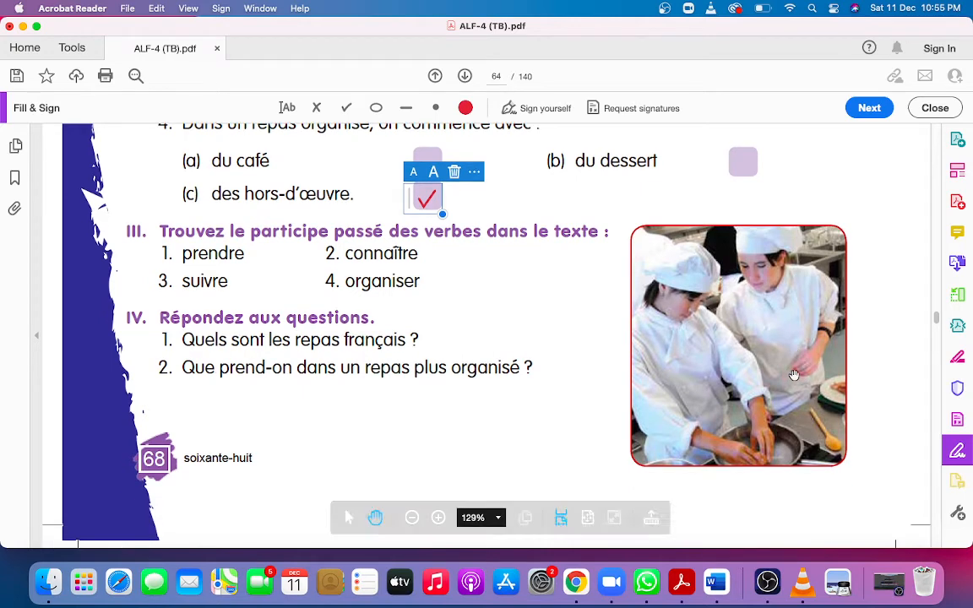
{"action": "mouse_move", "coordinate": [622, 288]}
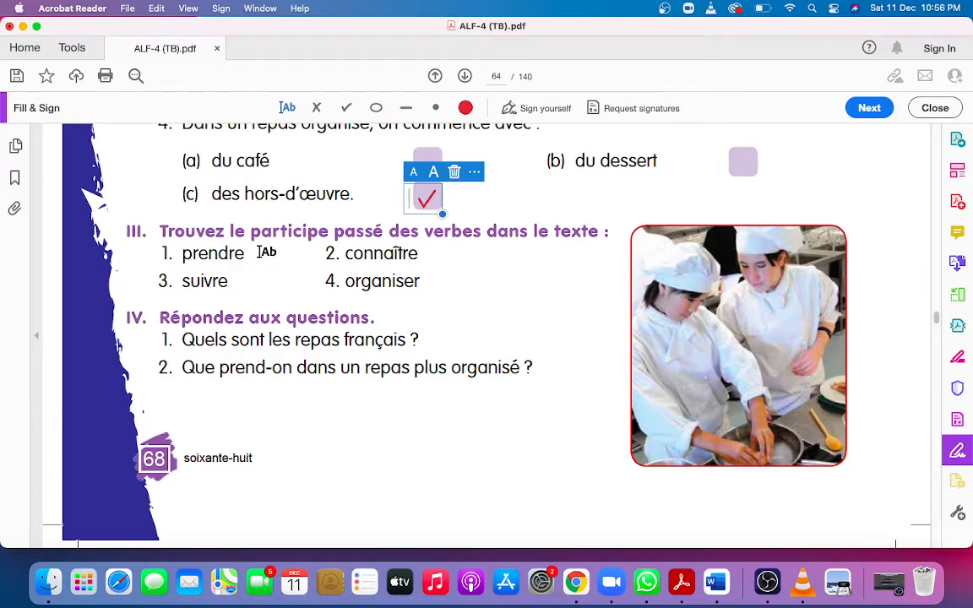
{"action": "left_click", "coordinate": [262, 253]}
{"action": "type", "text": "pris"}
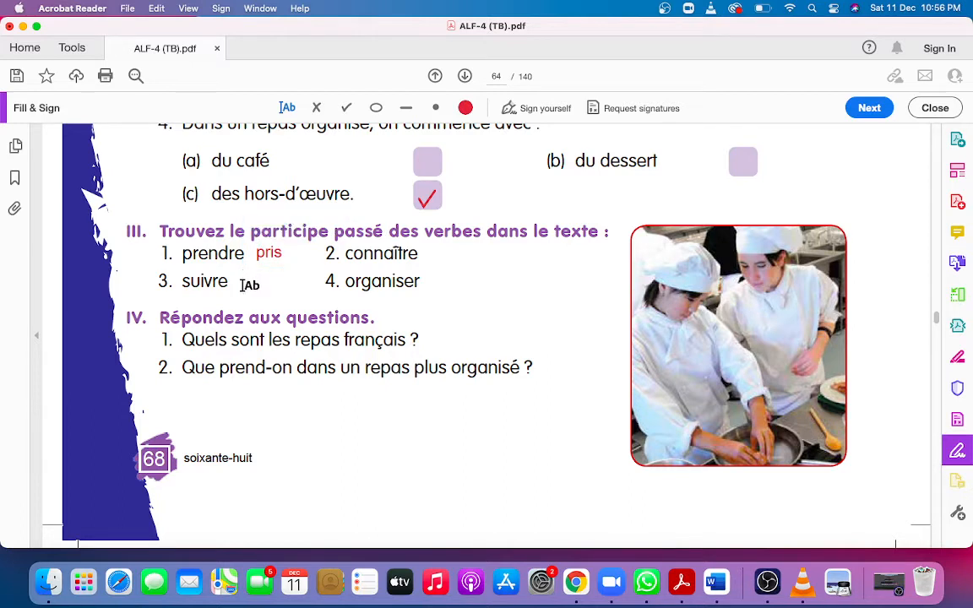
{"action": "left_click", "coordinate": [248, 285]}
{"action": "type", "text": "suivi"}
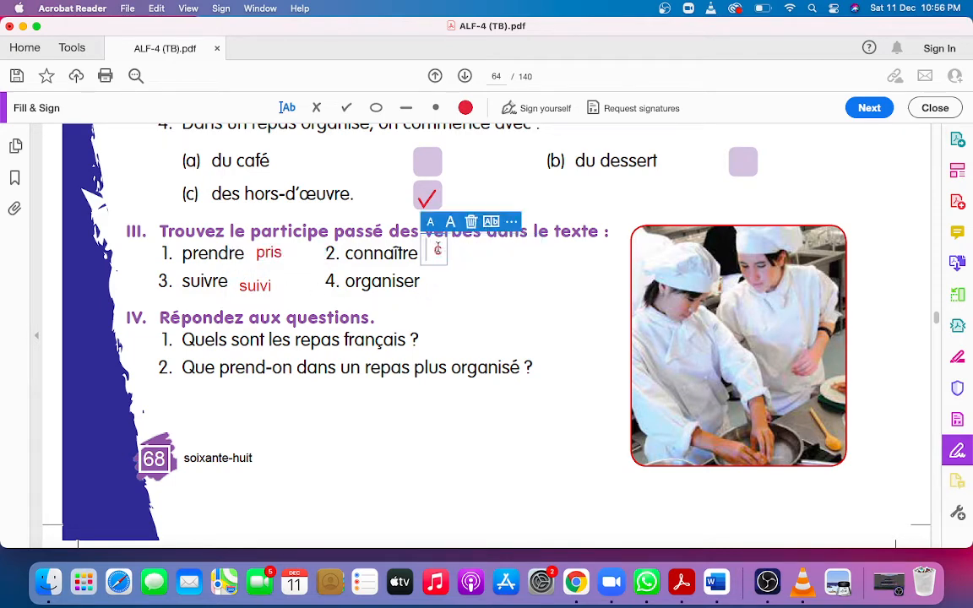
{"action": "type", "text": "connu"}
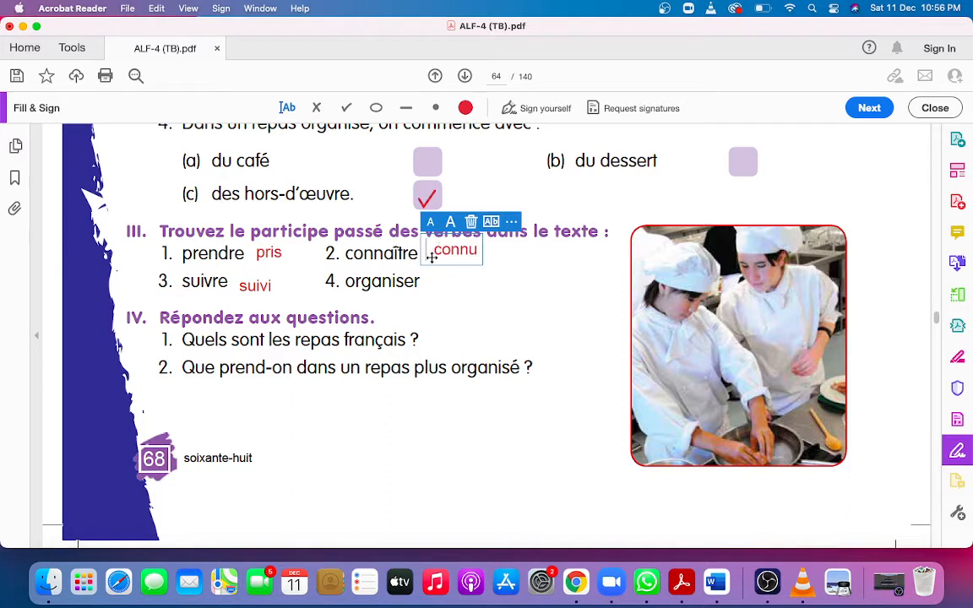
{"action": "mouse_move", "coordinate": [430, 290]}
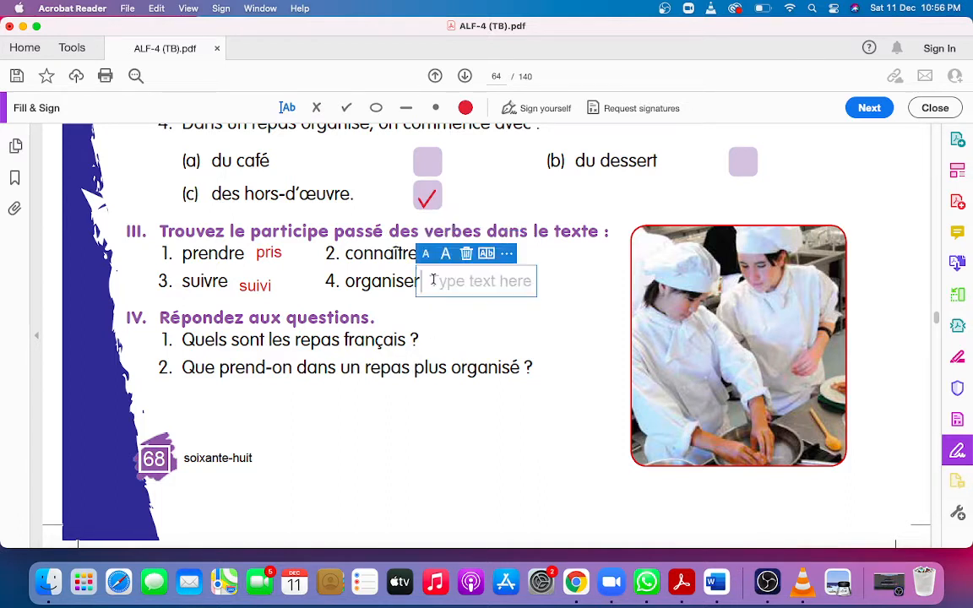
{"action": "type", "text": "organise"}
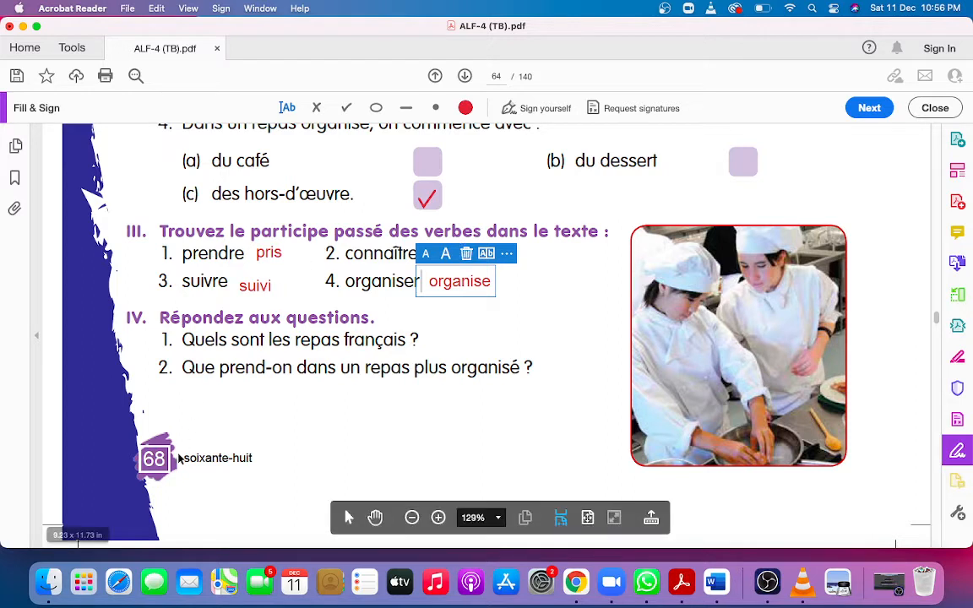
{"action": "mouse_move", "coordinate": [226, 361]}
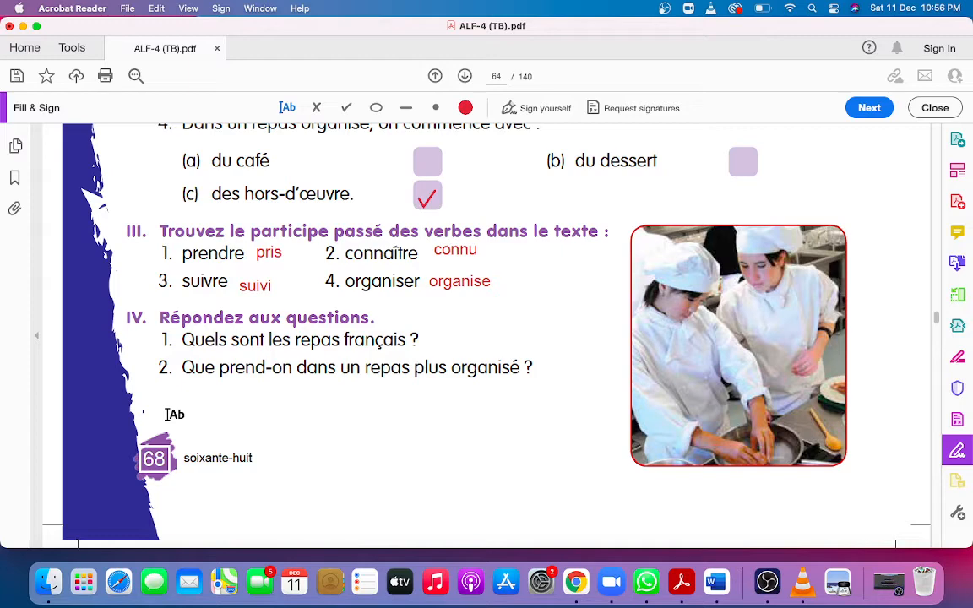
Step: Begin the red answer under section IV with 'Le repas français ... sont'
{"action": "left_click", "coordinate": [174, 414]}
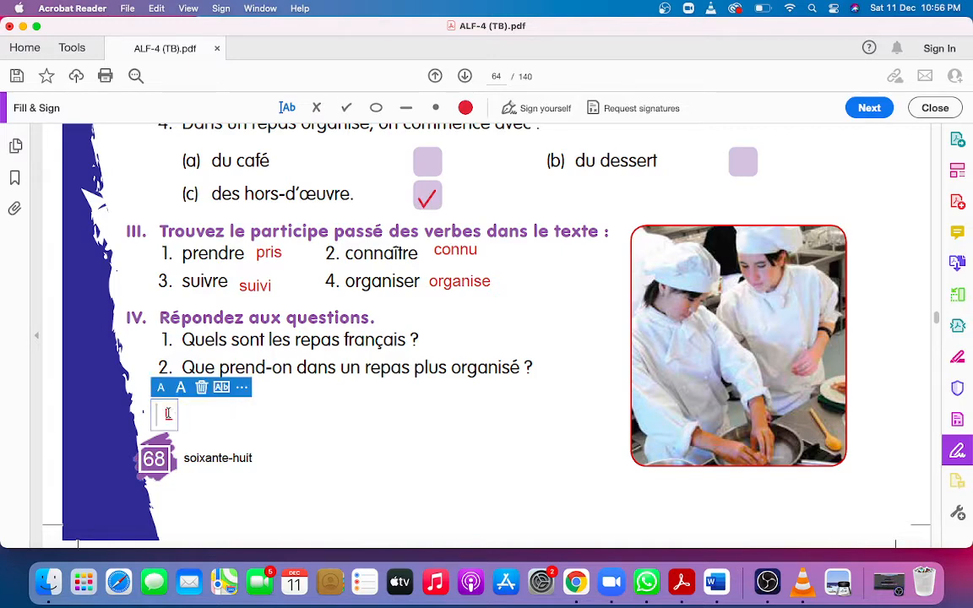
{"action": "type", "text": "Le rep"}
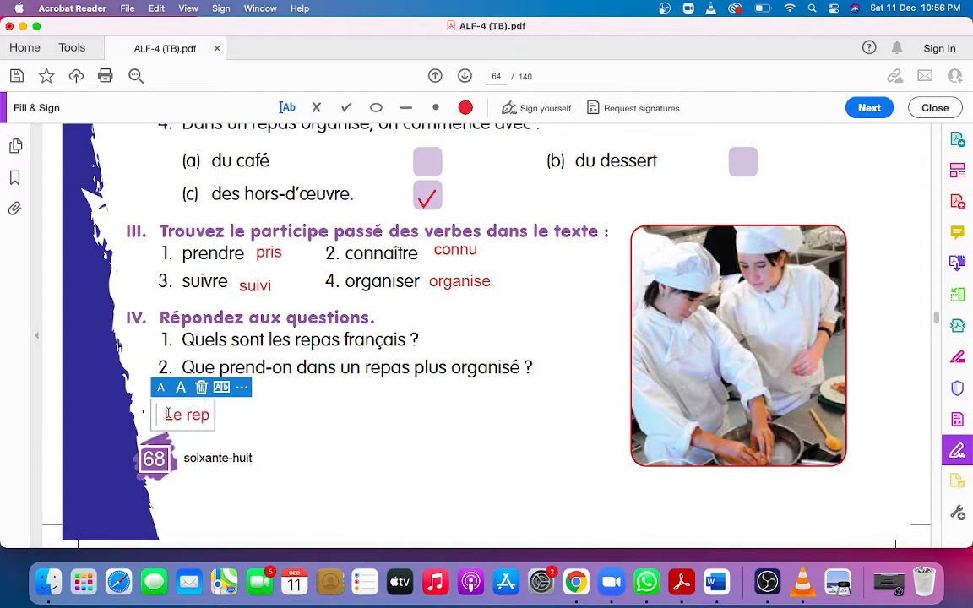
{"action": "type", "text": "as"}
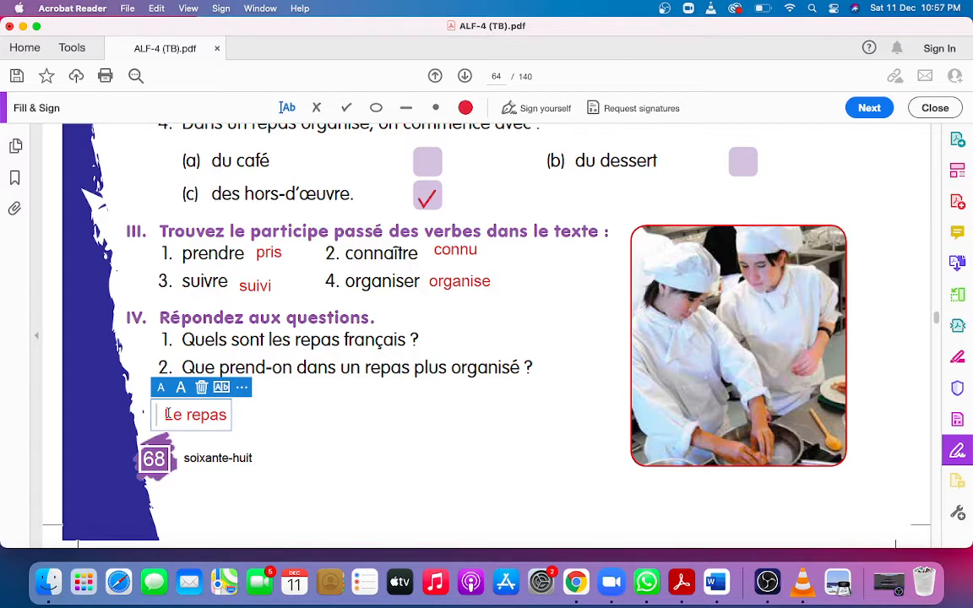
{"action": "type", "text": "fran"}
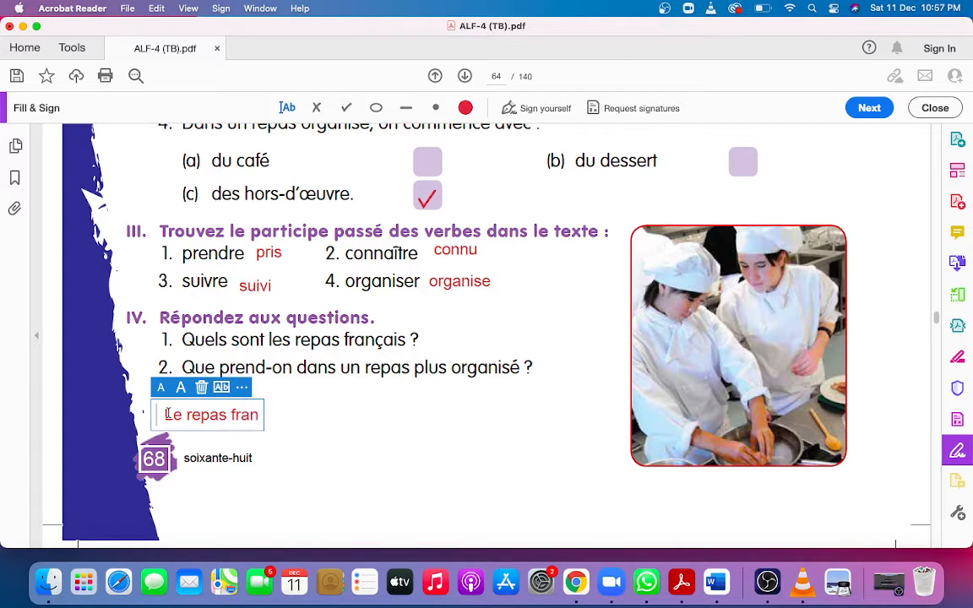
{"action": "type", "text": "cais"}
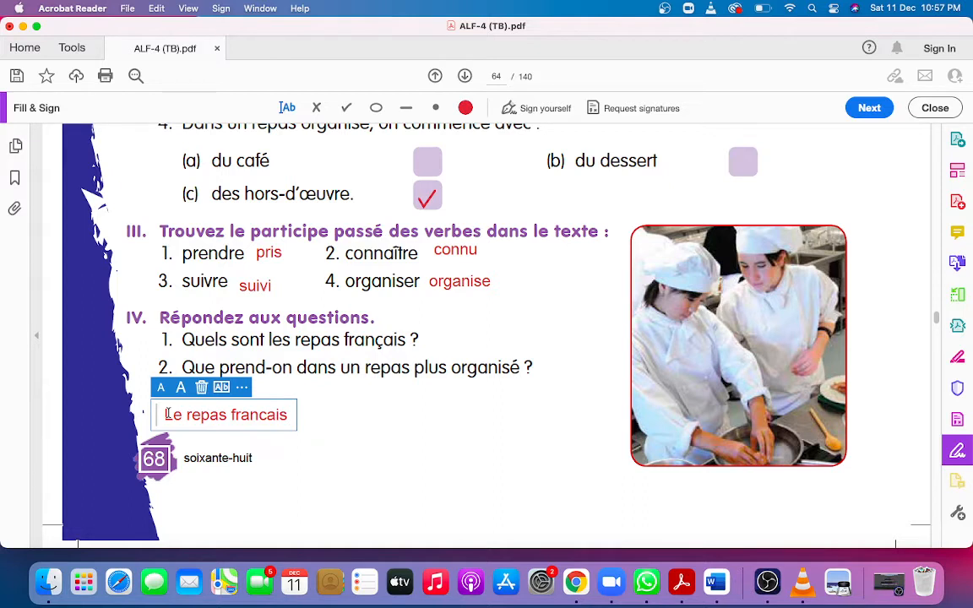
{"action": "type", "text": "principau"}
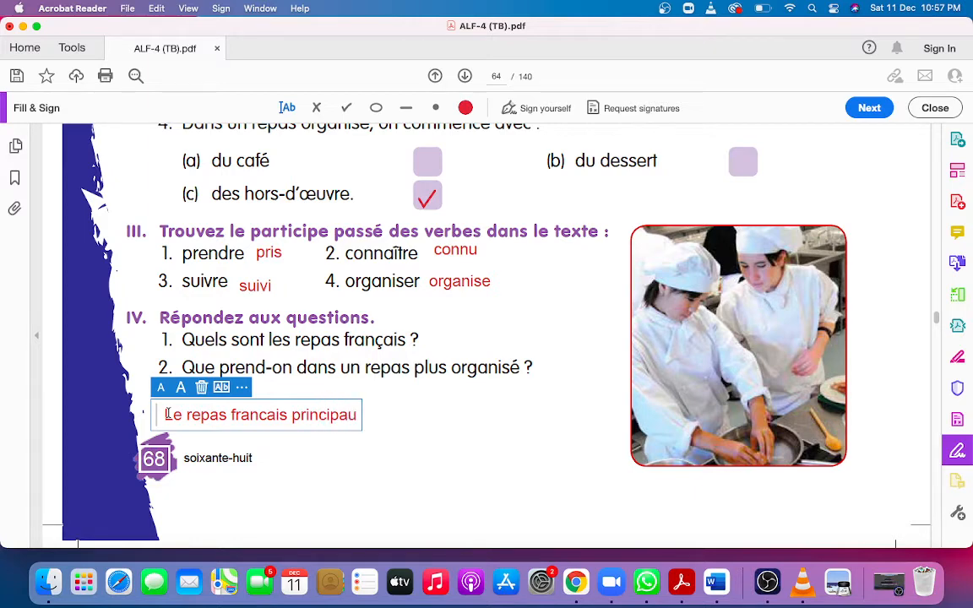
{"action": "type", "text": "x s"}
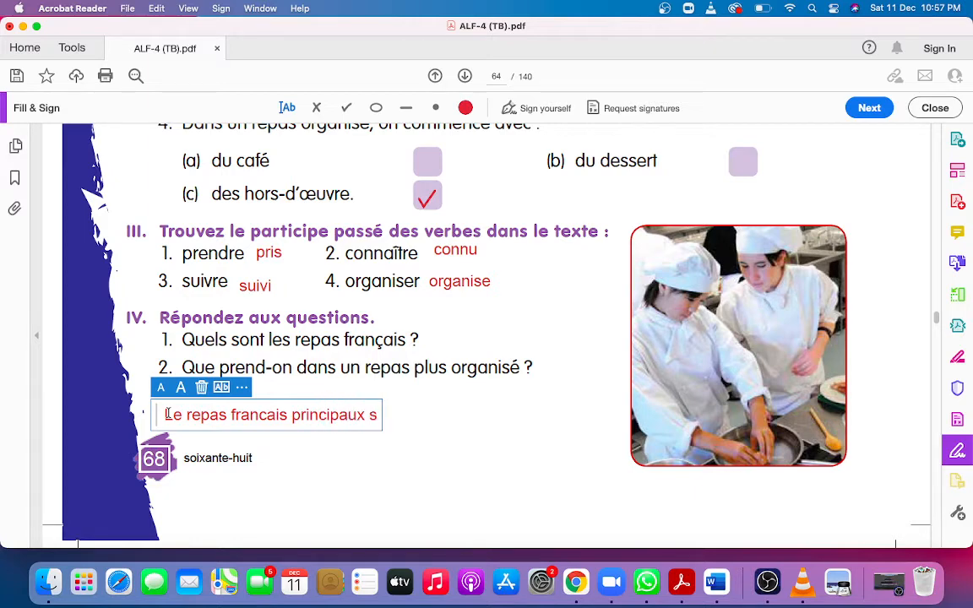
{"action": "type", "text": "ont"}
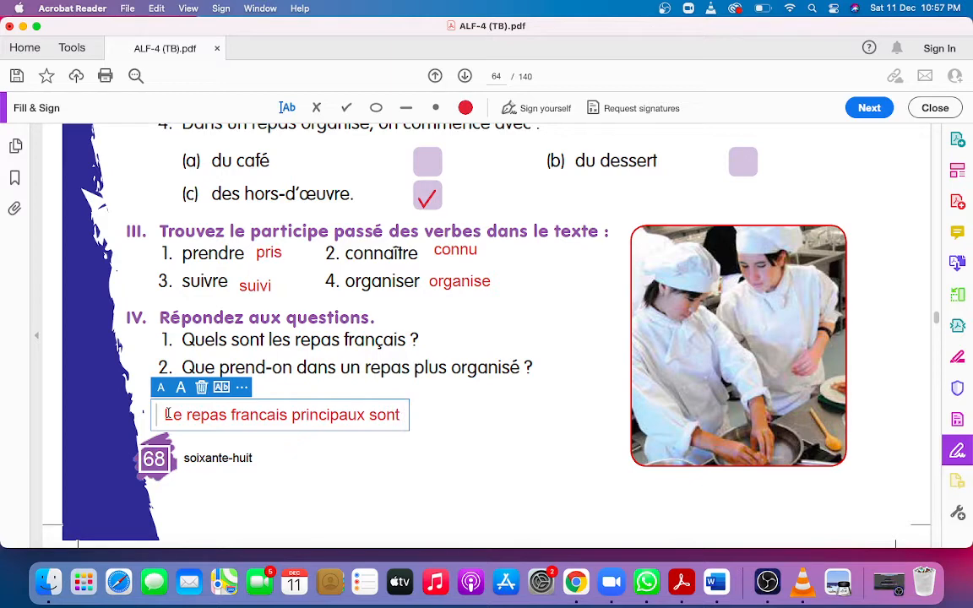
Step: List the meals: le petit-déjeuner, le déjeuner, le goûter et le dîner
{"action": "type", "text": "le"}
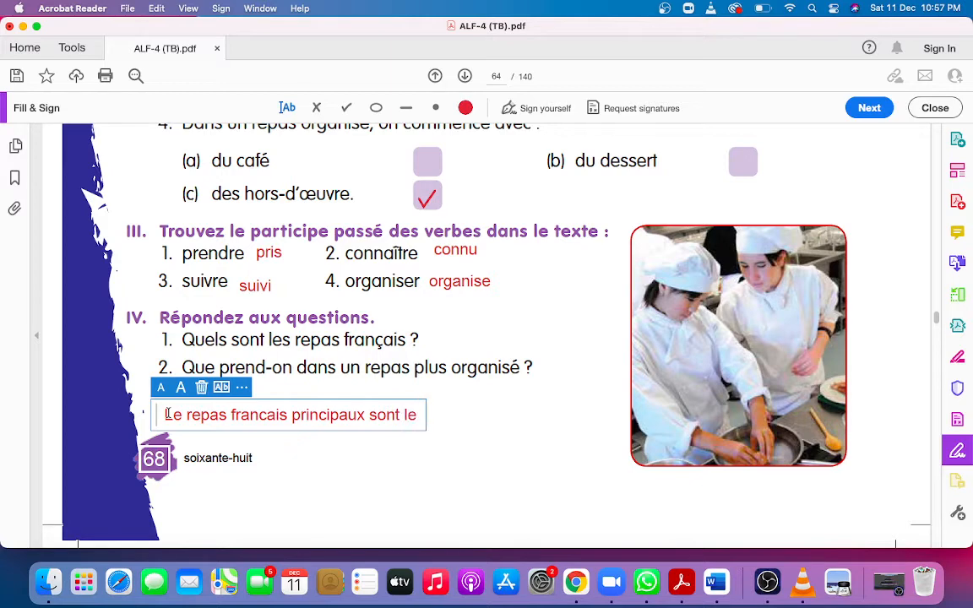
{"action": "type", "text": "petit"}
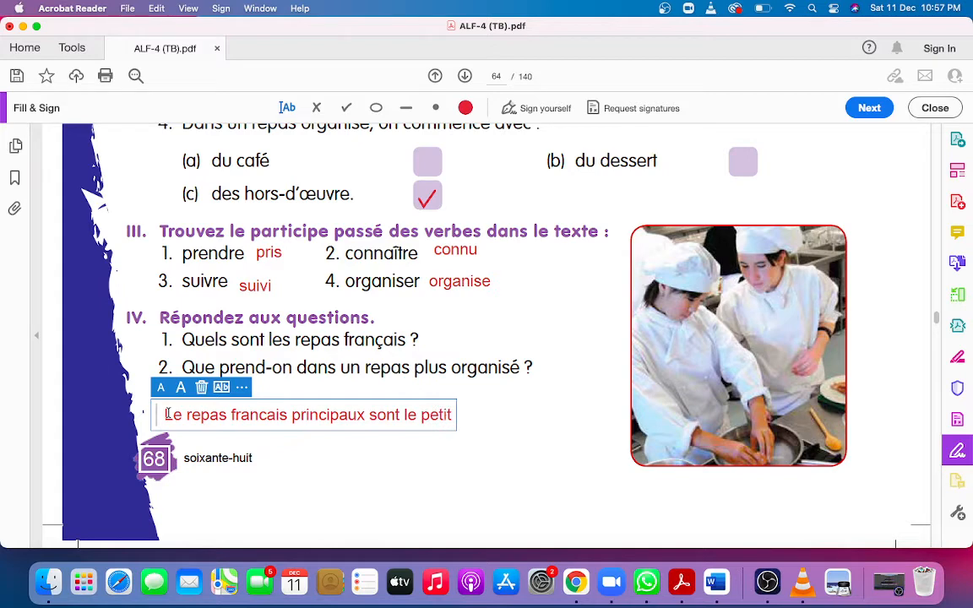
{"action": "type", "text": "-"}
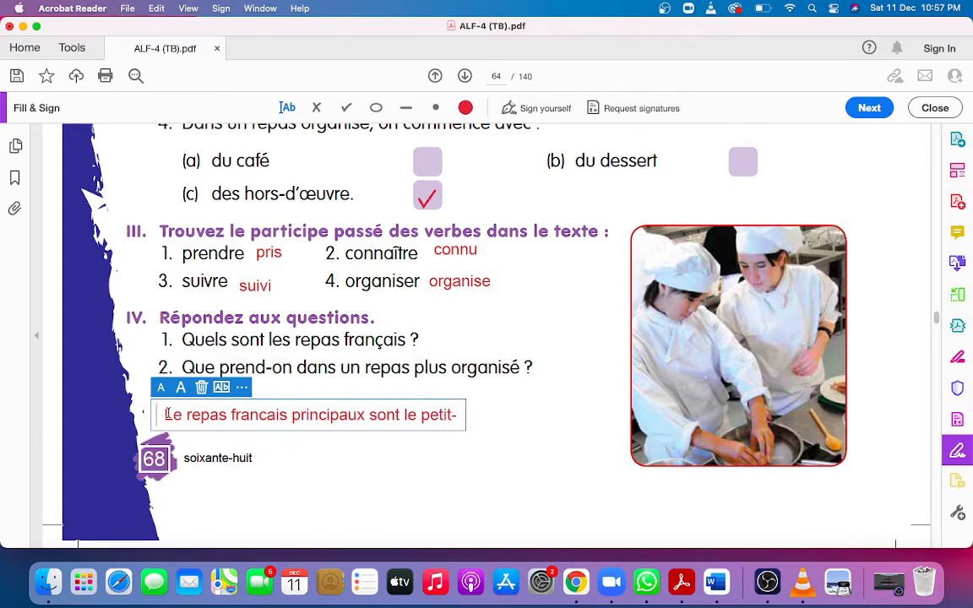
{"action": "type", "text": "dejeuner"}
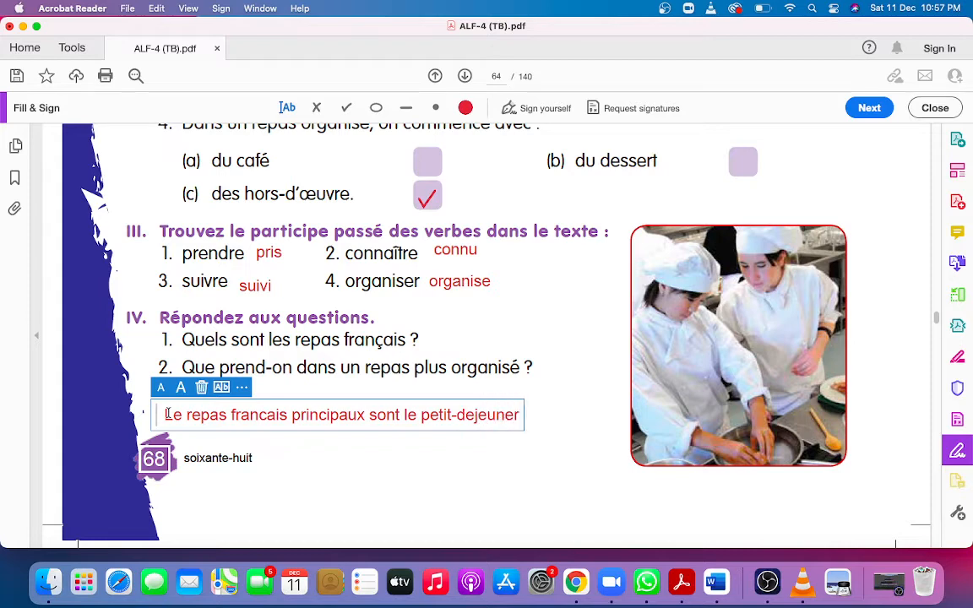
{"action": "type", "text": ", l"}
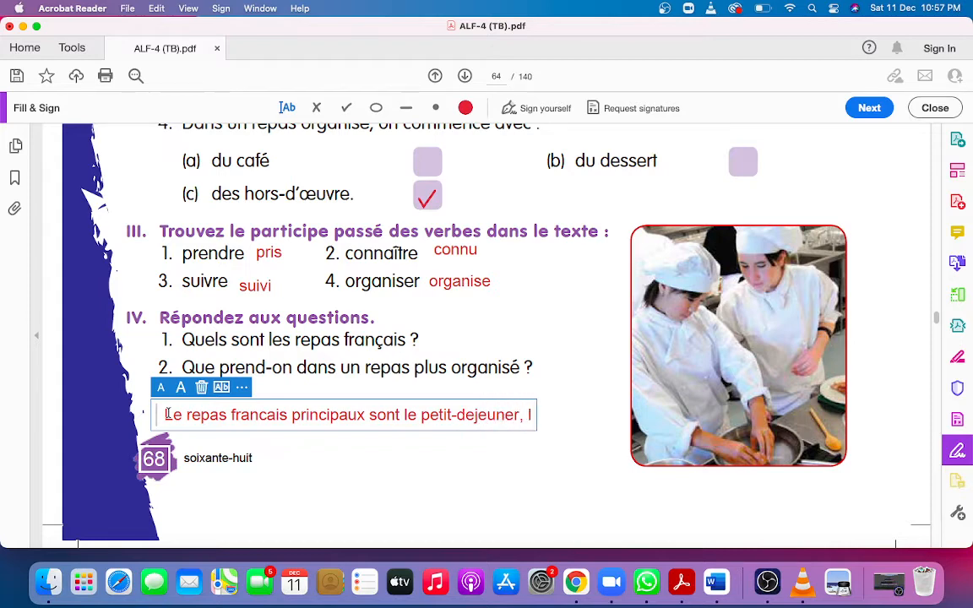
{"action": "type", "text": "le dejeuner, le"}
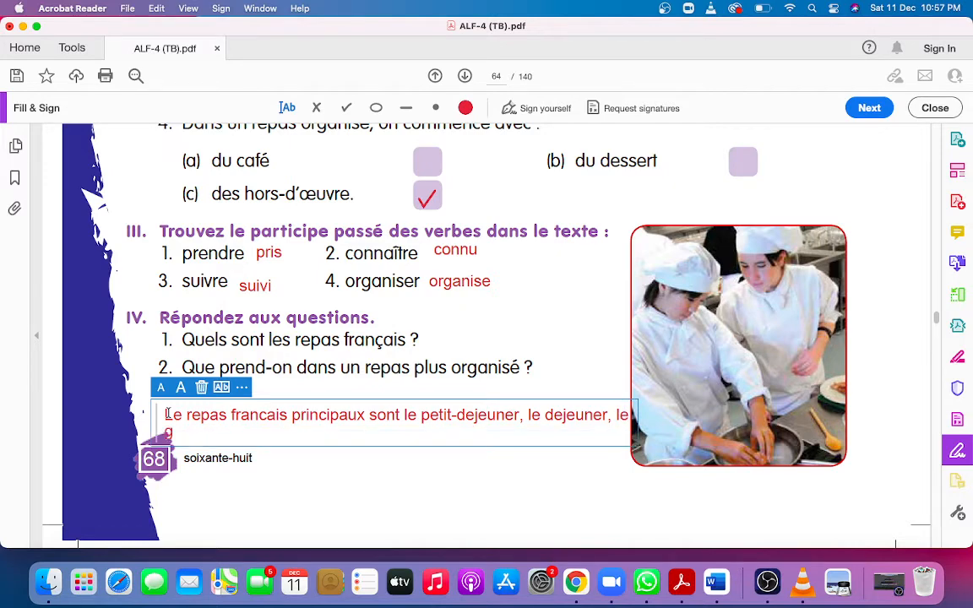
{"action": "type", "text": "gouter et"}
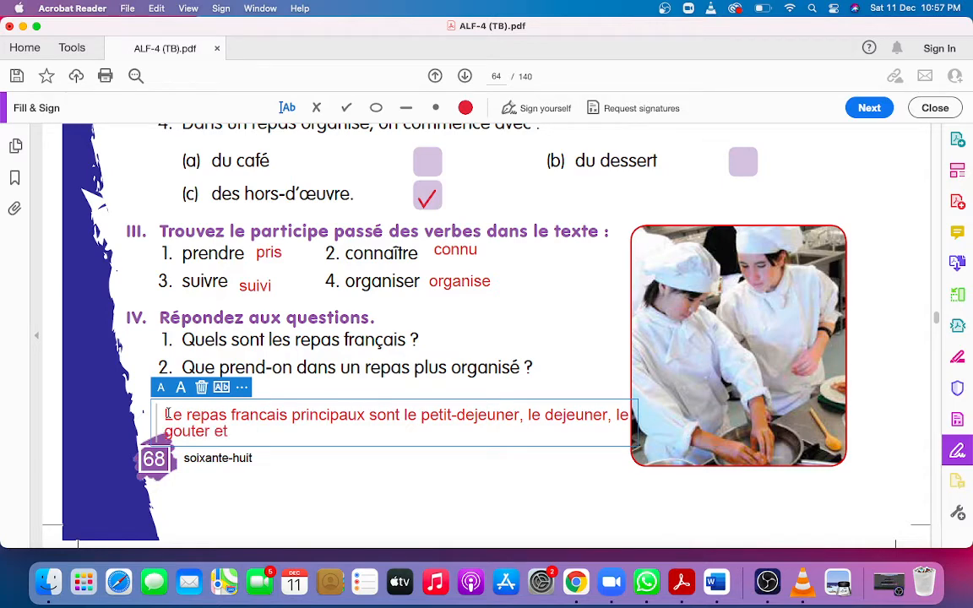
{"action": "type", "text": "le din"}
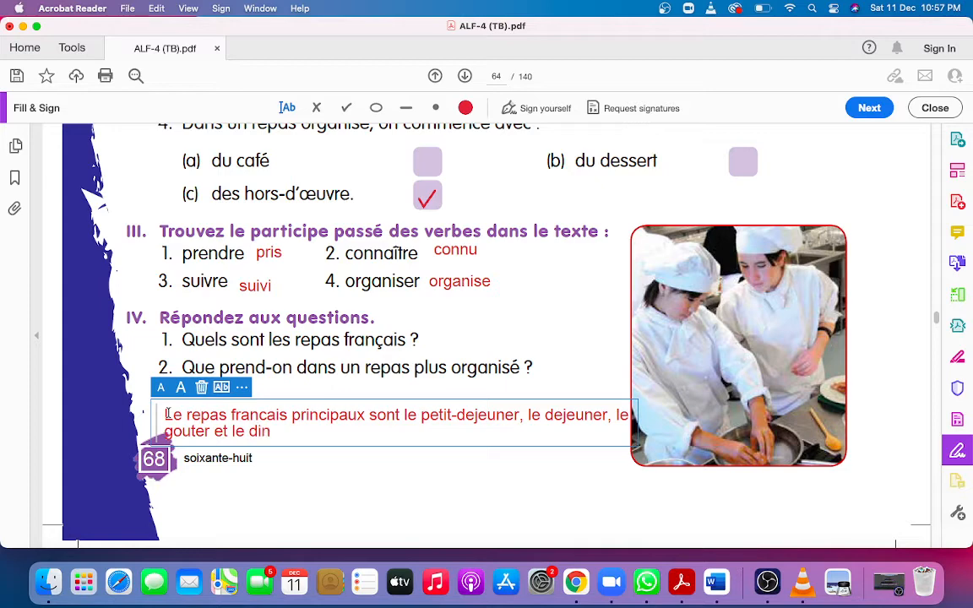
{"action": "type", "text": "er"}
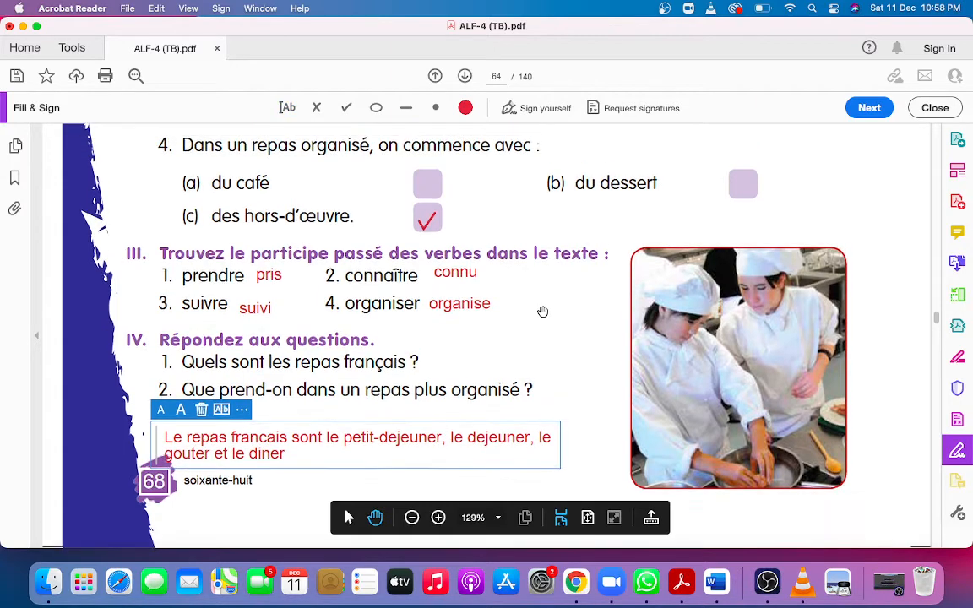
{"action": "scroll", "scroll_direction": "up", "scroll_amount": 3}
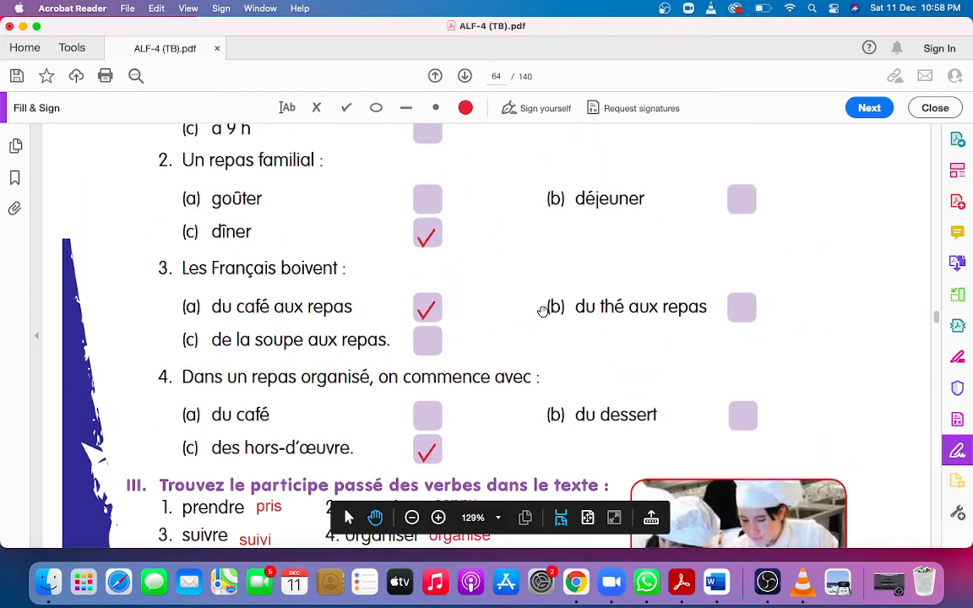
{"action": "scroll", "scroll_direction": "up", "scroll_amount": 3}
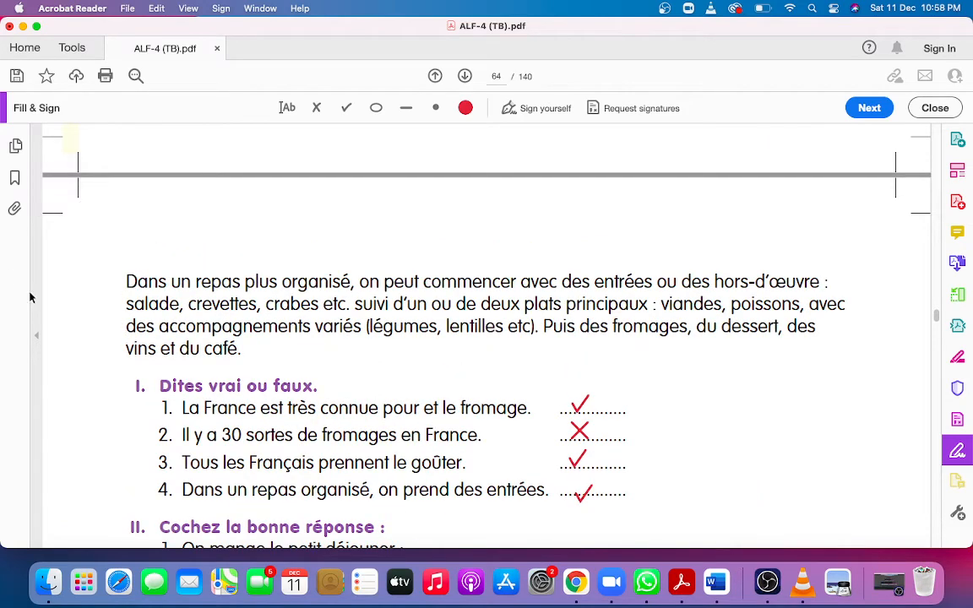
{"action": "mouse_move", "coordinate": [237, 292]}
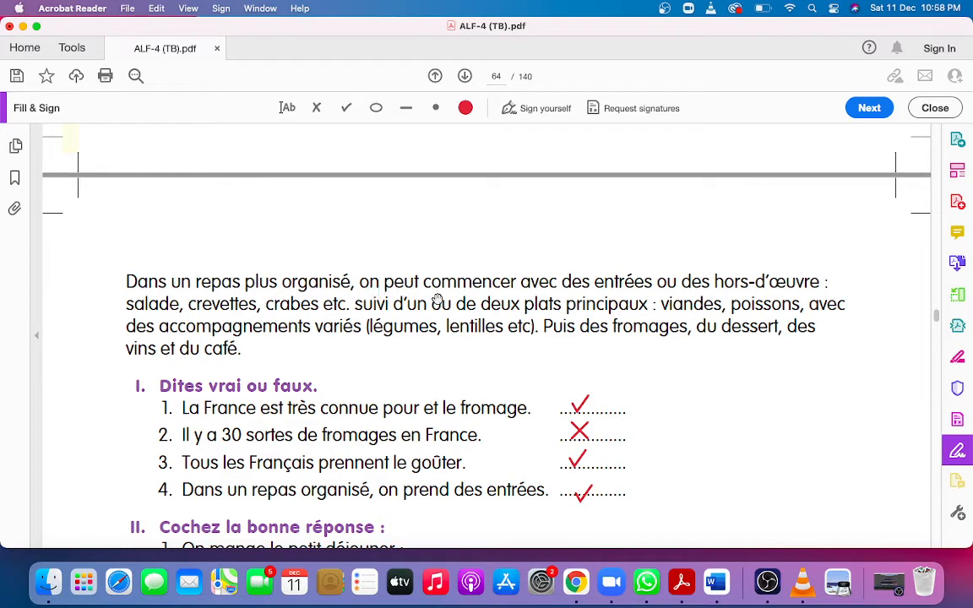
{"action": "mouse_move", "coordinate": [699, 303]}
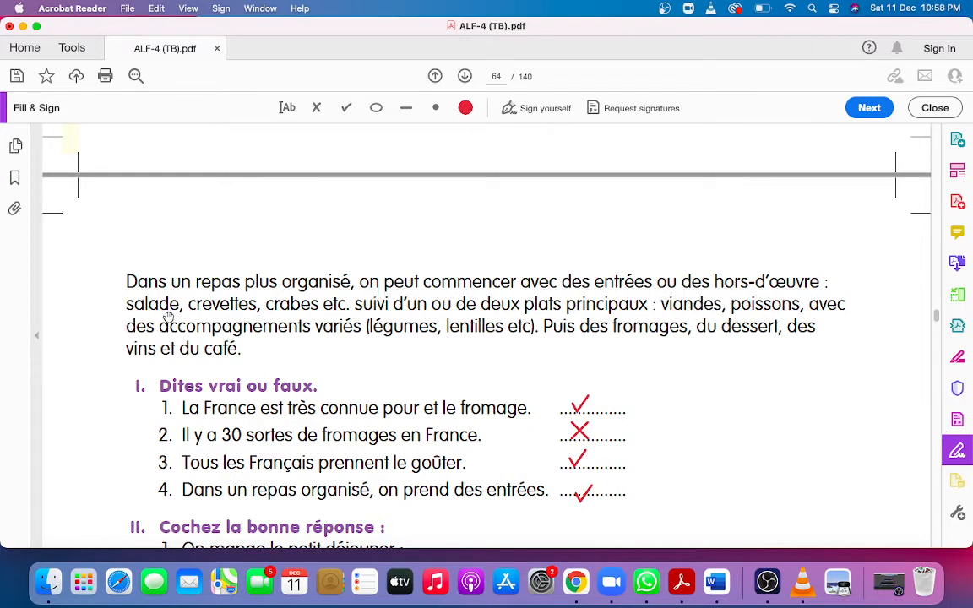
{"action": "mouse_move", "coordinate": [226, 314]}
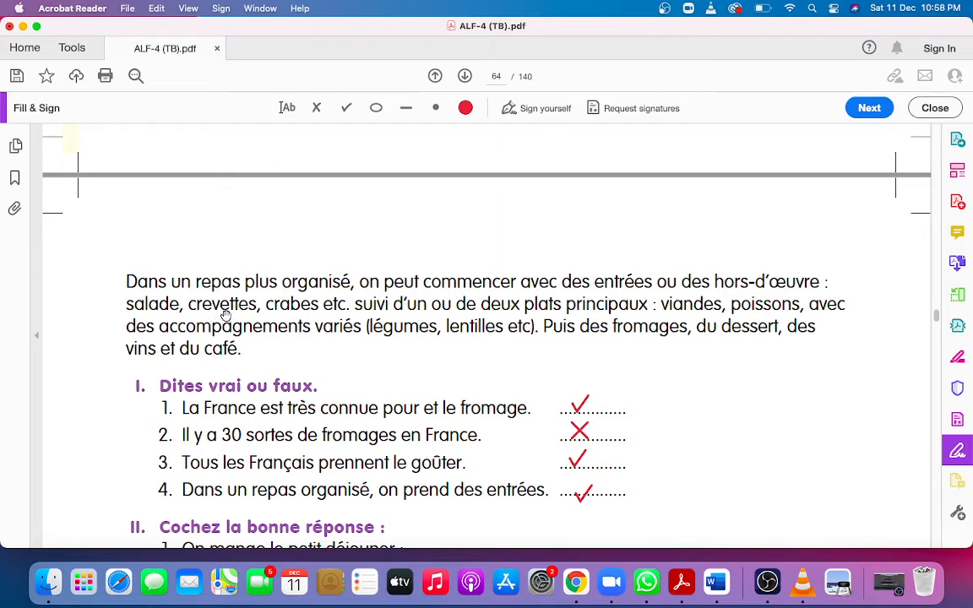
{"action": "mouse_move", "coordinate": [333, 315]}
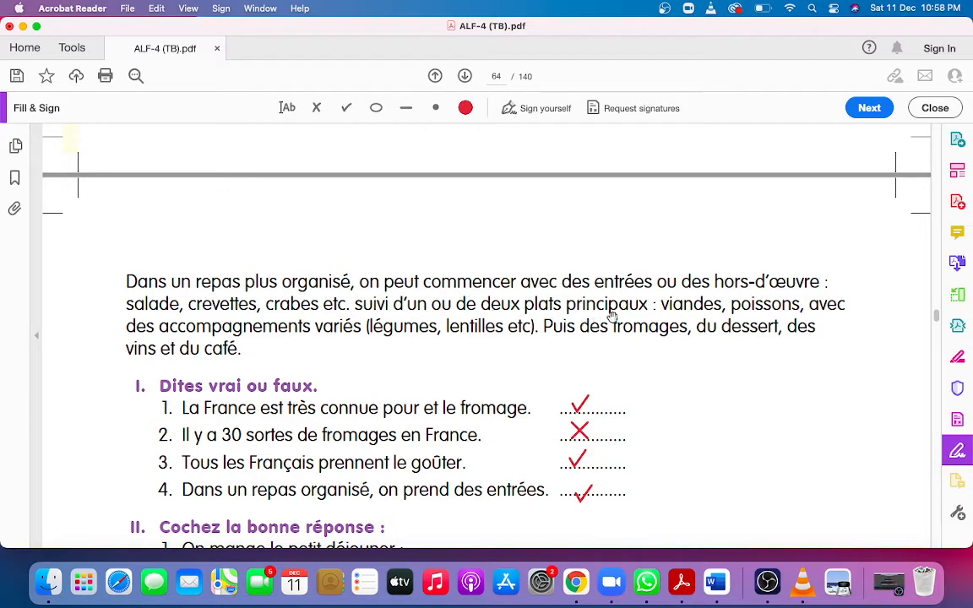
{"action": "mouse_move", "coordinate": [436, 305]}
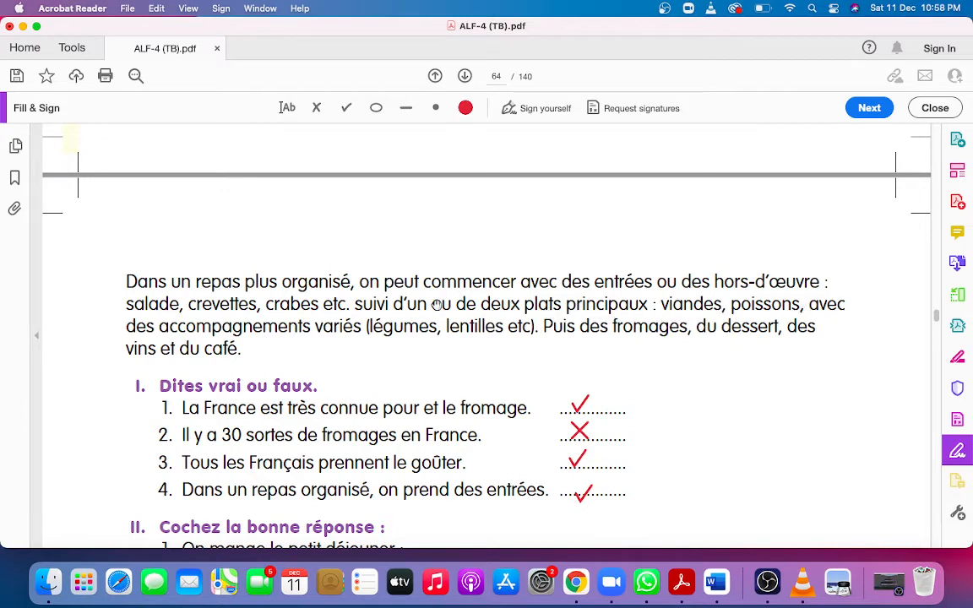
{"action": "mouse_move", "coordinate": [249, 348]}
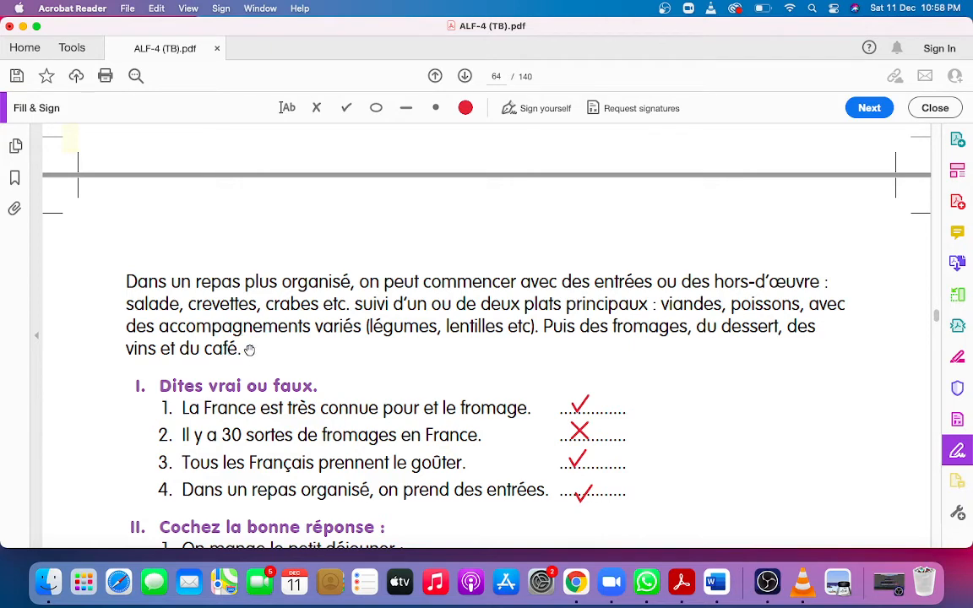
{"action": "mouse_move", "coordinate": [503, 342]}
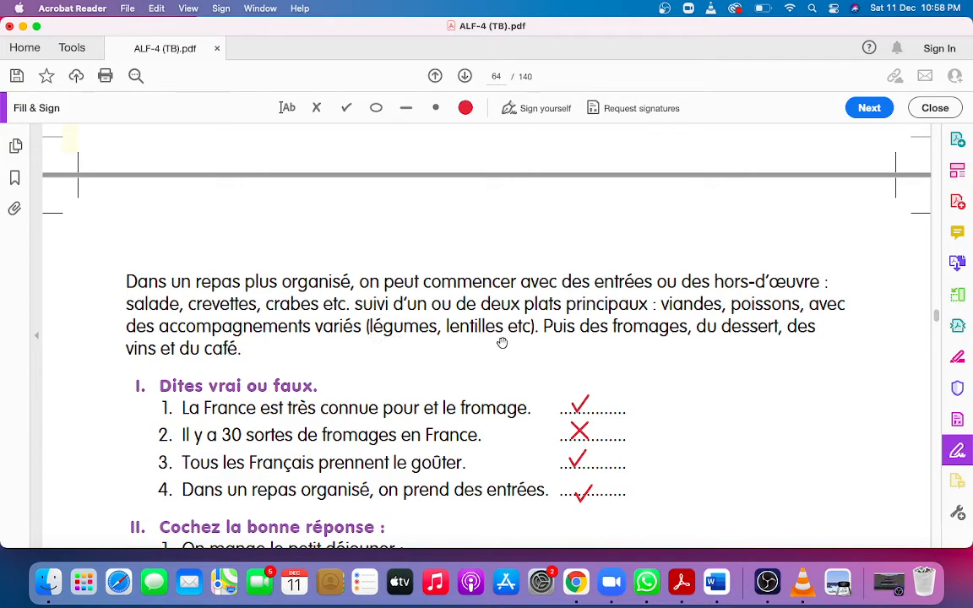
{"action": "mouse_move", "coordinate": [725, 347]}
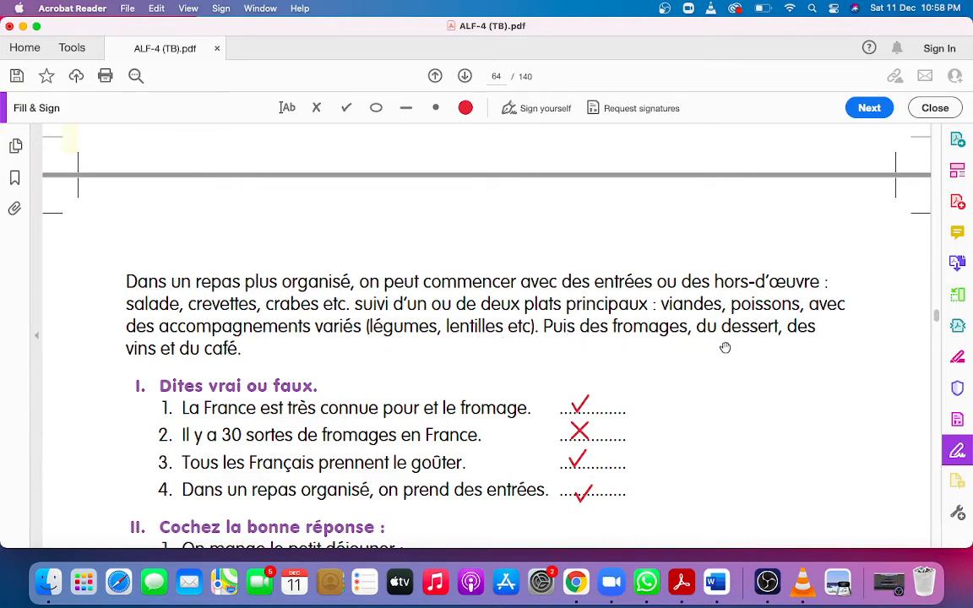
{"action": "mouse_move", "coordinate": [236, 354]}
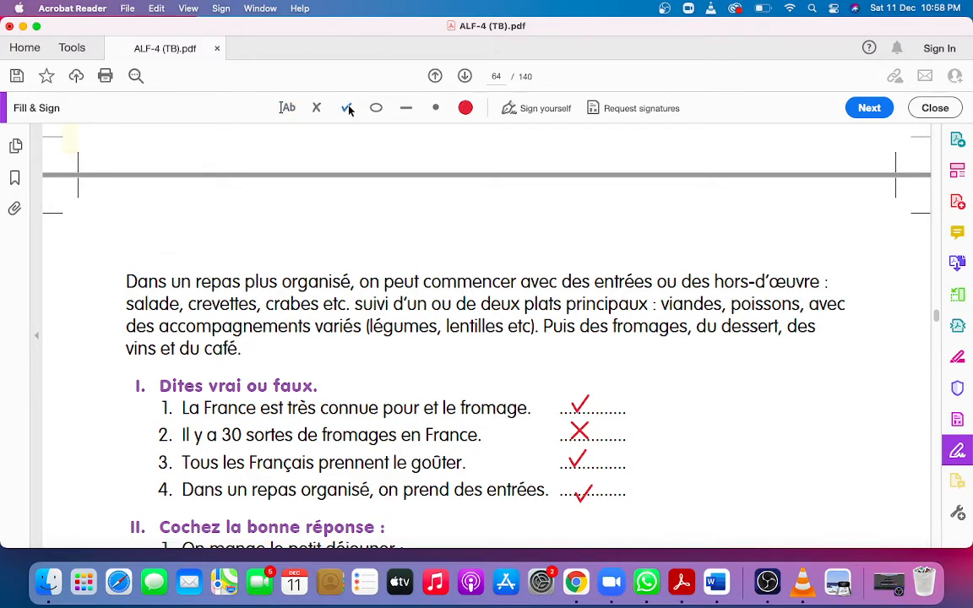
Step: Place a red check mark below the organised-meals reading passage
{"action": "left_click", "coordinate": [345, 107]}
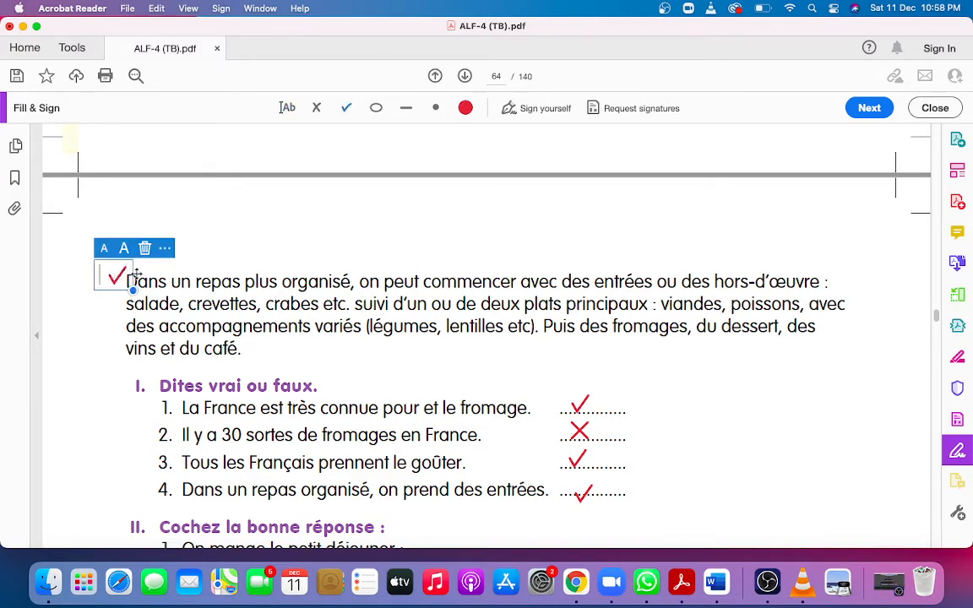
{"action": "left_click_drag", "start_coordinate": [119, 277], "coordinate": [232, 365]}
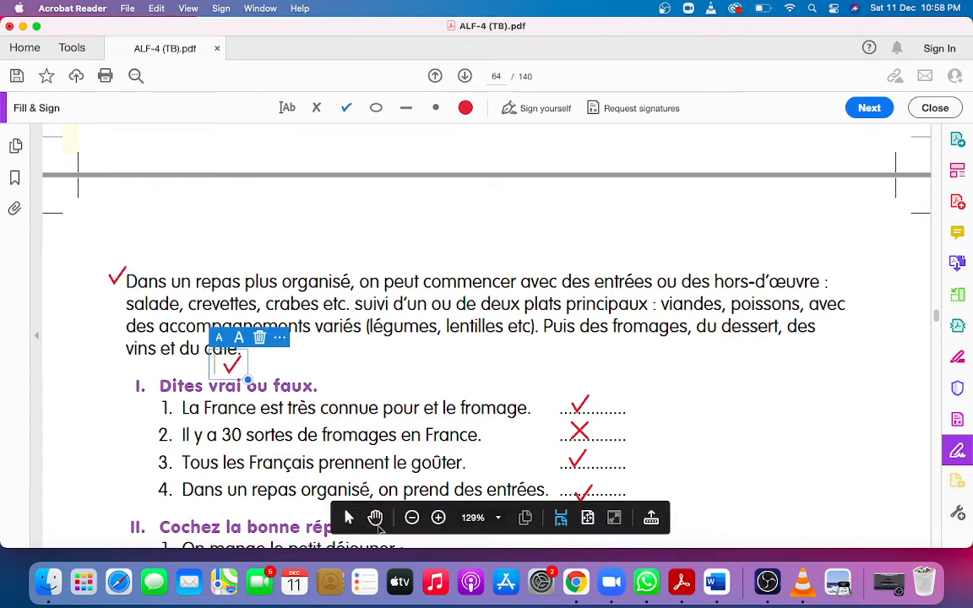
{"action": "scroll", "scroll_direction": "up", "scroll_amount": 3}
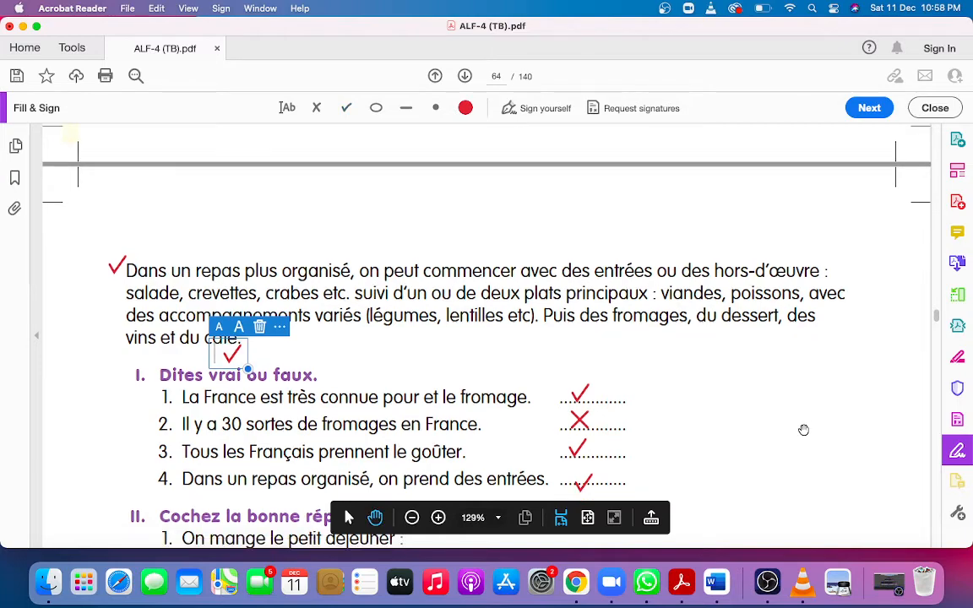
{"action": "scroll", "scroll_direction": "down", "scroll_amount": 3}
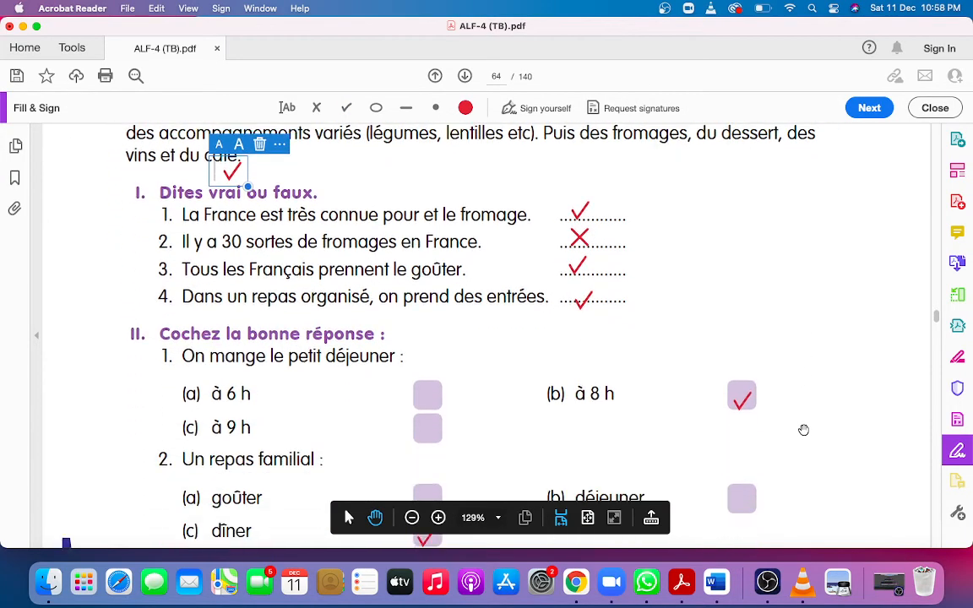
{"action": "scroll", "scroll_direction": "down", "scroll_amount": 3}
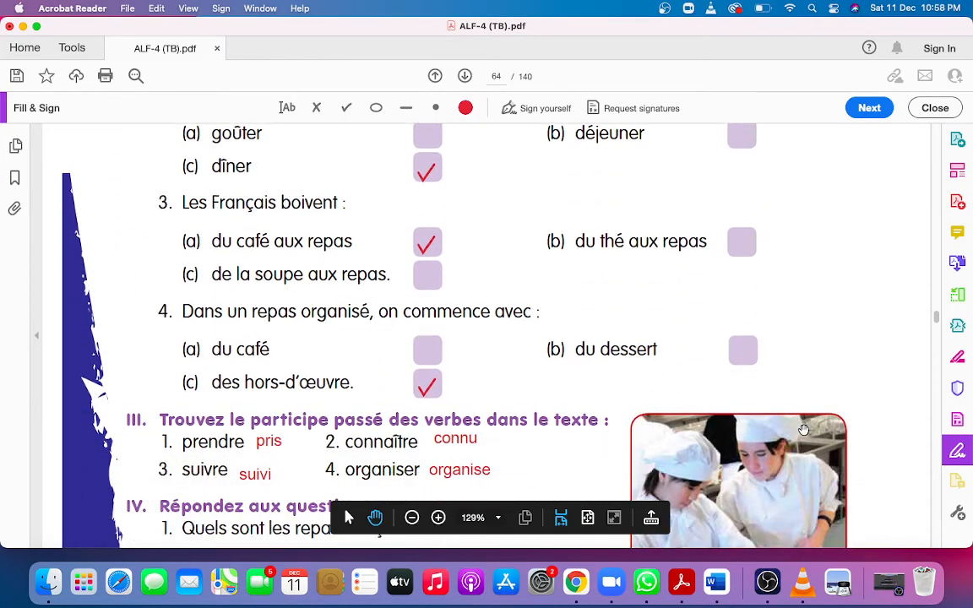
Step: Scroll past the bakery, butcher, cheese shop, stationer and market photos to the crêpe recipe
{"action": "scroll", "scroll_direction": "down", "scroll_amount": 3}
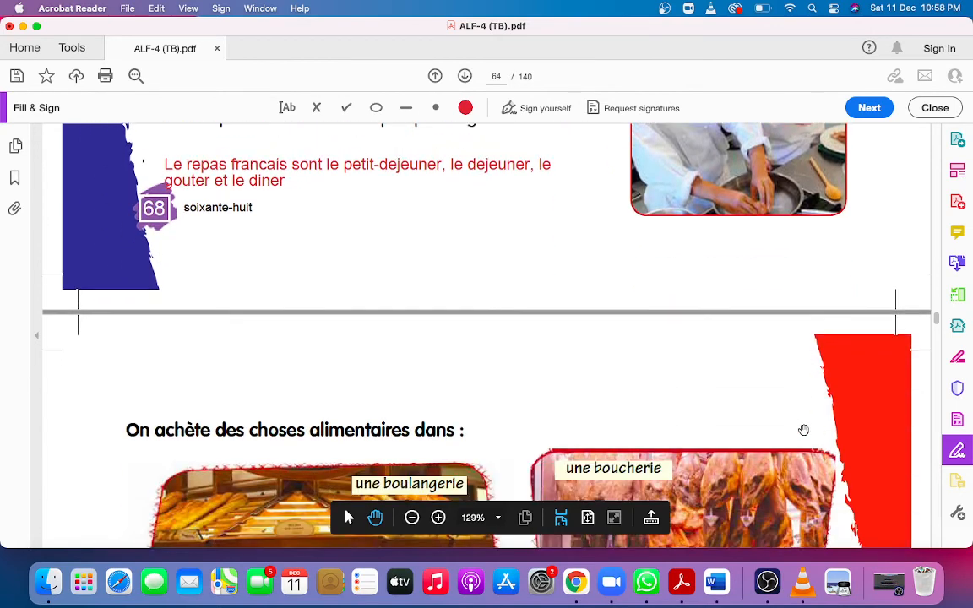
{"action": "scroll", "scroll_direction": "down", "scroll_amount": 3}
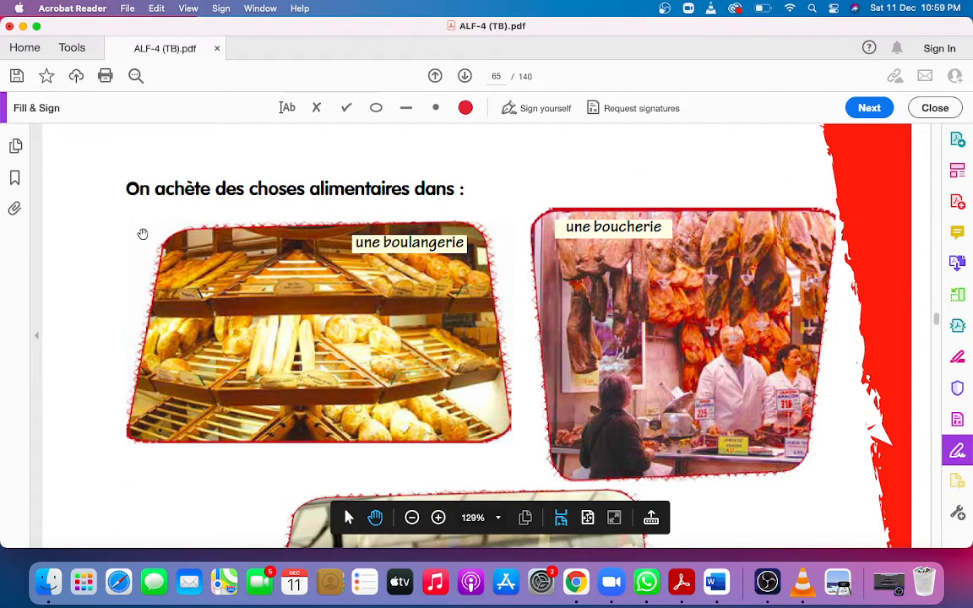
{"action": "mouse_move", "coordinate": [349, 188]}
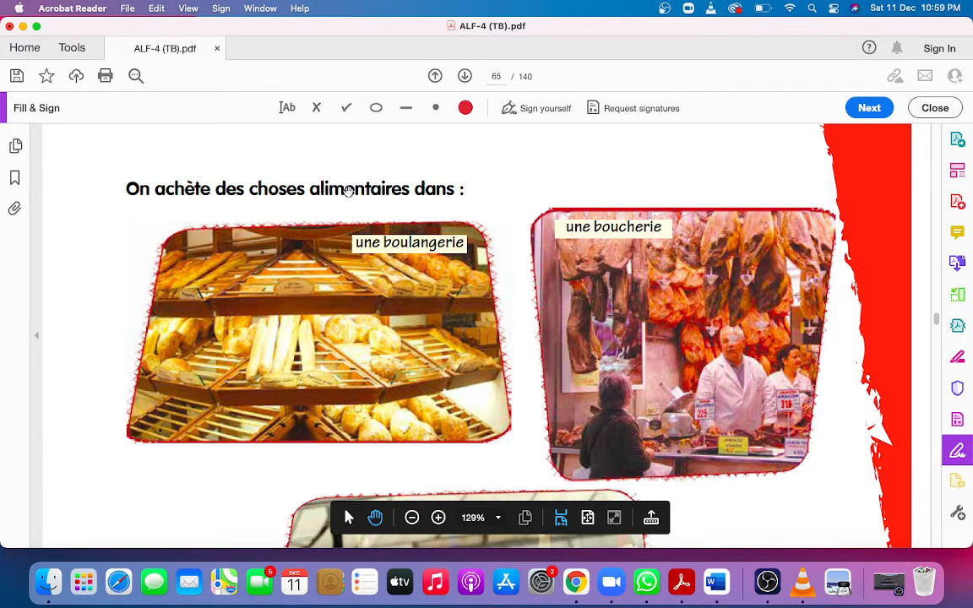
{"action": "mouse_move", "coordinate": [384, 189]}
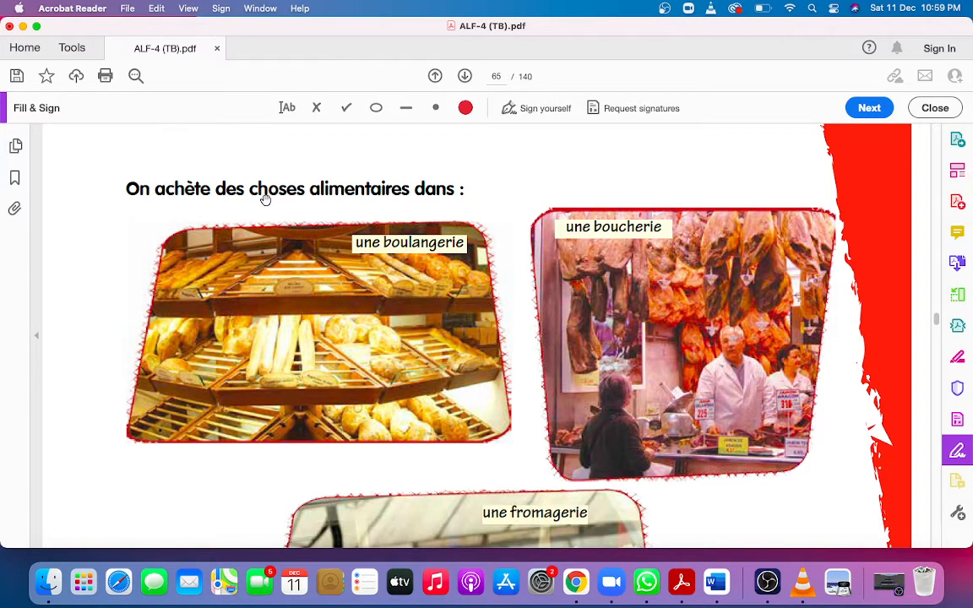
{"action": "mouse_move", "coordinate": [355, 264]}
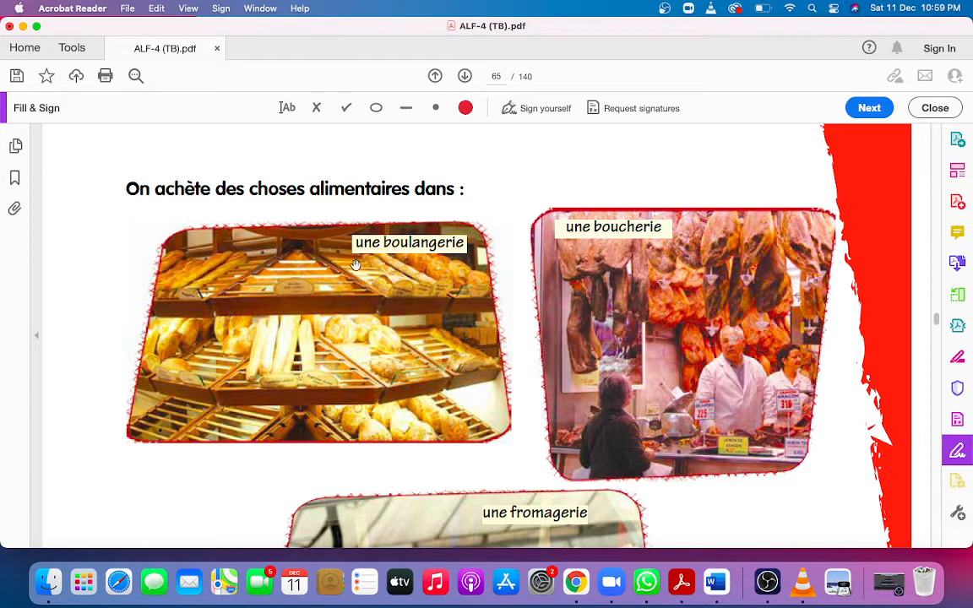
{"action": "mouse_move", "coordinate": [205, 261]}
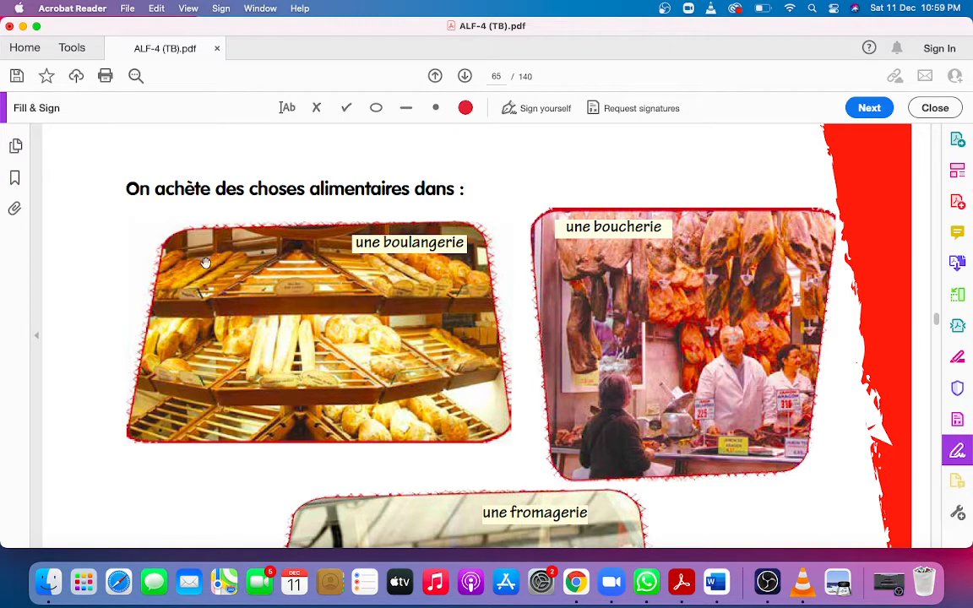
{"action": "mouse_move", "coordinate": [367, 237]}
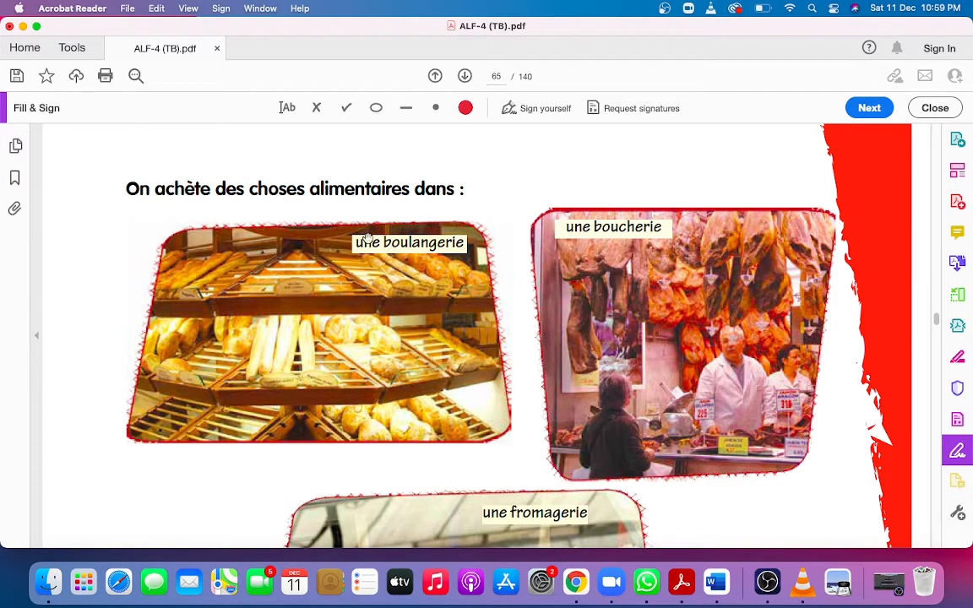
{"action": "mouse_move", "coordinate": [388, 350]}
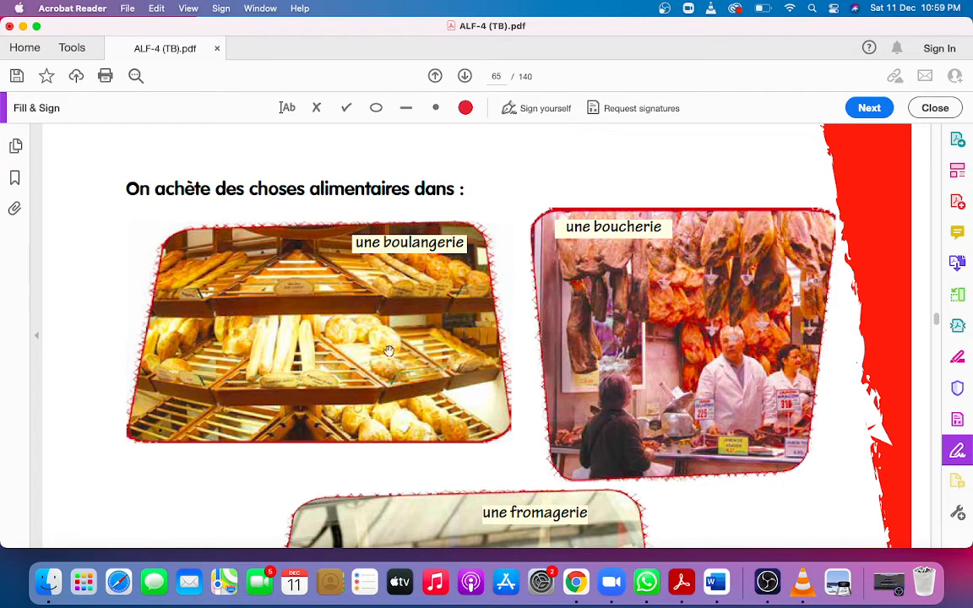
{"action": "mouse_move", "coordinate": [650, 244]}
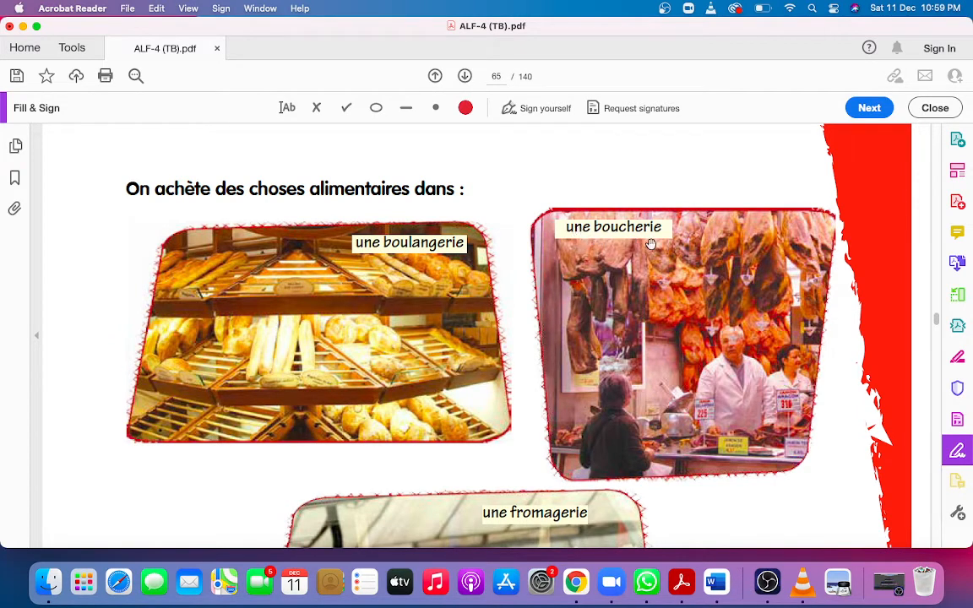
{"action": "mouse_move", "coordinate": [646, 241]}
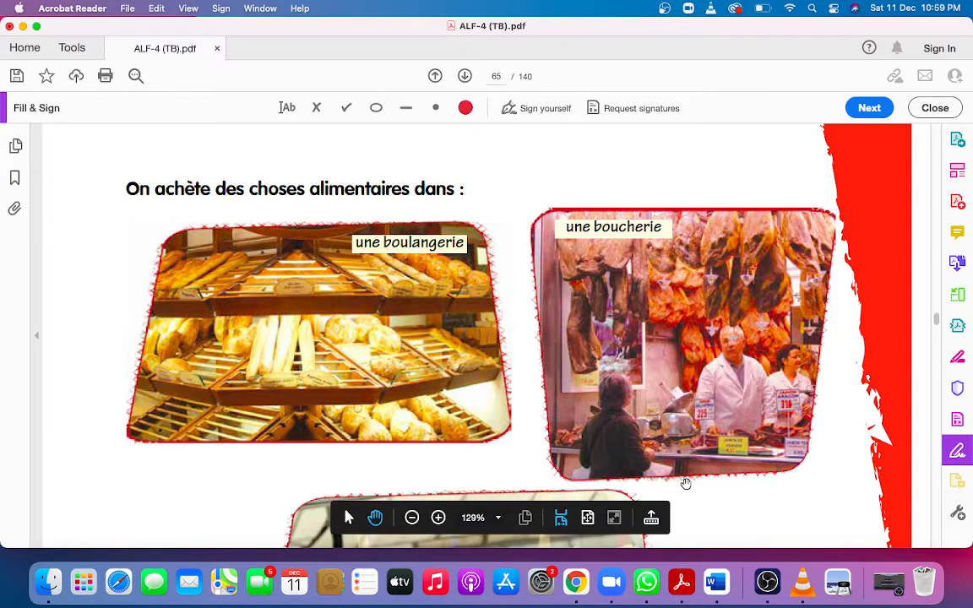
{"action": "scroll", "scroll_direction": "down", "scroll_amount": 3}
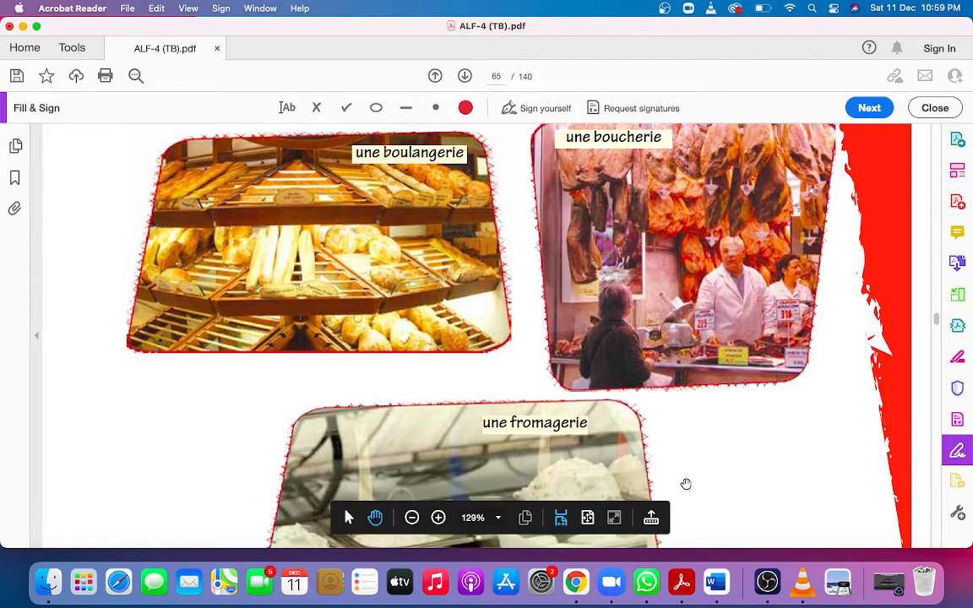
{"action": "scroll", "scroll_direction": "down", "scroll_amount": 3}
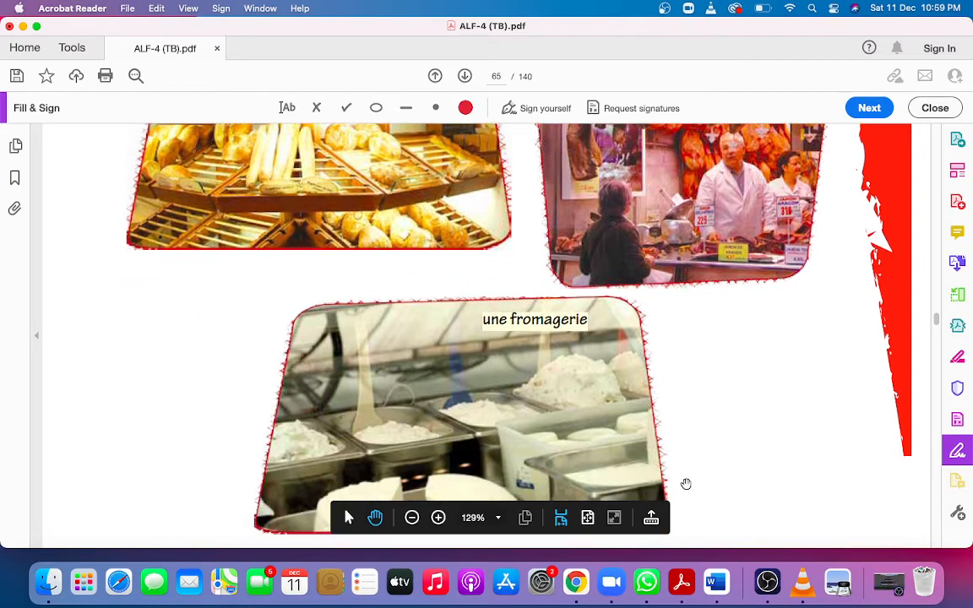
{"action": "scroll", "scroll_direction": "down", "scroll_amount": 3}
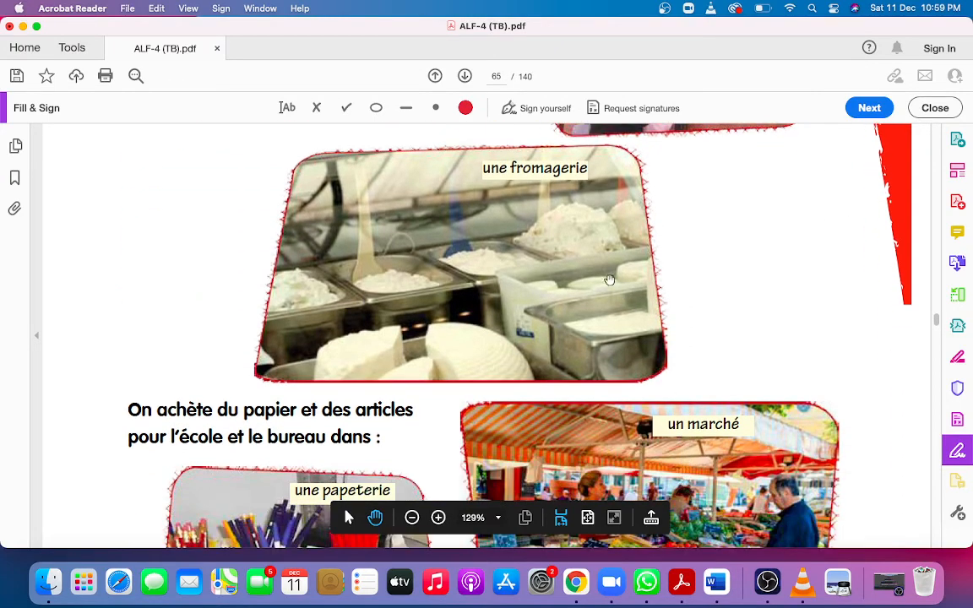
{"action": "mouse_move", "coordinate": [533, 342]}
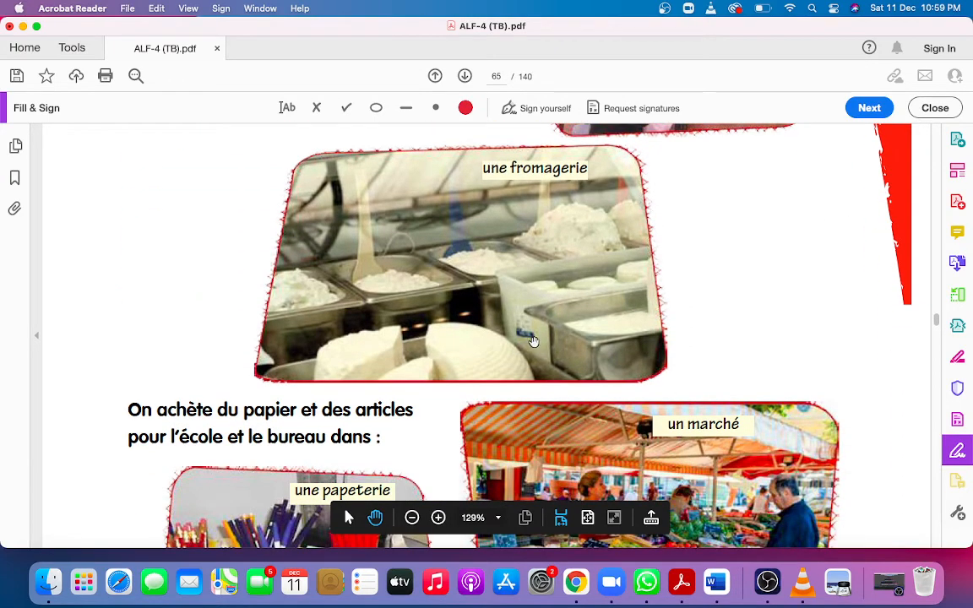
{"action": "scroll", "scroll_direction": "down", "scroll_amount": 3}
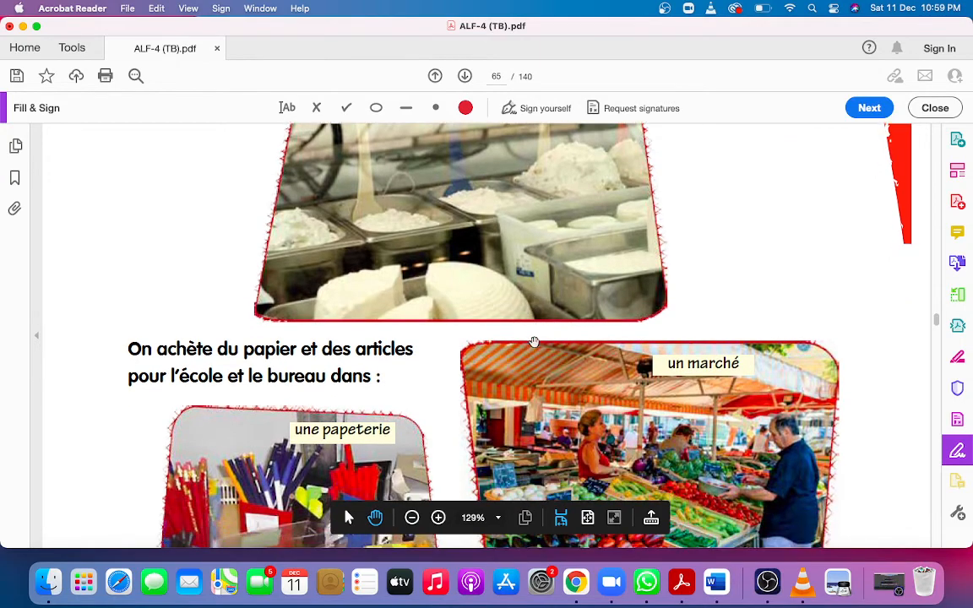
{"action": "scroll", "scroll_direction": "down", "scroll_amount": 3}
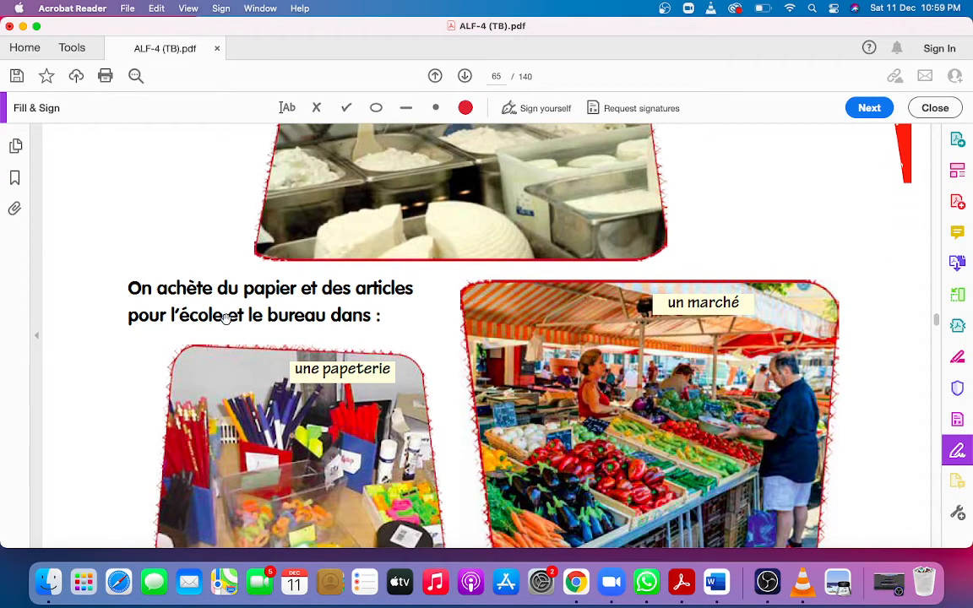
{"action": "mouse_move", "coordinate": [124, 332]}
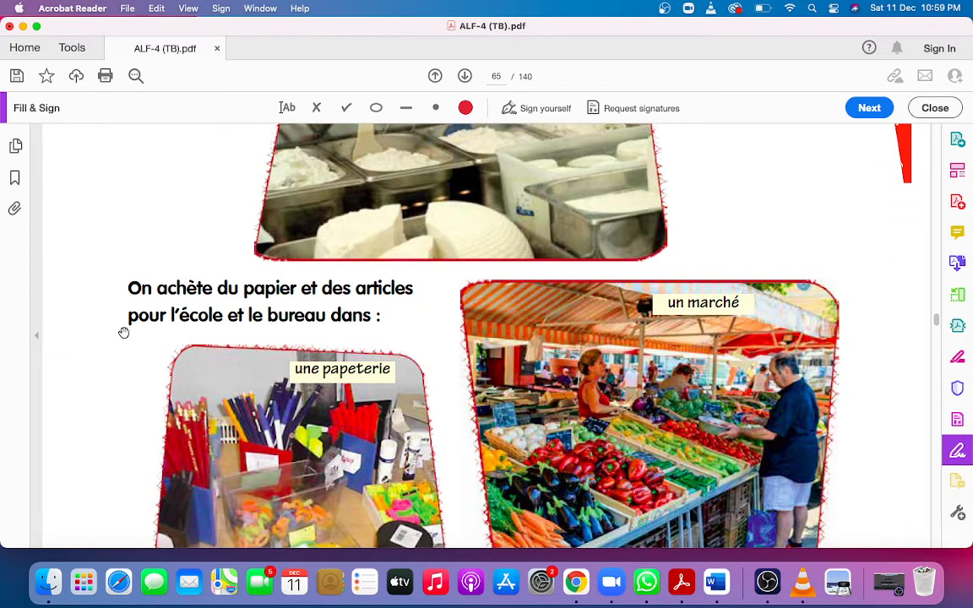
{"action": "mouse_move", "coordinate": [373, 338]}
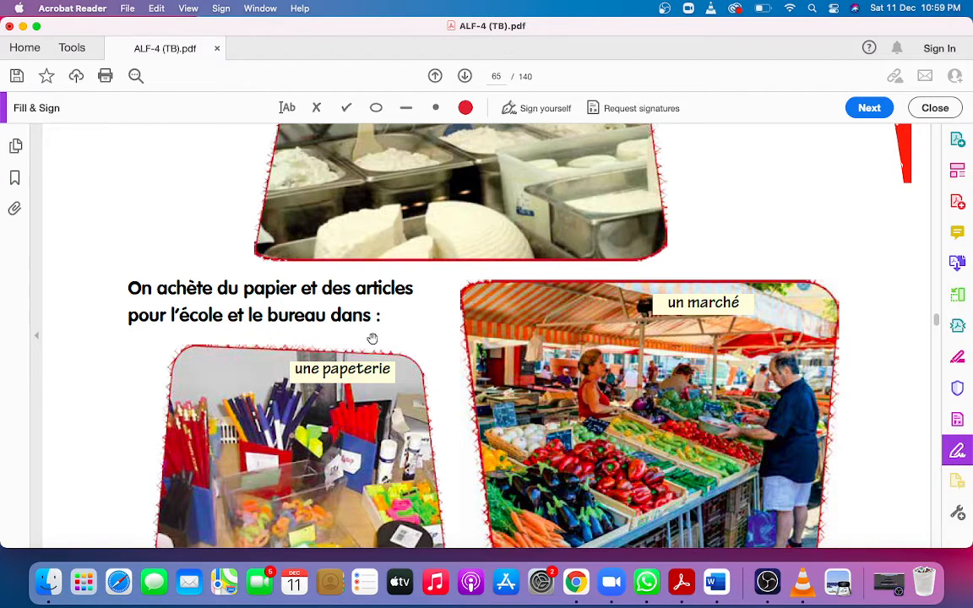
{"action": "mouse_move", "coordinate": [365, 391]}
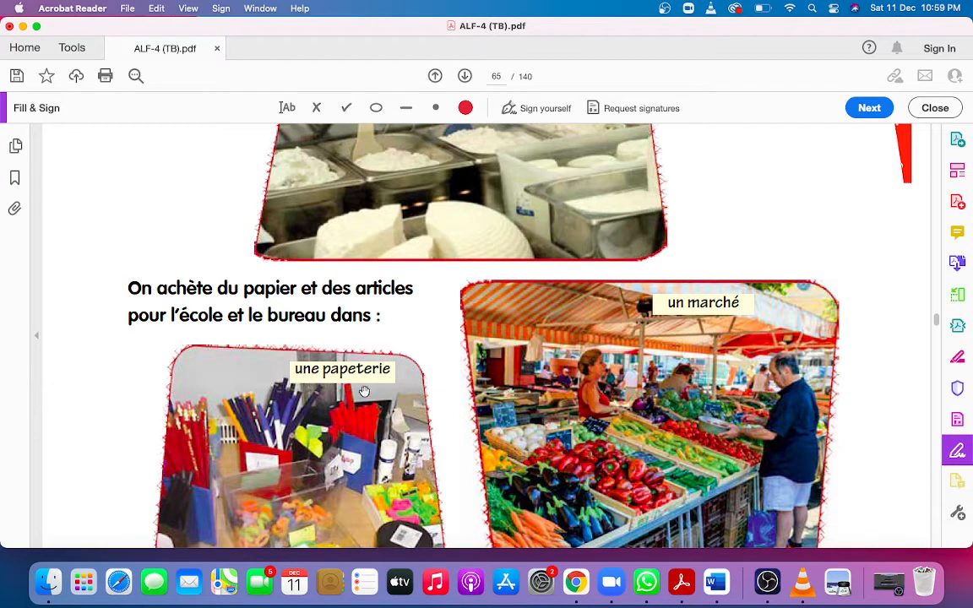
{"action": "mouse_move", "coordinate": [177, 301]}
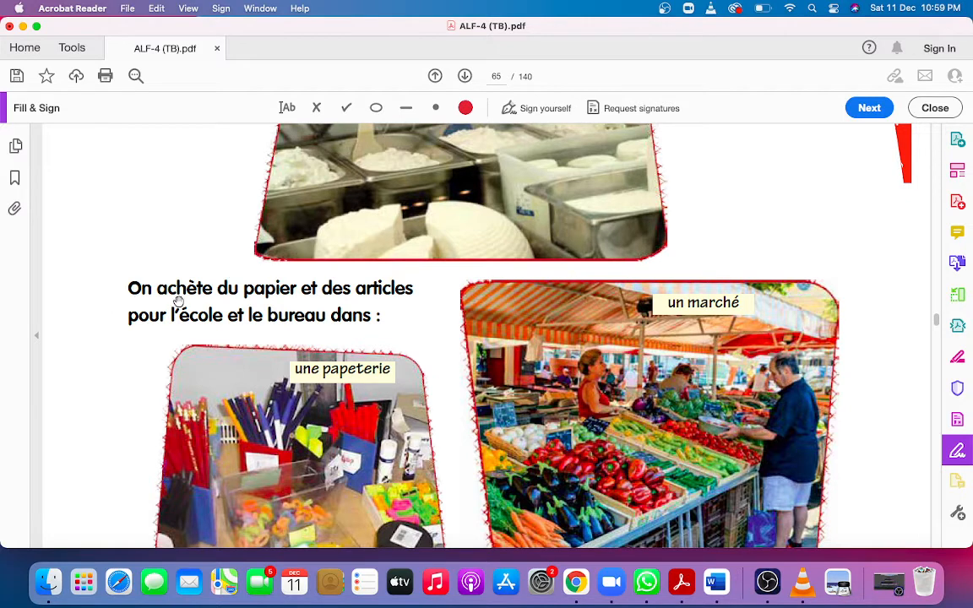
{"action": "mouse_move", "coordinate": [386, 299]}
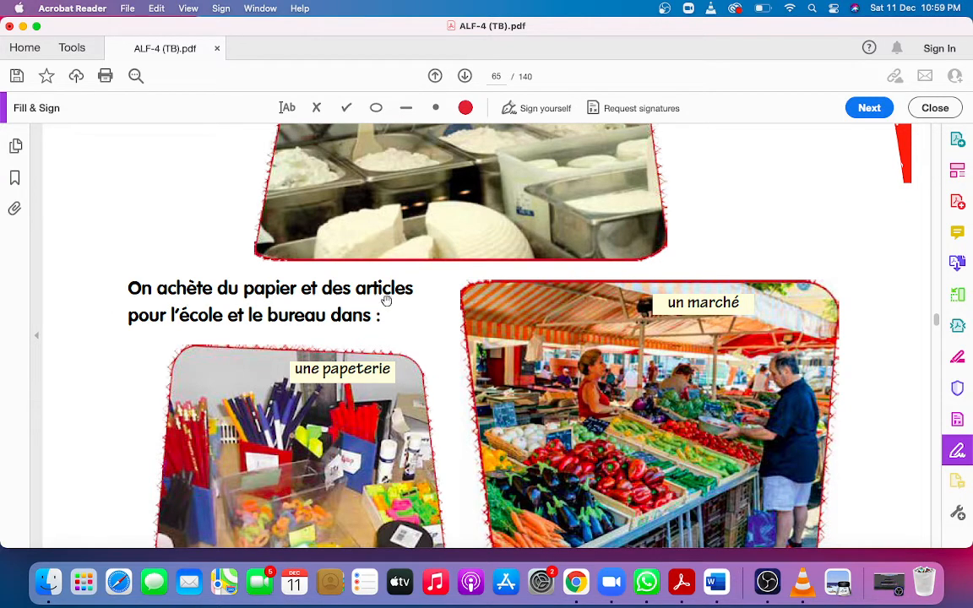
{"action": "mouse_move", "coordinate": [167, 337]}
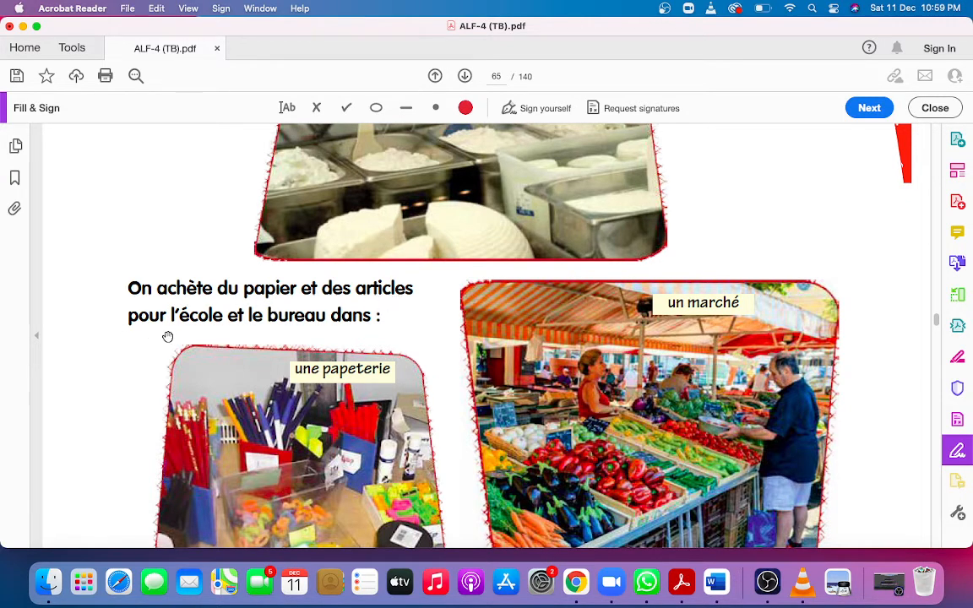
{"action": "mouse_move", "coordinate": [277, 333]}
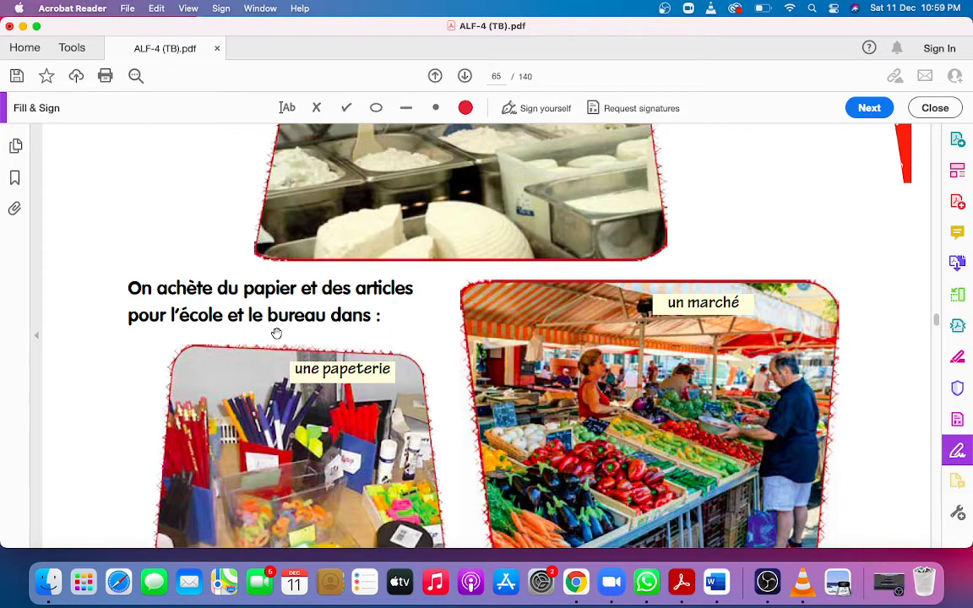
{"action": "mouse_move", "coordinate": [346, 417]}
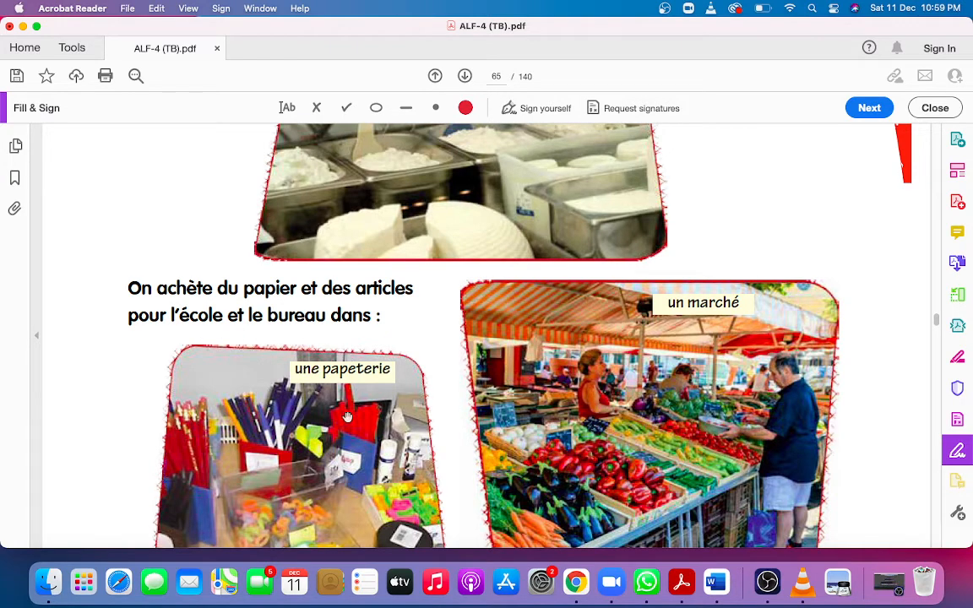
{"action": "scroll", "scroll_direction": "down", "scroll_amount": 3}
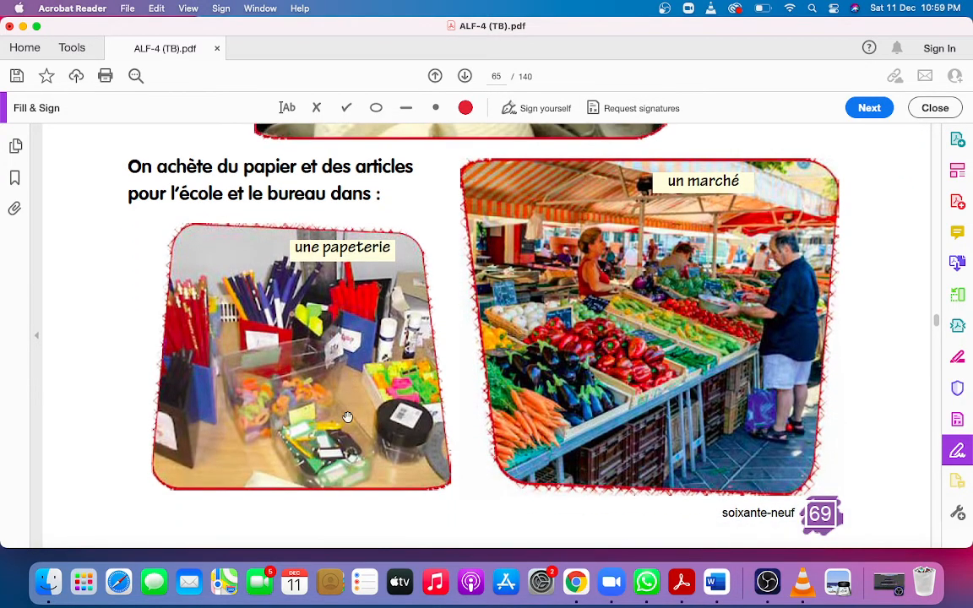
{"action": "scroll", "scroll_direction": "up", "scroll_amount": 3}
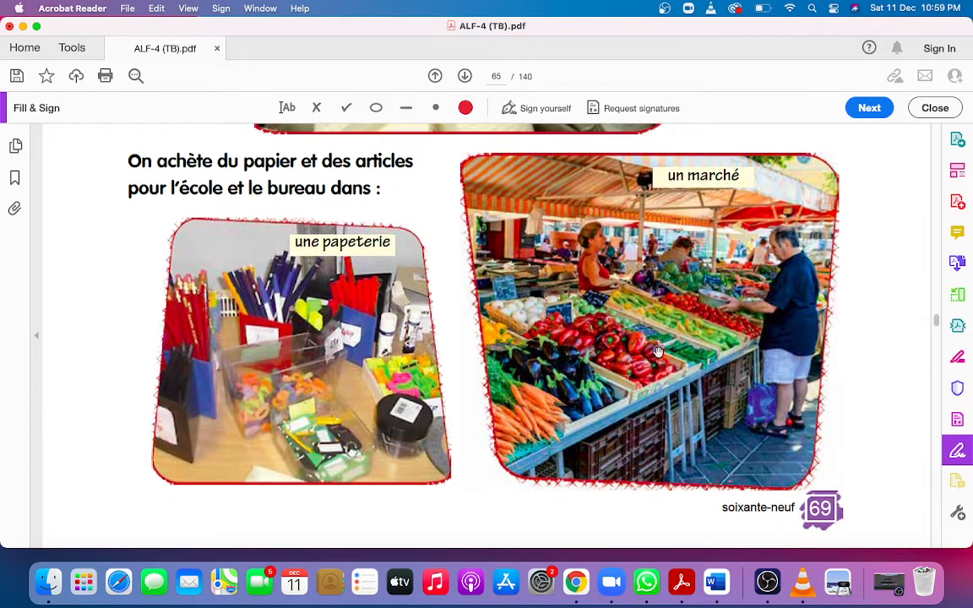
{"action": "scroll", "scroll_direction": "down", "scroll_amount": 3}
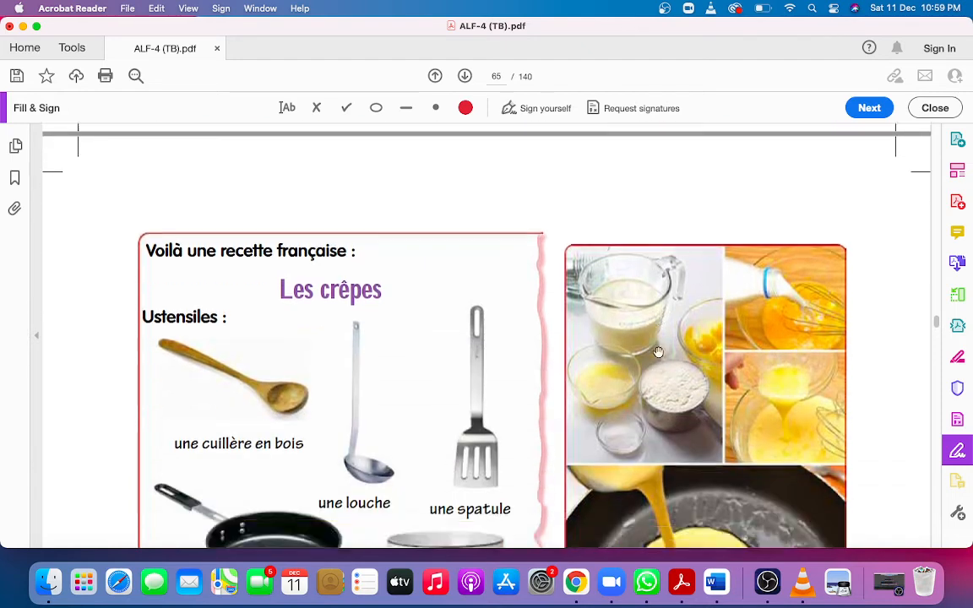
Step: Scroll the crêpe page down to the ingredients: flour, milk, eggs, oil, salt
{"action": "scroll", "scroll_direction": "down", "scroll_amount": 3}
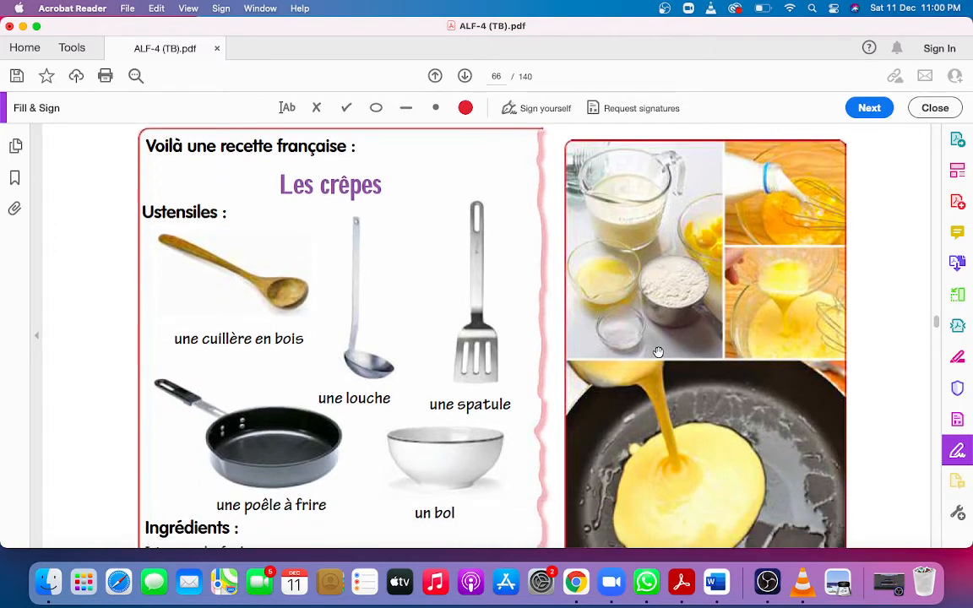
{"action": "mouse_move", "coordinate": [638, 338]}
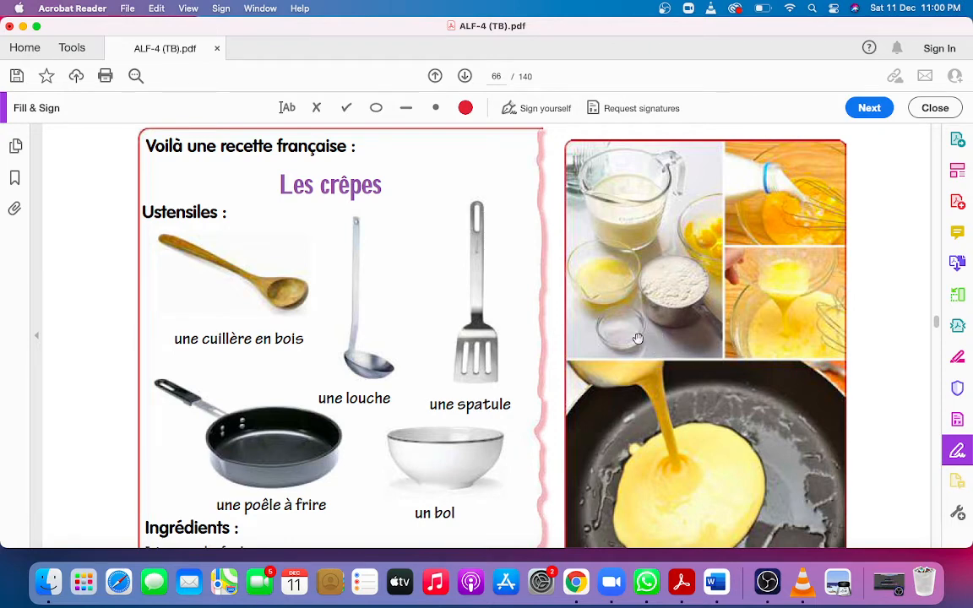
{"action": "mouse_move", "coordinate": [389, 180]}
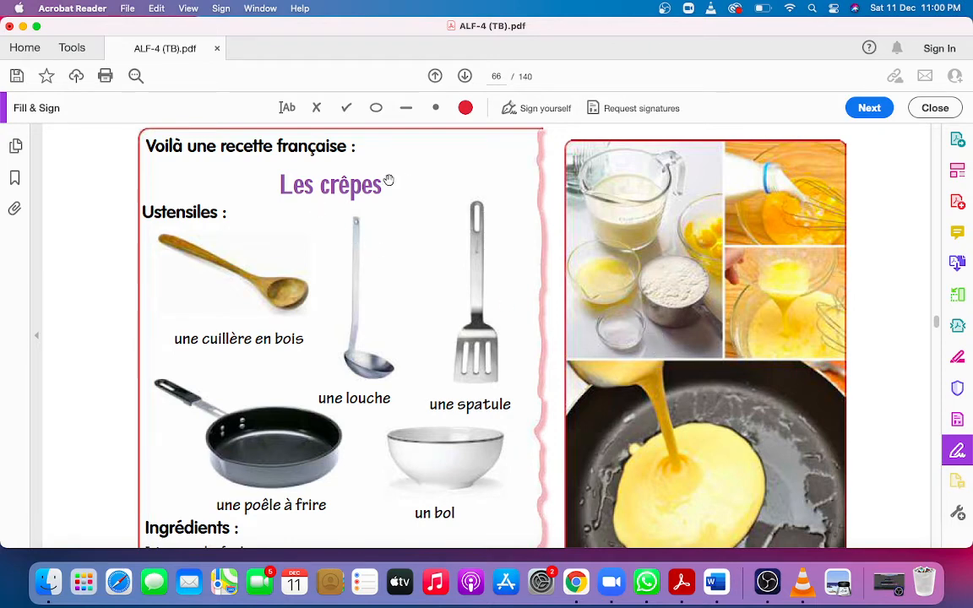
{"action": "mouse_move", "coordinate": [198, 237]}
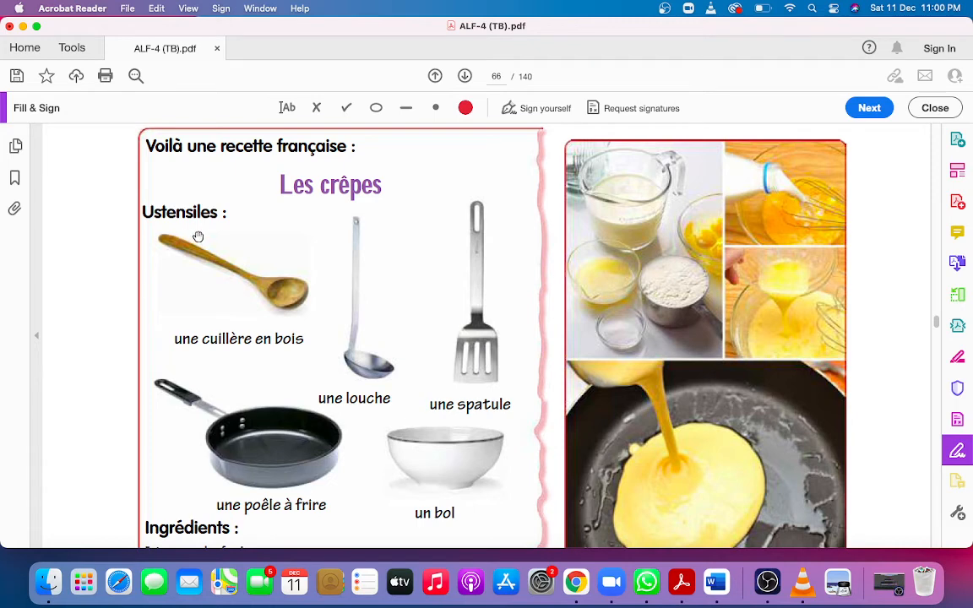
{"action": "mouse_move", "coordinate": [236, 328]}
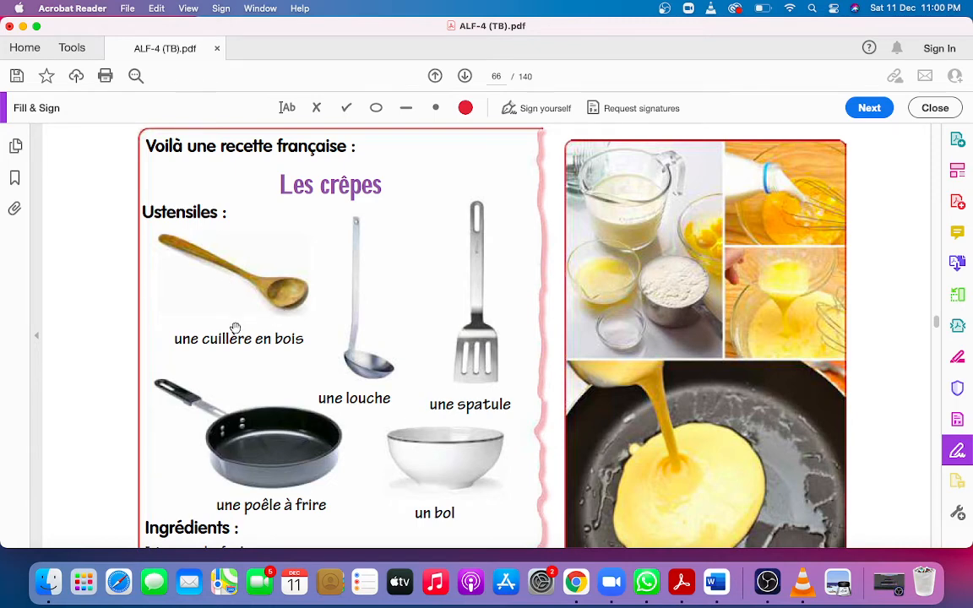
{"action": "mouse_move", "coordinate": [281, 361]}
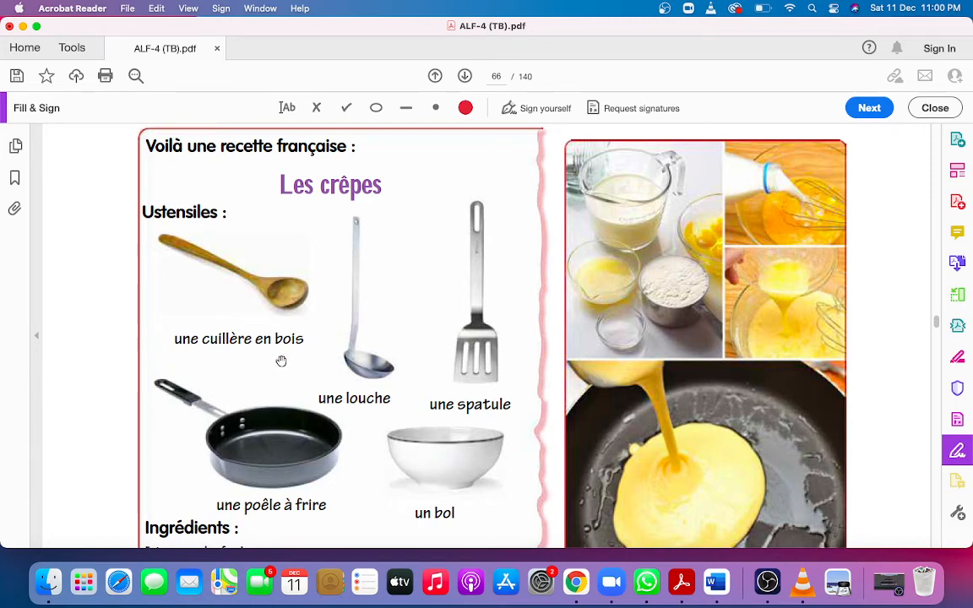
{"action": "mouse_move", "coordinate": [204, 360]}
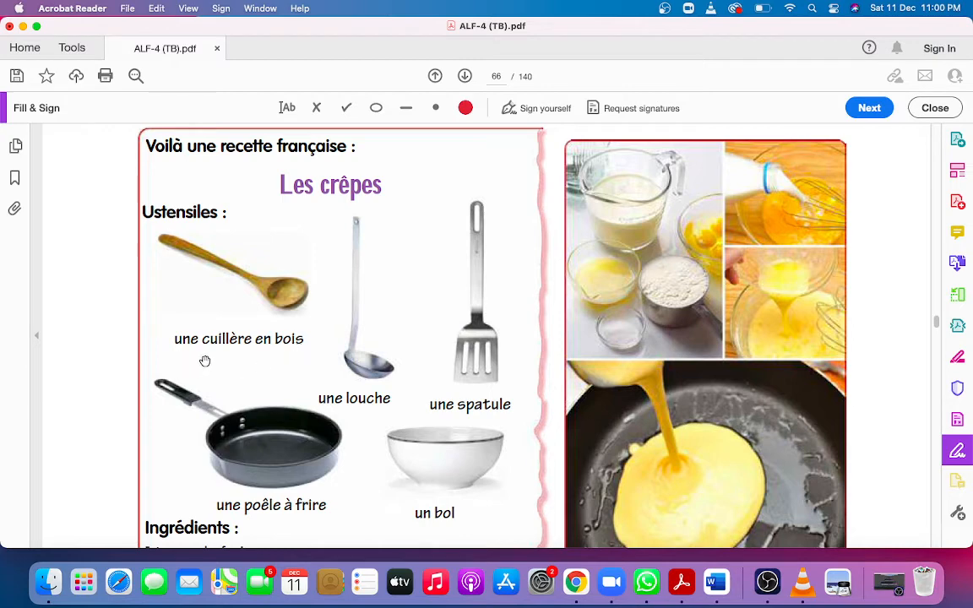
{"action": "mouse_move", "coordinate": [301, 466]}
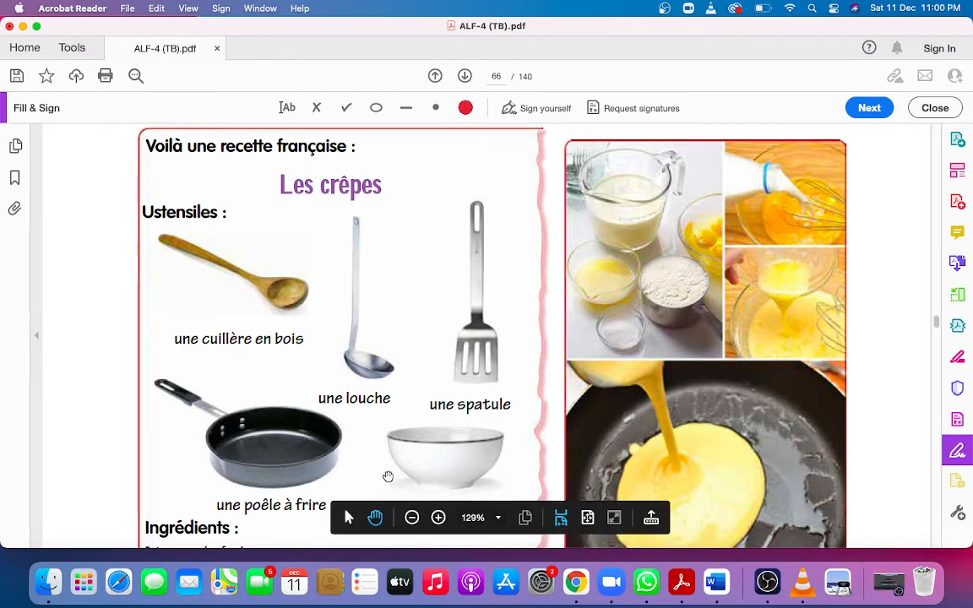
{"action": "scroll", "scroll_direction": "down", "scroll_amount": 3}
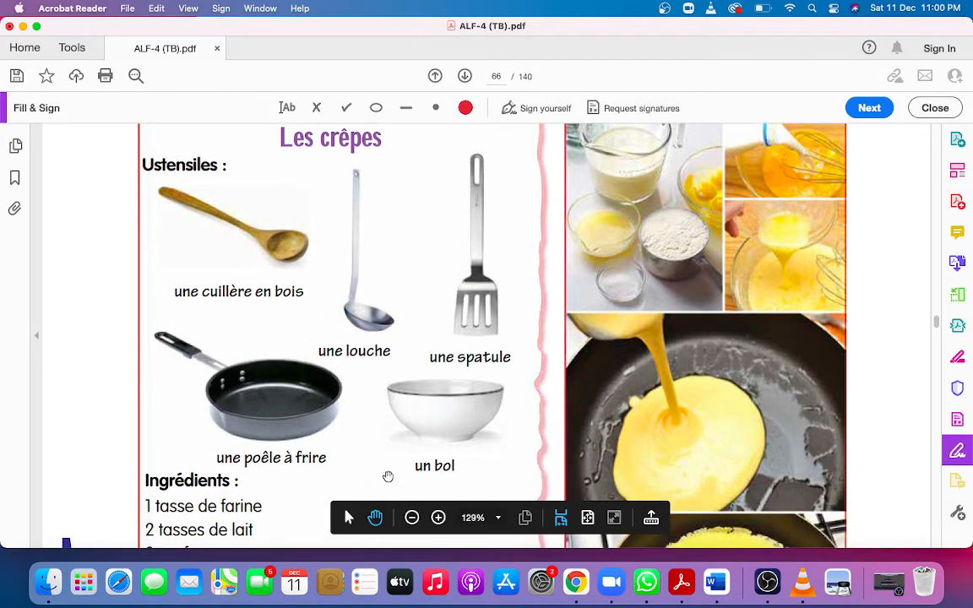
{"action": "scroll", "scroll_direction": "down", "scroll_amount": 3}
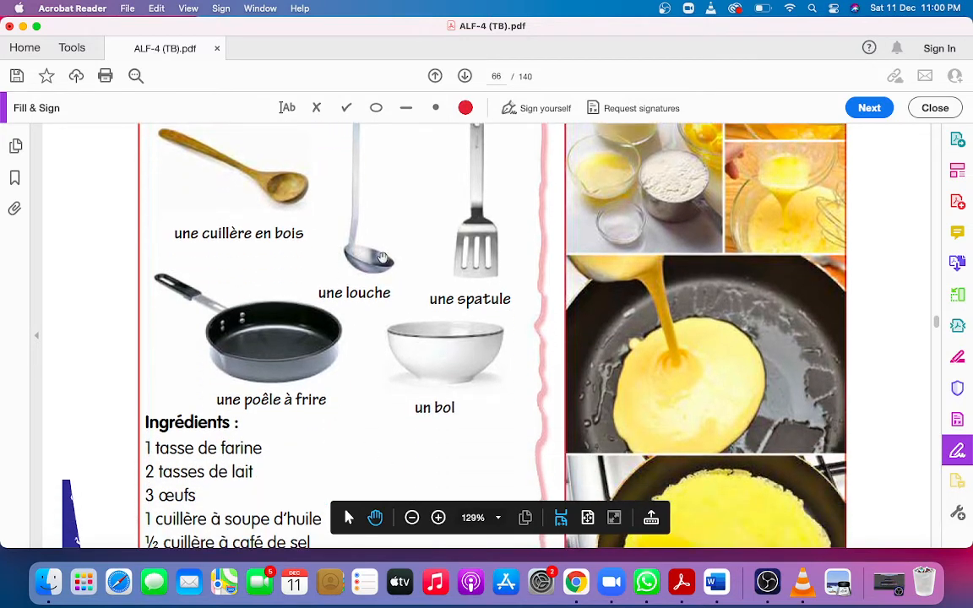
{"action": "mouse_move", "coordinate": [380, 292]}
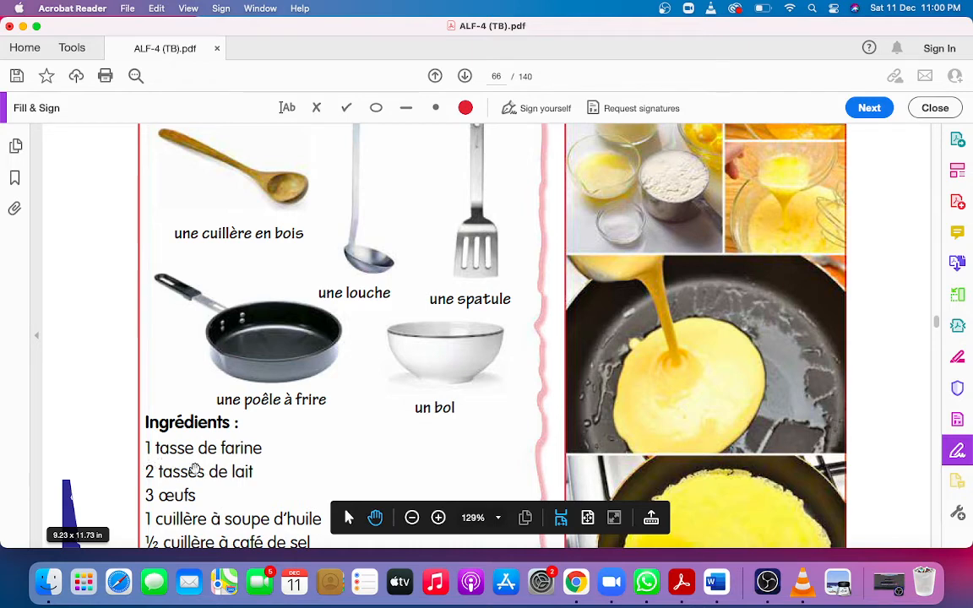
{"action": "mouse_move", "coordinate": [230, 495]}
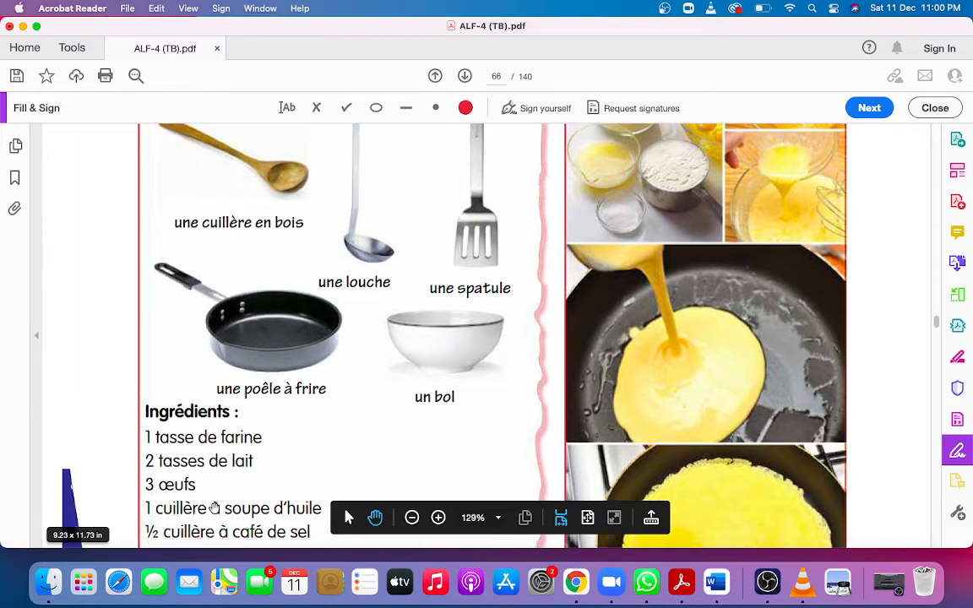
Step: Scroll to the Méthode steps, down to turning the crêpe with the spatula
{"action": "scroll", "scroll_direction": "down", "scroll_amount": 3}
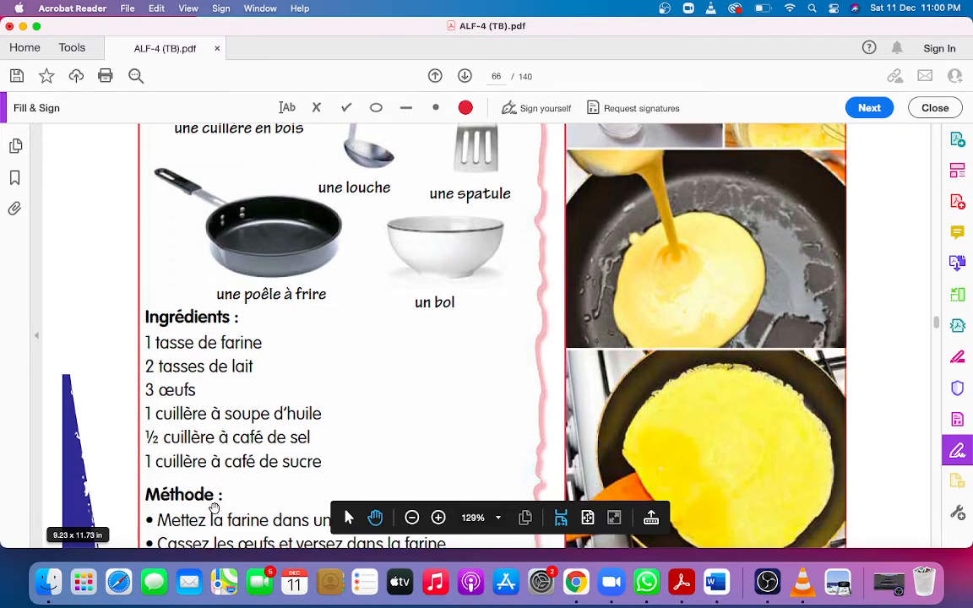
{"action": "scroll", "scroll_direction": "down", "scroll_amount": 3}
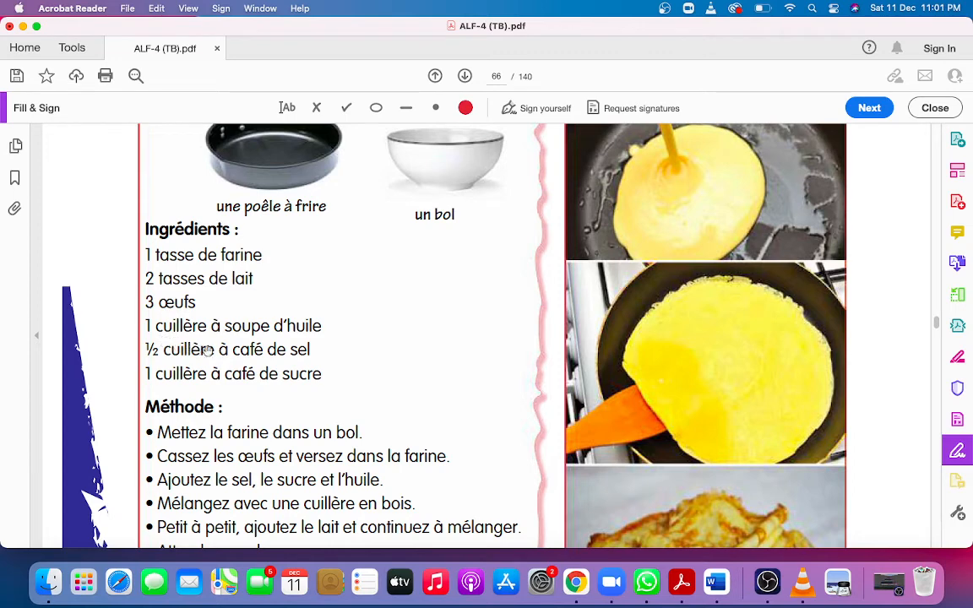
{"action": "mouse_move", "coordinate": [291, 338]}
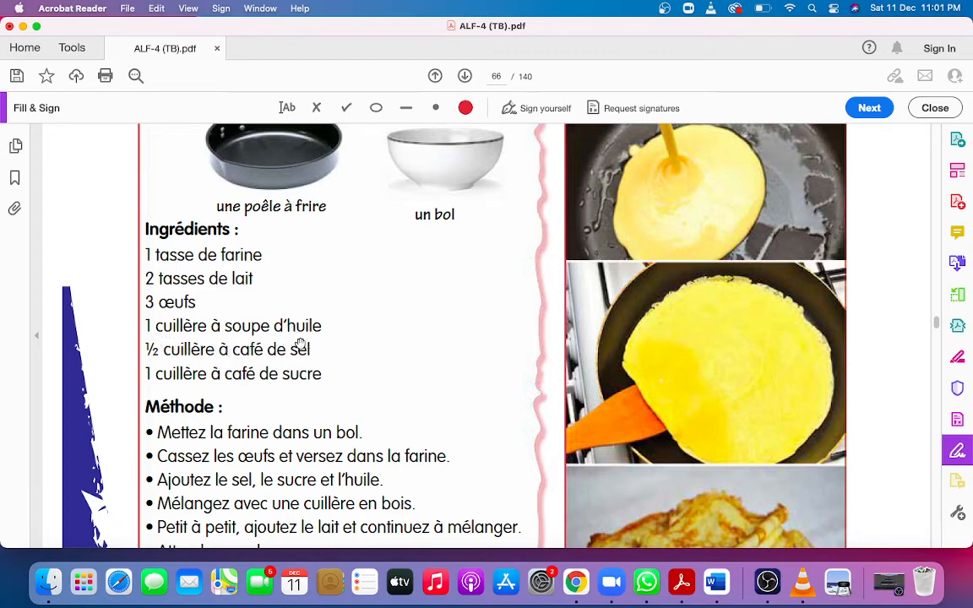
{"action": "mouse_move", "coordinate": [148, 358]}
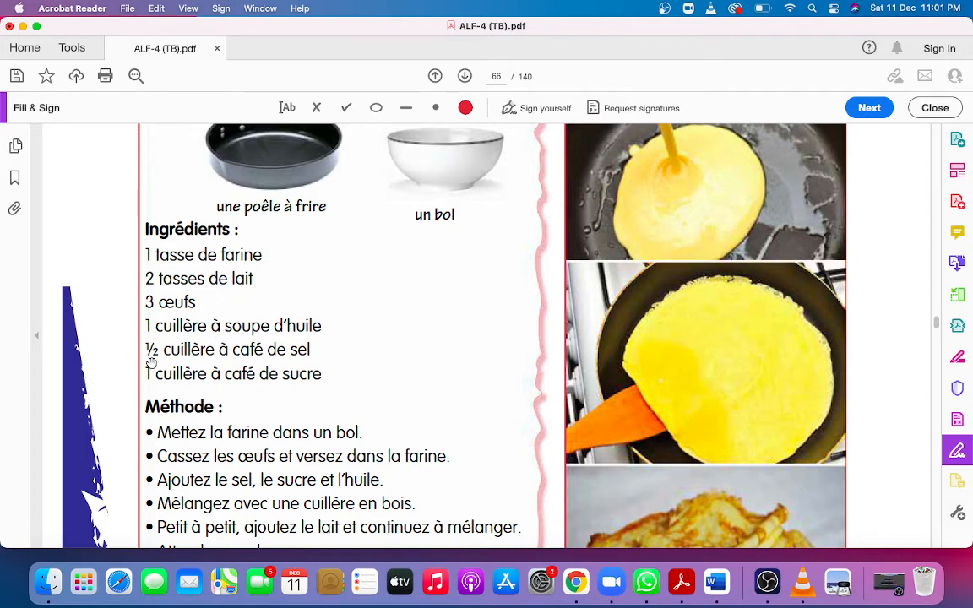
{"action": "mouse_move", "coordinate": [236, 363]}
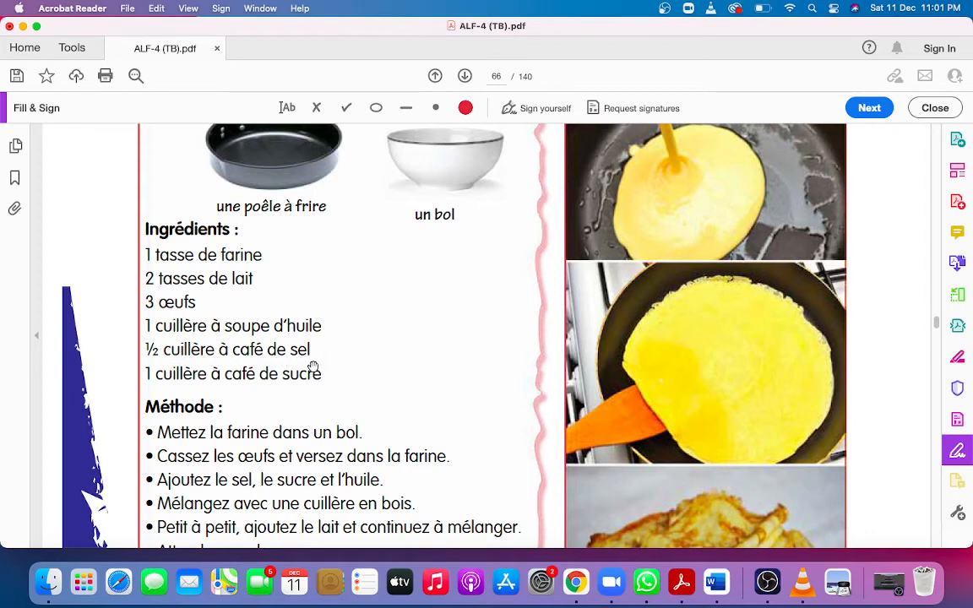
{"action": "mouse_move", "coordinate": [232, 361]}
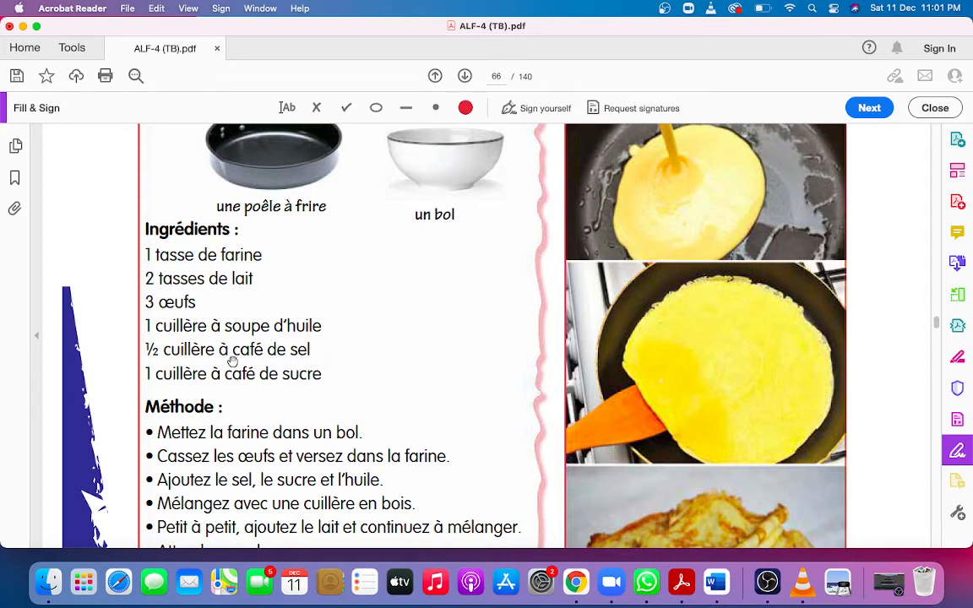
{"action": "mouse_move", "coordinate": [171, 388]}
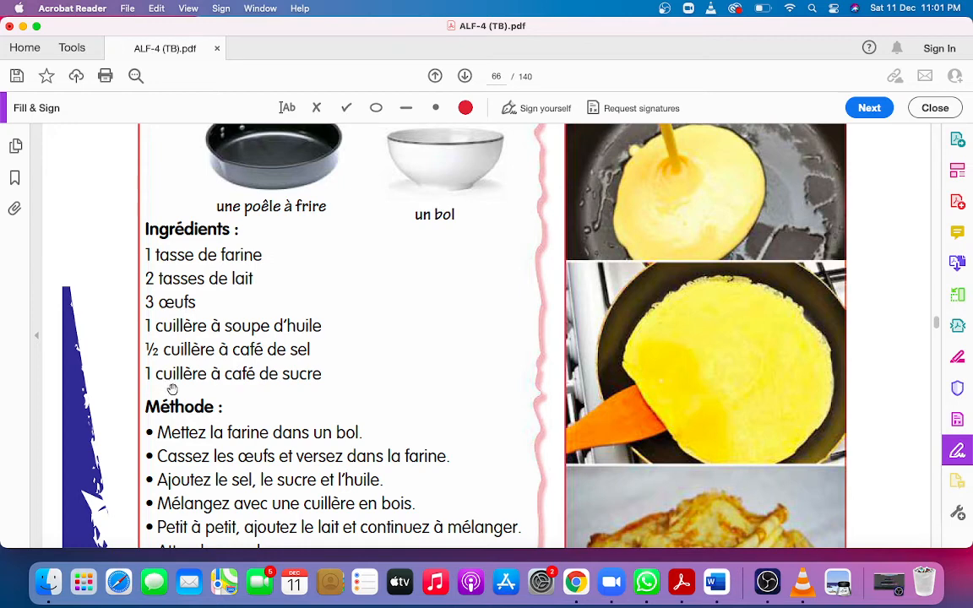
{"action": "mouse_move", "coordinate": [320, 390]}
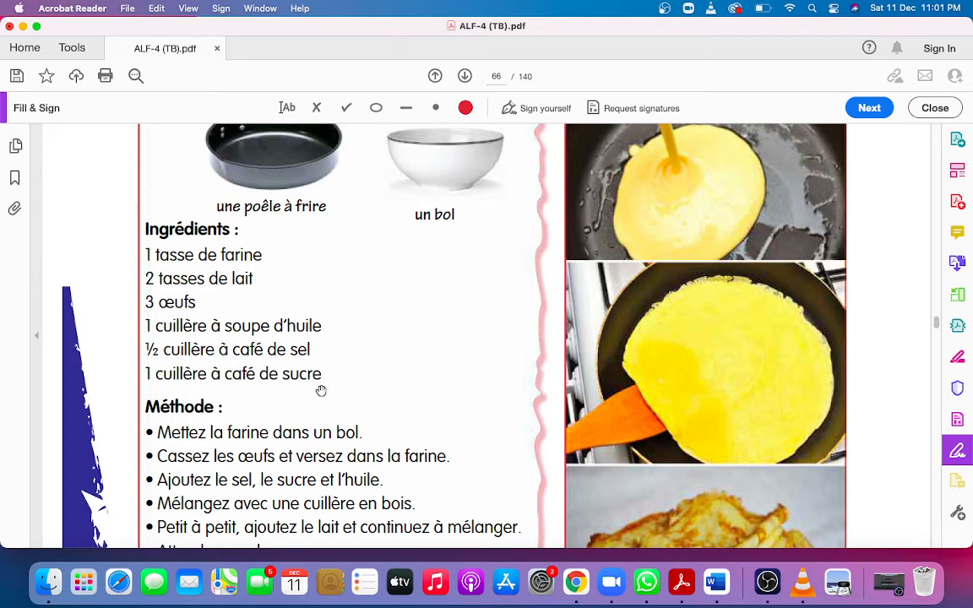
{"action": "mouse_move", "coordinate": [225, 387]}
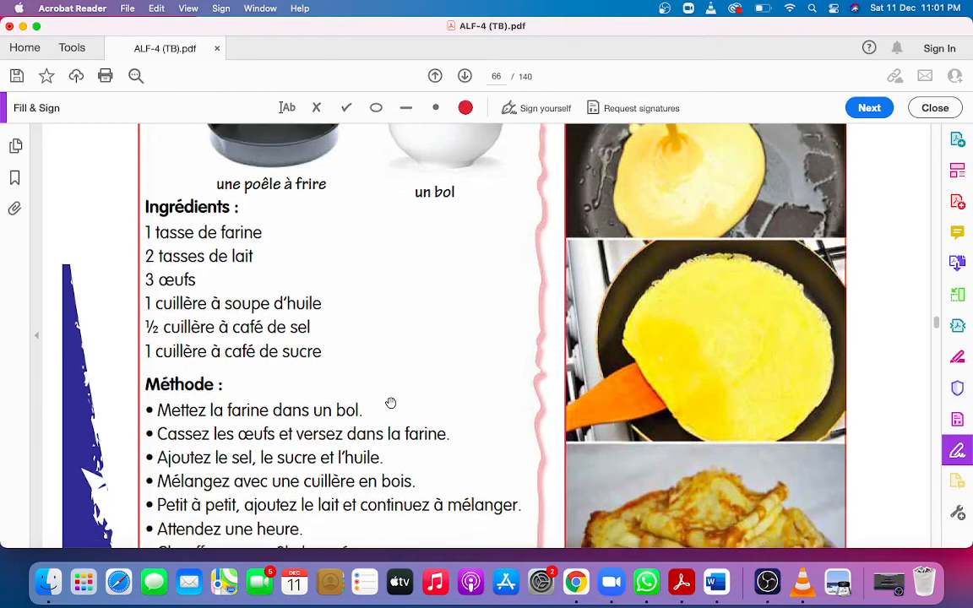
{"action": "scroll", "scroll_direction": "down", "scroll_amount": 3}
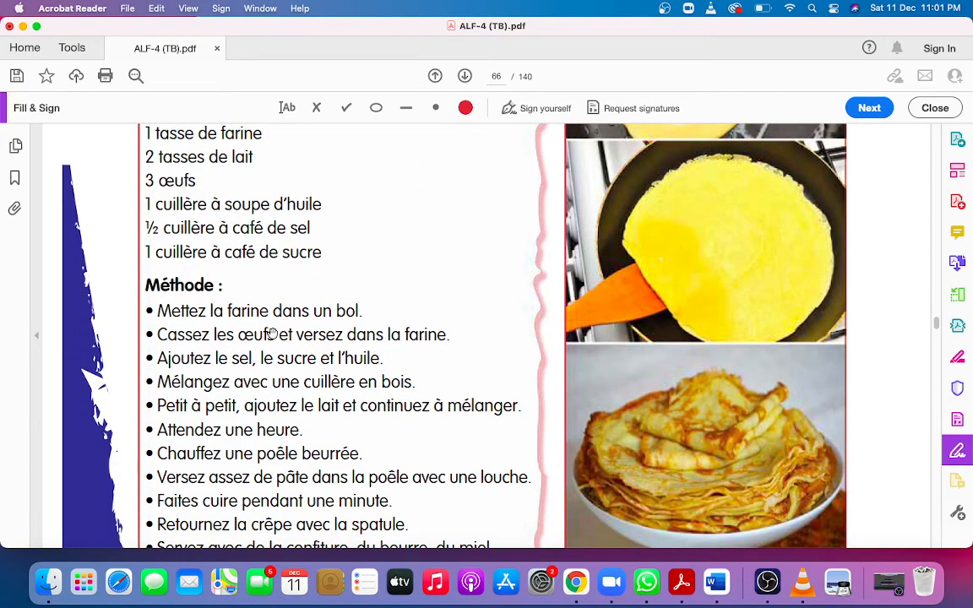
{"action": "mouse_move", "coordinate": [177, 310]}
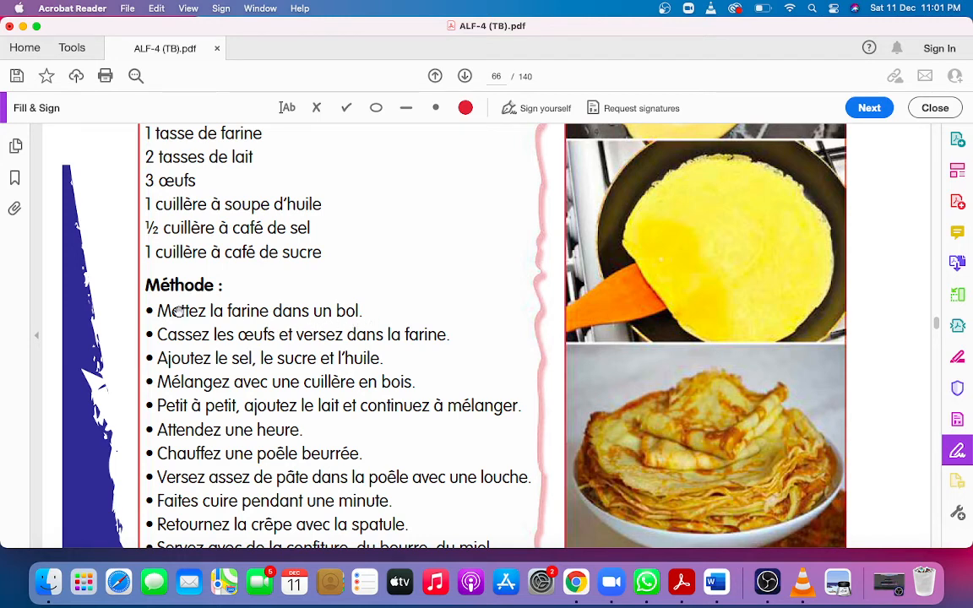
{"action": "mouse_move", "coordinate": [213, 323]}
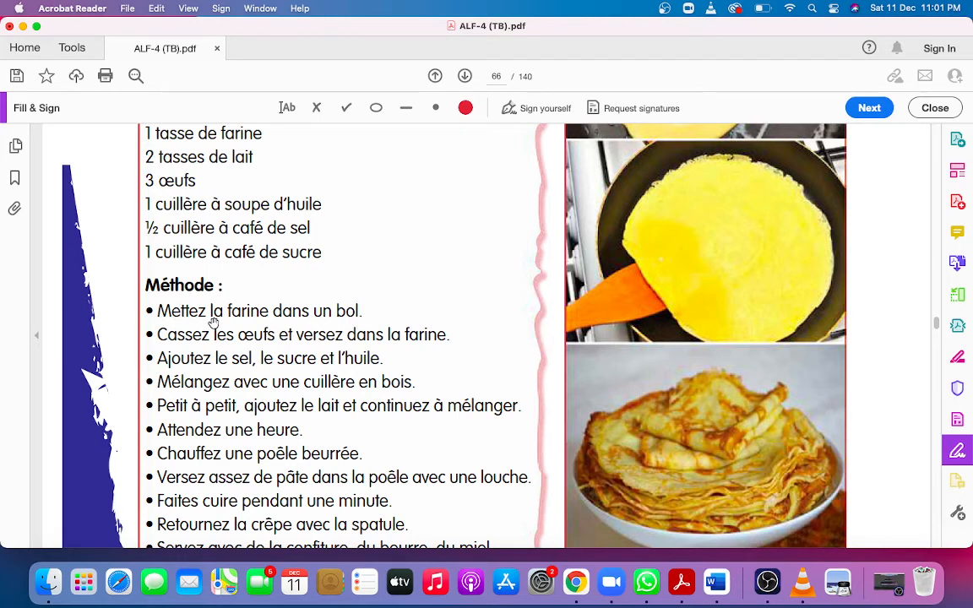
{"action": "mouse_move", "coordinate": [182, 347]}
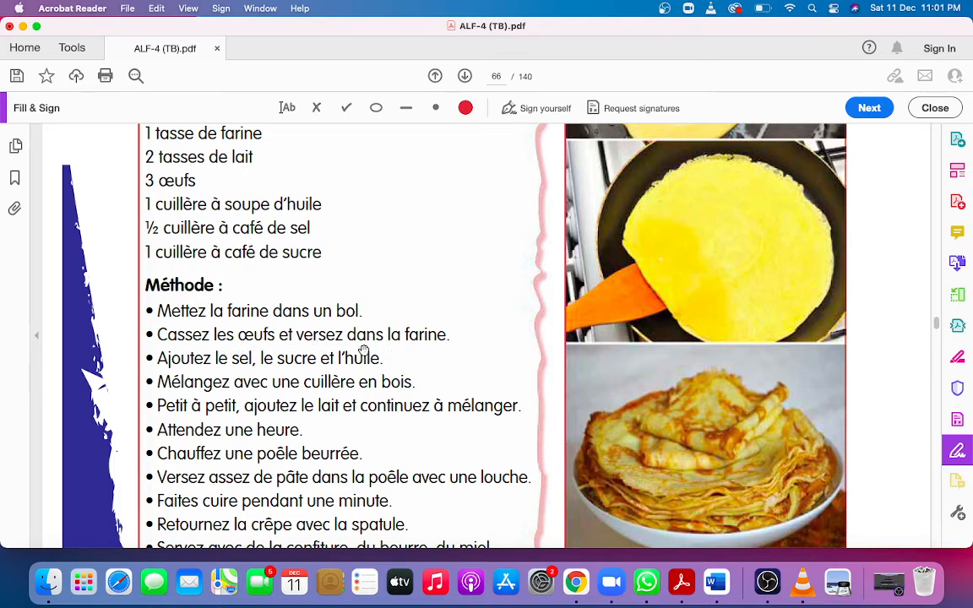
{"action": "mouse_move", "coordinate": [175, 376]}
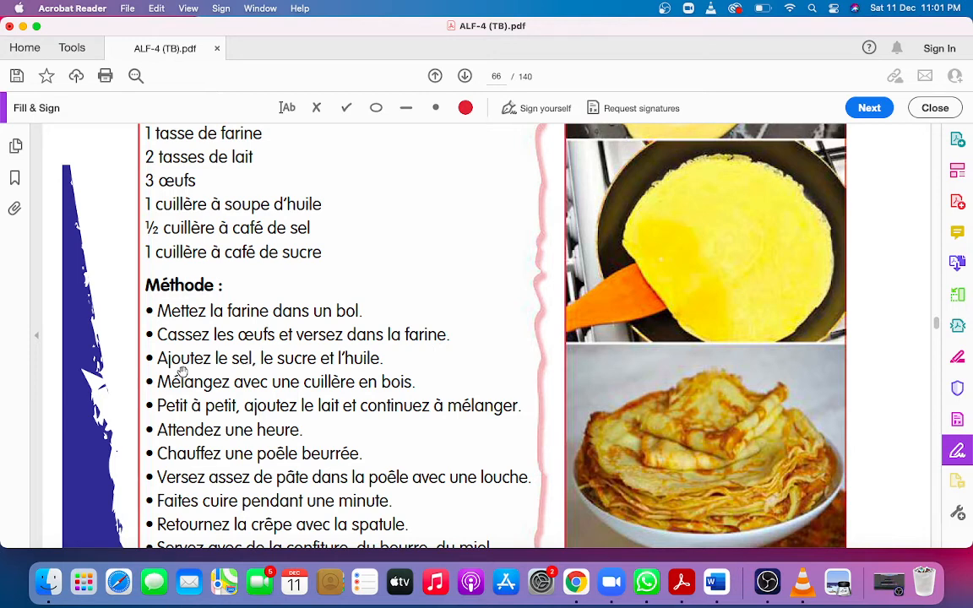
{"action": "mouse_move", "coordinate": [279, 377]}
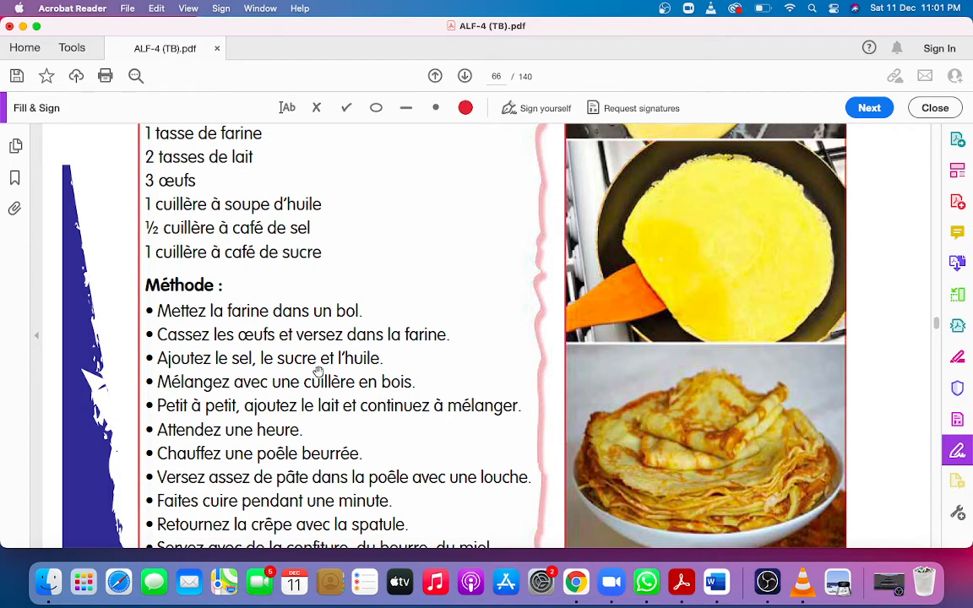
{"action": "mouse_move", "coordinate": [371, 364]}
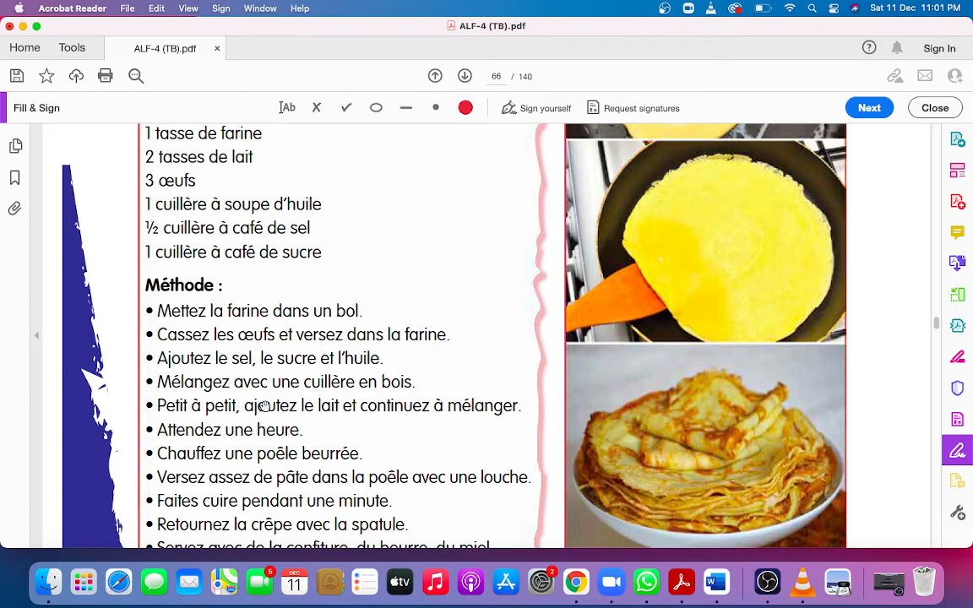
{"action": "mouse_move", "coordinate": [200, 395]}
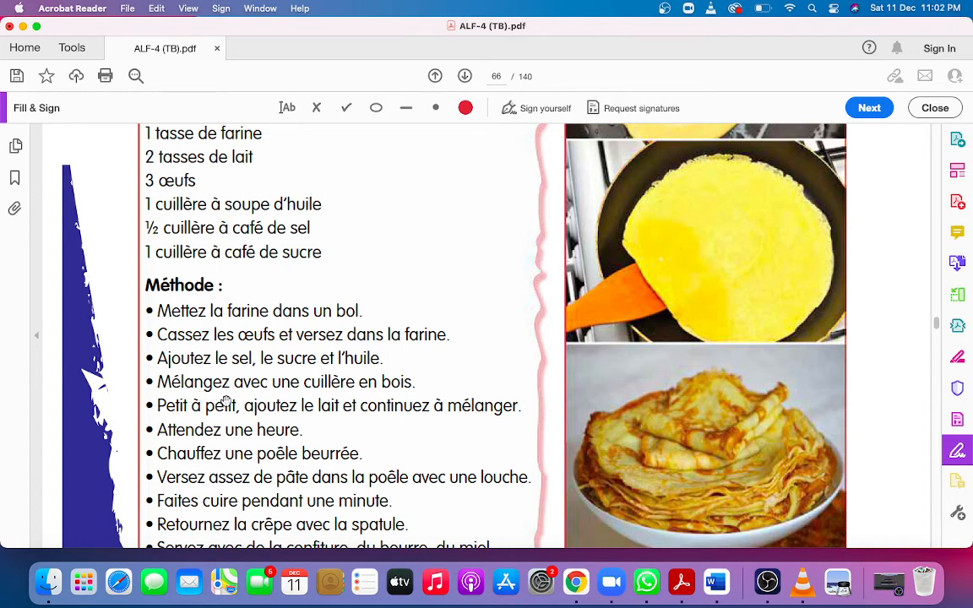
{"action": "mouse_move", "coordinate": [320, 394]}
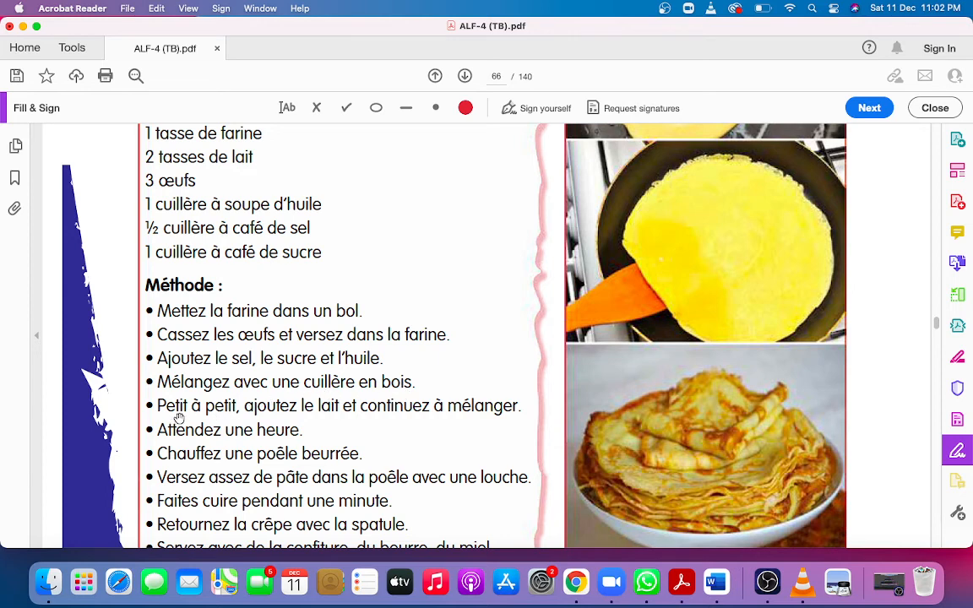
{"action": "mouse_move", "coordinate": [275, 419]}
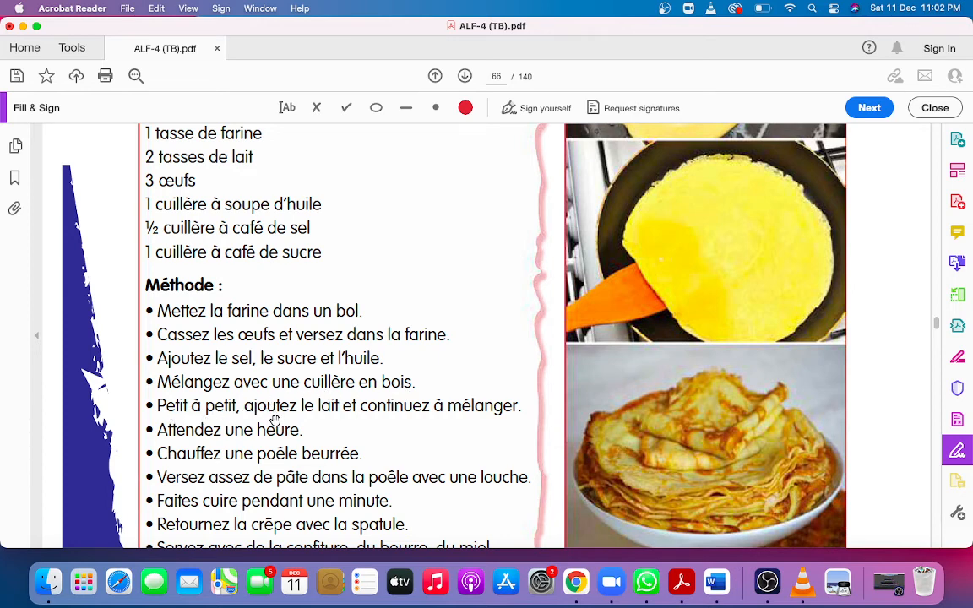
{"action": "mouse_move", "coordinate": [339, 420]}
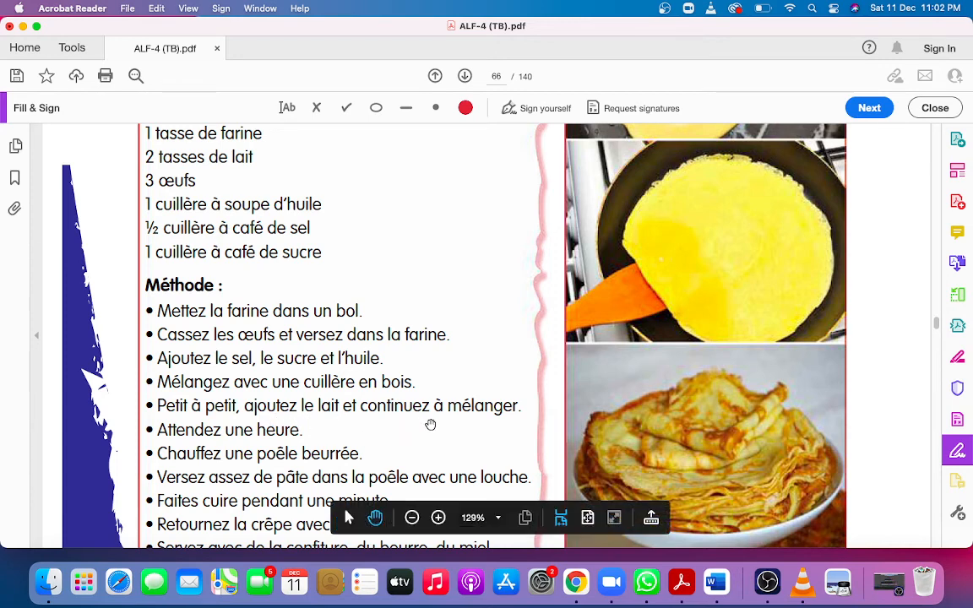
{"action": "mouse_move", "coordinate": [447, 428]}
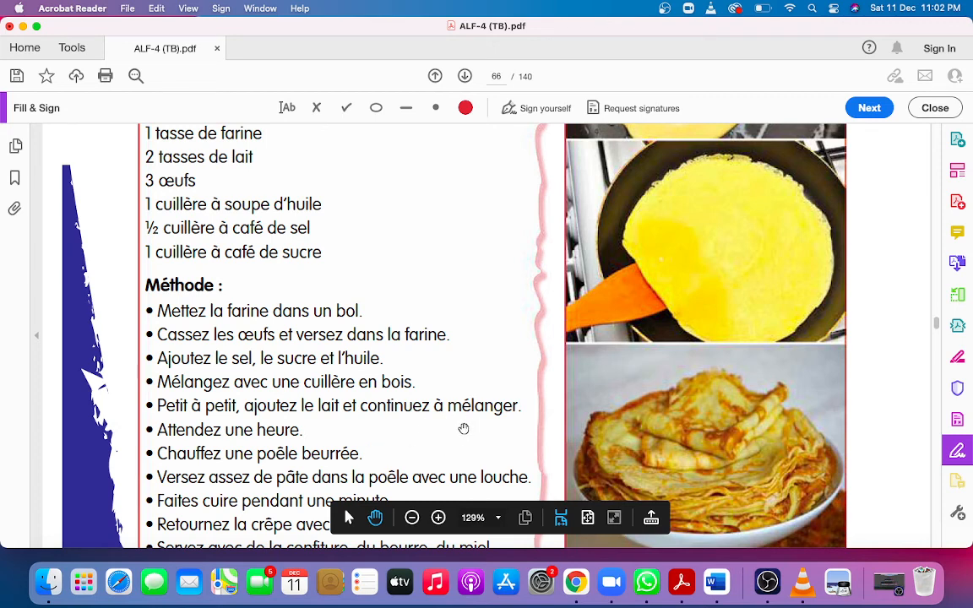
{"action": "mouse_move", "coordinate": [300, 438]}
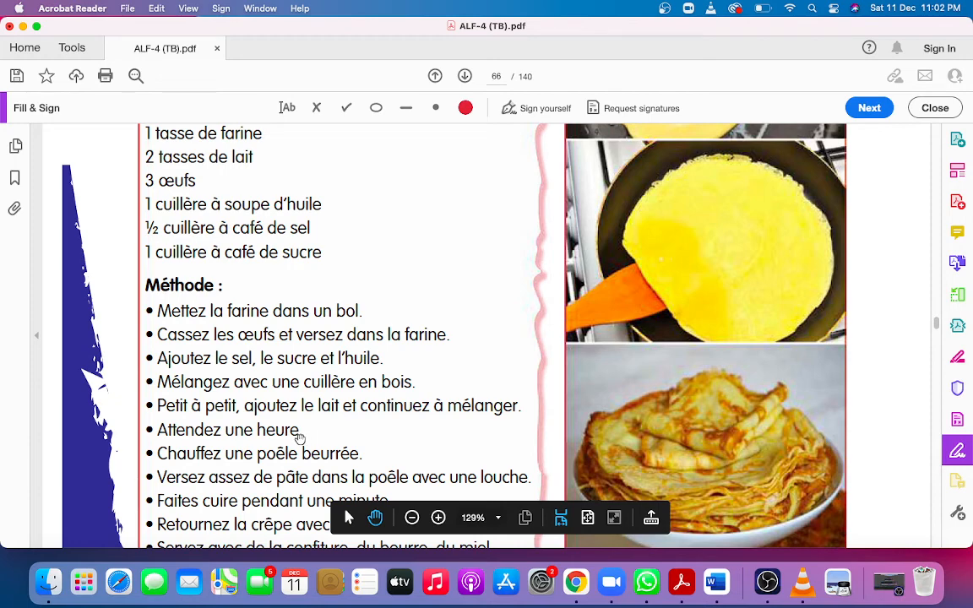
{"action": "mouse_move", "coordinate": [196, 442]}
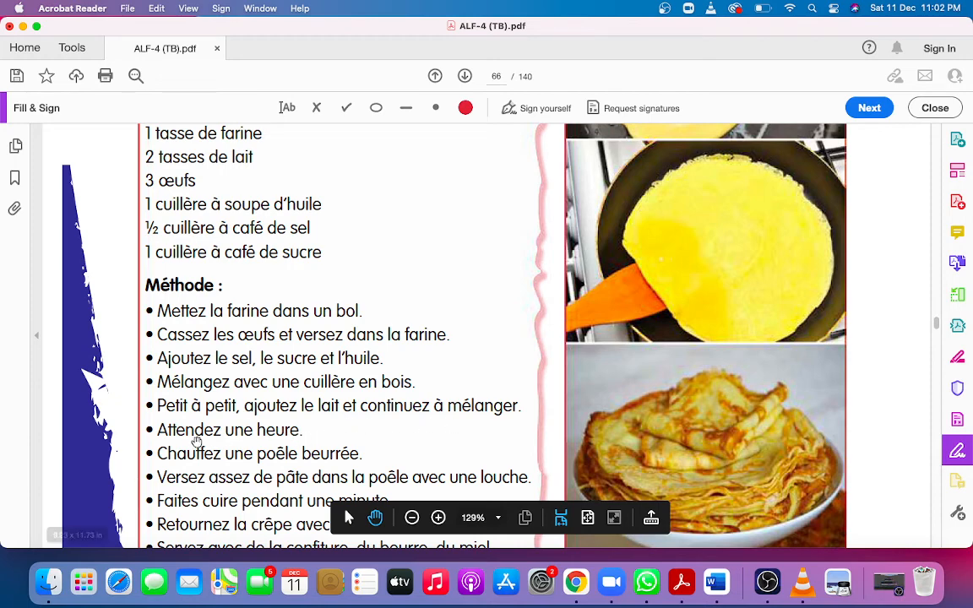
{"action": "mouse_move", "coordinate": [364, 431]}
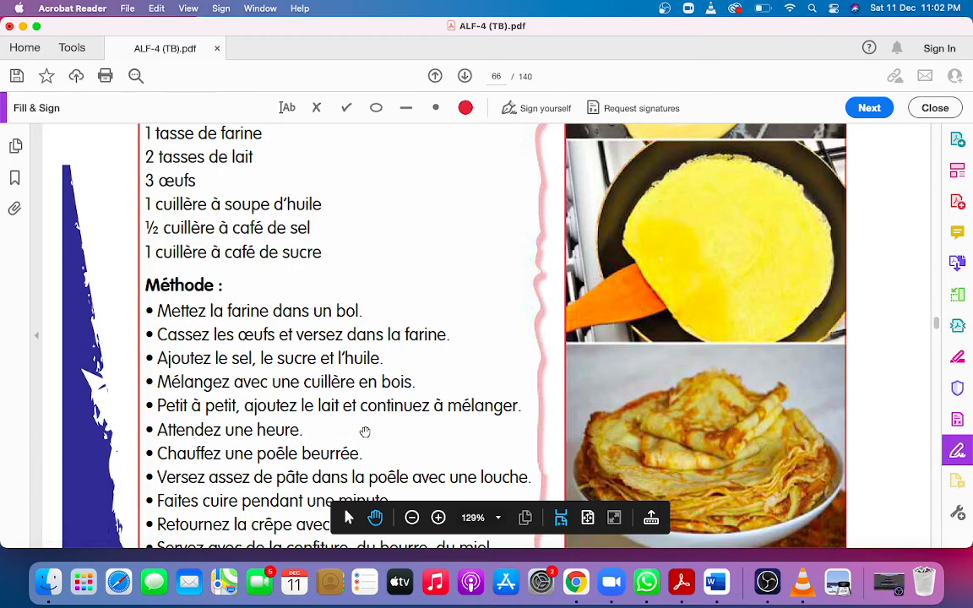
{"action": "scroll", "scroll_direction": "down", "scroll_amount": 3}
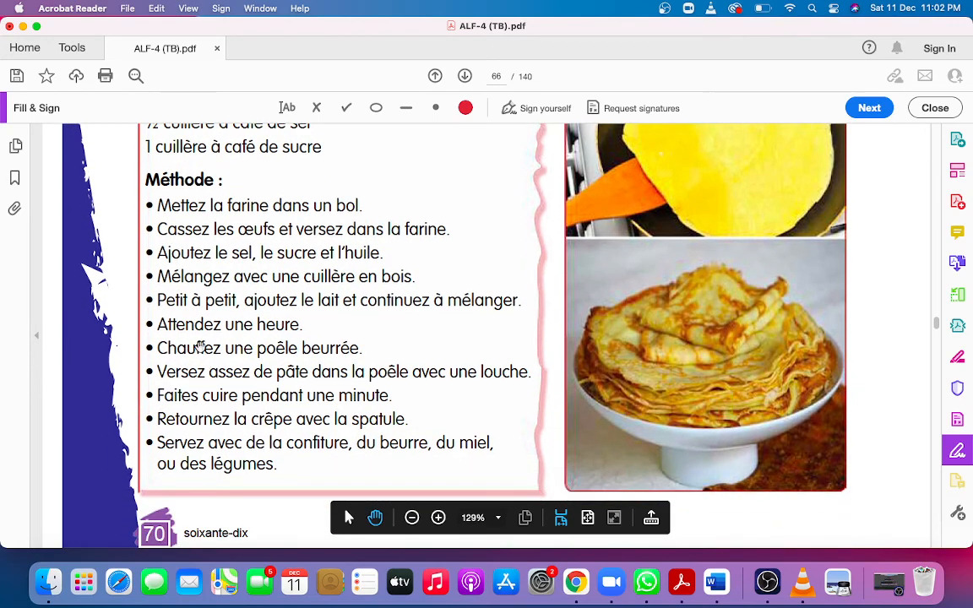
{"action": "mouse_move", "coordinate": [293, 342]}
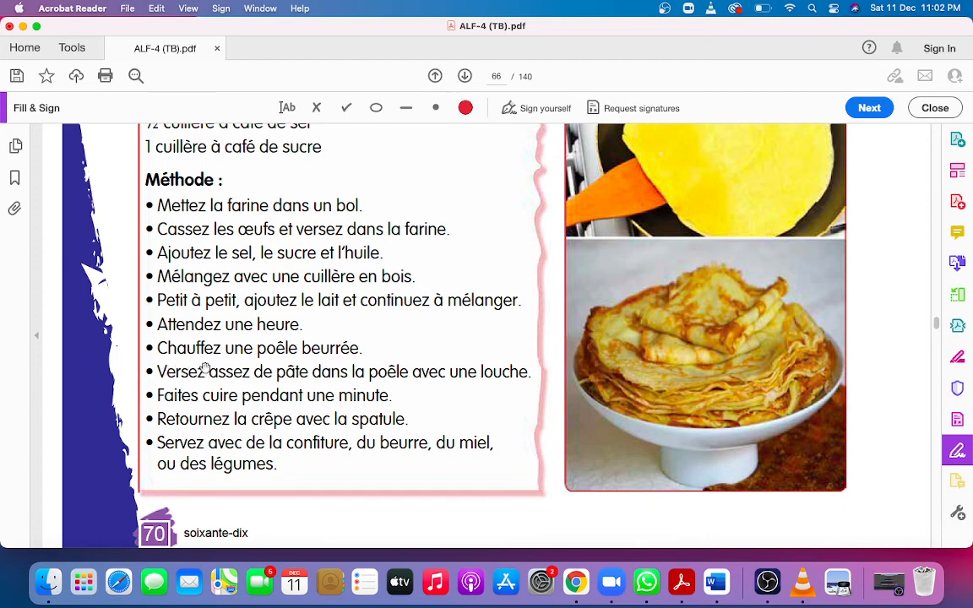
{"action": "mouse_move", "coordinate": [355, 355]}
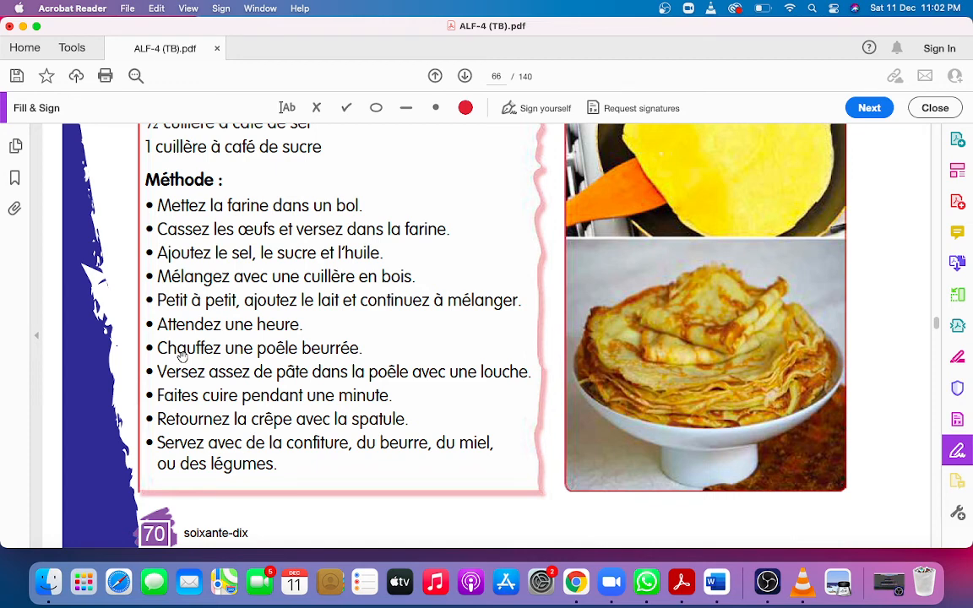
{"action": "mouse_move", "coordinate": [237, 355]}
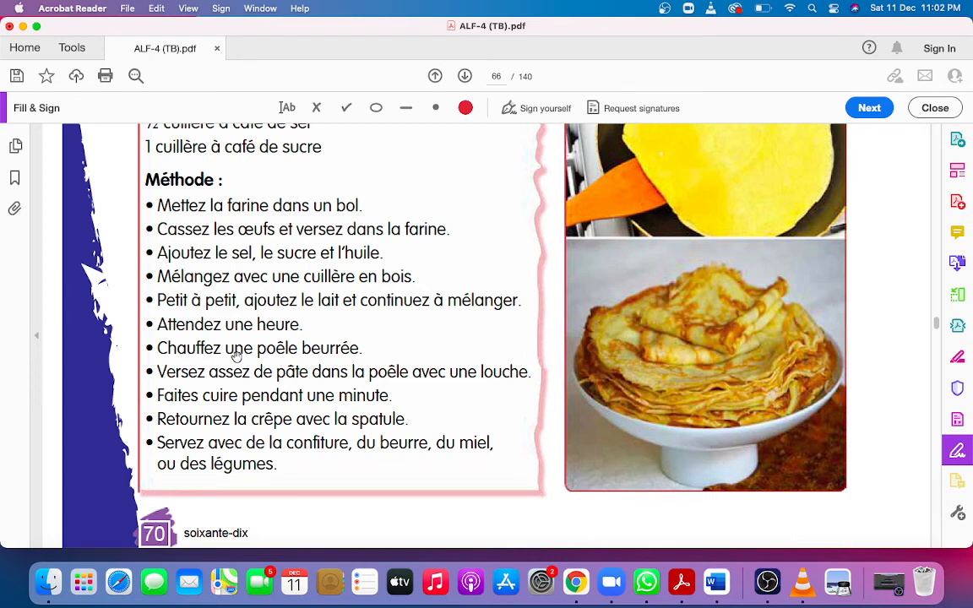
{"action": "mouse_move", "coordinate": [178, 363]}
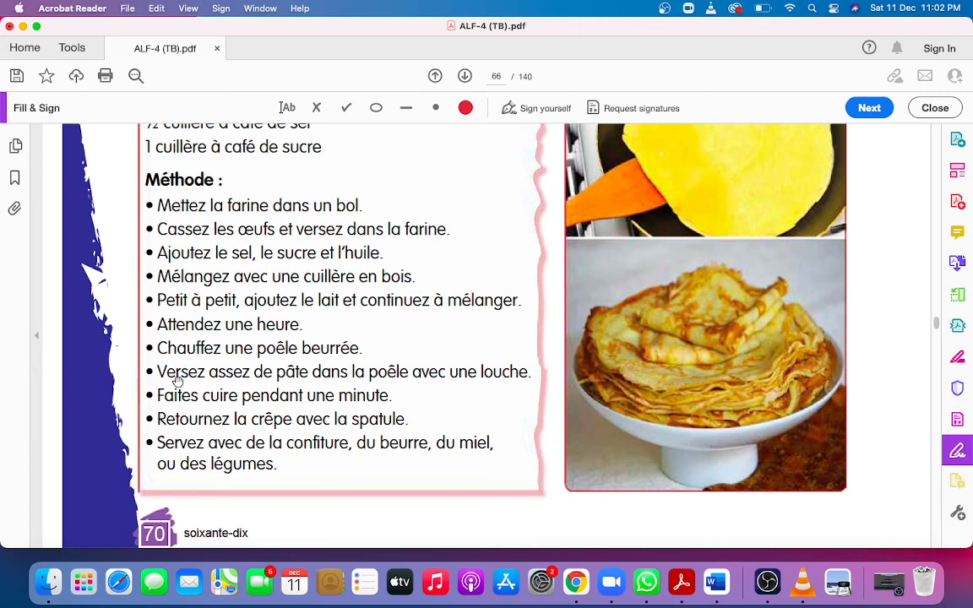
{"action": "mouse_move", "coordinate": [226, 392]}
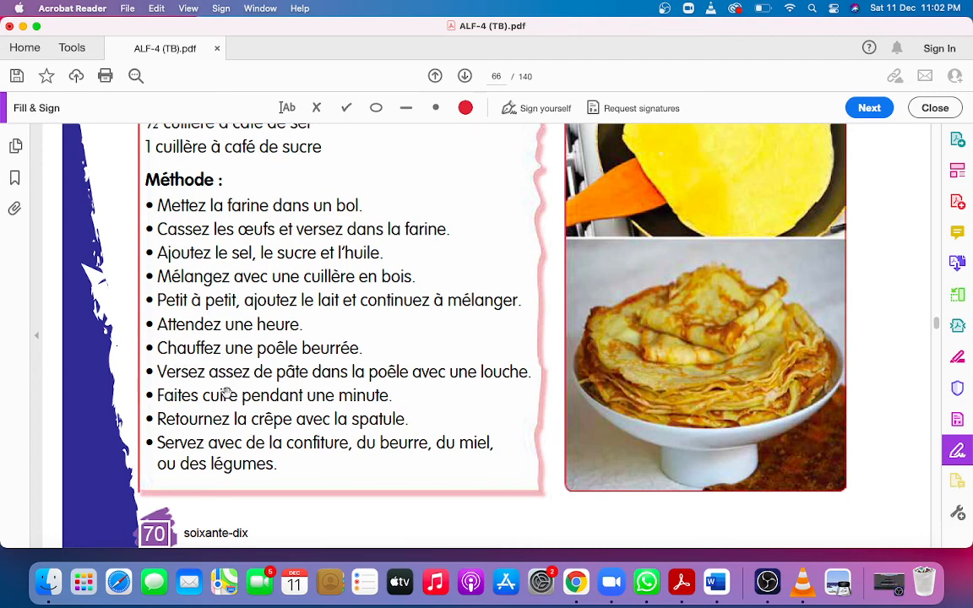
{"action": "mouse_move", "coordinate": [374, 386]}
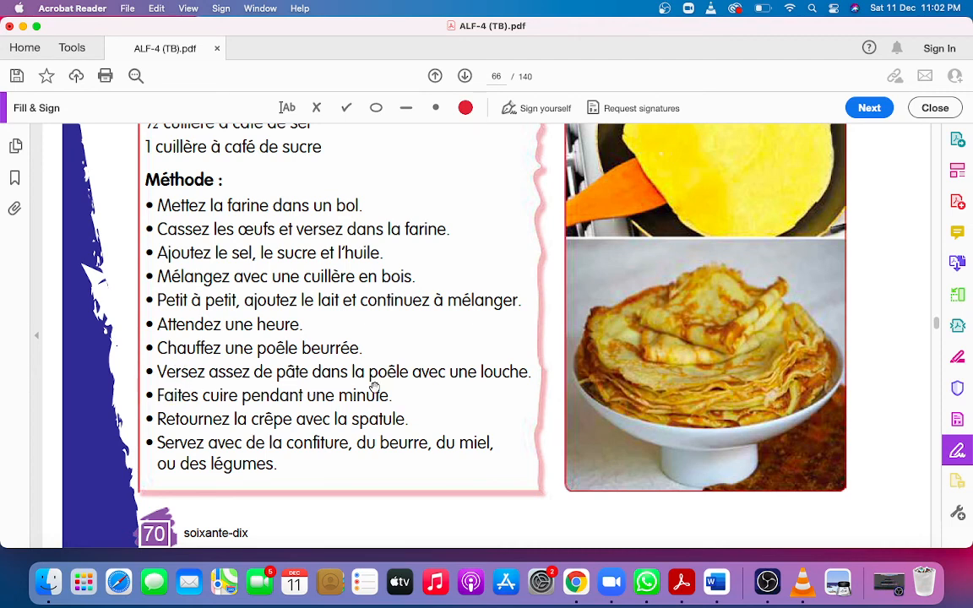
{"action": "mouse_move", "coordinate": [518, 382]}
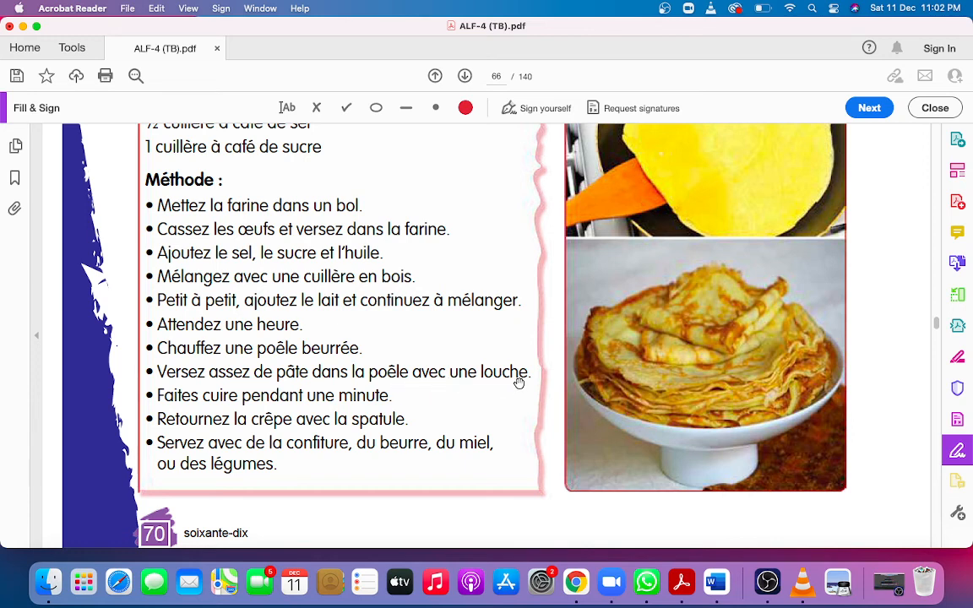
{"action": "mouse_move", "coordinate": [176, 399]}
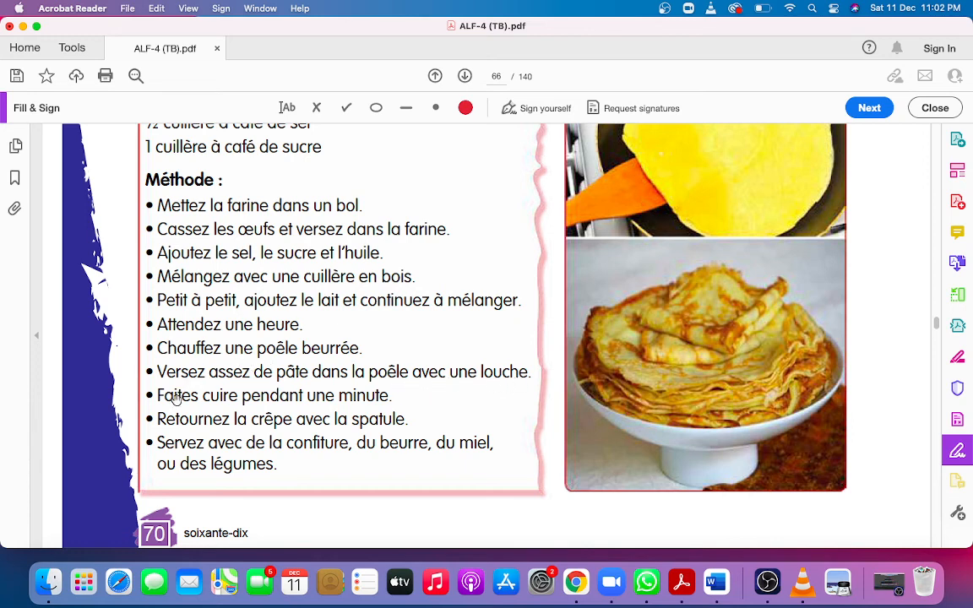
{"action": "mouse_move", "coordinate": [279, 391]}
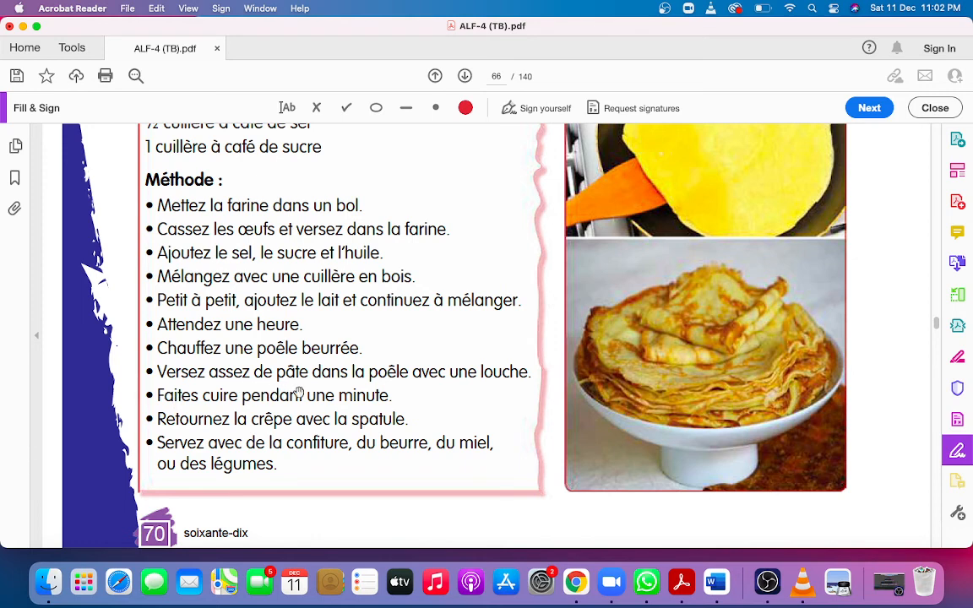
{"action": "mouse_move", "coordinate": [328, 396]}
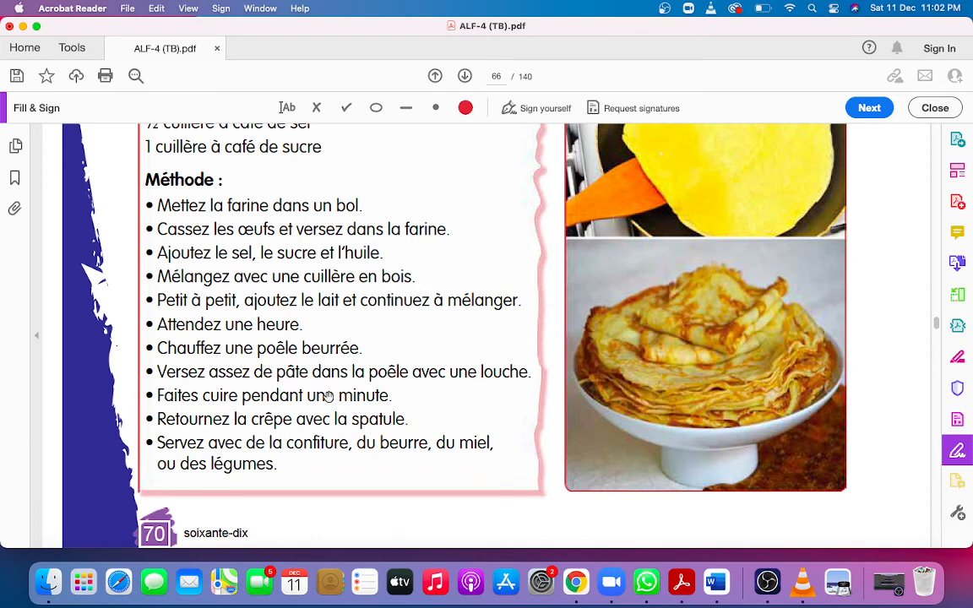
{"action": "mouse_move", "coordinate": [362, 386]}
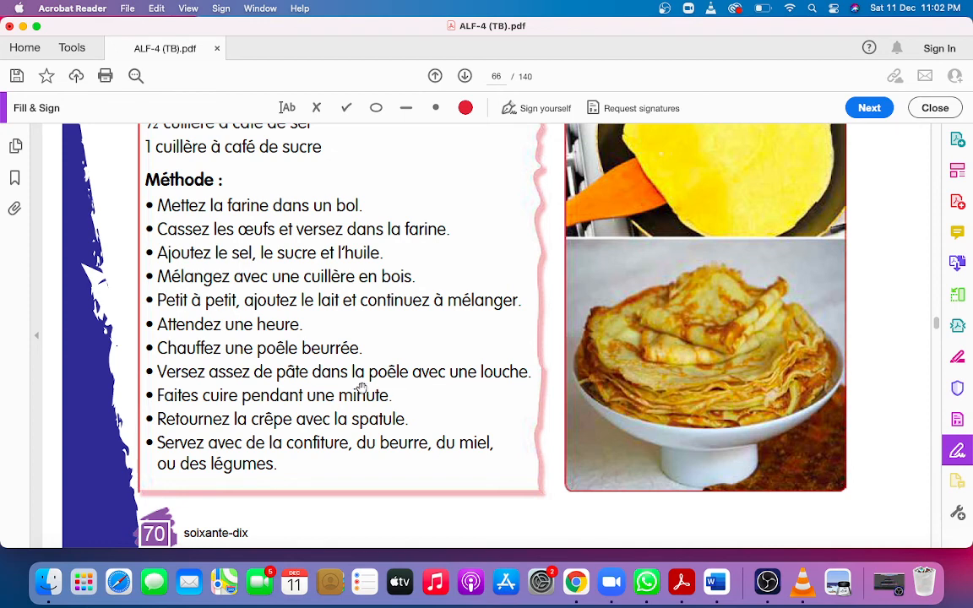
{"action": "mouse_move", "coordinate": [426, 391]}
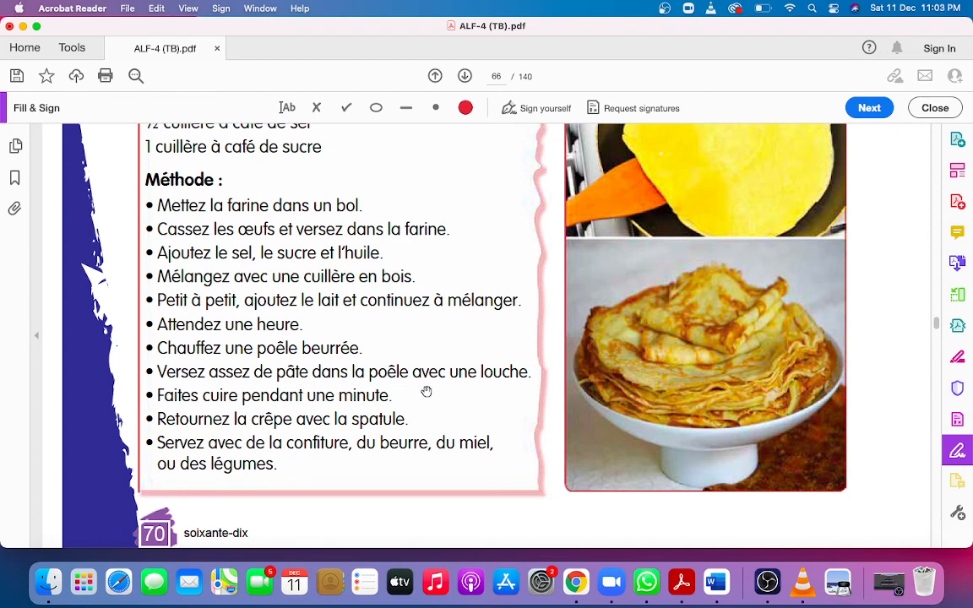
{"action": "mouse_move", "coordinate": [495, 391]}
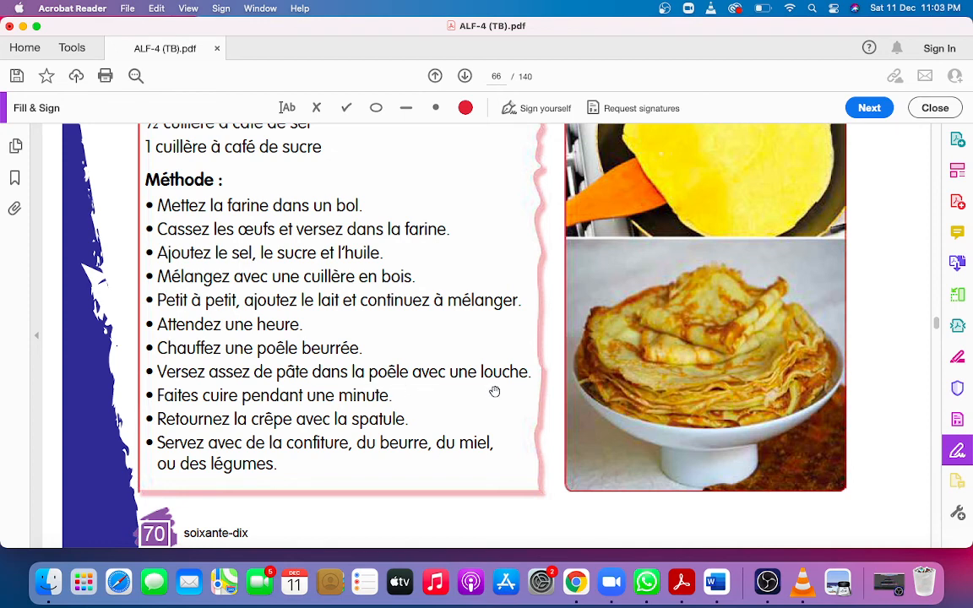
{"action": "mouse_move", "coordinate": [352, 406]}
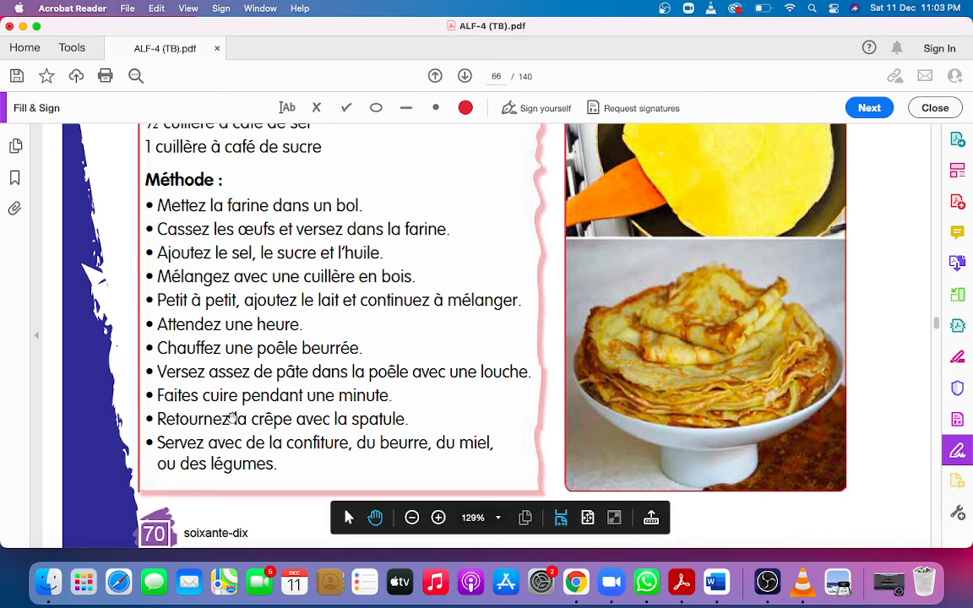
{"action": "mouse_move", "coordinate": [158, 419]}
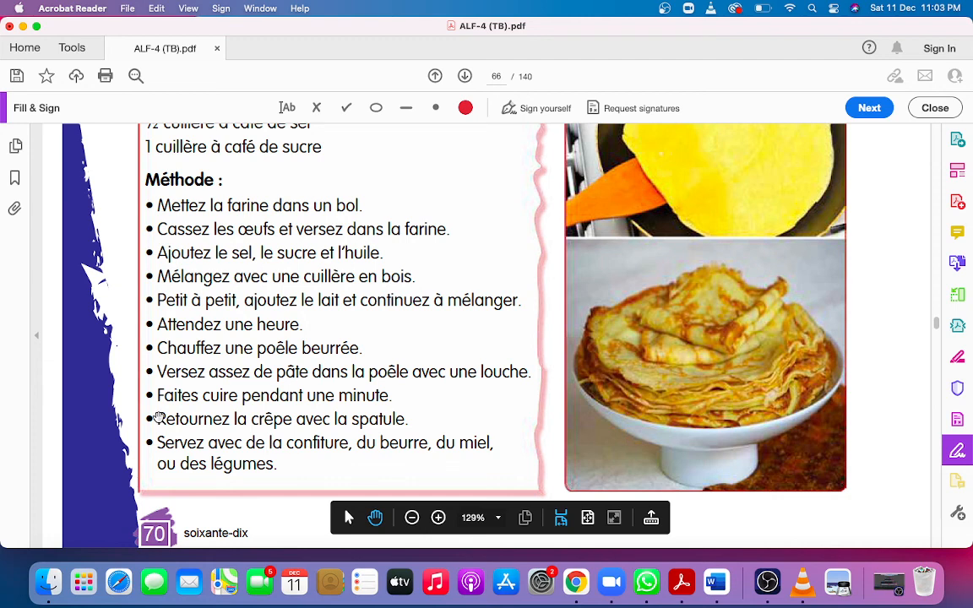
{"action": "mouse_move", "coordinate": [192, 433]}
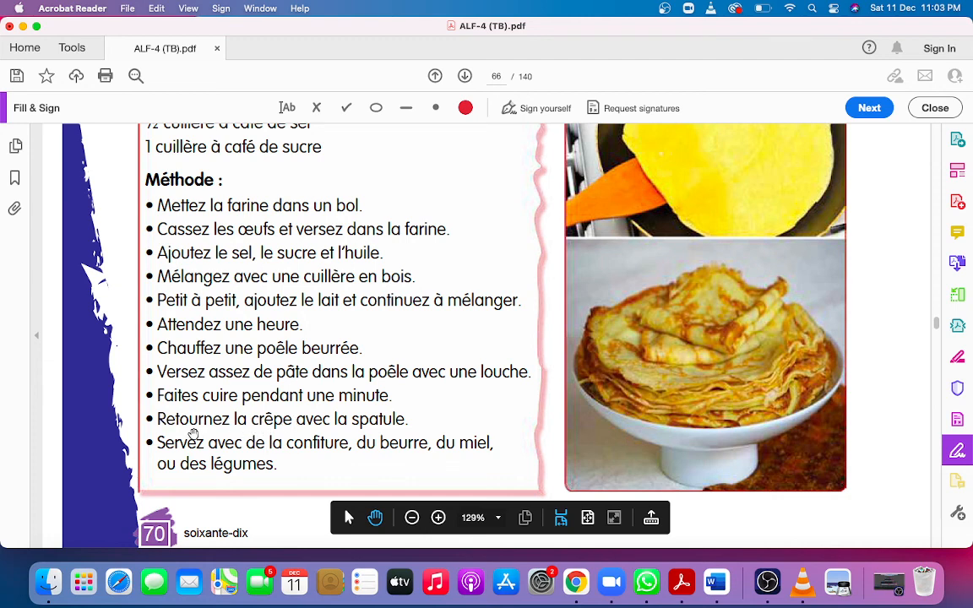
{"action": "mouse_move", "coordinate": [259, 433]}
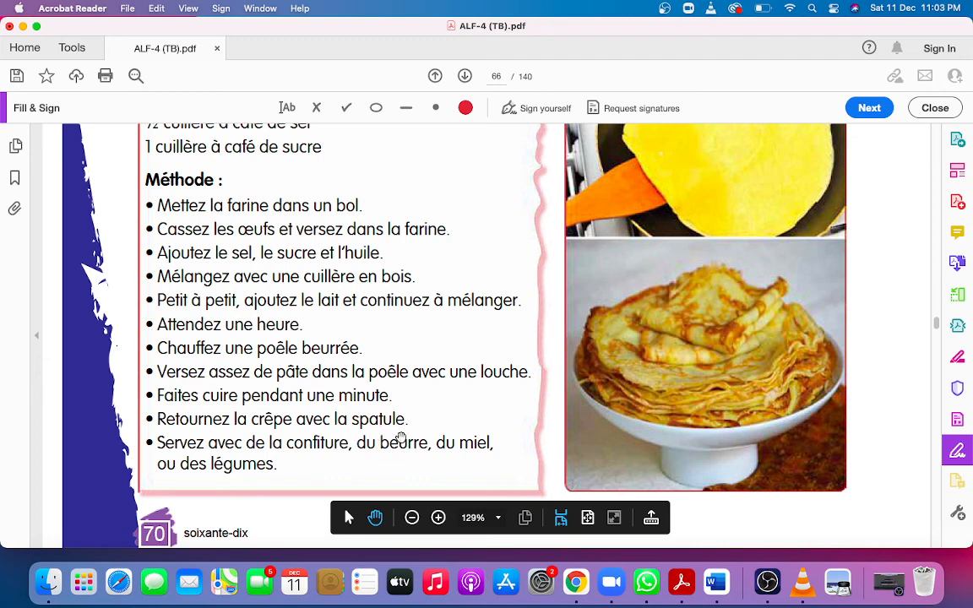
{"action": "mouse_move", "coordinate": [174, 429]}
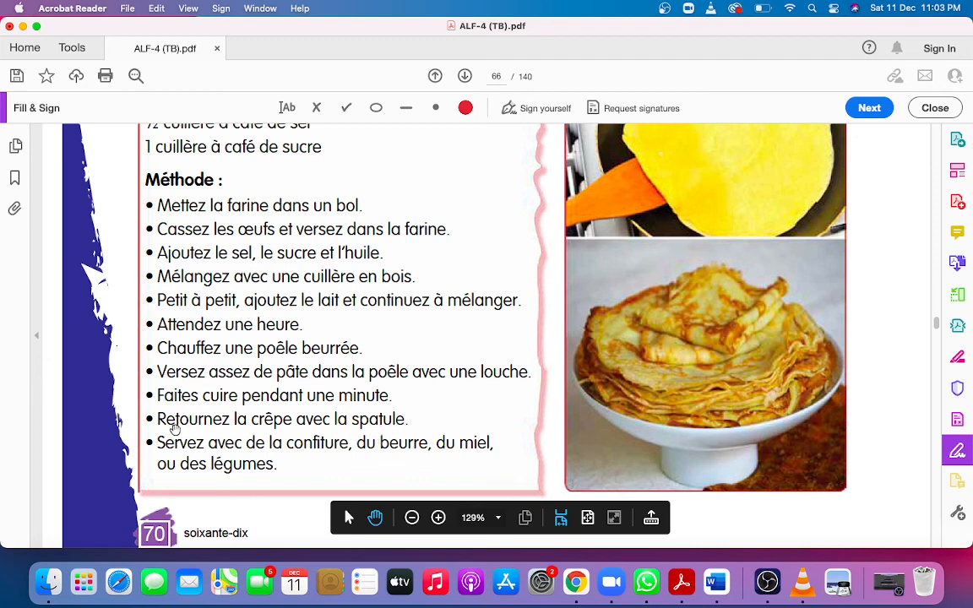
{"action": "mouse_move", "coordinate": [316, 436]}
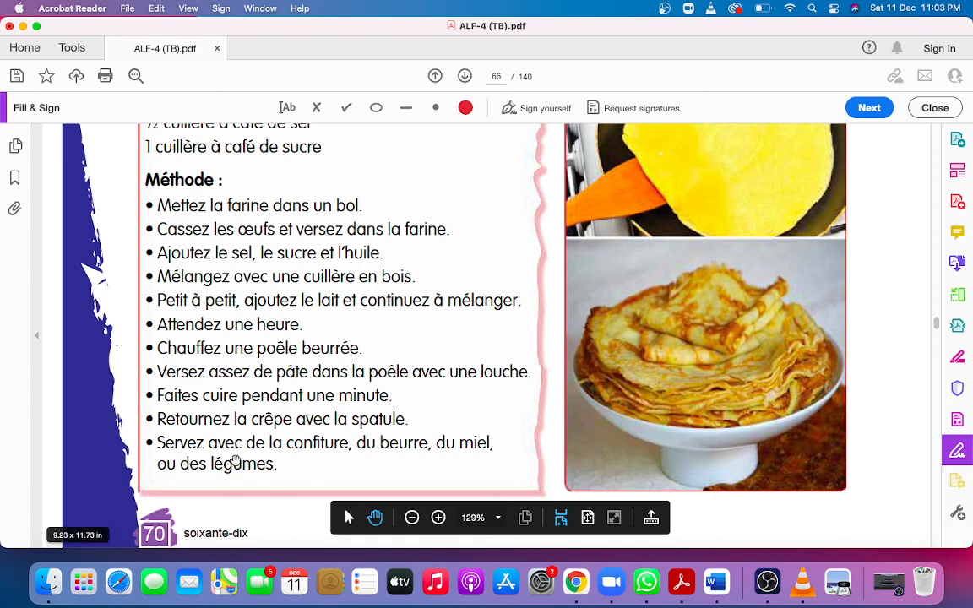
{"action": "mouse_move", "coordinate": [315, 461]}
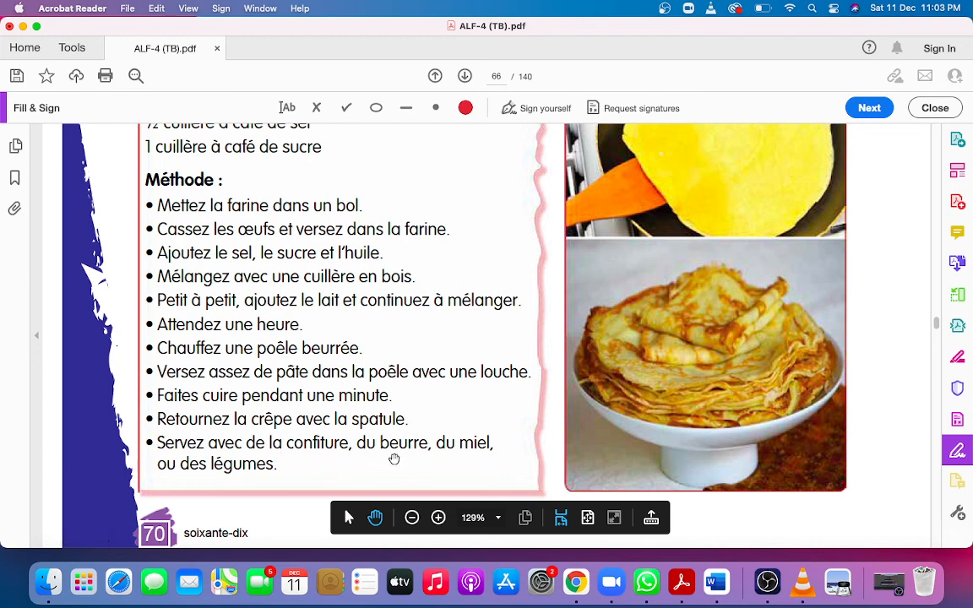
{"action": "mouse_move", "coordinate": [330, 483]}
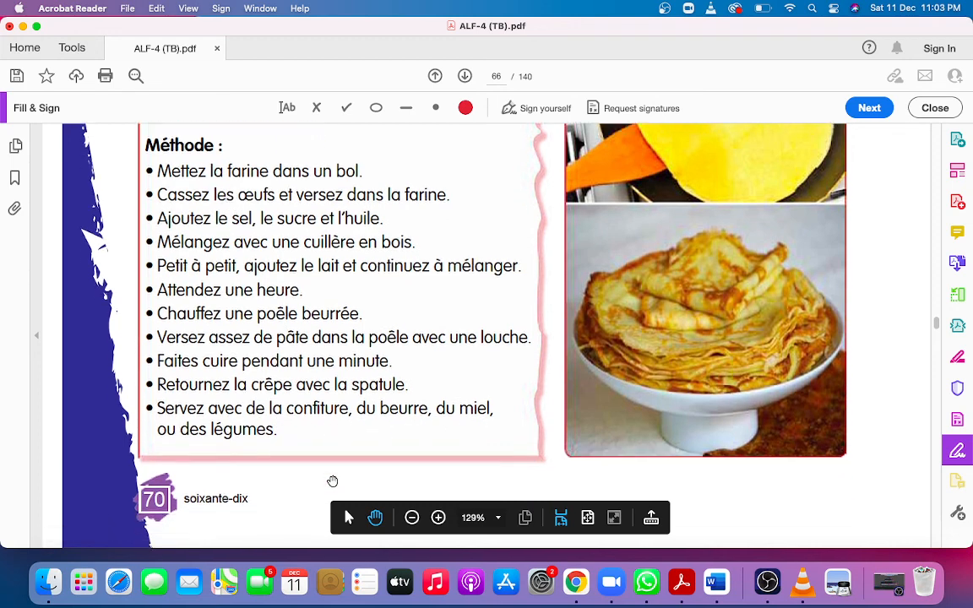
Step: Scroll past the end of the crêpe recipe to page 70's bottom edge
{"action": "scroll", "scroll_direction": "down", "scroll_amount": 3}
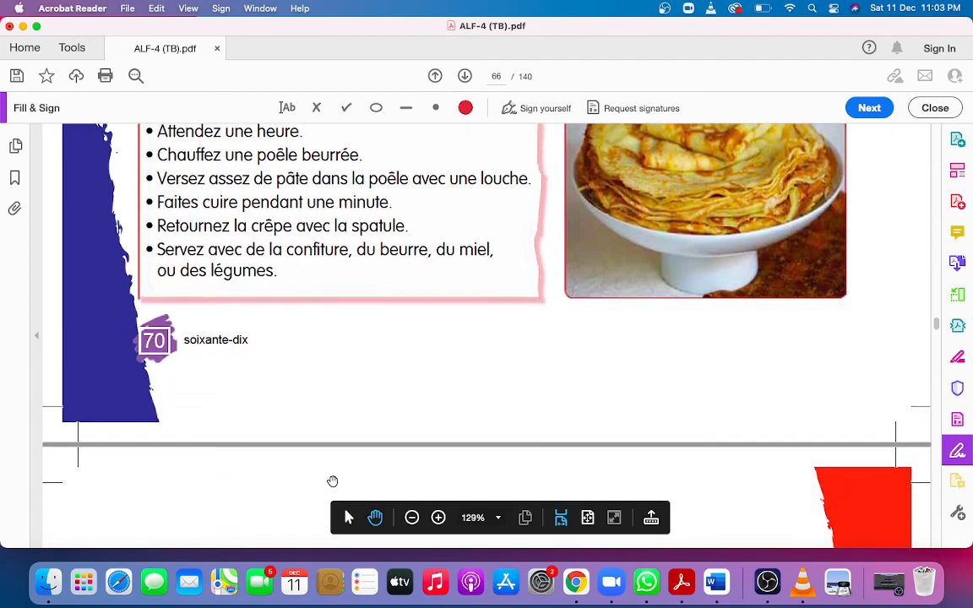
{"action": "scroll", "scroll_direction": "down", "scroll_amount": 3}
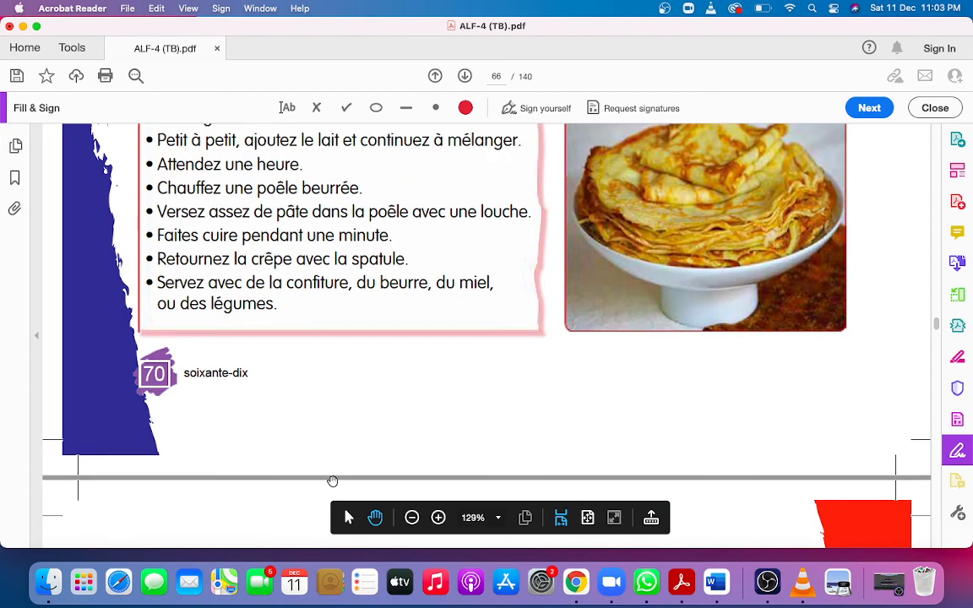
{"action": "mouse_move", "coordinate": [766, 582]}
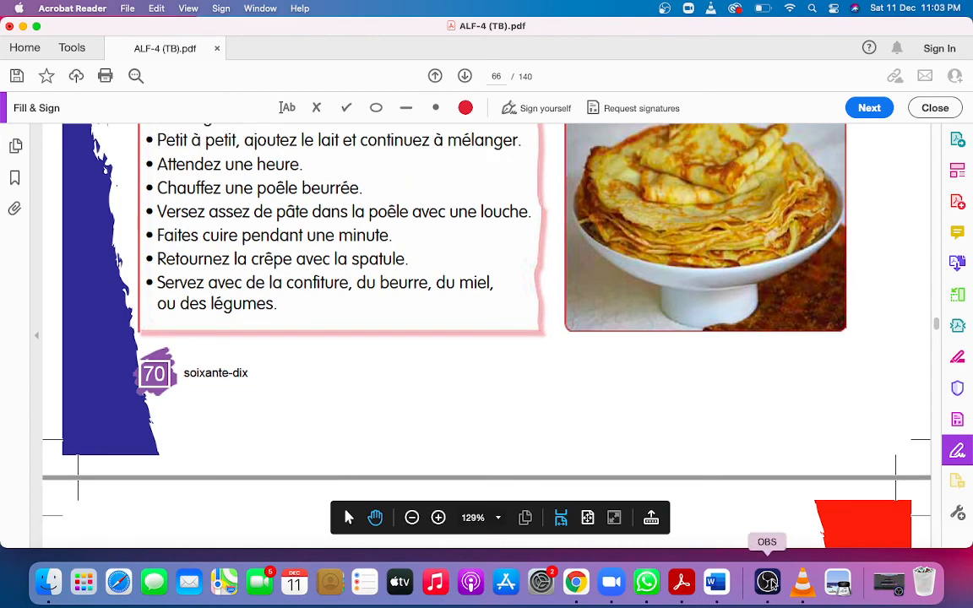